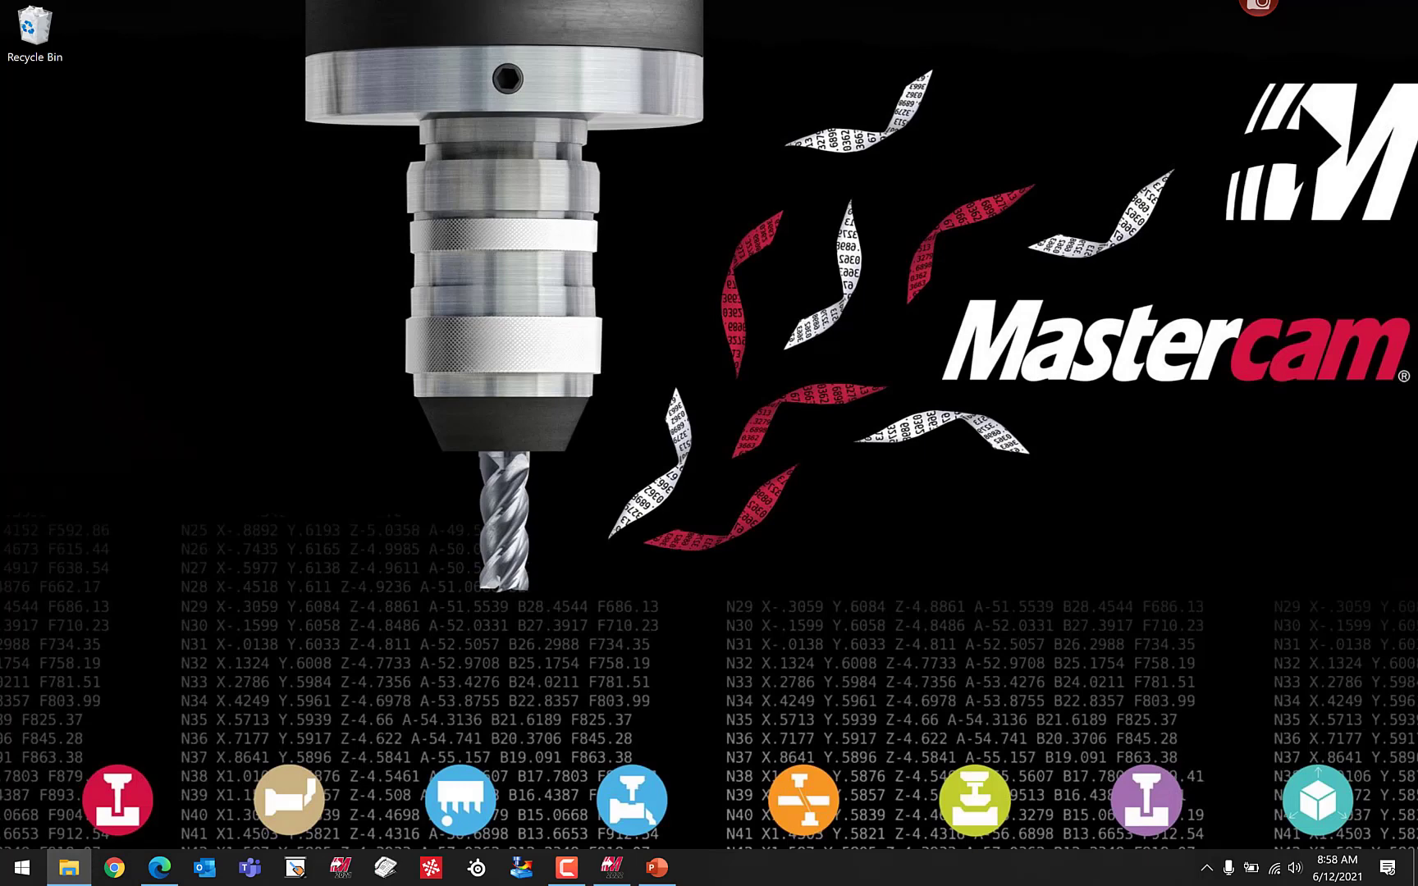
- Browse Documents in File Explorer to see the My Mastercam 2020–2022 folders, then return to Mastercam 2022
{"action": "left_click", "coordinate": [67, 868]}
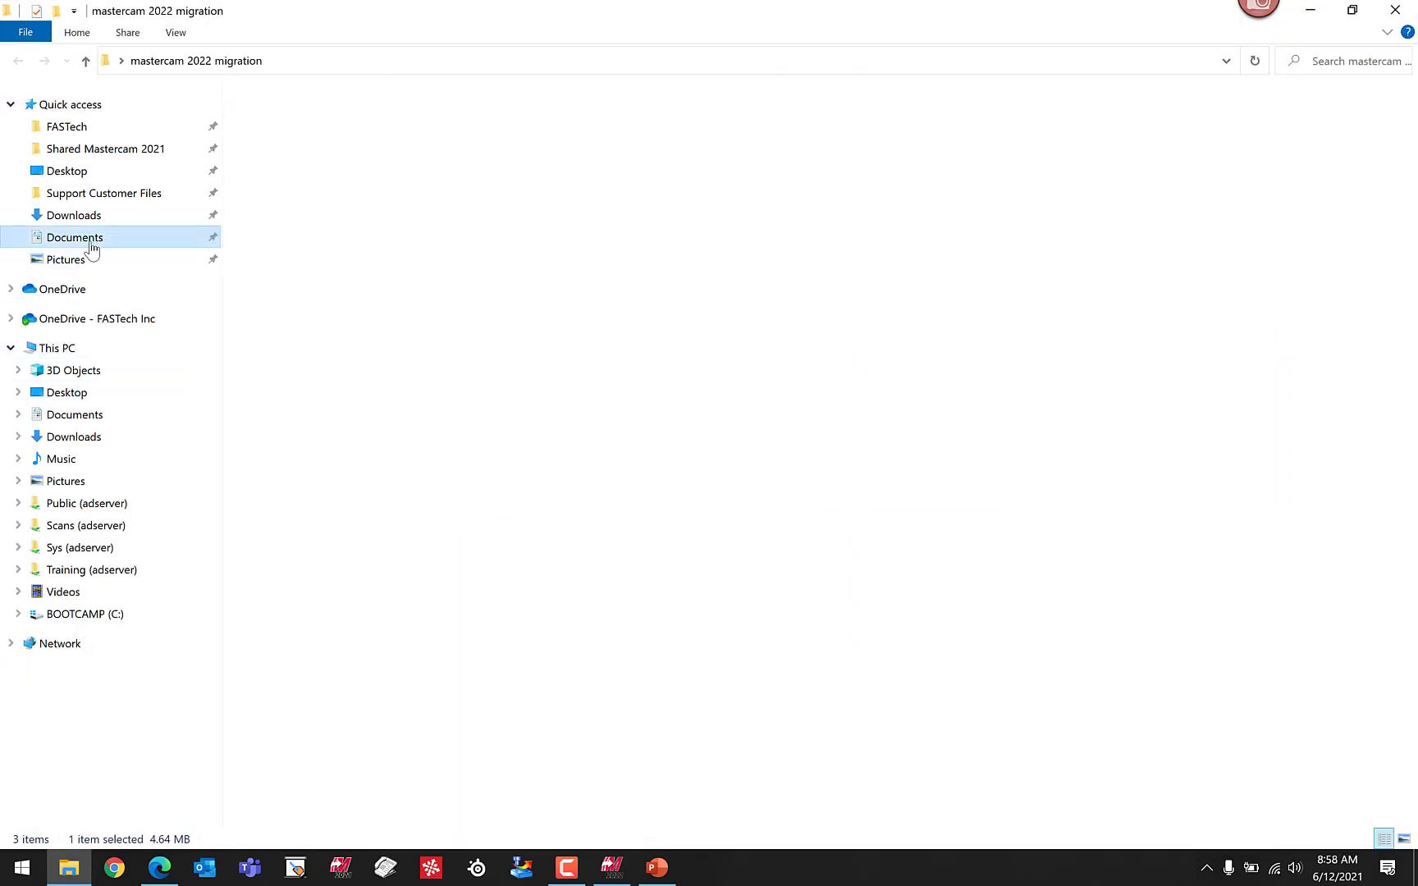
{"action": "left_click", "coordinate": [73, 236]}
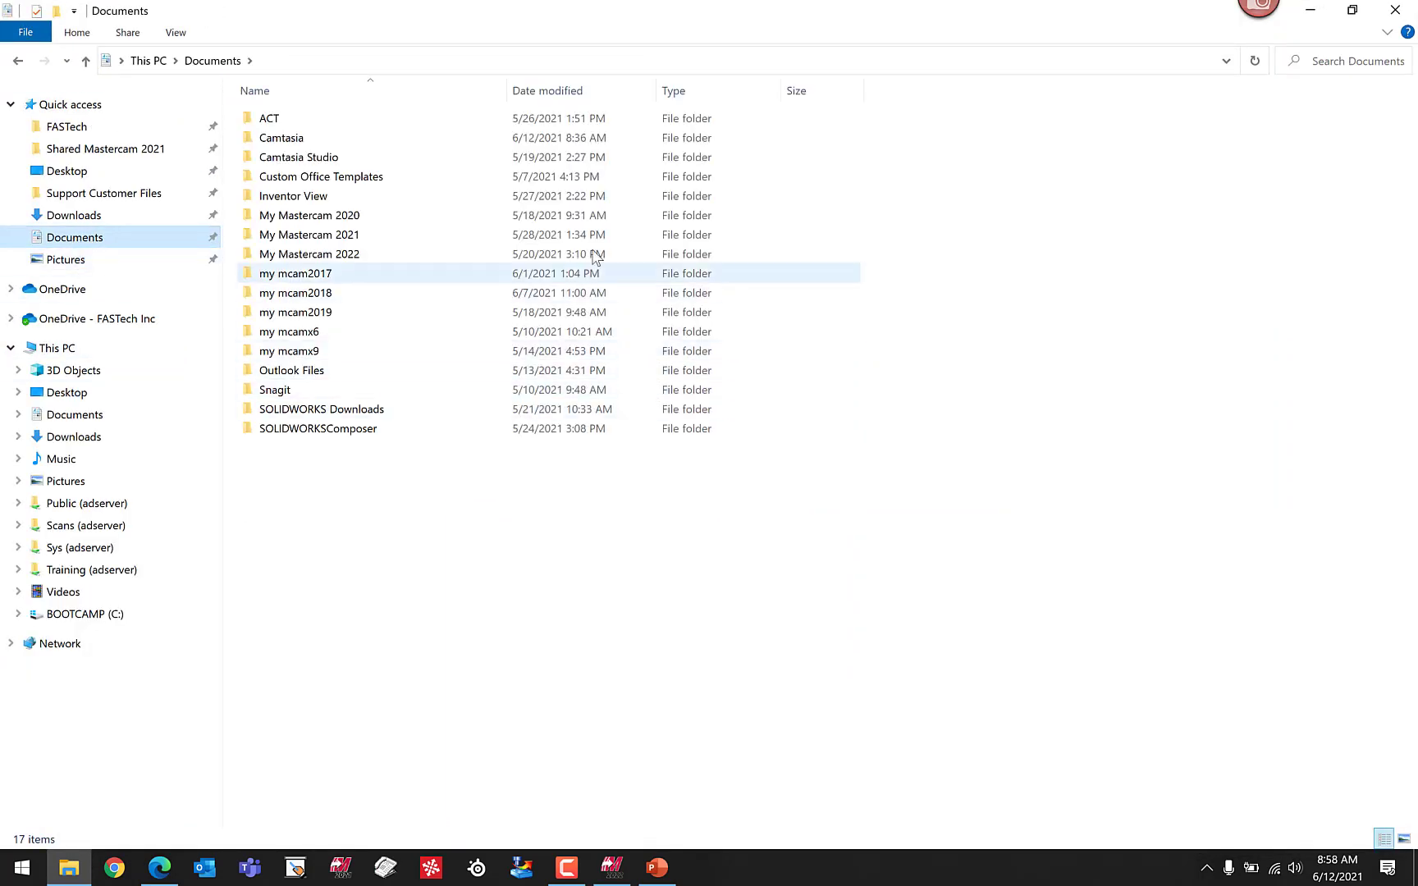
{"action": "left_click", "coordinate": [308, 215]}
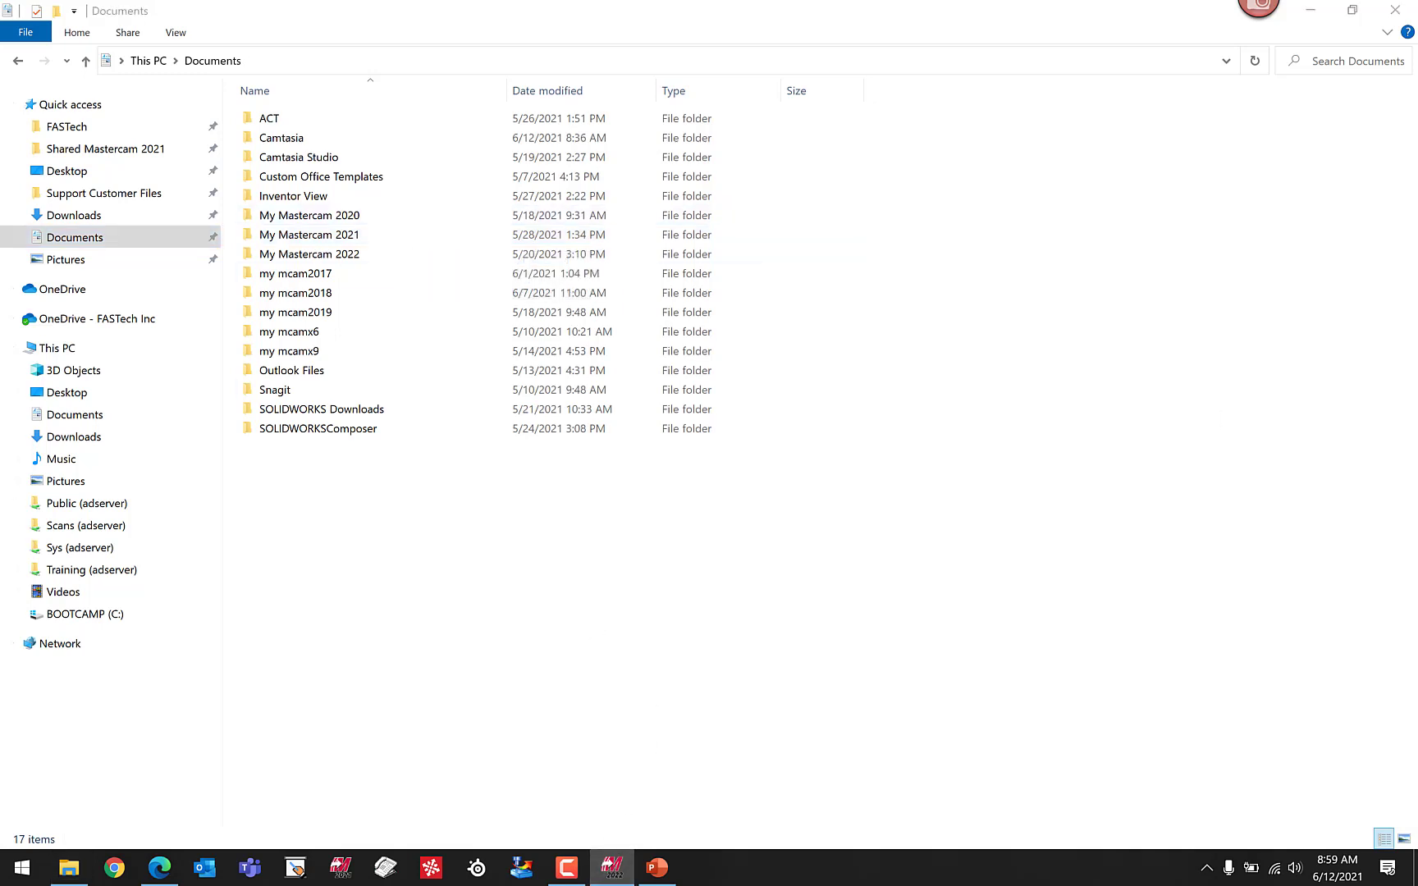
{"action": "left_click", "coordinate": [610, 868]}
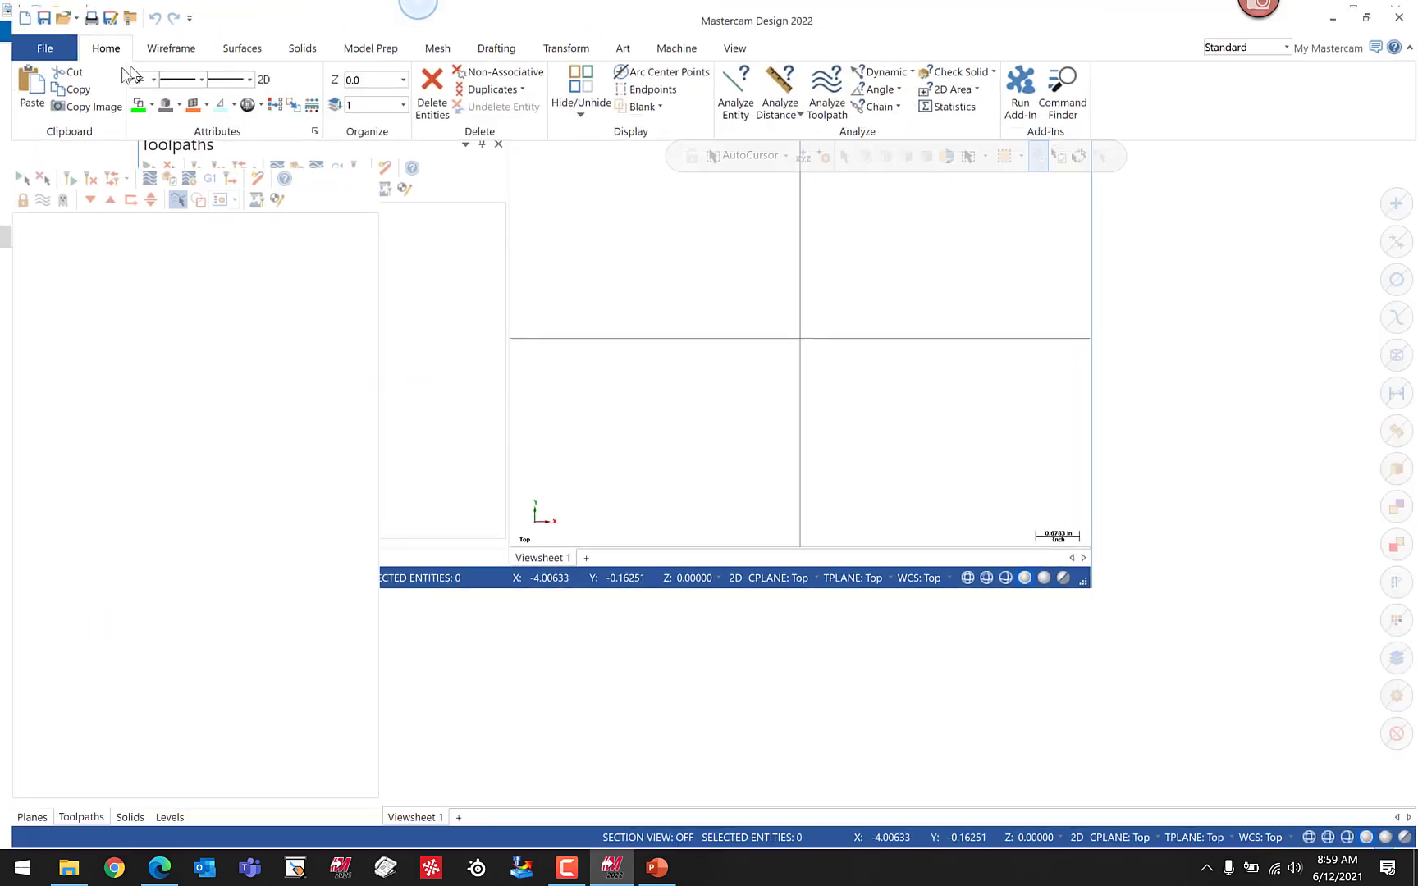
- Check the My Mastercam folder path (Documents\My Mastercam 2022\Mastercam) in System Configuration's Files page
{"action": "left_click", "coordinate": [42, 47]}
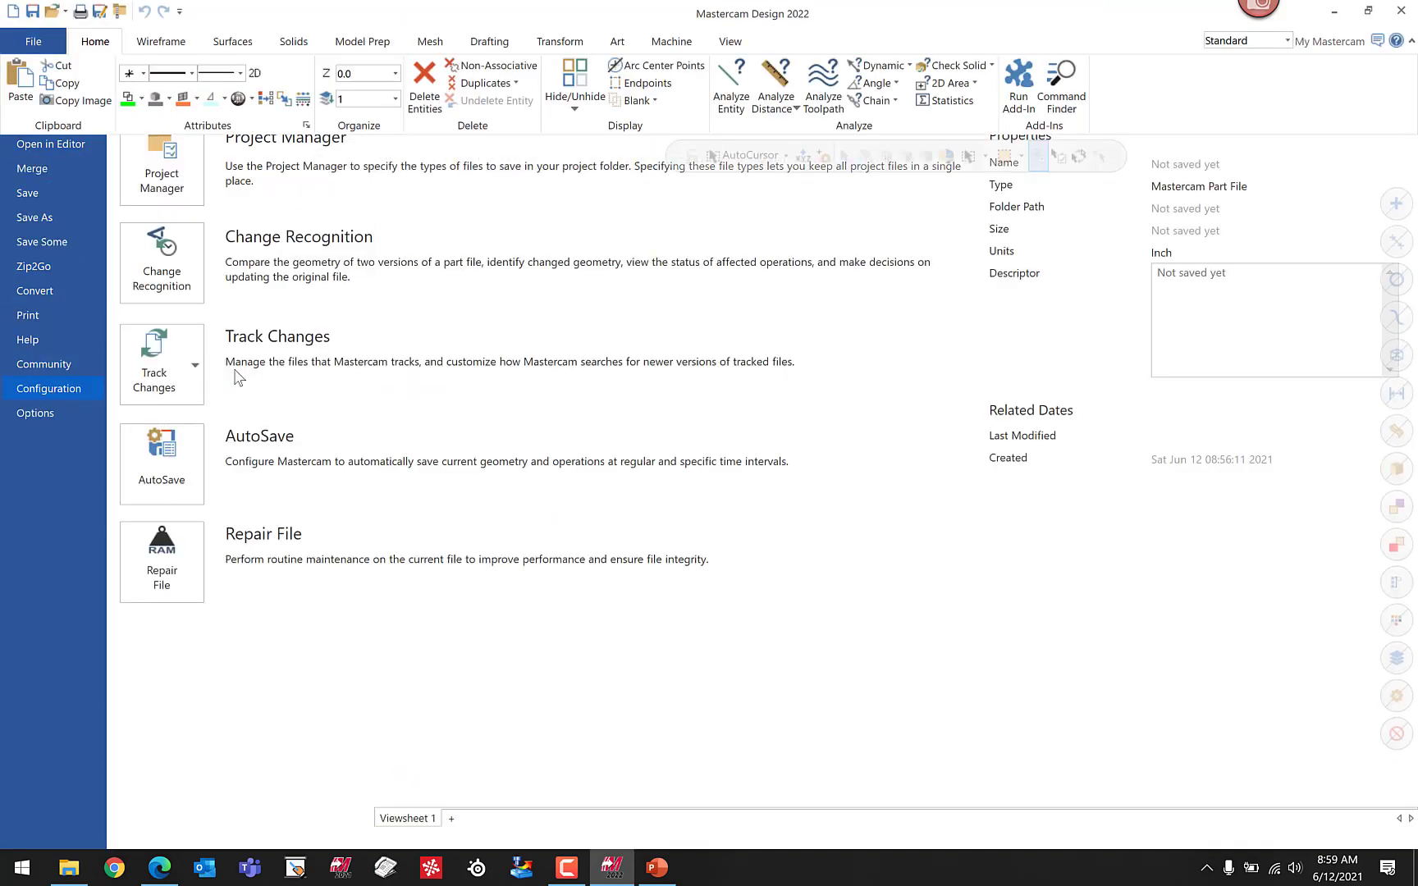
{"action": "left_click", "coordinate": [49, 387]}
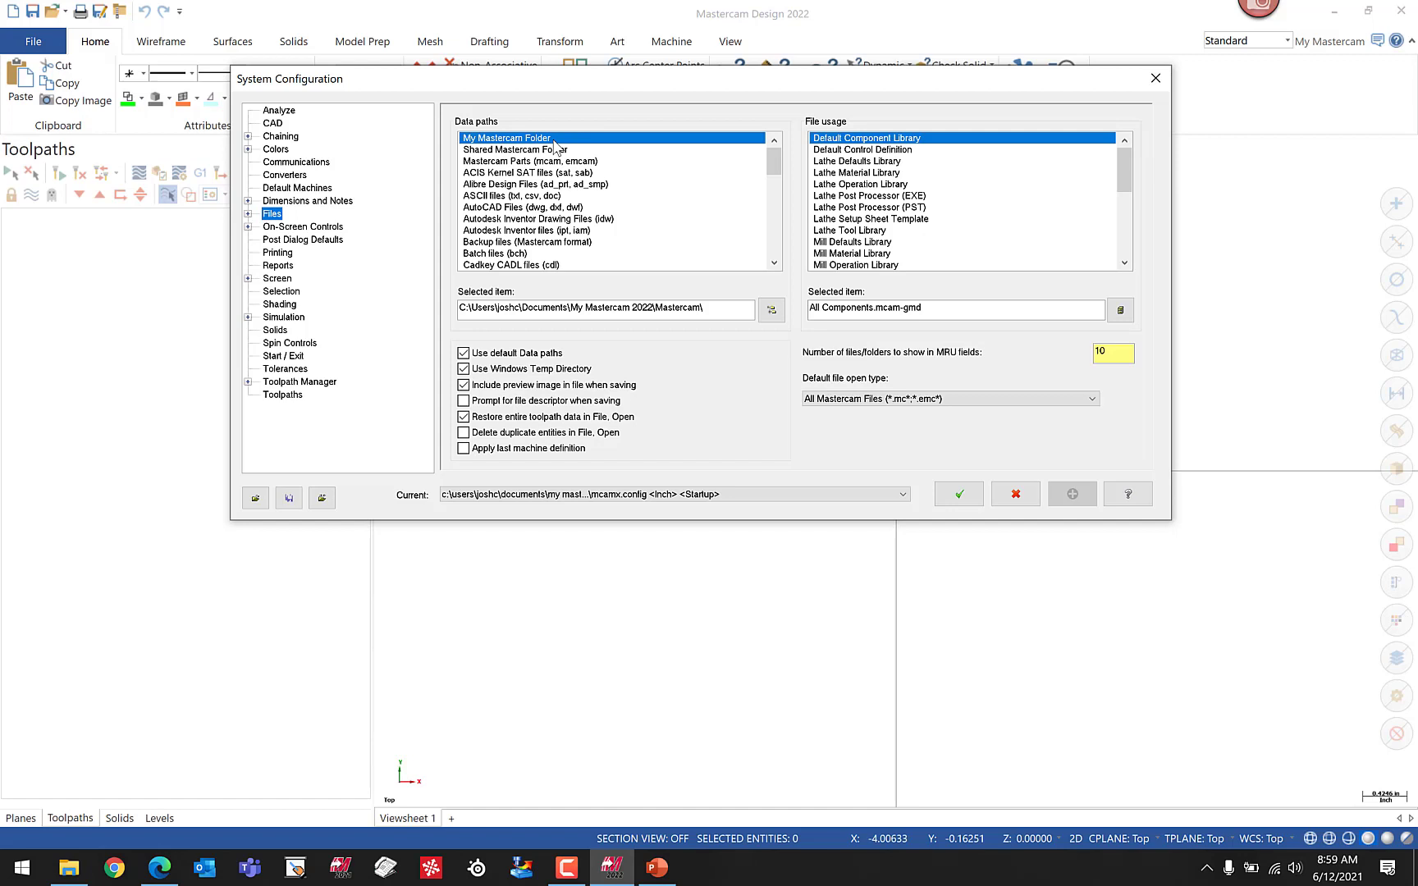
{"action": "triple_click", "coordinate": [609, 307]}
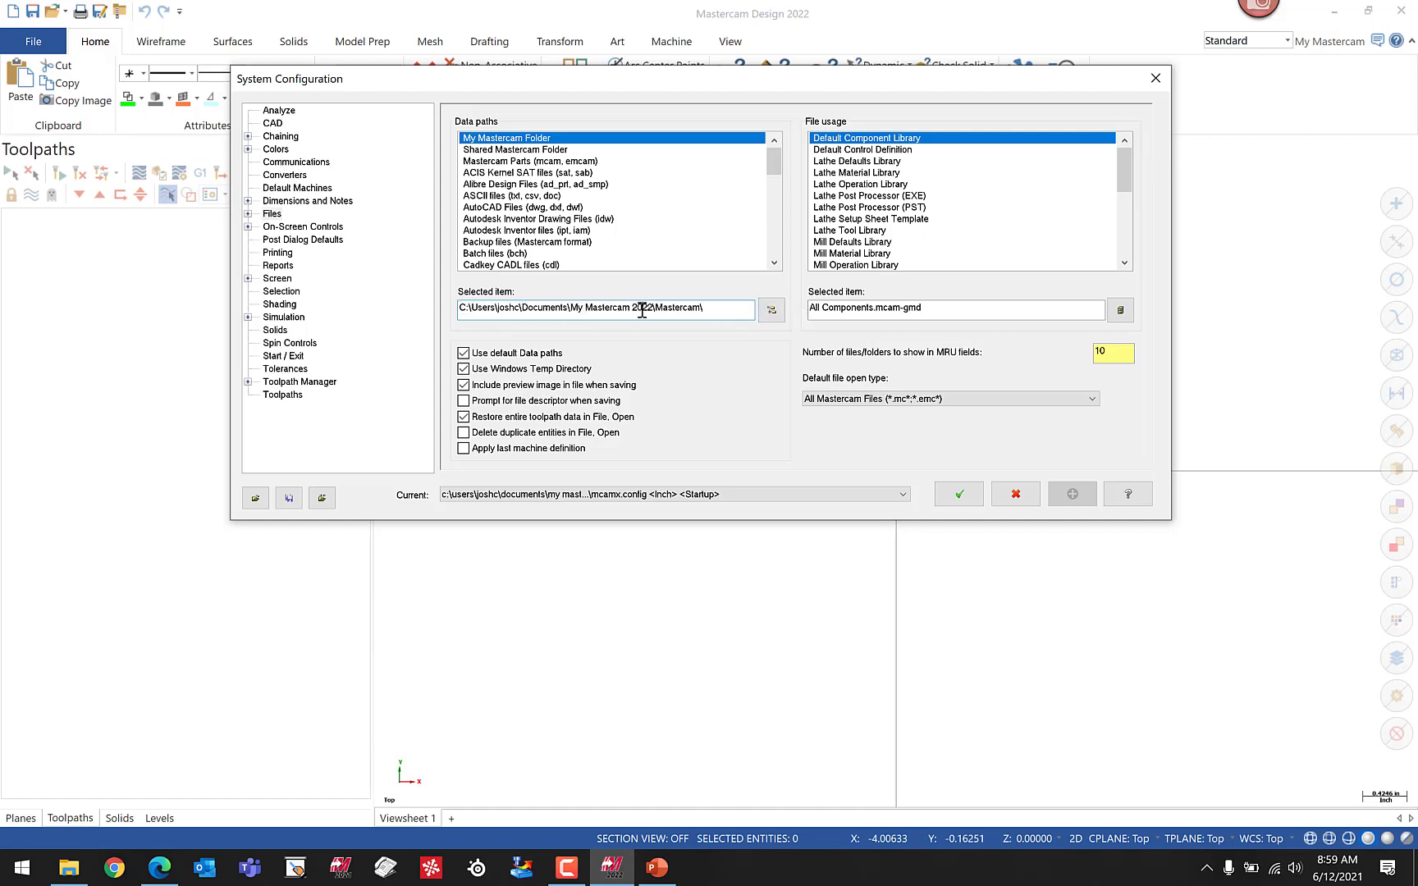
{"action": "mouse_move", "coordinate": [564, 131]}
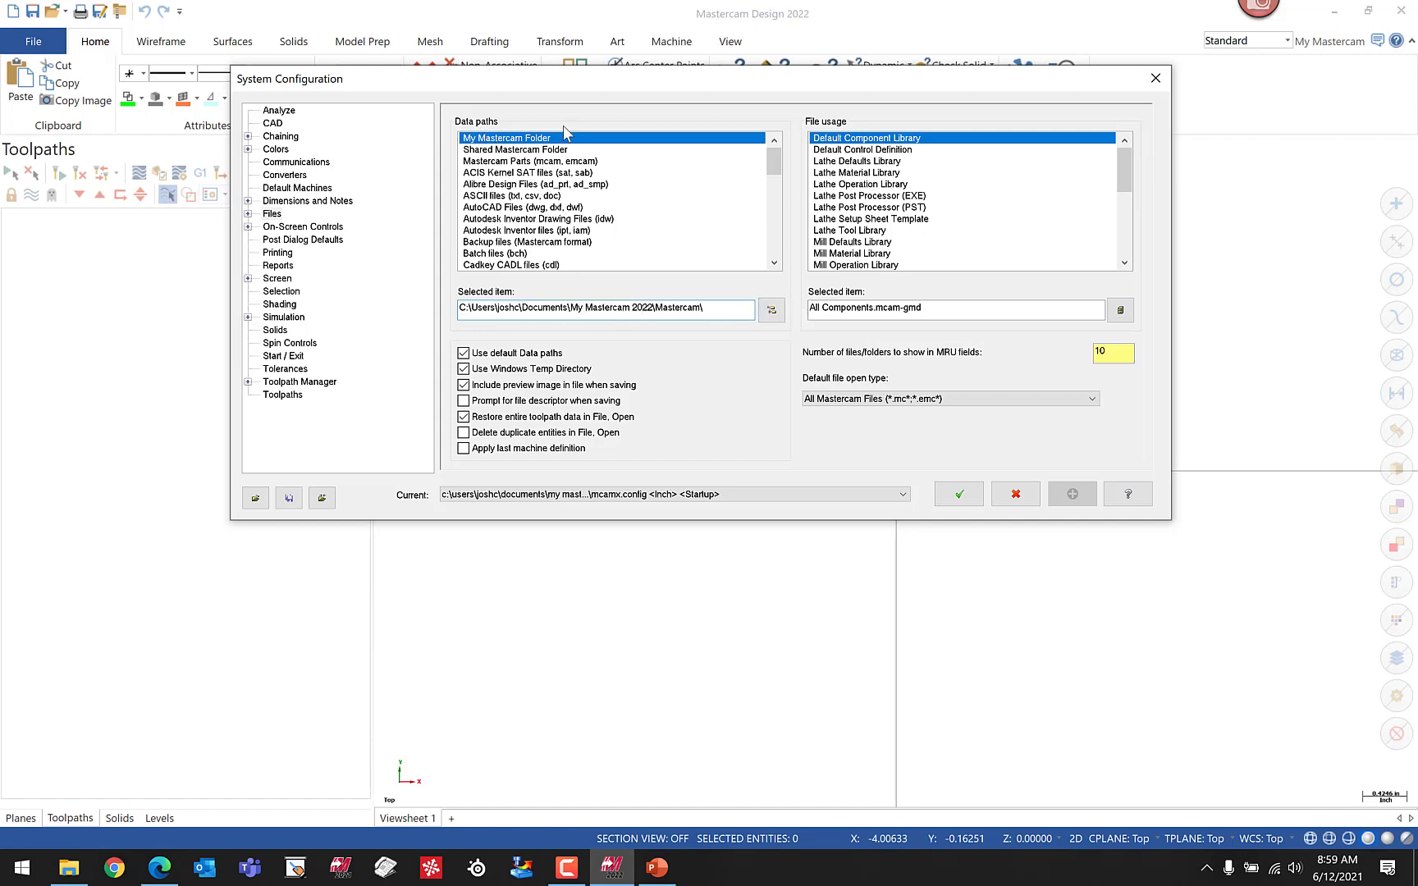
{"action": "mouse_move", "coordinate": [565, 147]}
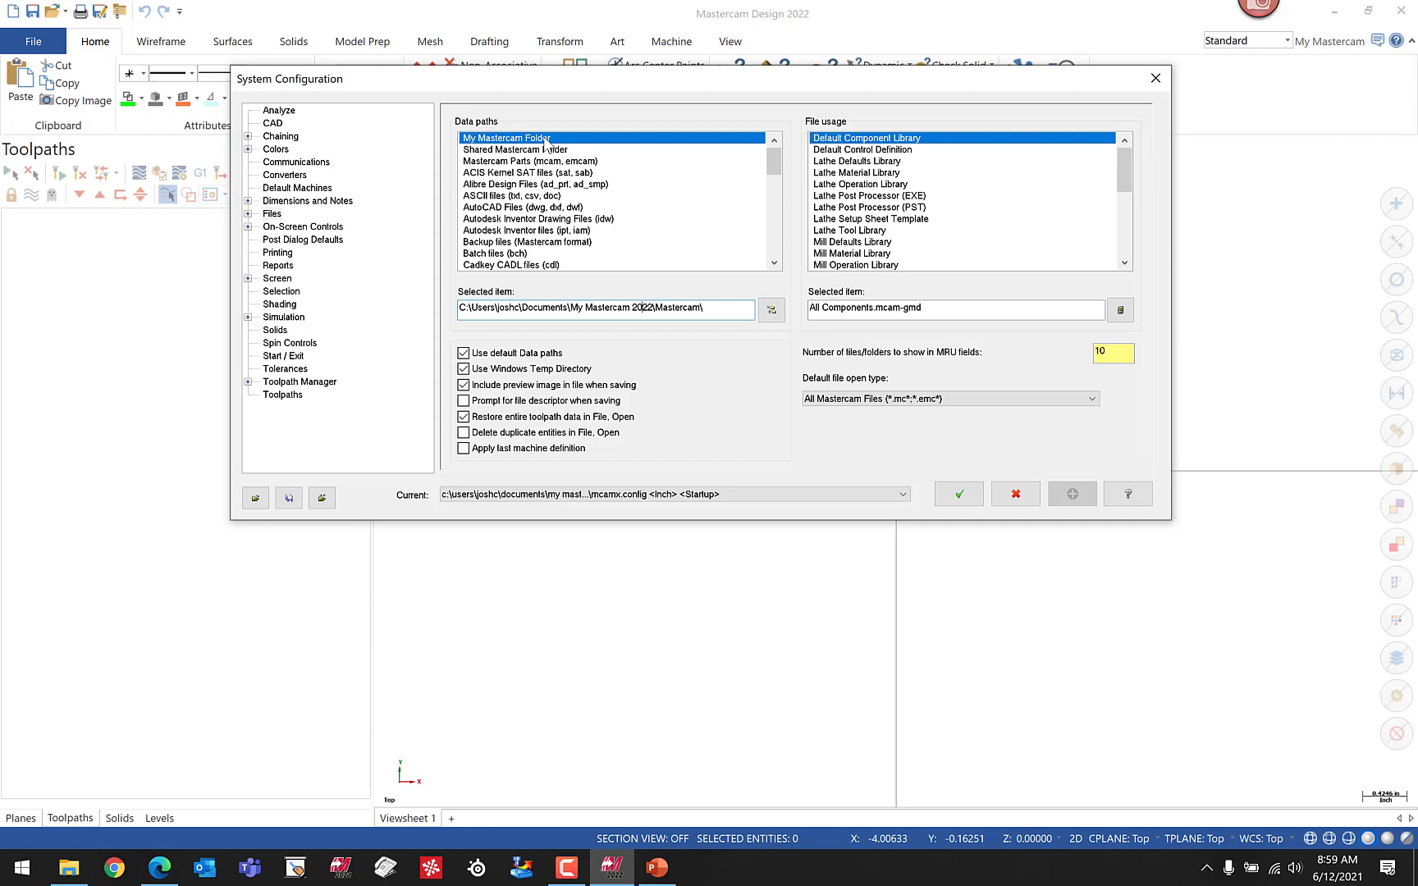
{"action": "mouse_move", "coordinate": [140, 863]}
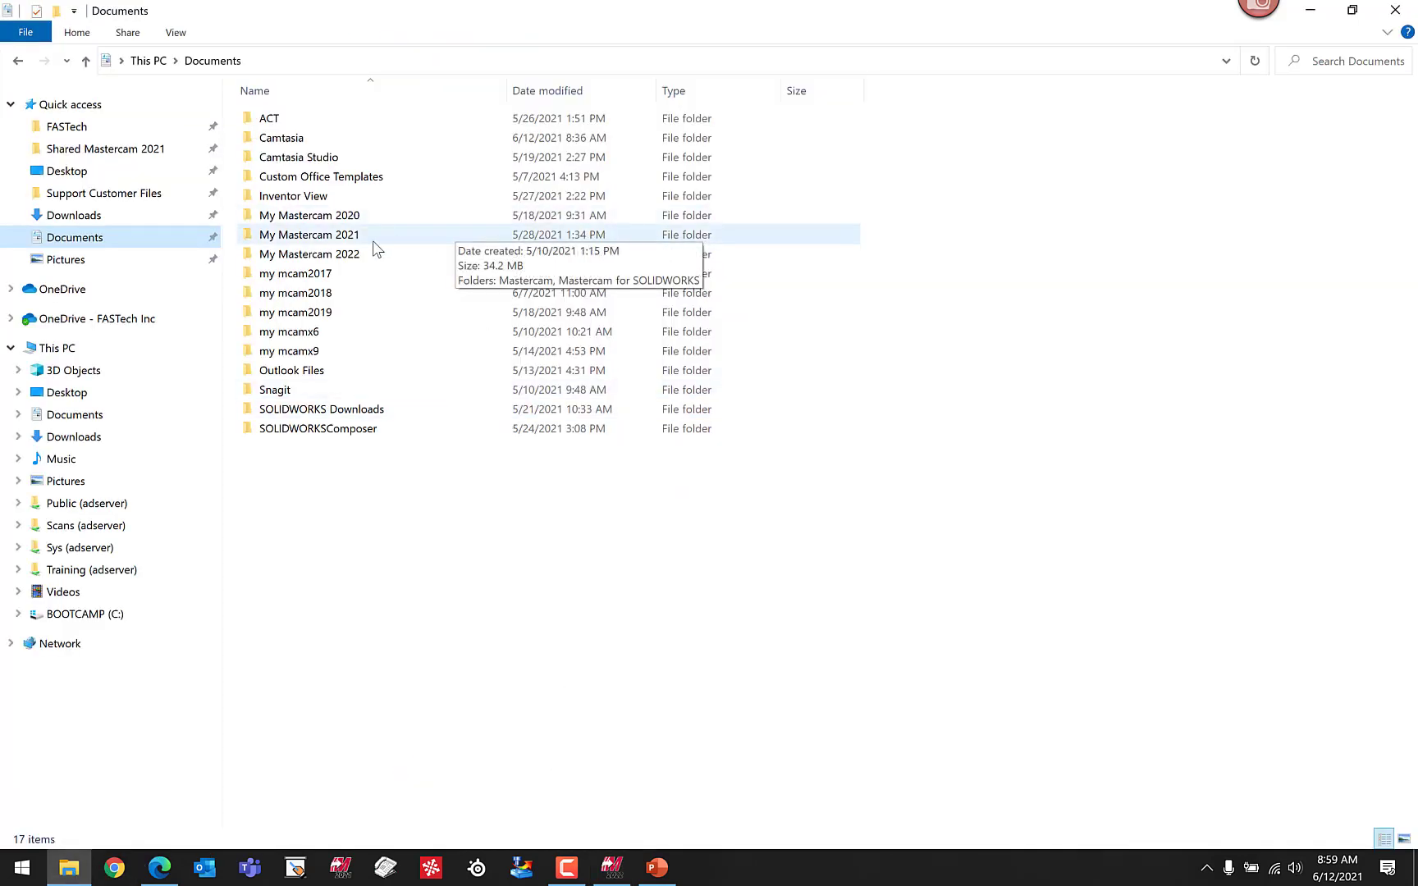
- Inspect My Mastercam 2021\Mastercam\CONFIG and its mcamx.config, mcamxm.config and Mastercam.Workspace files
{"action": "left_click", "coordinate": [309, 234]}
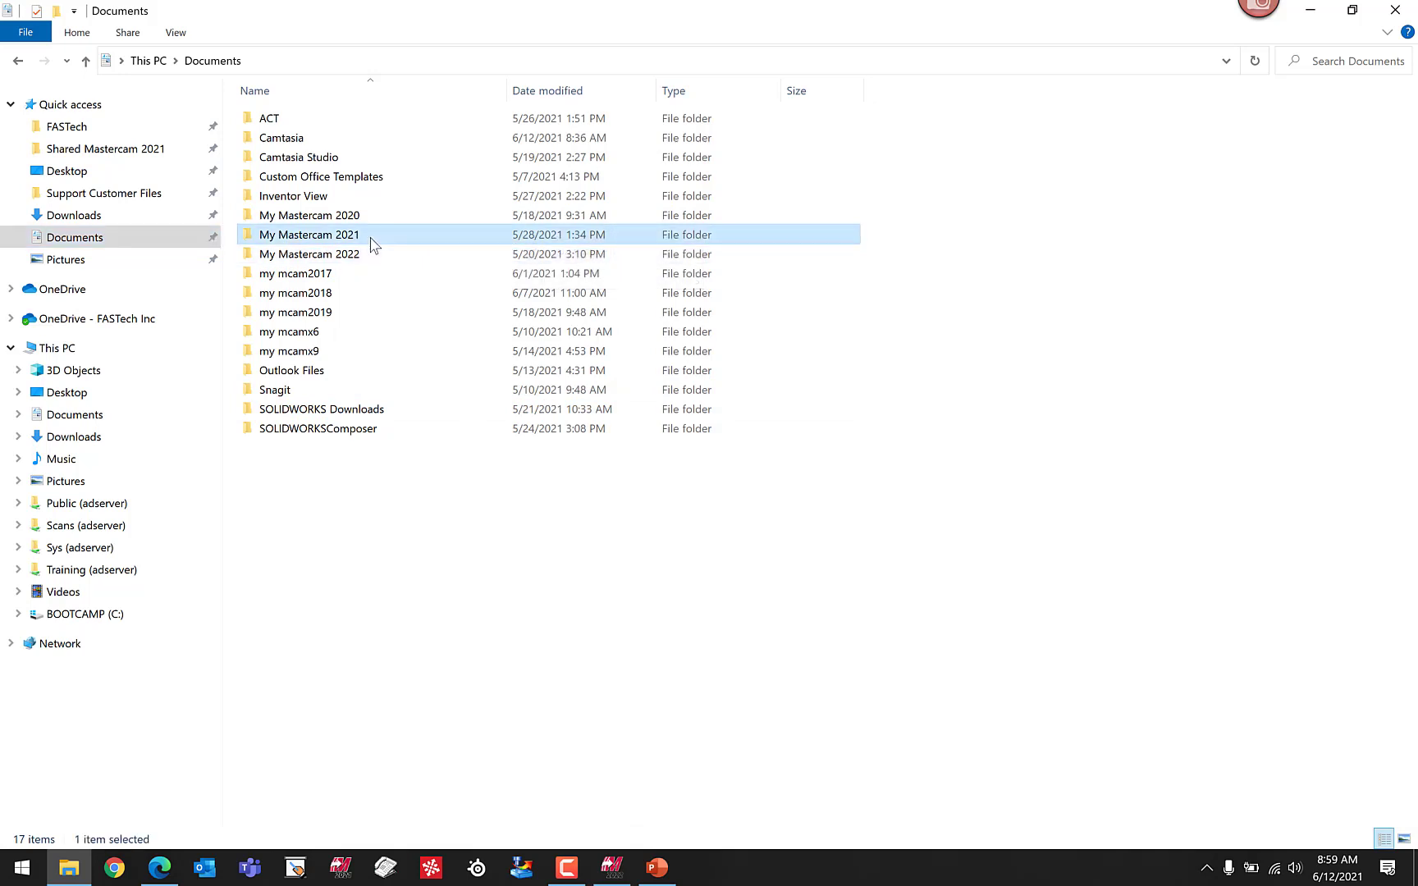
{"action": "double_click", "coordinate": [308, 235]}
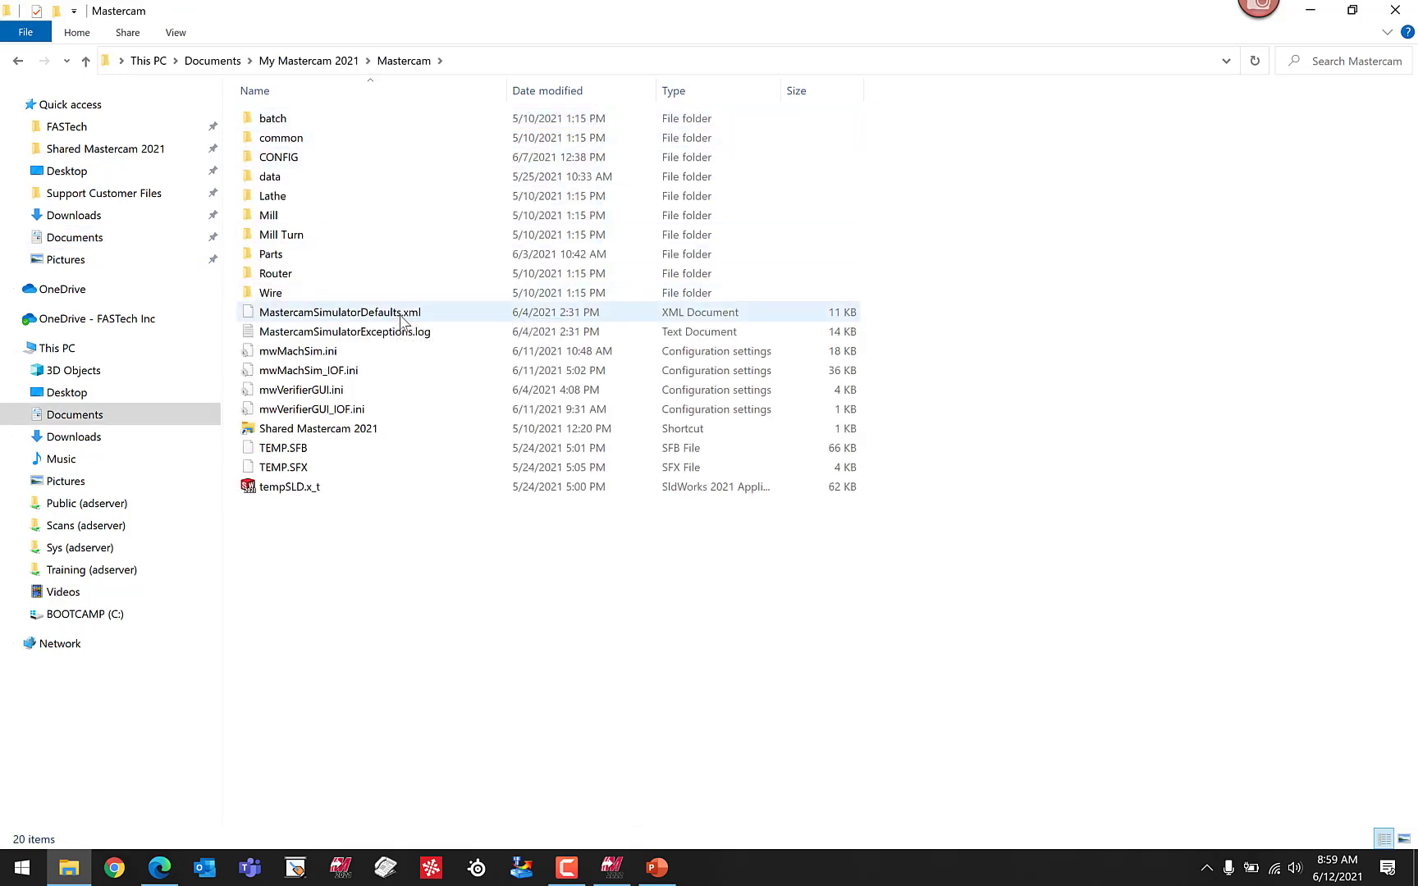
{"action": "left_click", "coordinate": [338, 312]}
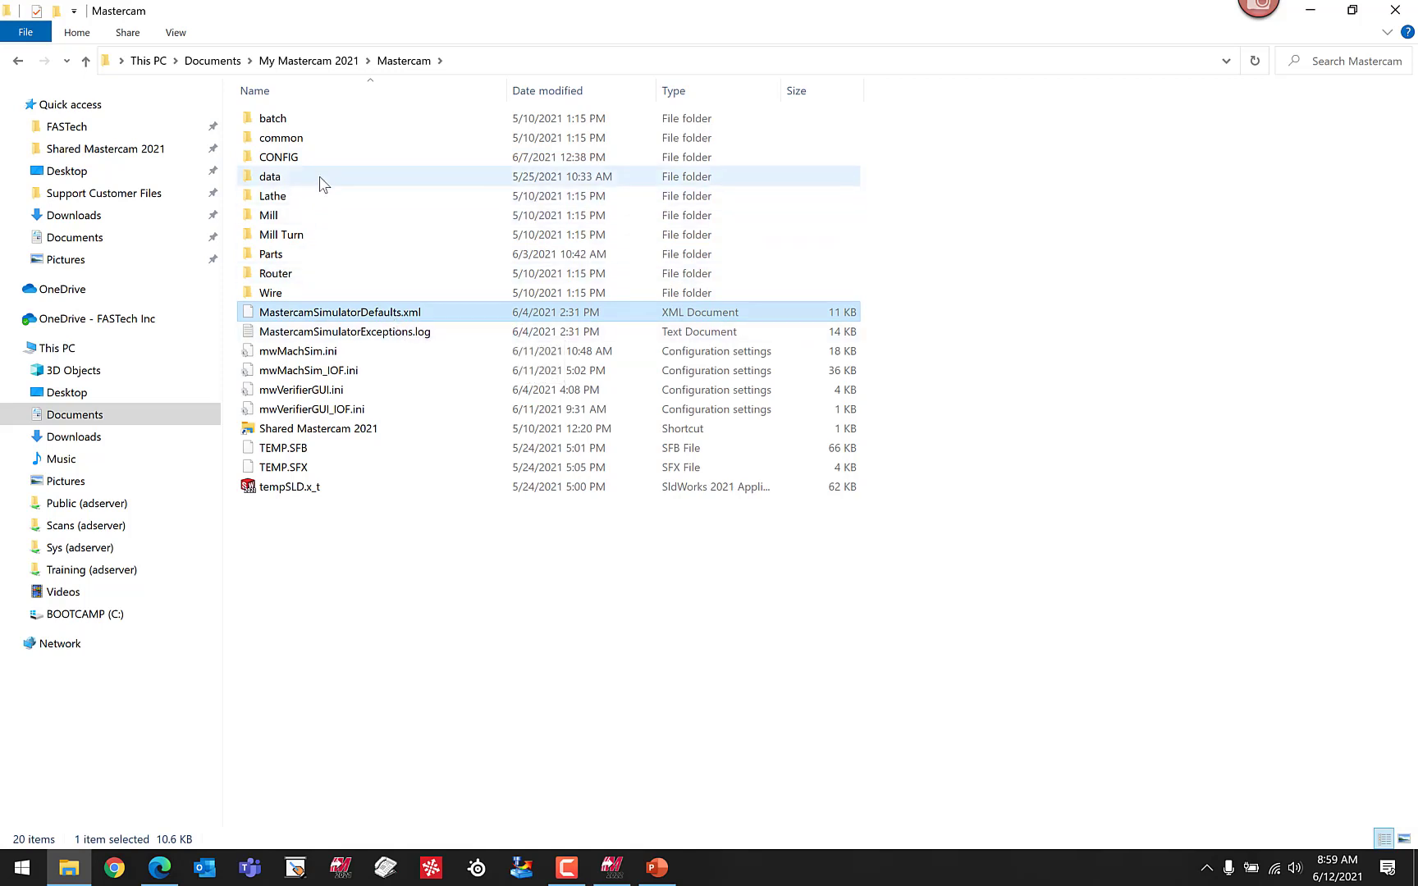
{"action": "double_click", "coordinate": [278, 156]}
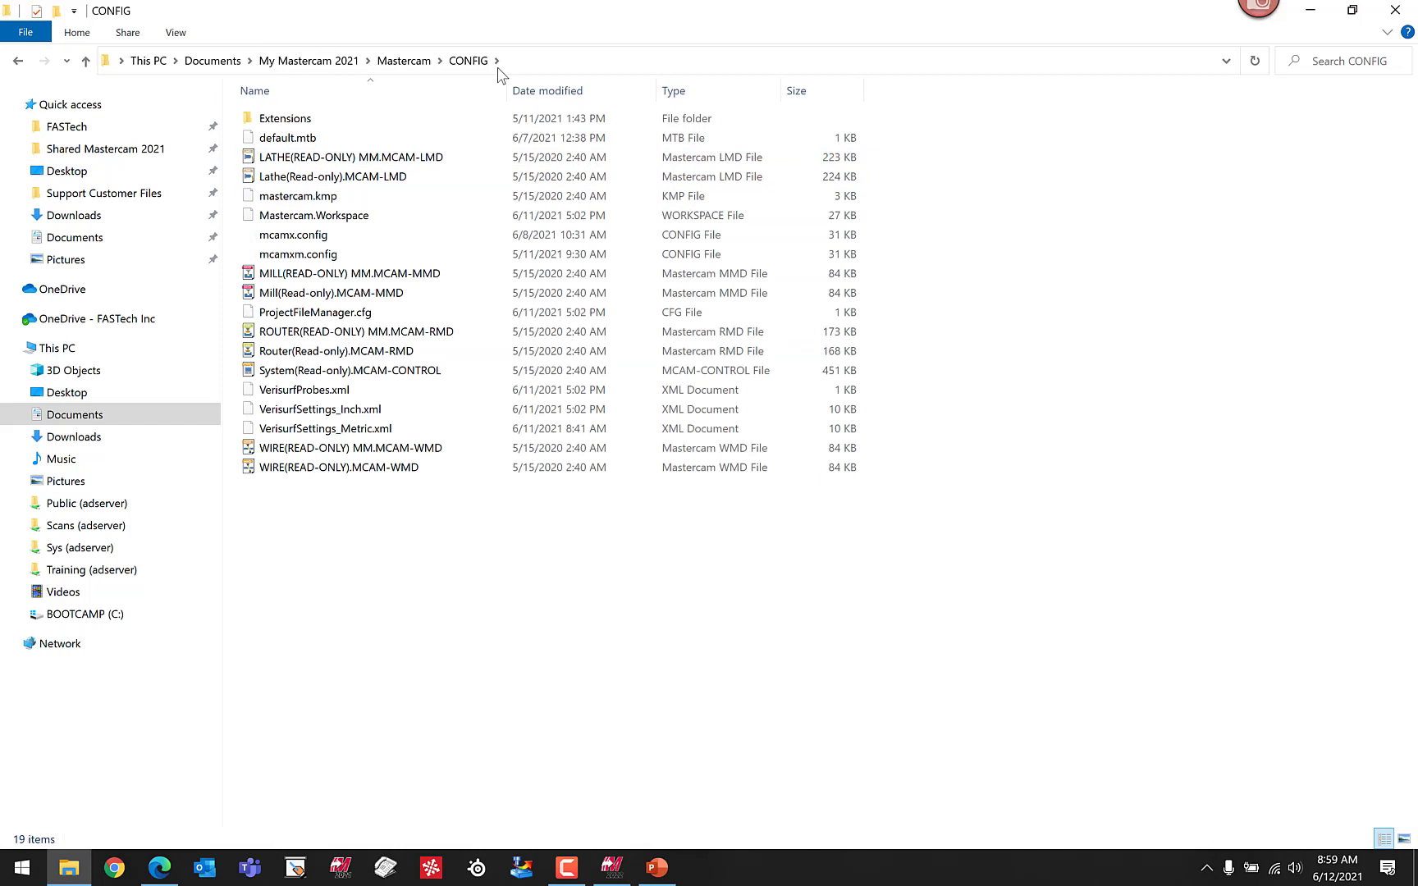
{"action": "left_click", "coordinate": [294, 235]}
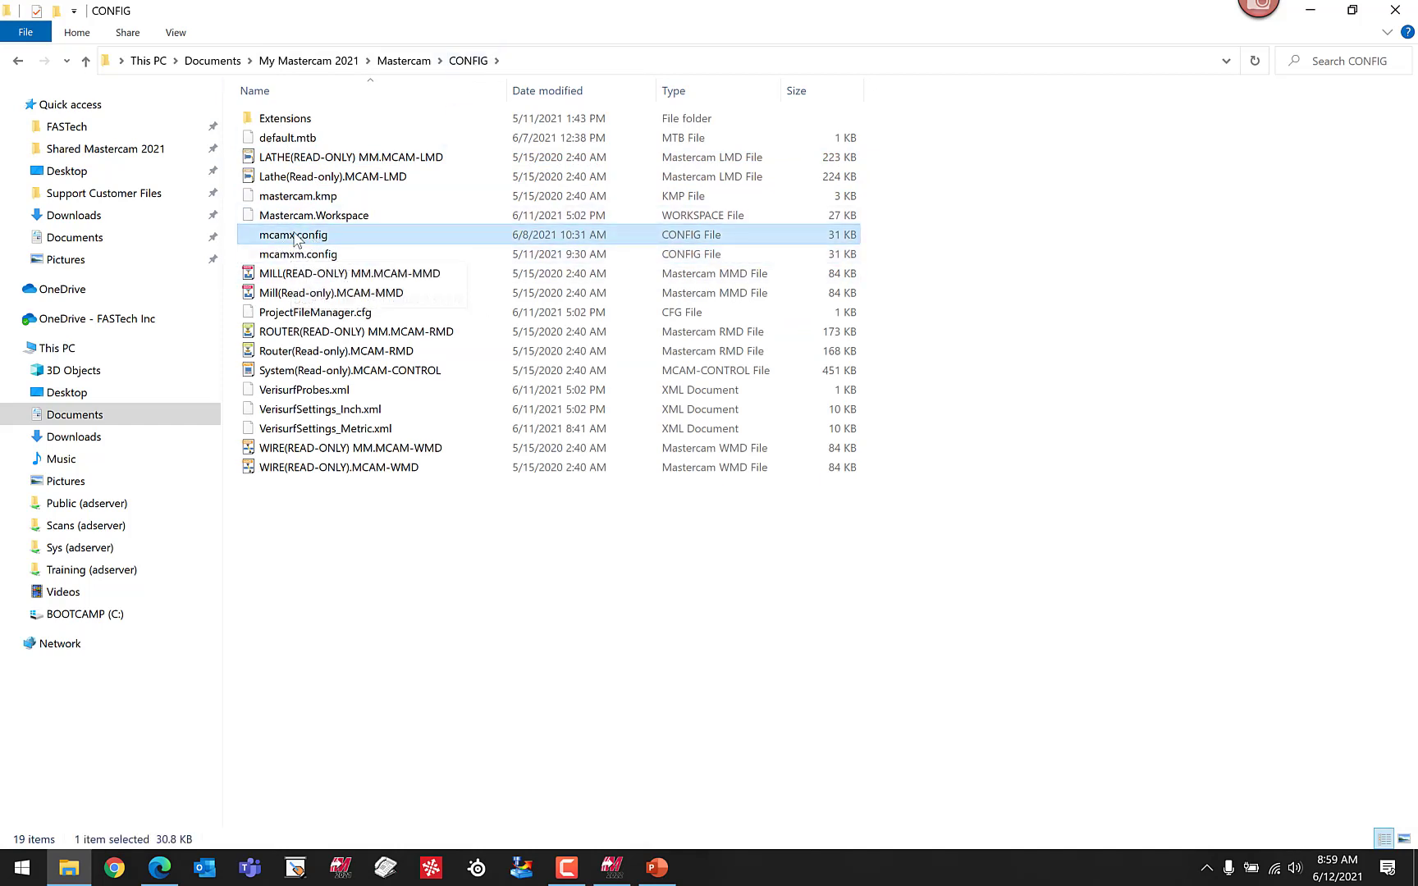
{"action": "left_click", "coordinate": [297, 253]}
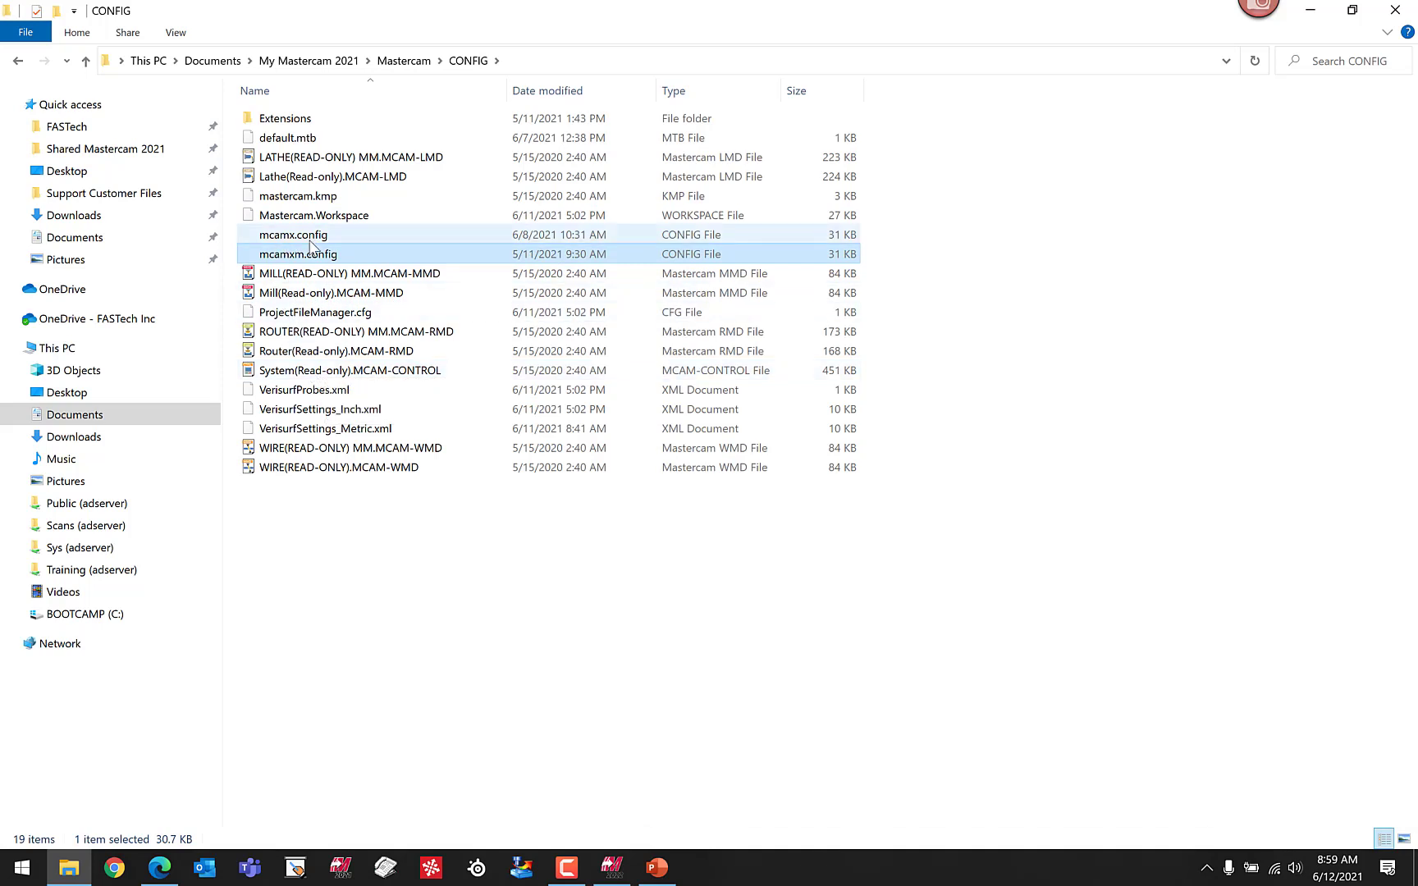
{"action": "mouse_move", "coordinate": [317, 255]}
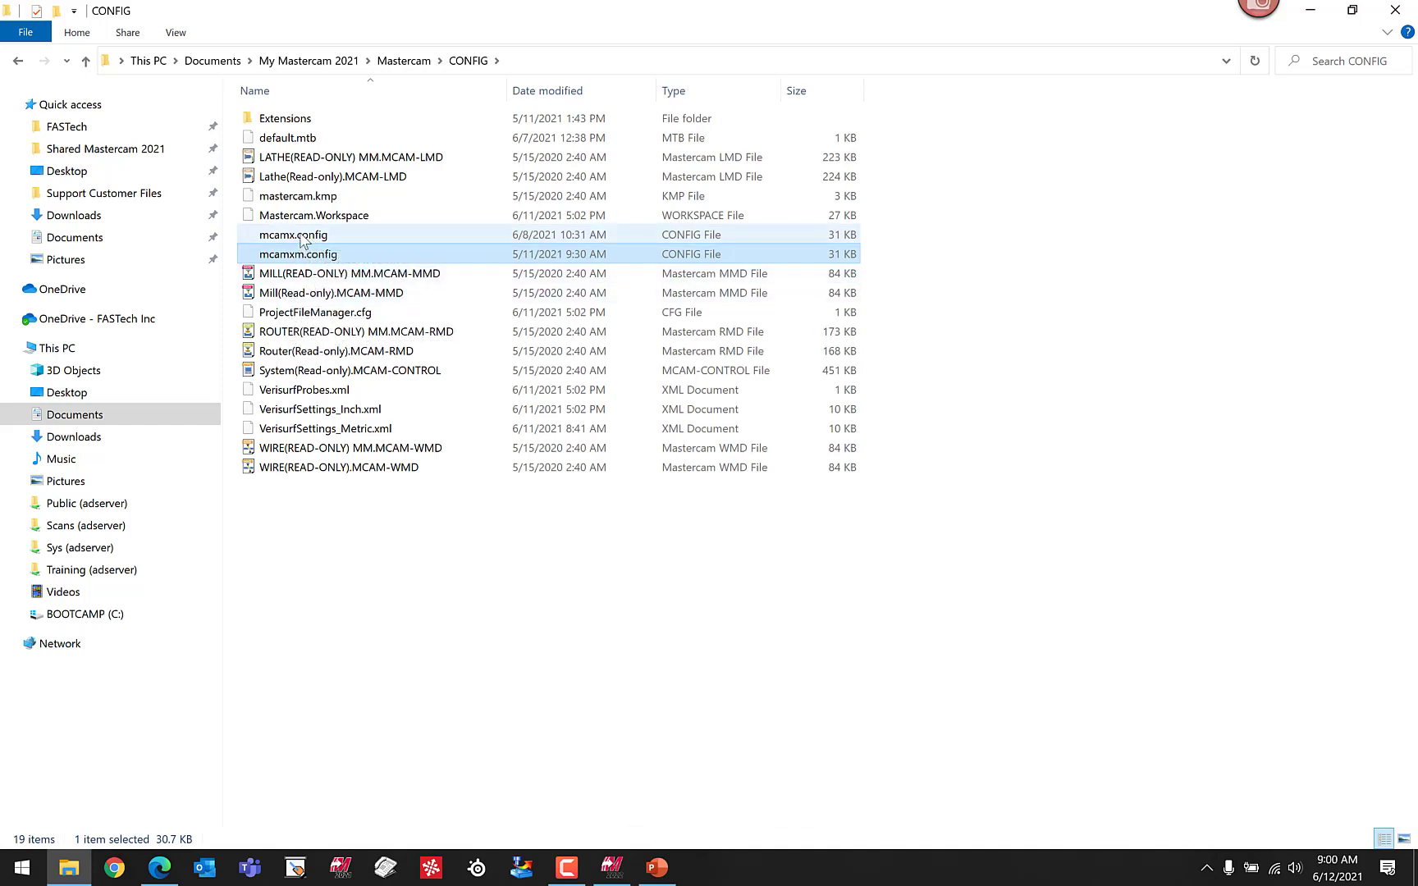
{"action": "left_click", "coordinate": [313, 215]}
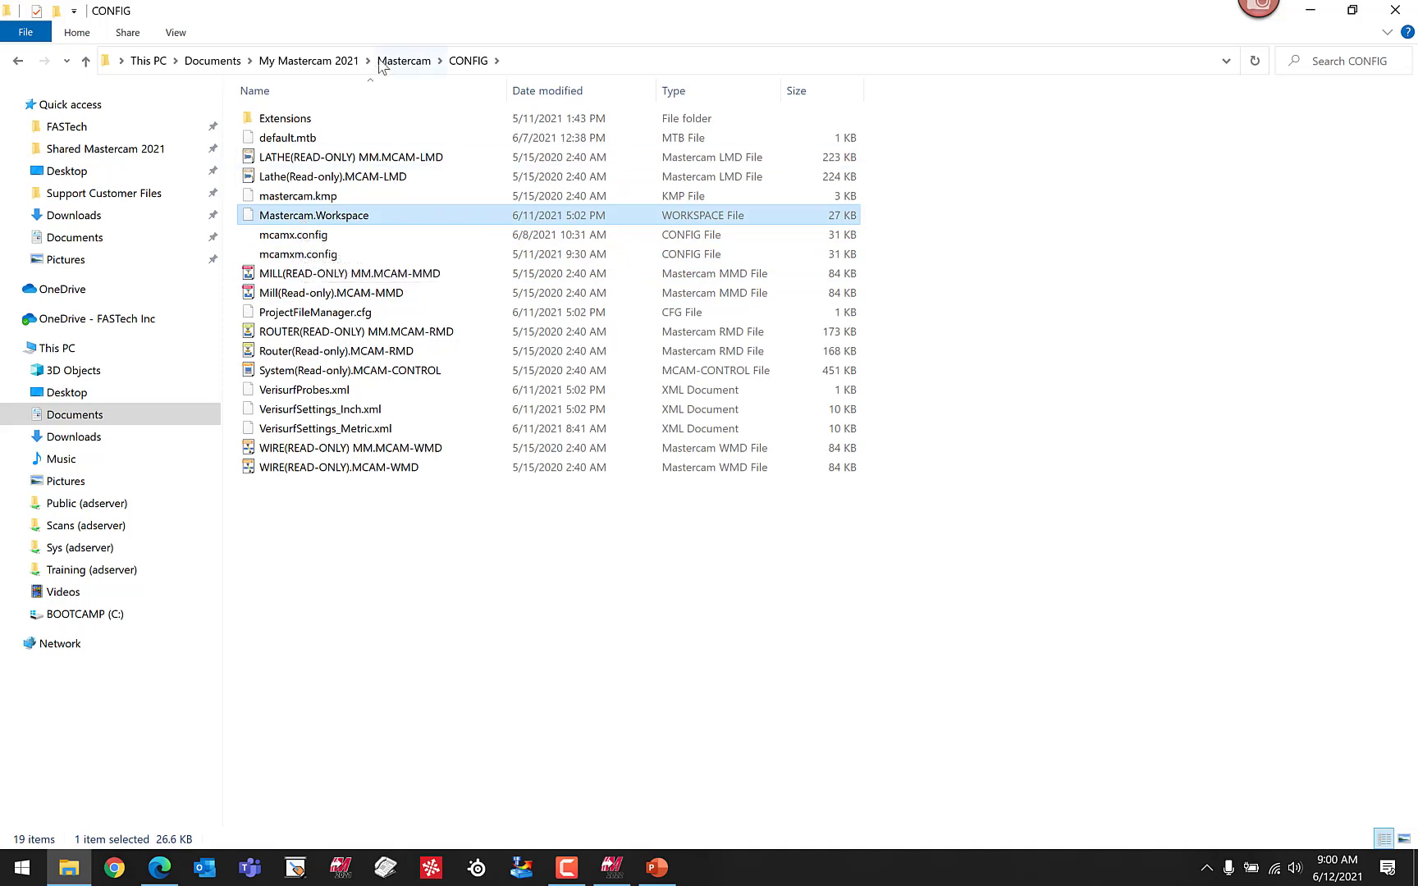
- Go back up to My Mastercam 2021 and show its location as a text path in the address bar
{"action": "left_click", "coordinate": [309, 61]}
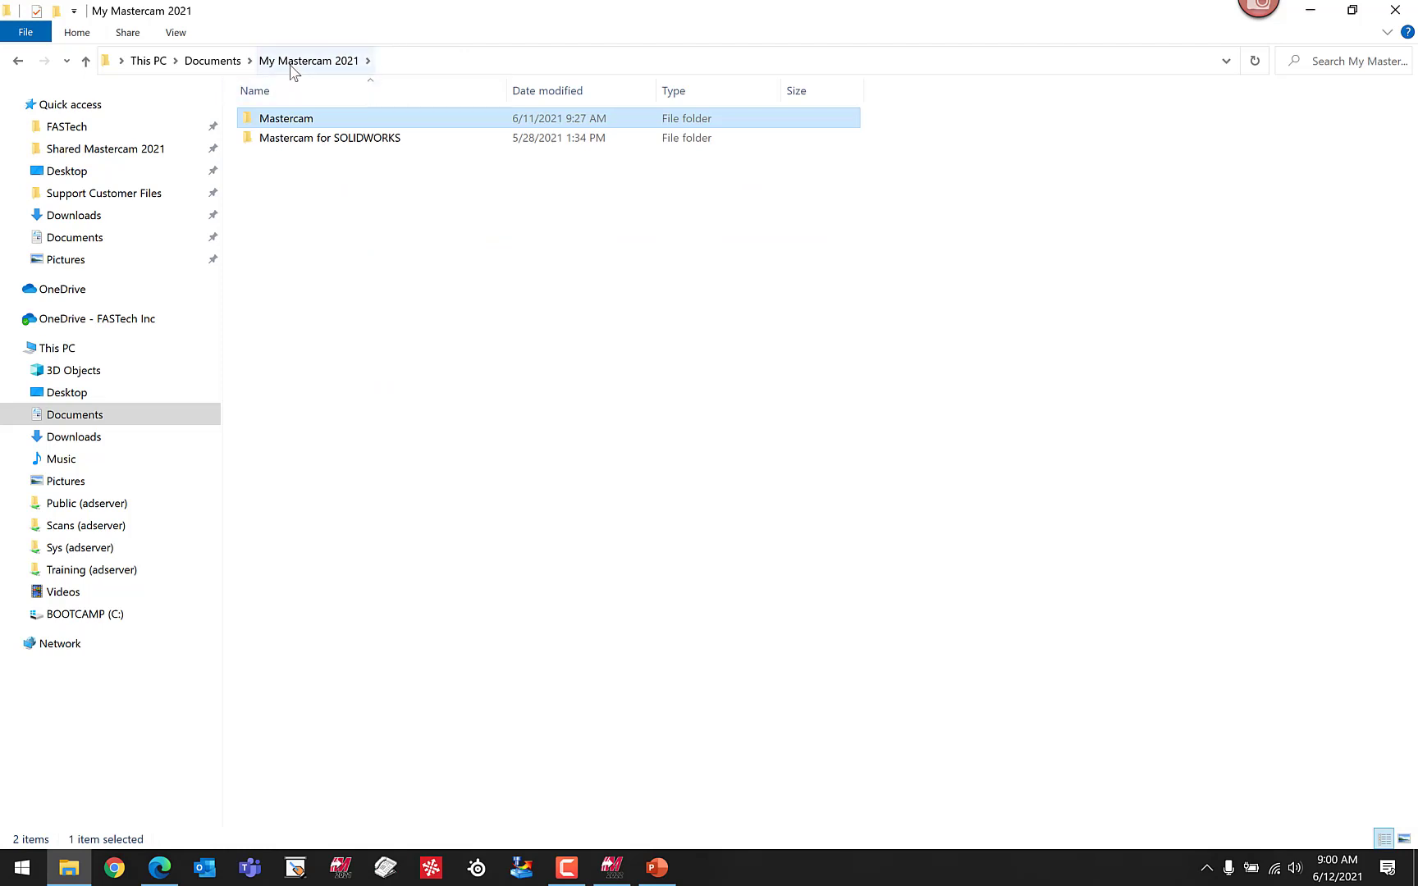
{"action": "mouse_move", "coordinate": [287, 129]}
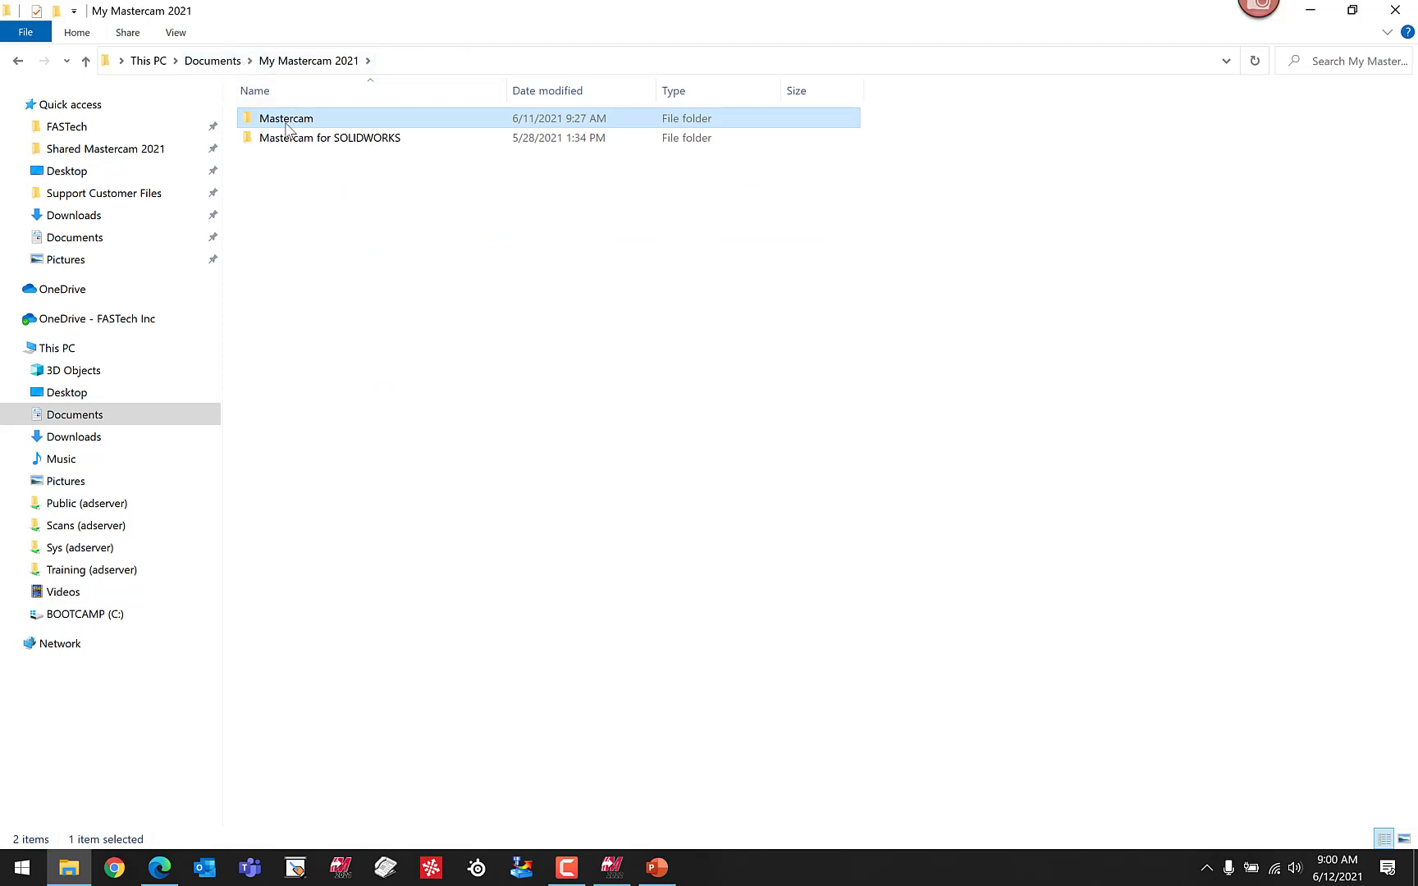
{"action": "left_click", "coordinate": [633, 61]}
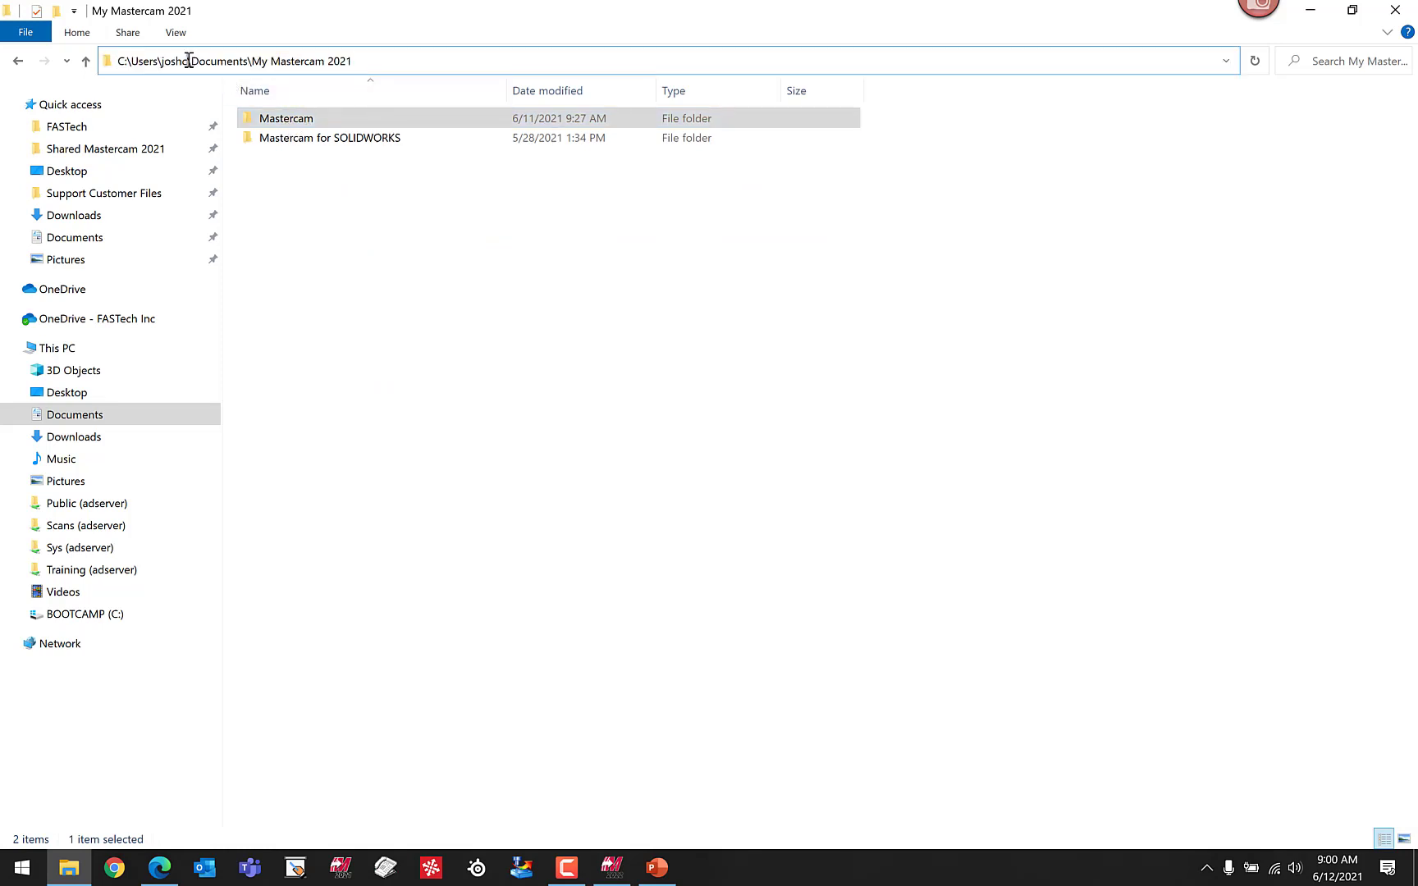
{"action": "double_click", "coordinate": [171, 60]}
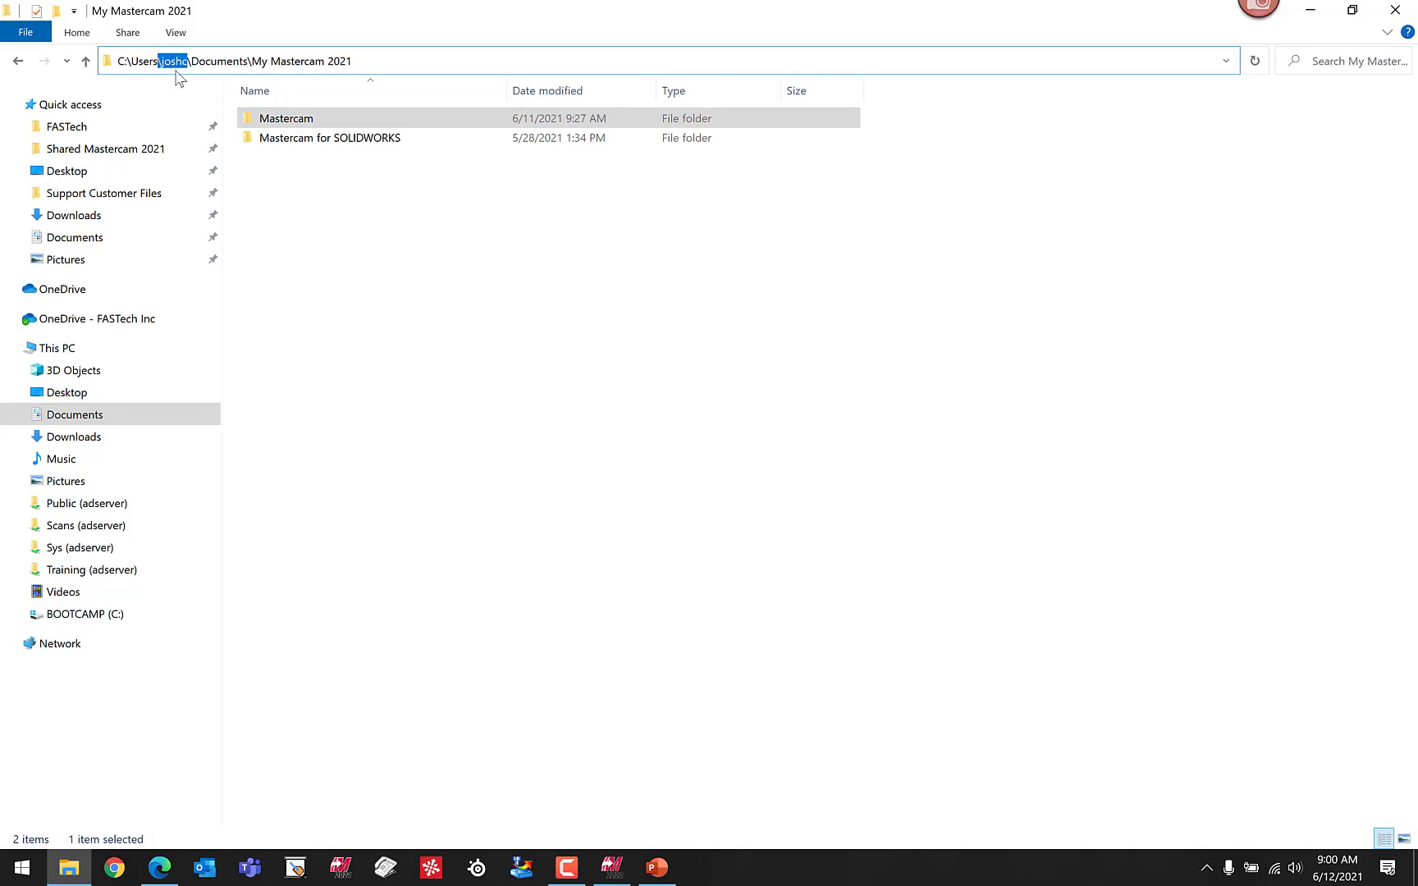
{"action": "mouse_move", "coordinate": [231, 76]}
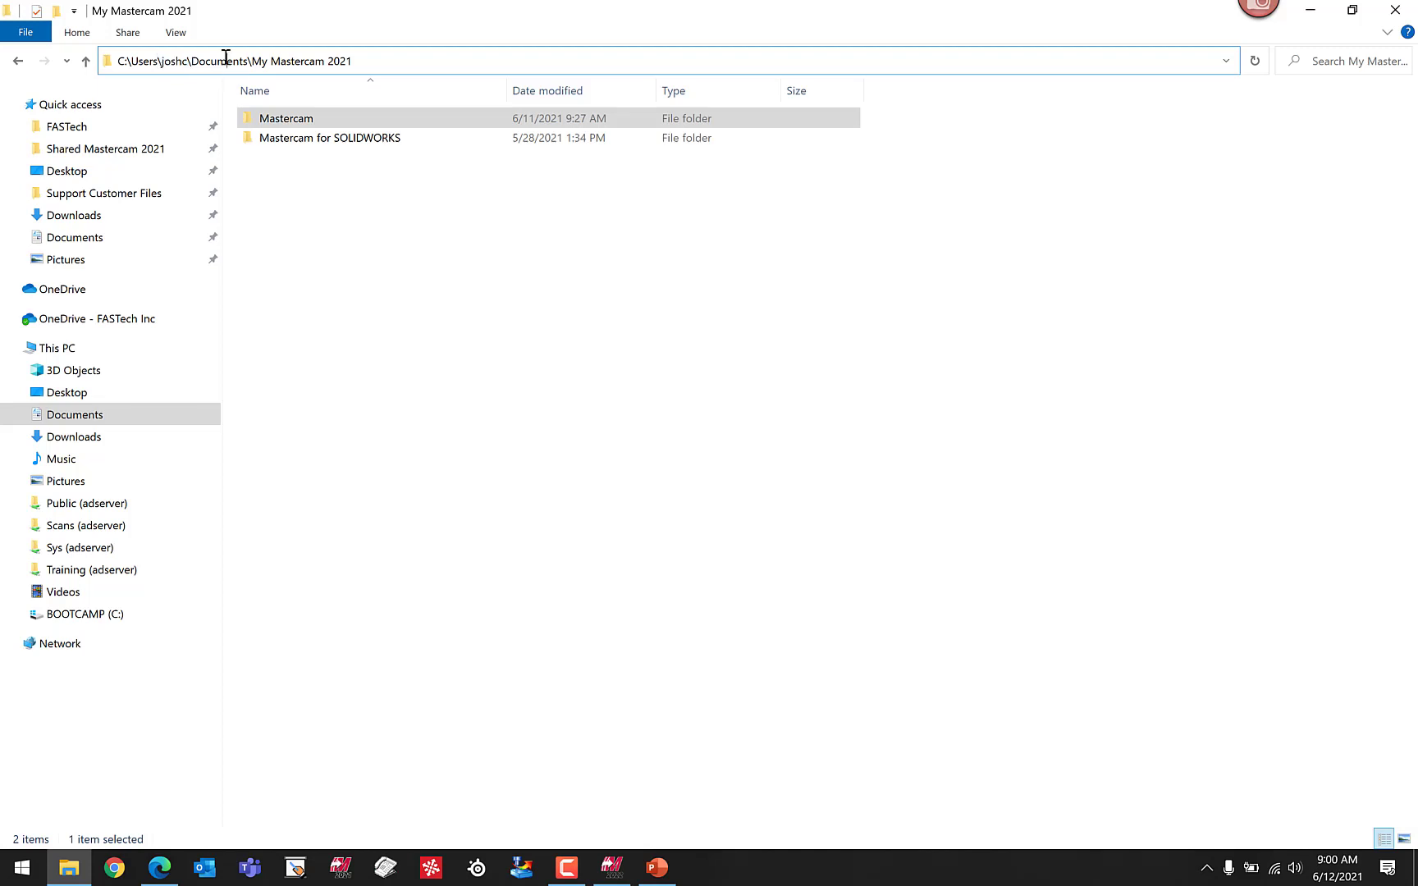
- Zip My Mastercam 2021 in Documents and rename the archive My Mastercam 2021_06_12_2021.zip
{"action": "left_click", "coordinate": [85, 61]}
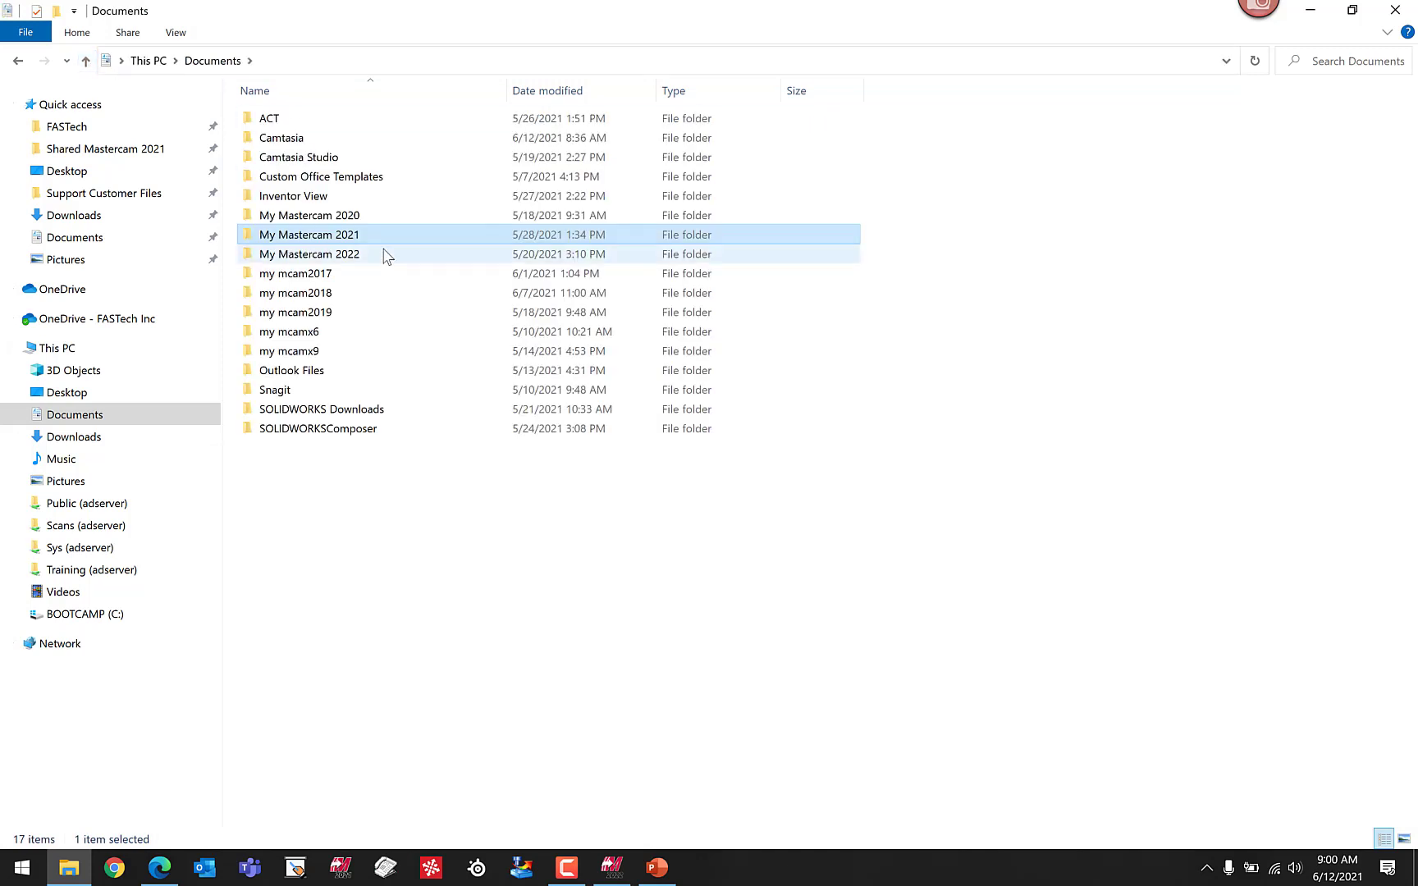
{"action": "right_click", "coordinate": [308, 235]}
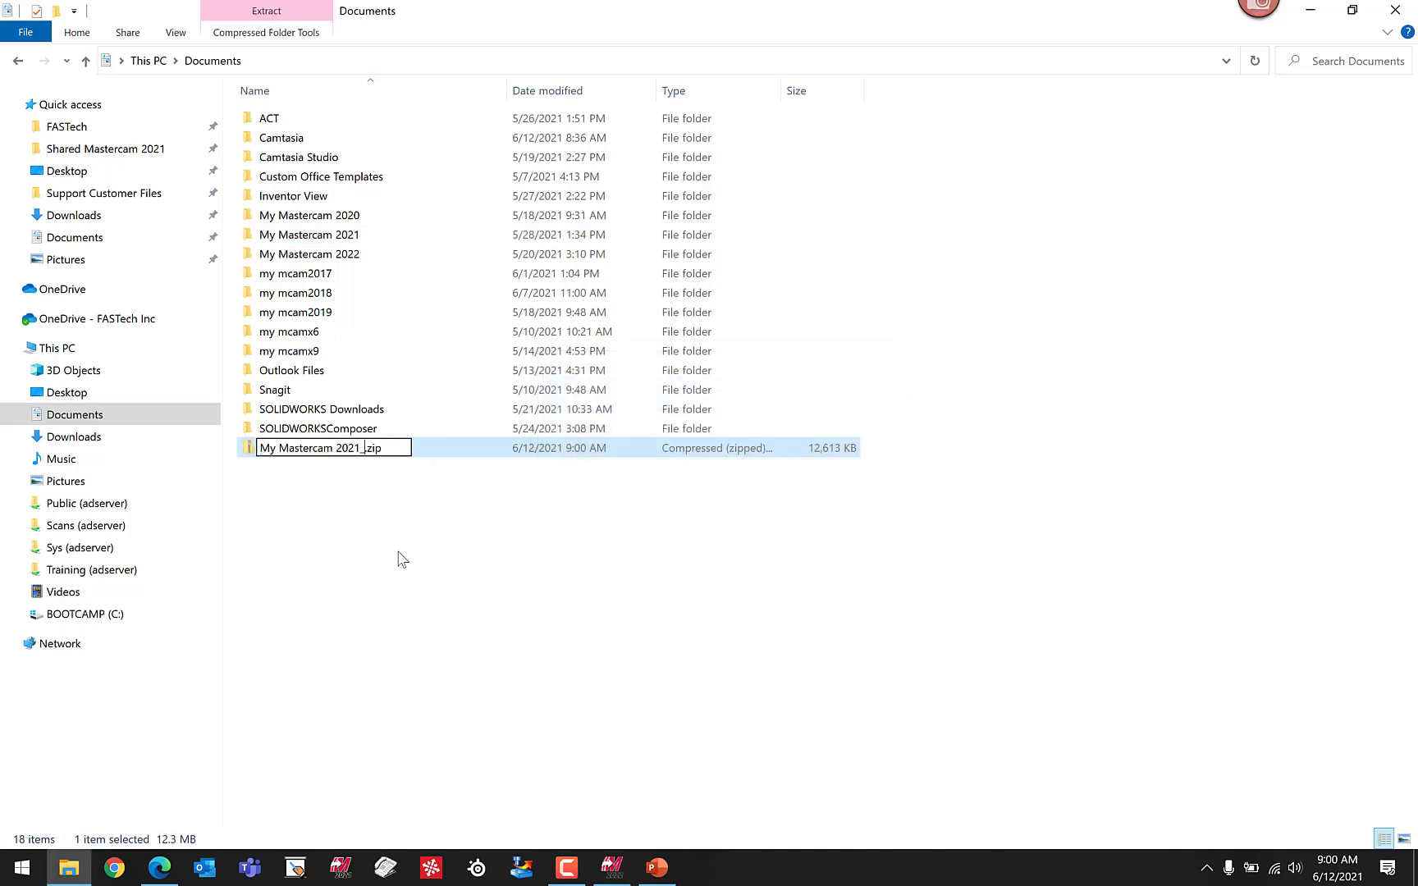
{"action": "type", "text": "_06"}
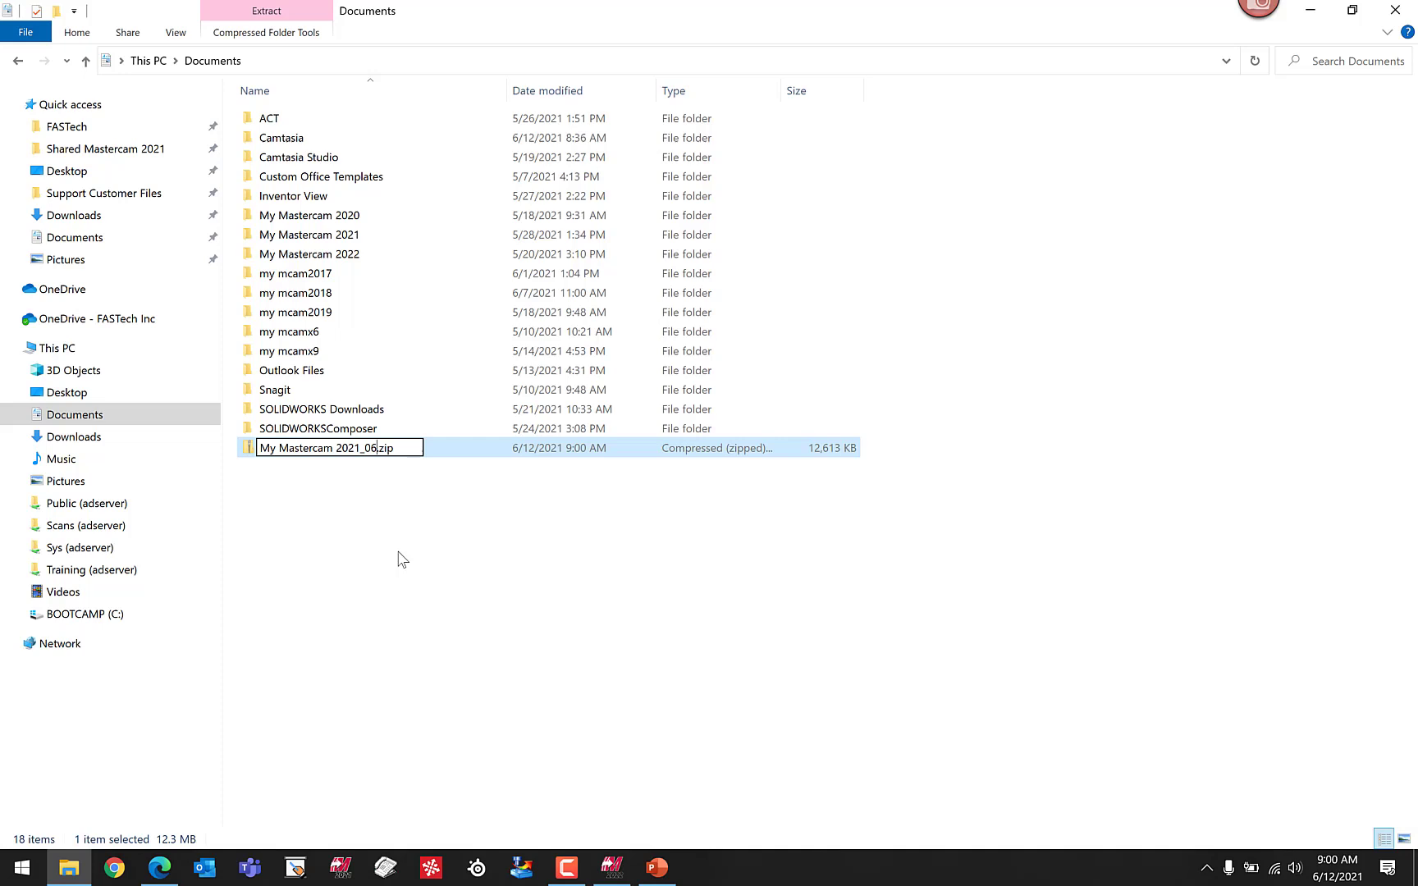
{"action": "type", "text": "_12_2021"}
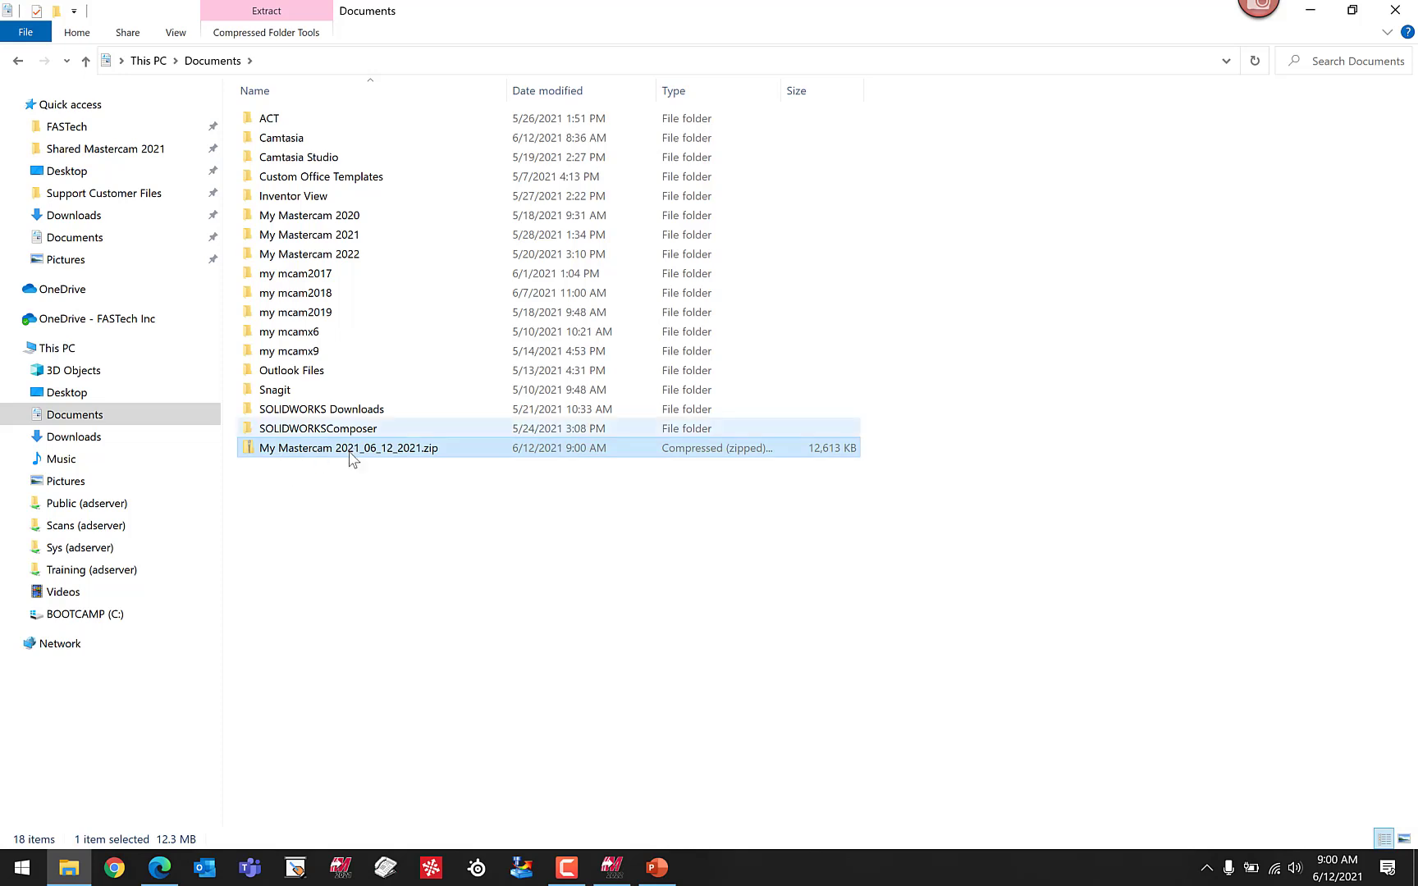
{"action": "mouse_move", "coordinate": [299, 430]}
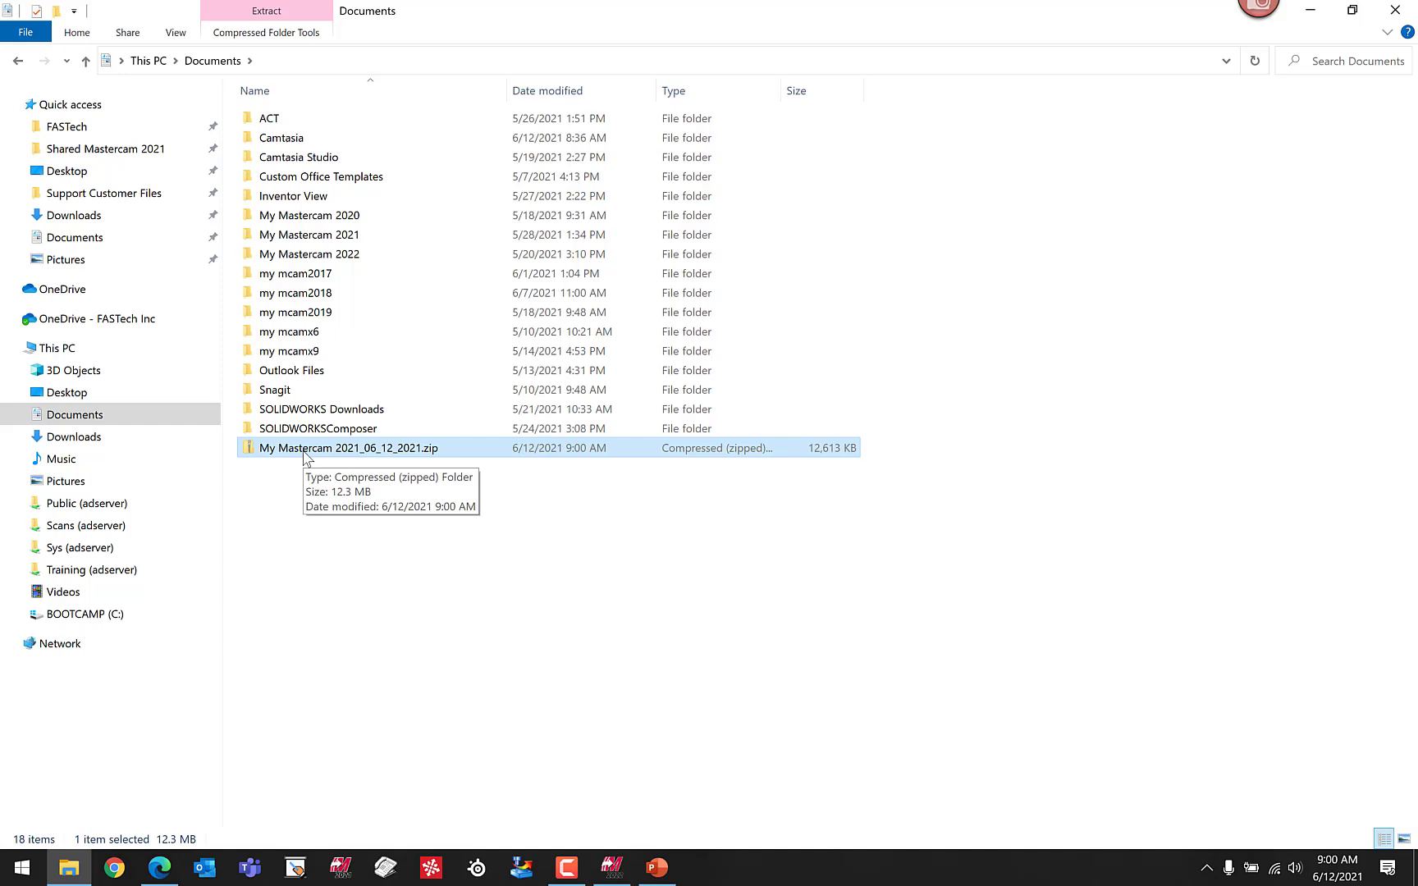
{"action": "mouse_move", "coordinate": [315, 453]}
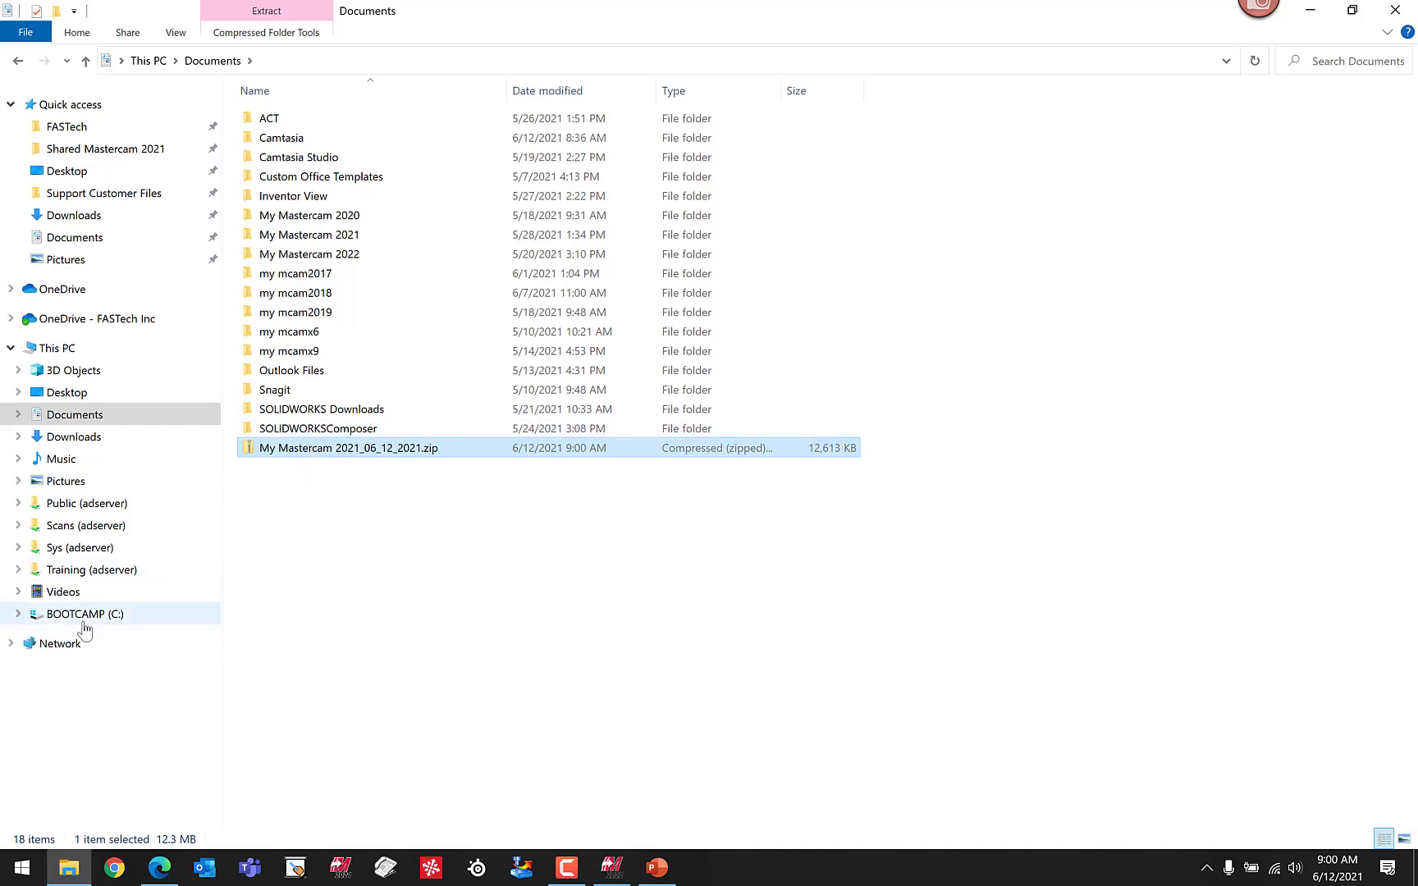
- Browse to C:\Users\Public\Public Documents and select the Shared Mastercam 2021 folder
{"action": "left_click", "coordinate": [83, 614]}
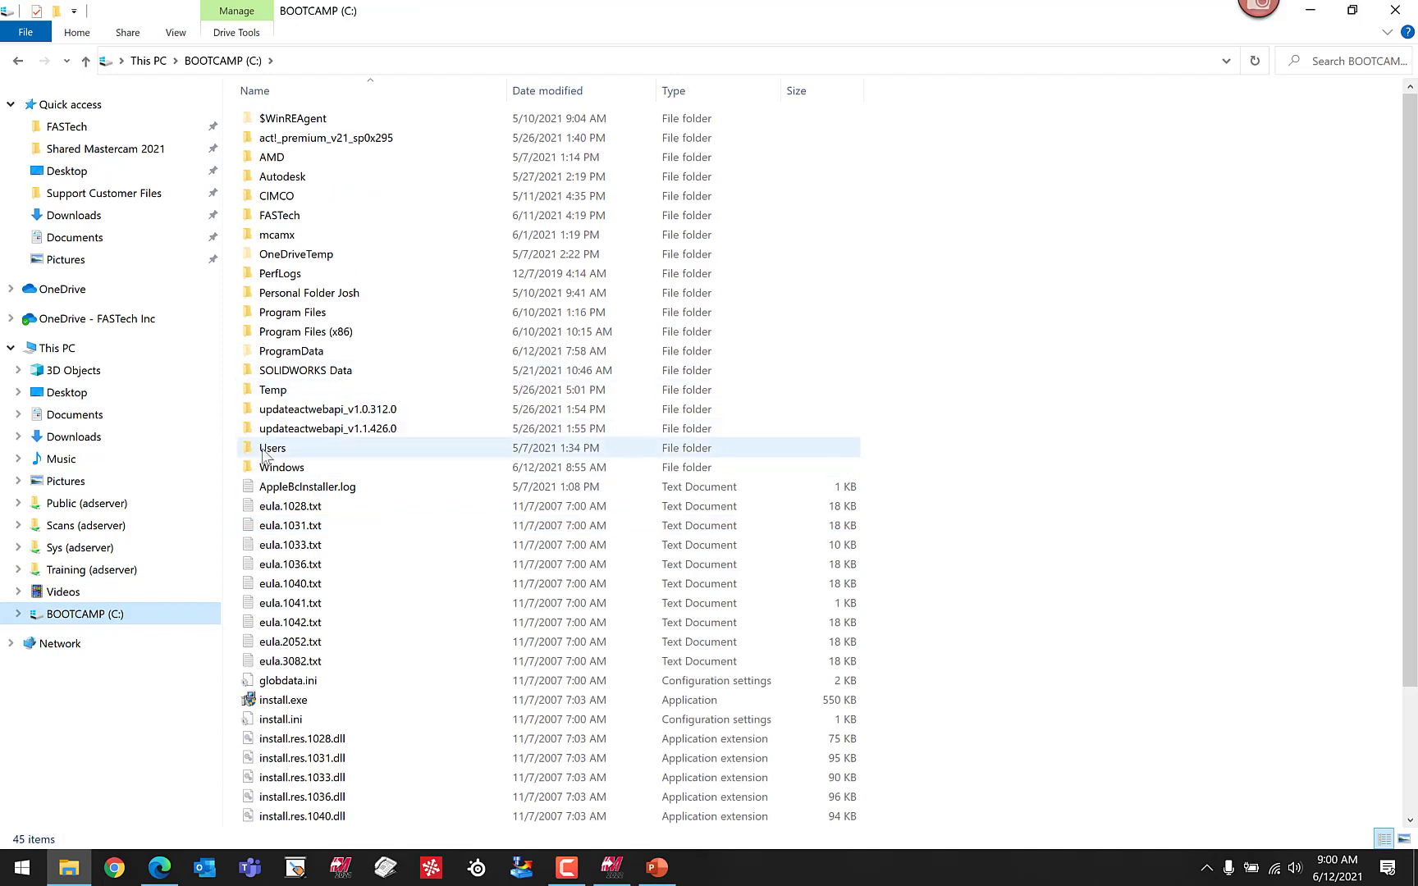
{"action": "double_click", "coordinate": [272, 448]}
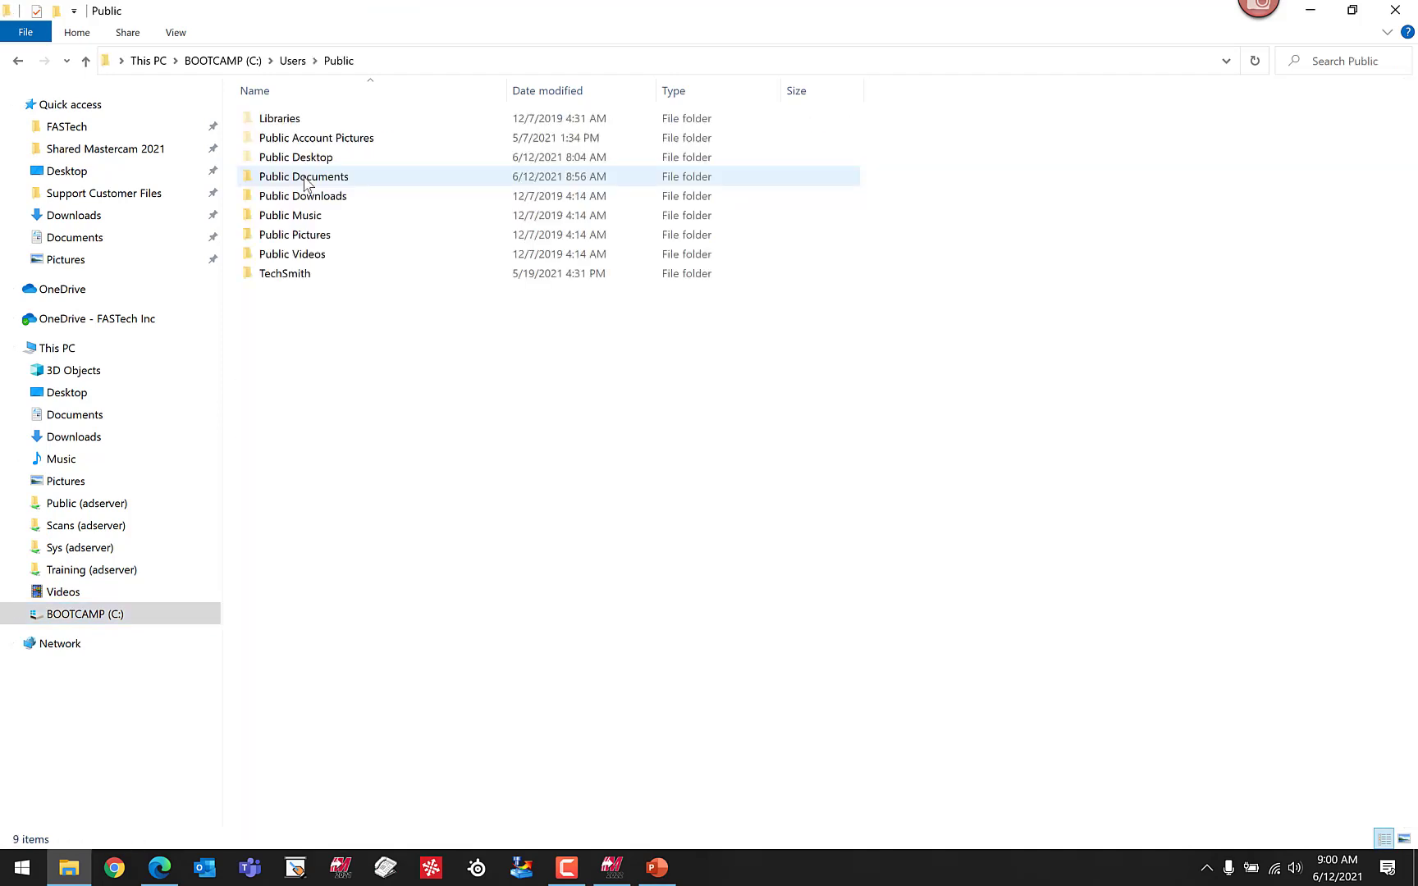
{"action": "double_click", "coordinate": [304, 175]}
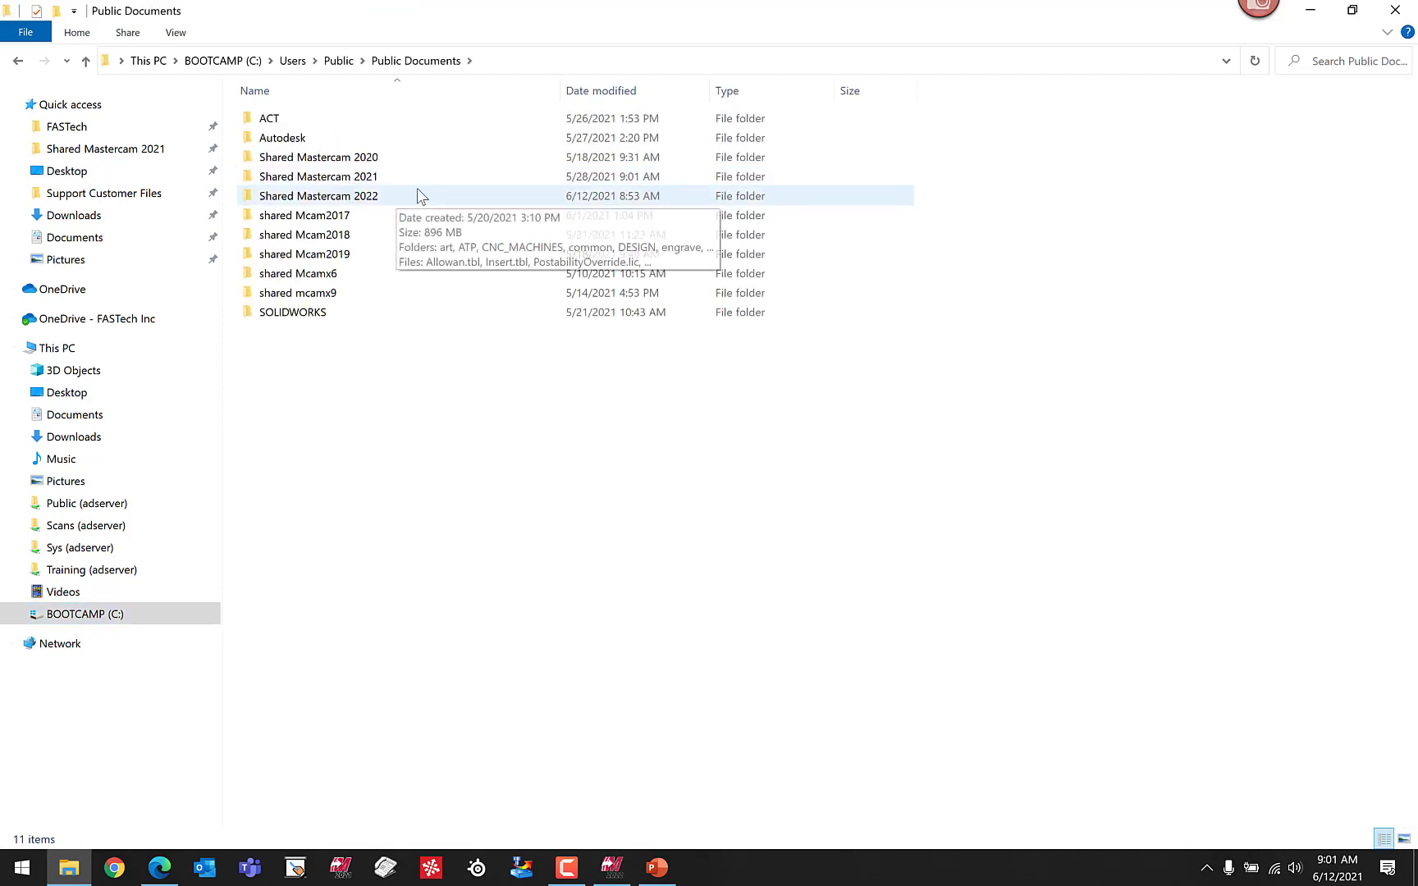
{"action": "left_click", "coordinate": [316, 175]}
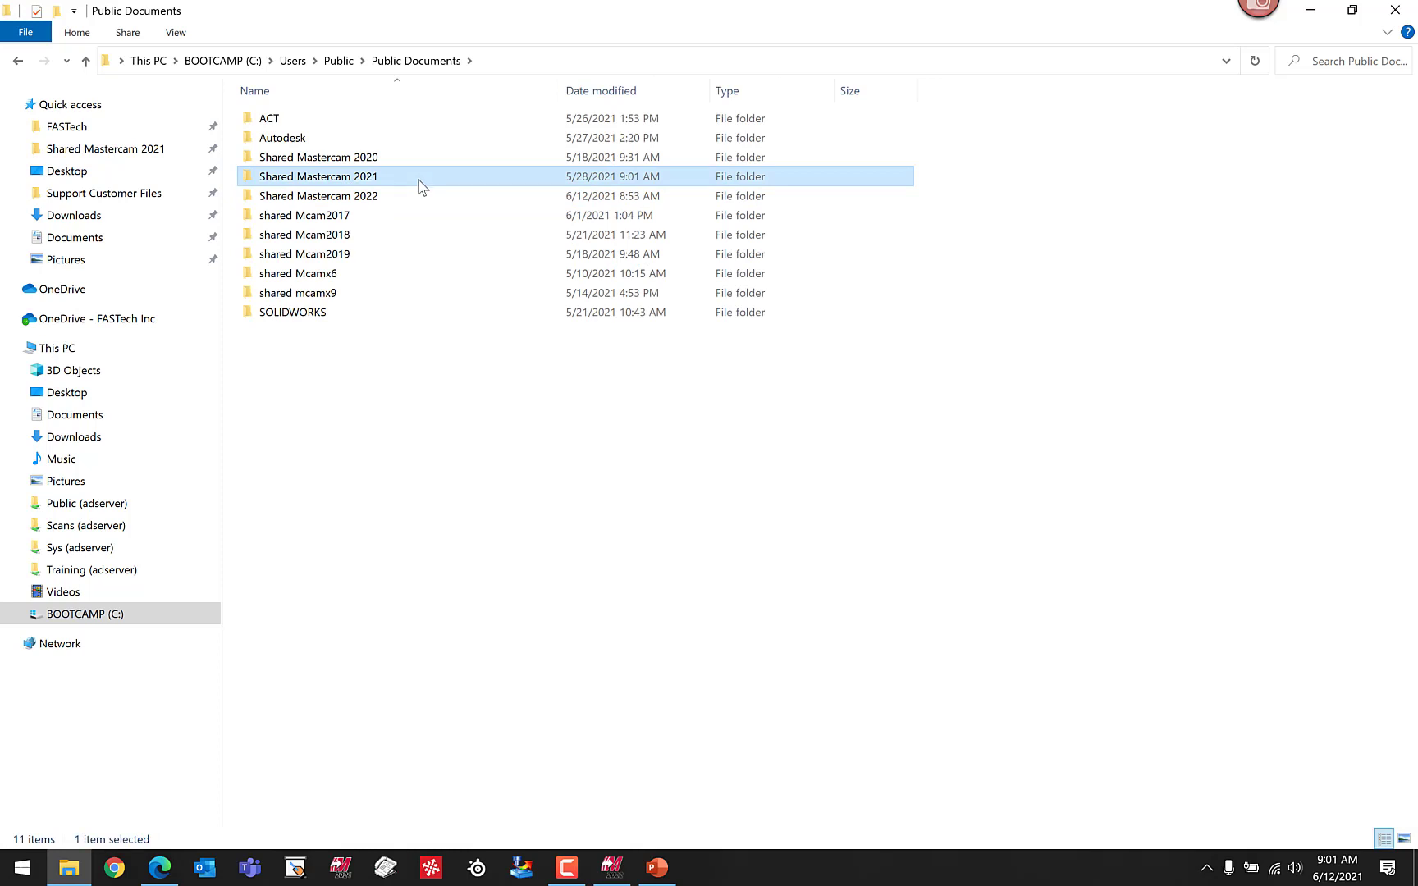
{"action": "mouse_move", "coordinate": [270, 118]}
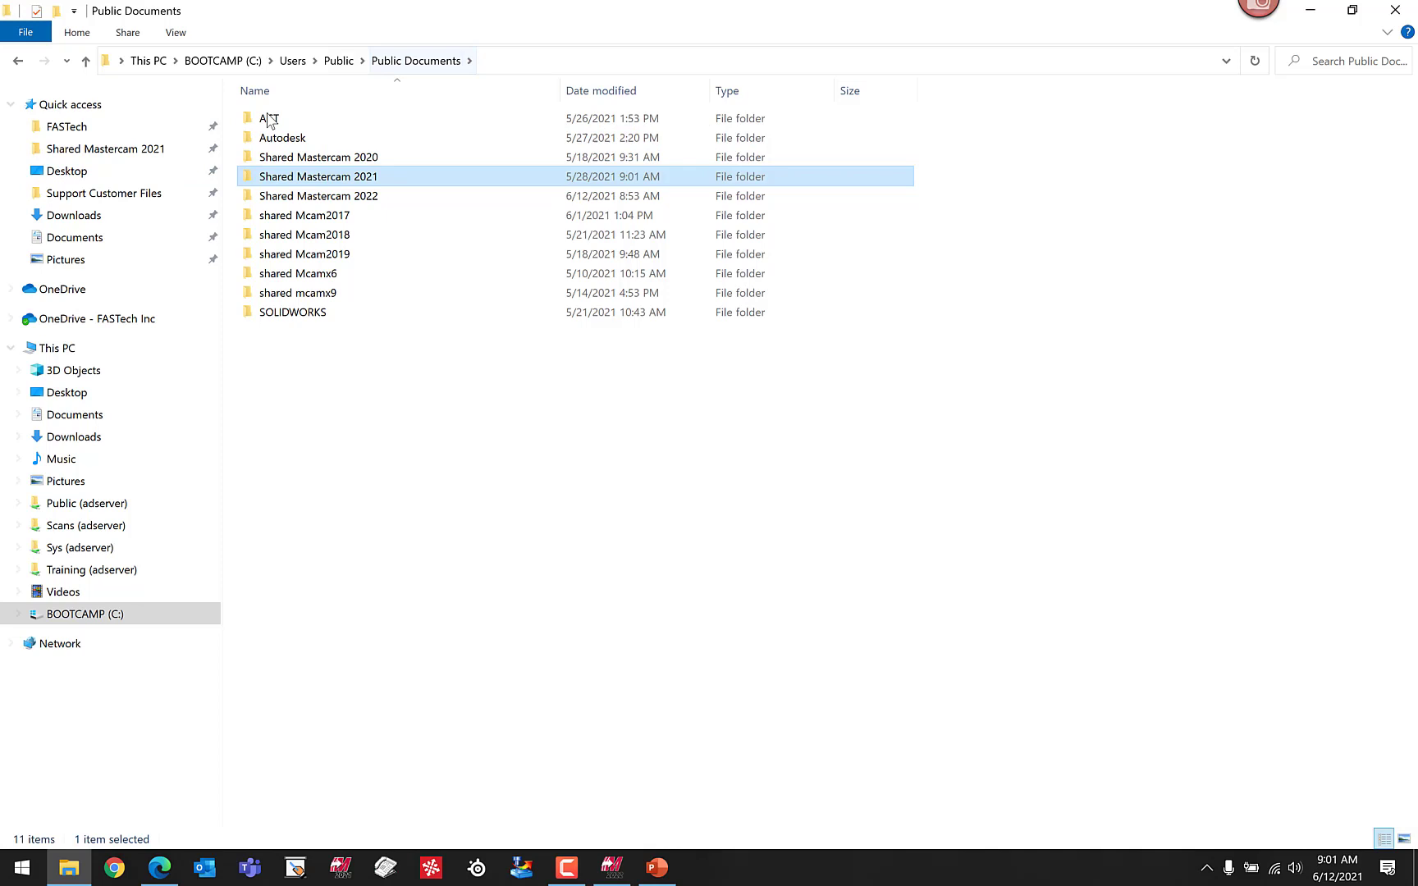
{"action": "mouse_move", "coordinate": [396, 235]}
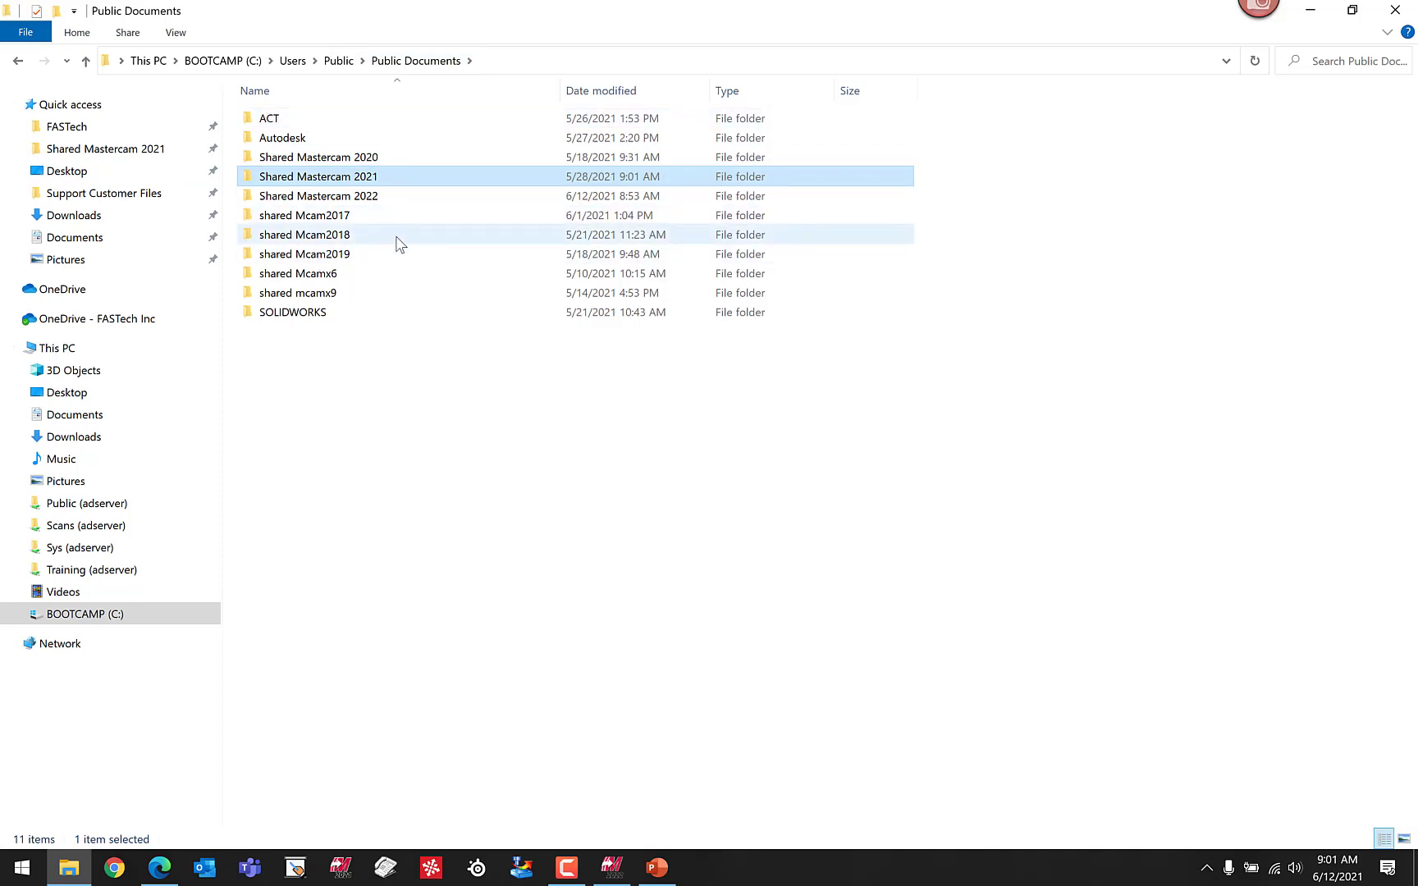
- Check the Shared Mastercam Folder data path (C:\Users\Public\Documents\Shared Mastercam 2022) in System Configuration
{"action": "left_click", "coordinate": [611, 870]}
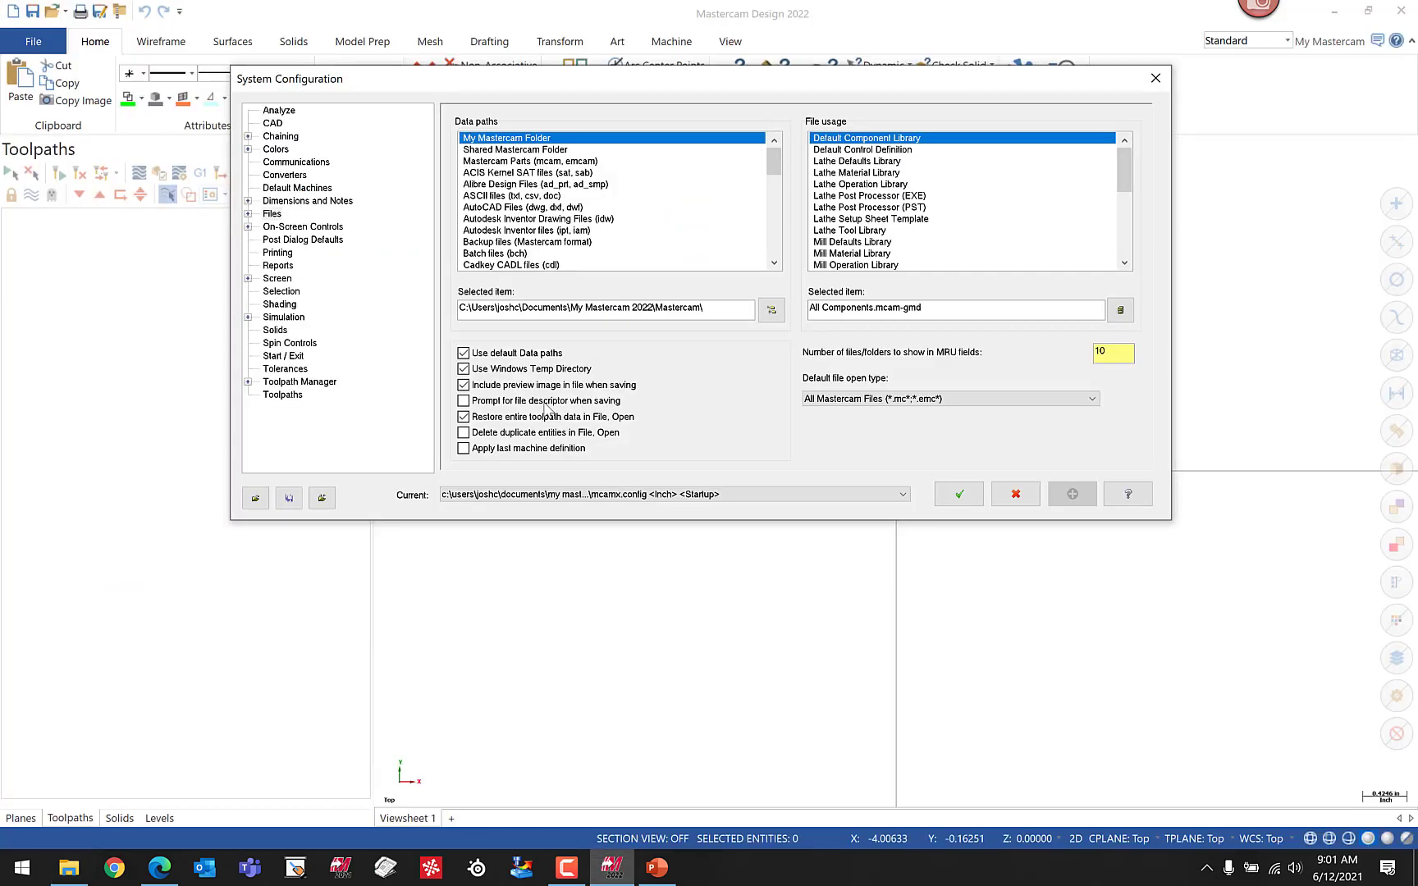
{"action": "left_click", "coordinate": [516, 149]}
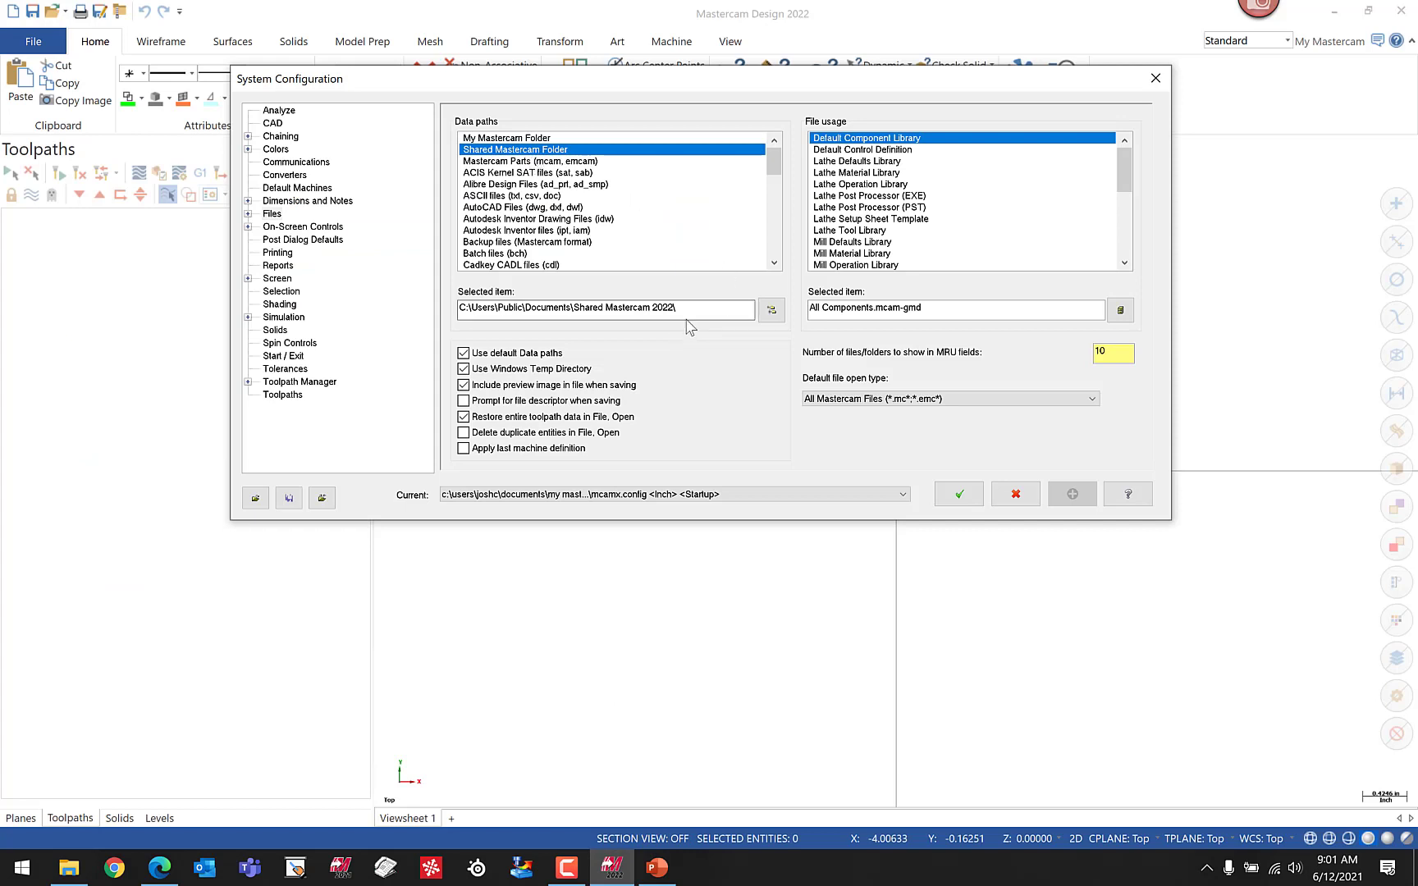
{"action": "triple_click", "coordinate": [605, 308]}
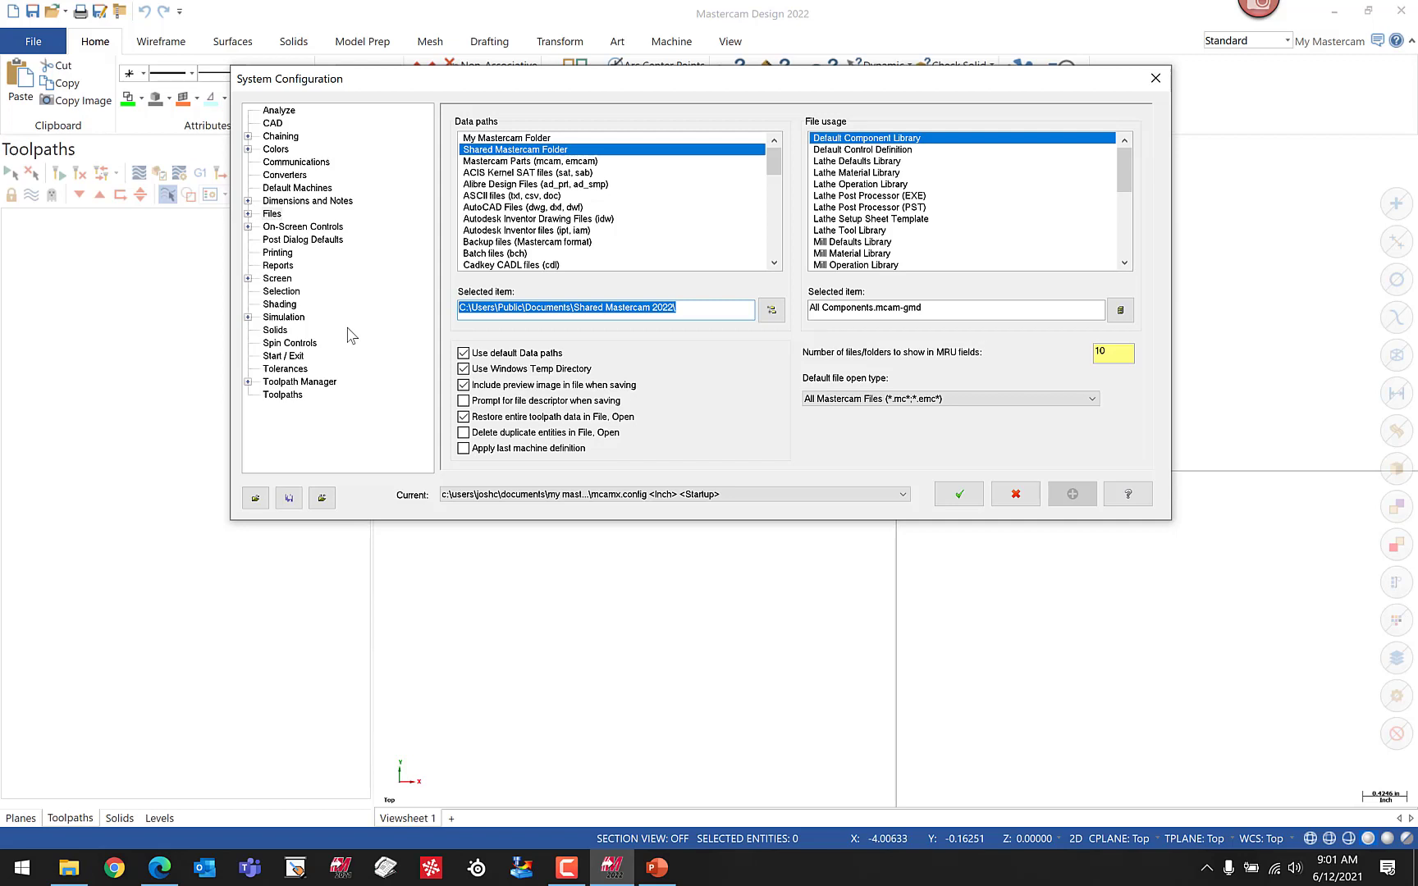
{"action": "left_click", "coordinate": [606, 308]}
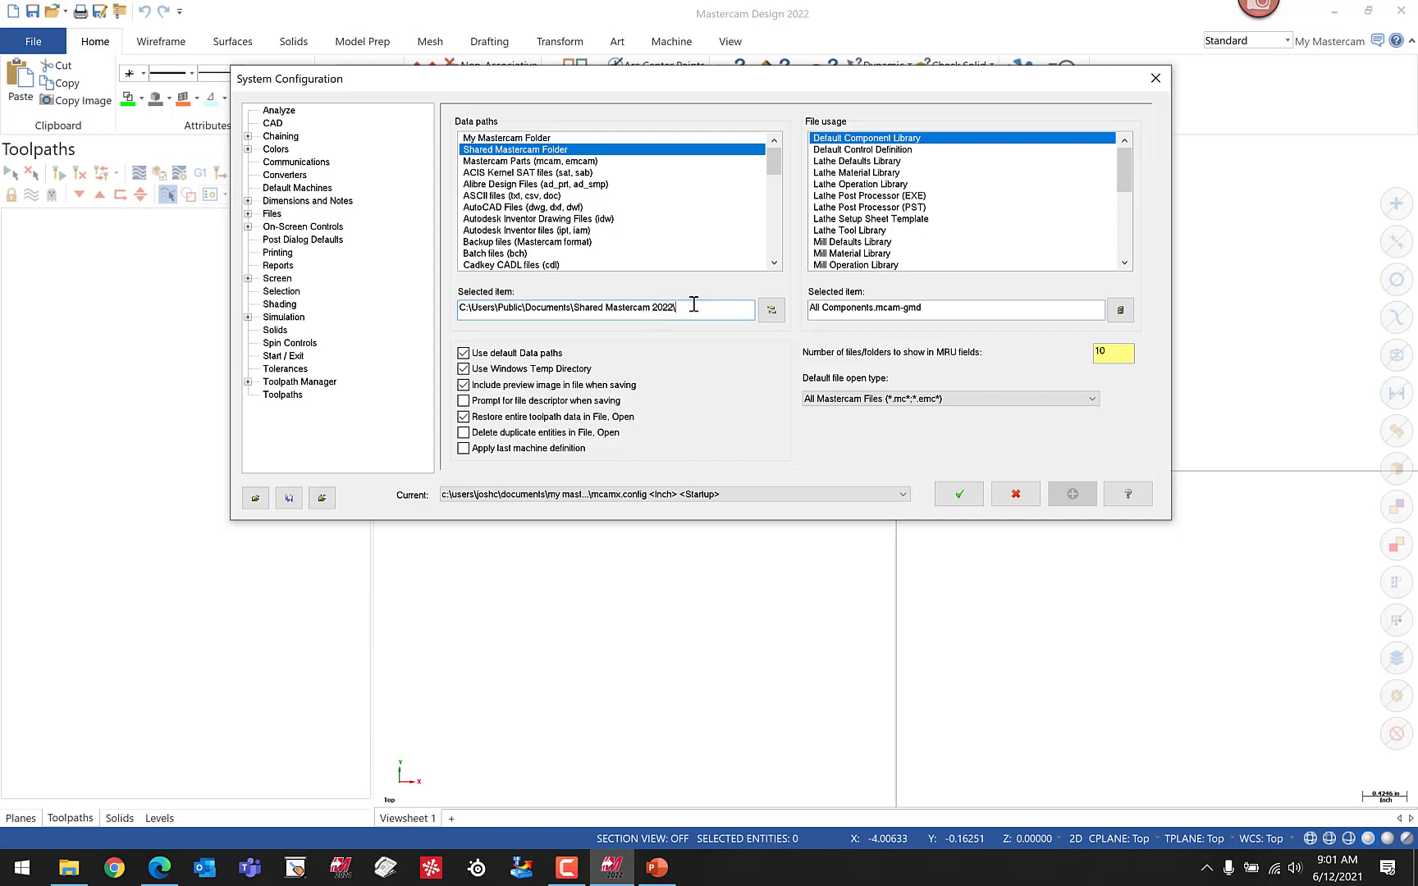
{"action": "mouse_move", "coordinate": [574, 356]}
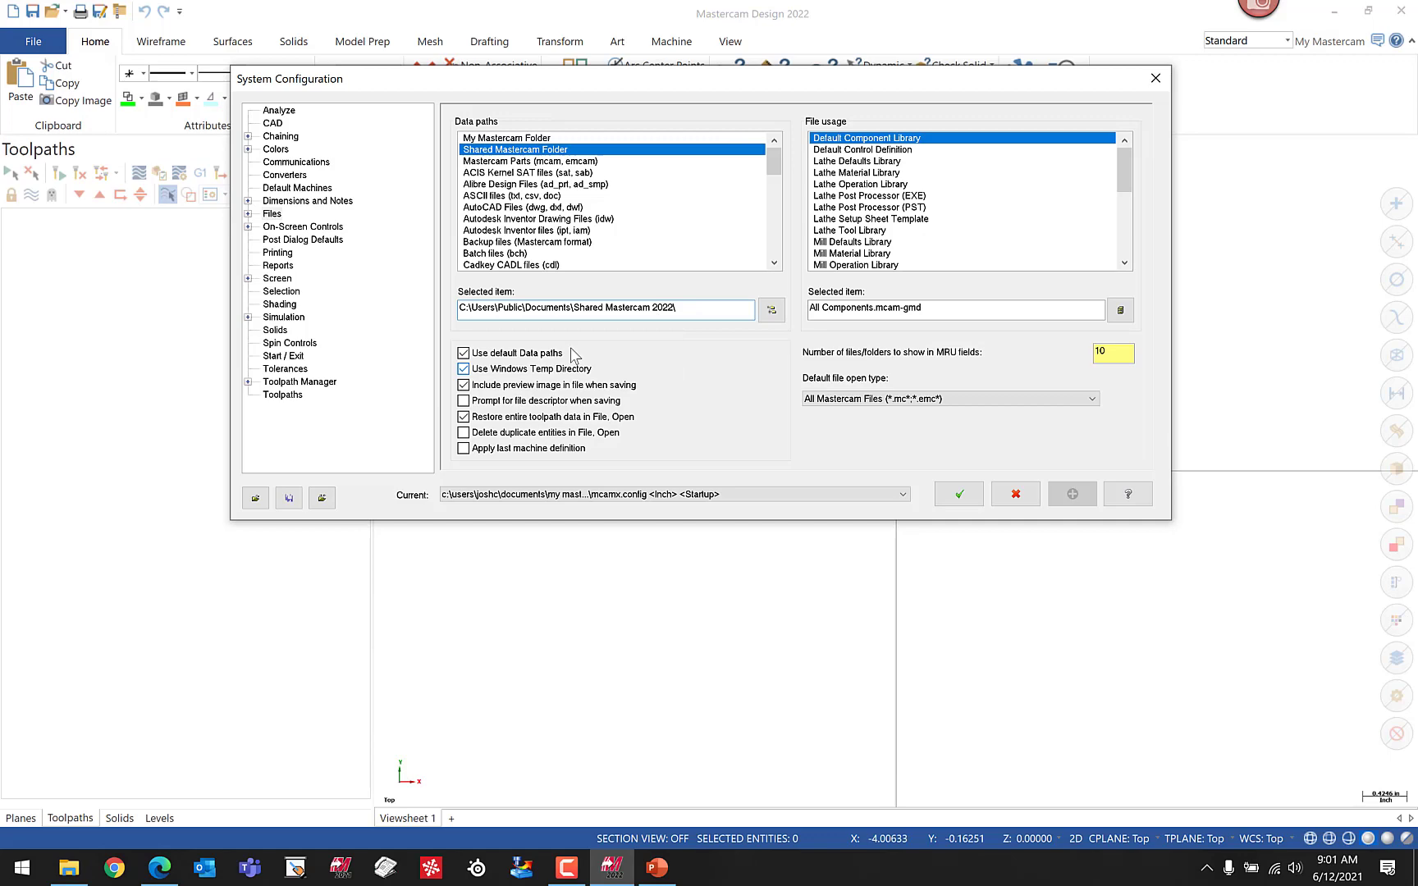
{"action": "mouse_move", "coordinate": [1015, 494]}
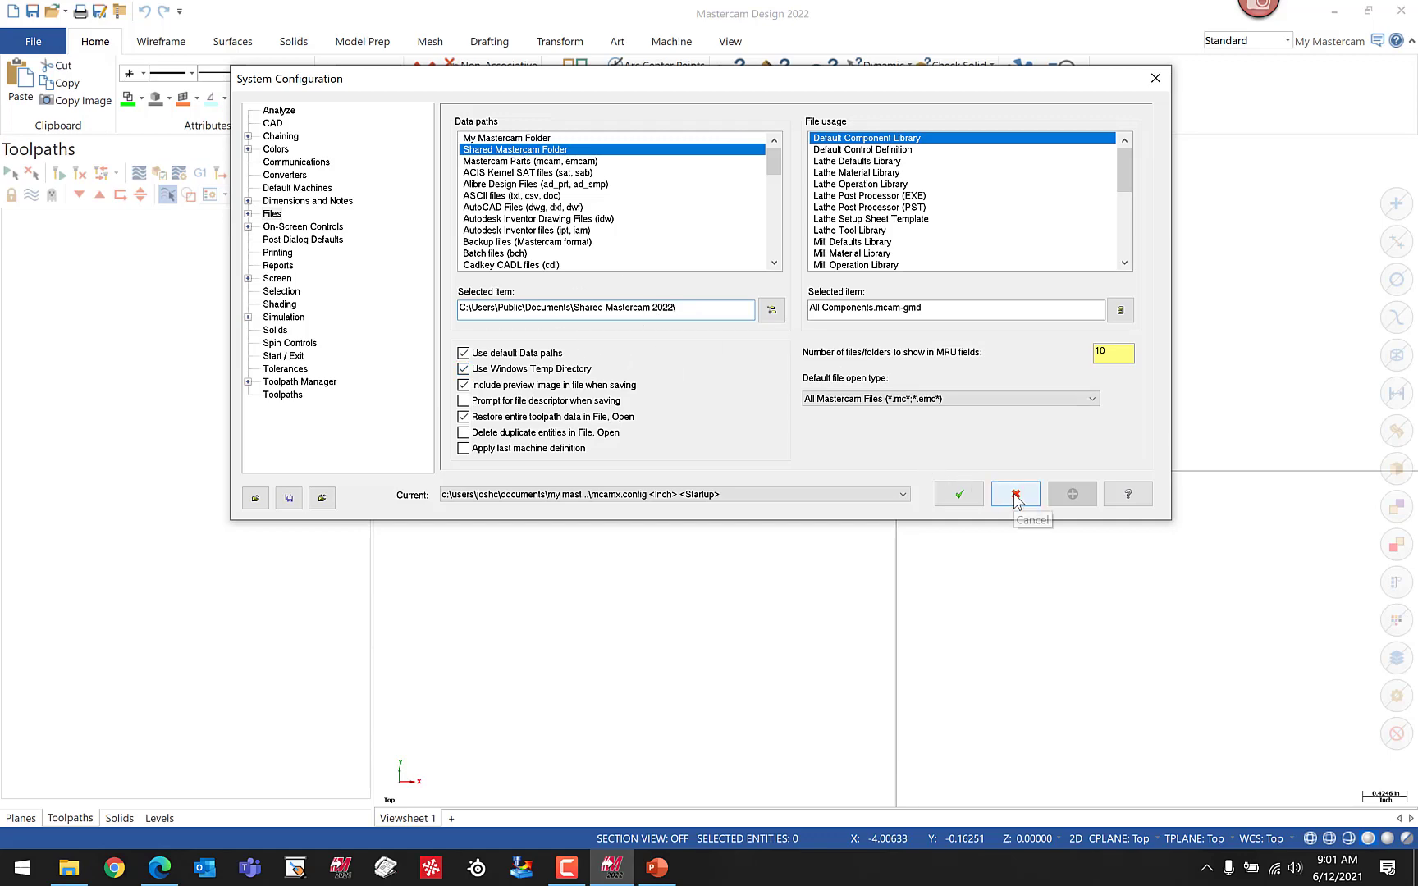
- Cancel the configuration, minimize Mastercam and browse into the Shared Mastercam 2021 folder
{"action": "left_click", "coordinate": [1014, 494]}
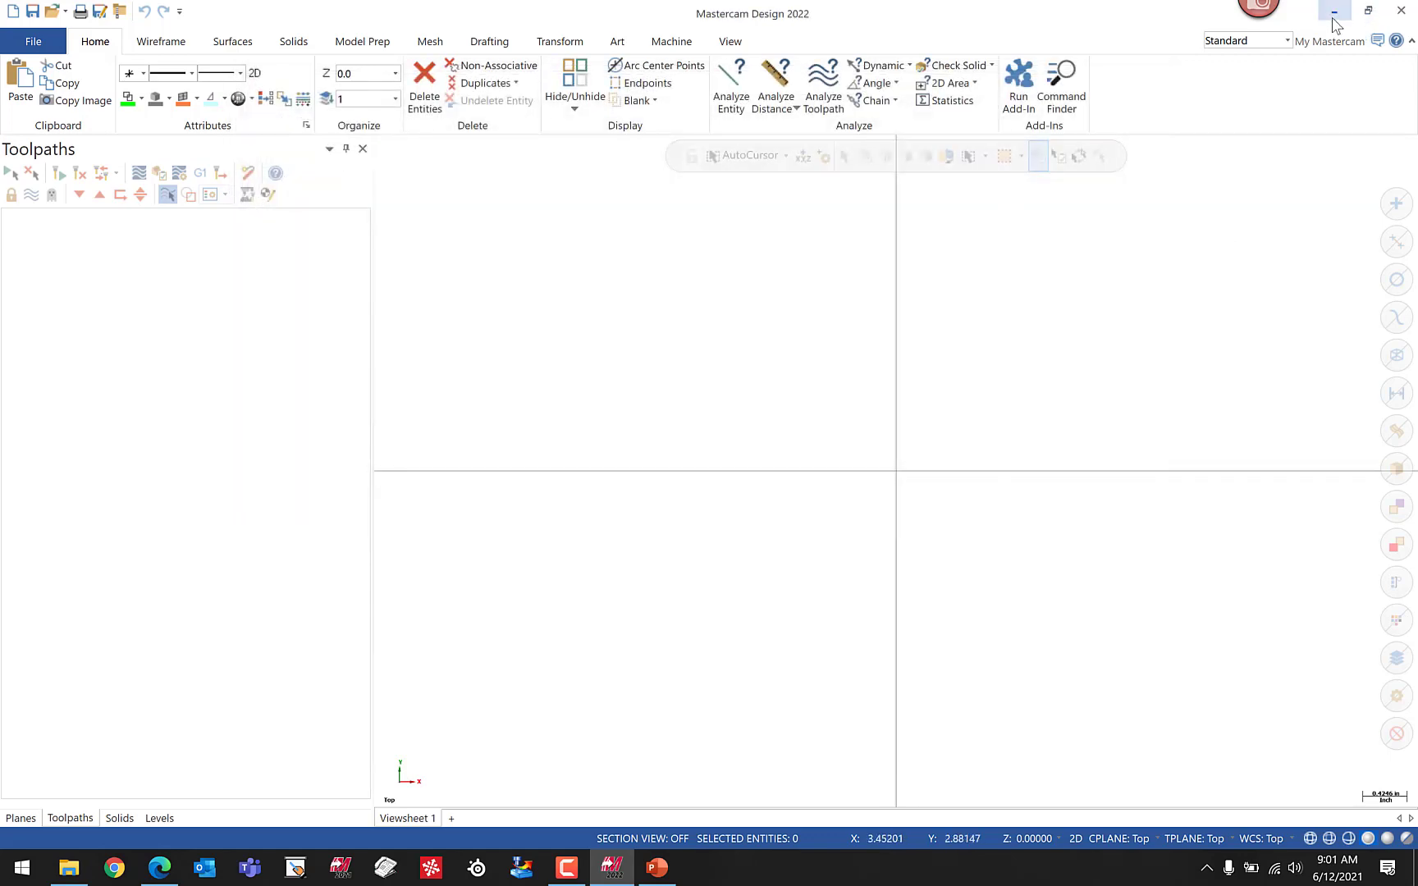
{"action": "left_click", "coordinate": [69, 871]}
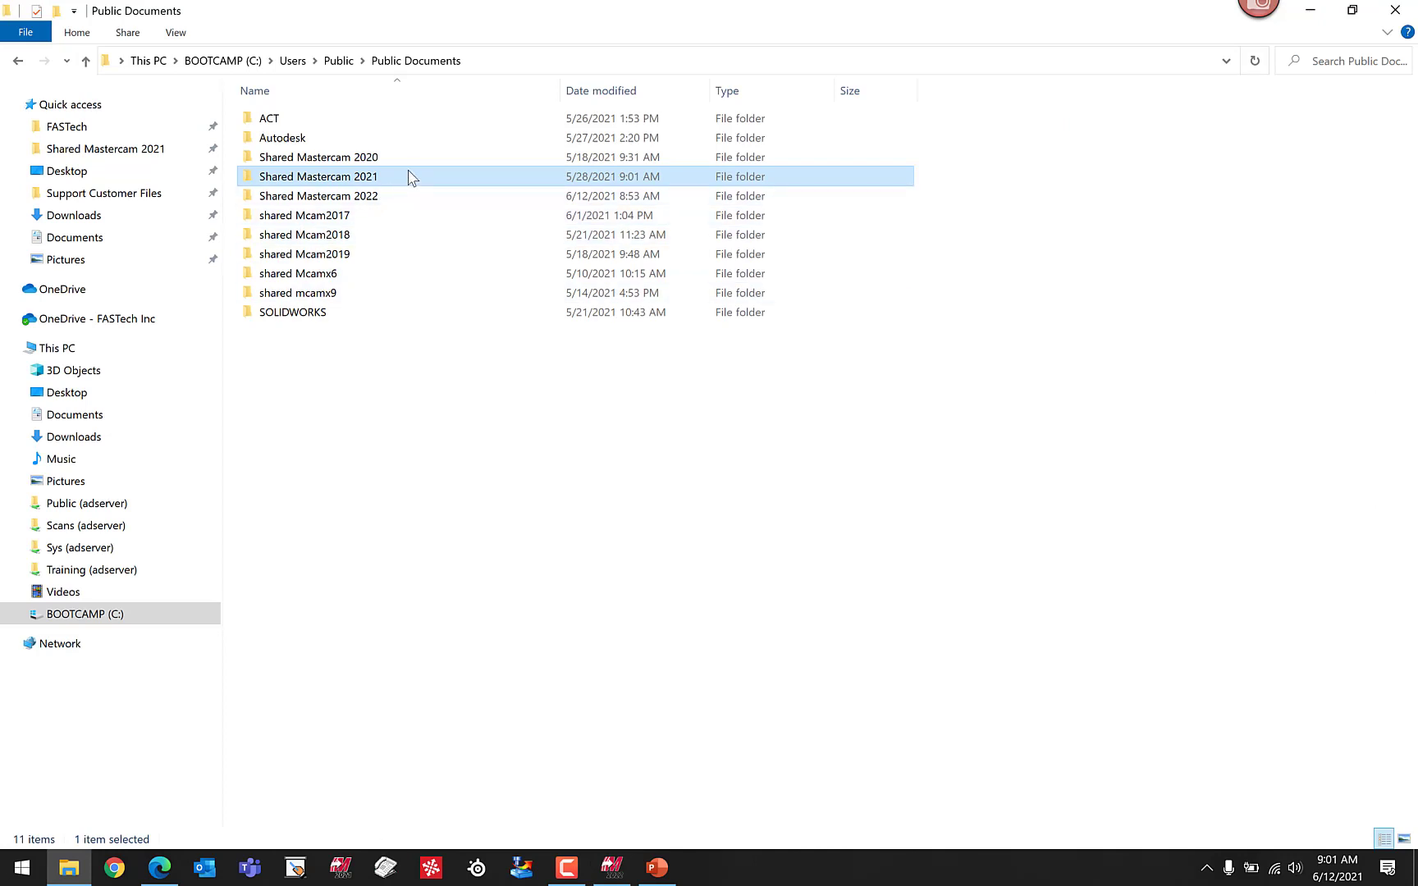
{"action": "mouse_move", "coordinate": [388, 180]}
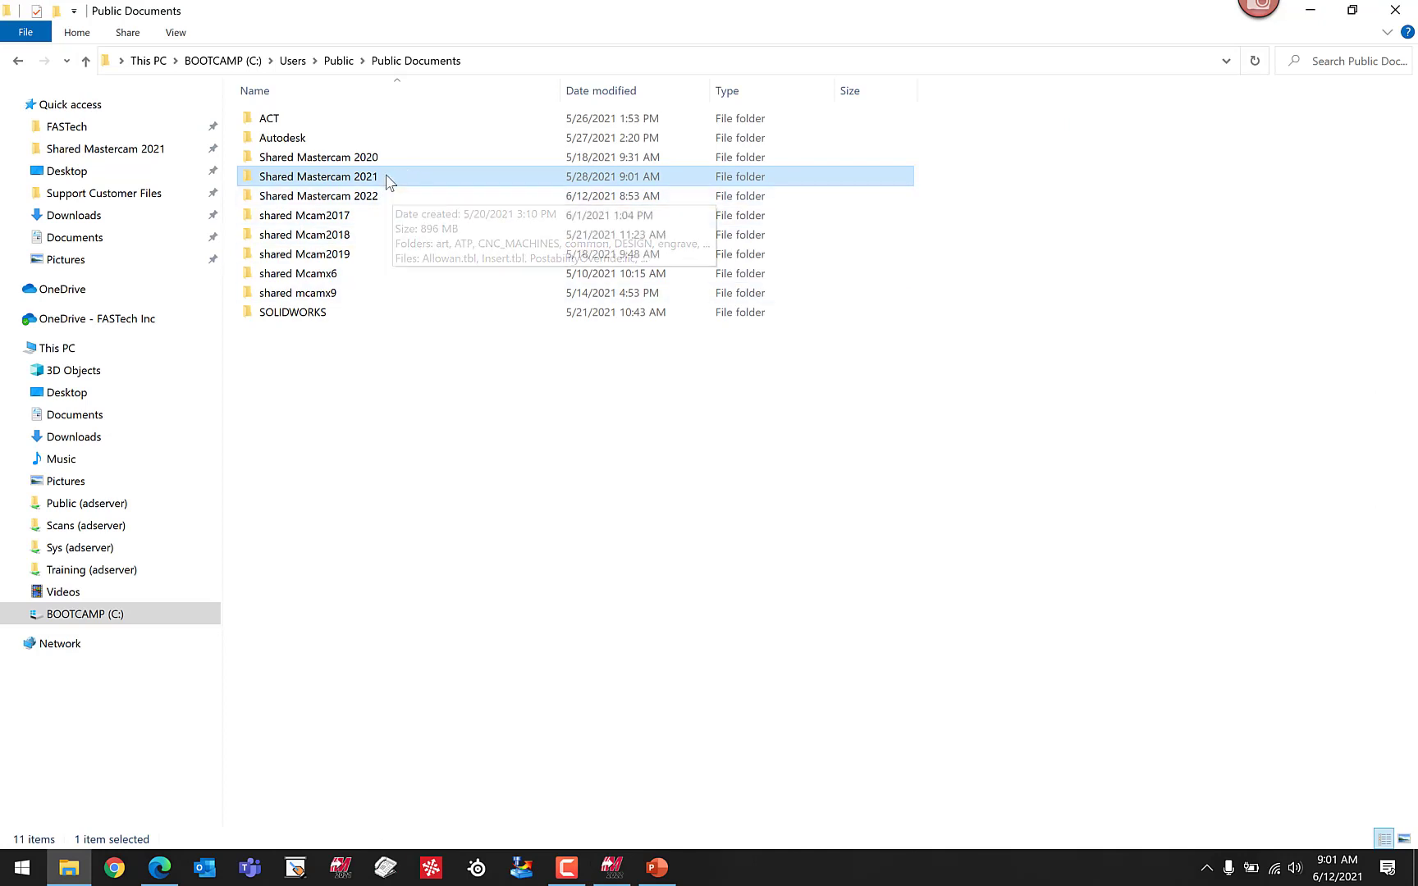
{"action": "double_click", "coordinate": [317, 176]}
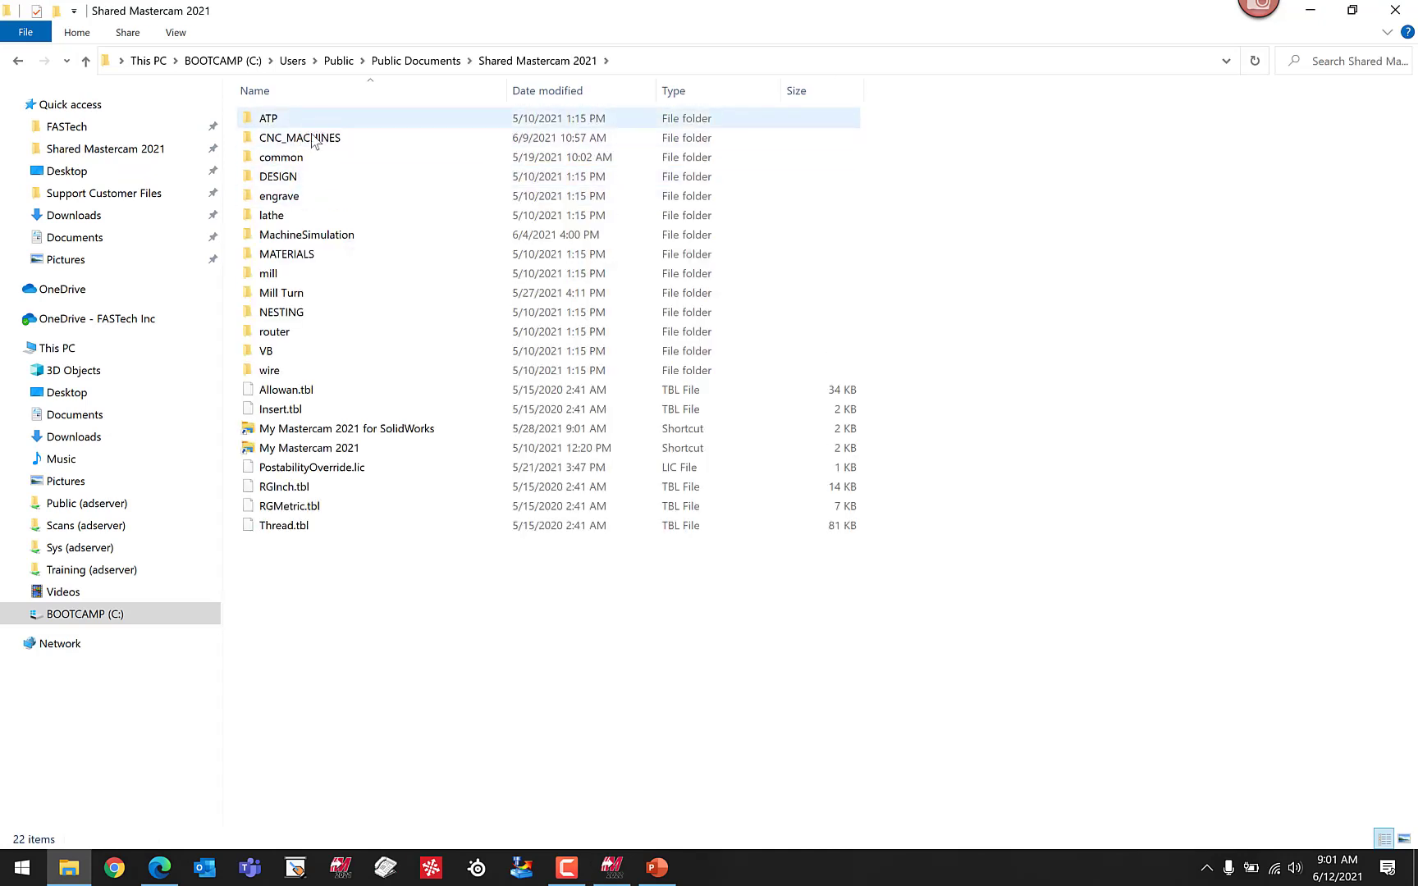
{"action": "mouse_move", "coordinate": [298, 138]}
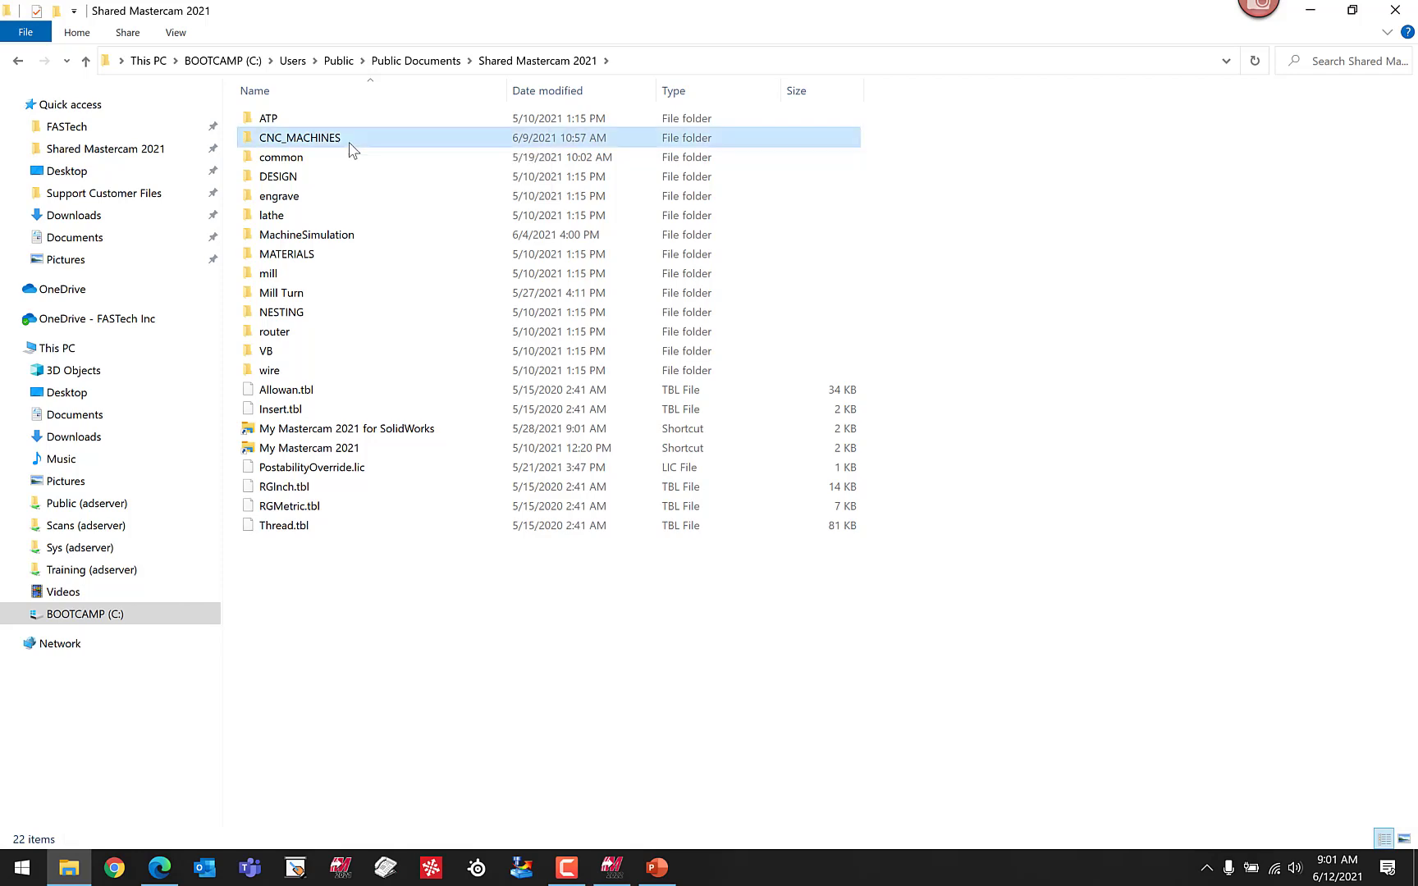
{"action": "double_click", "coordinate": [299, 138]}
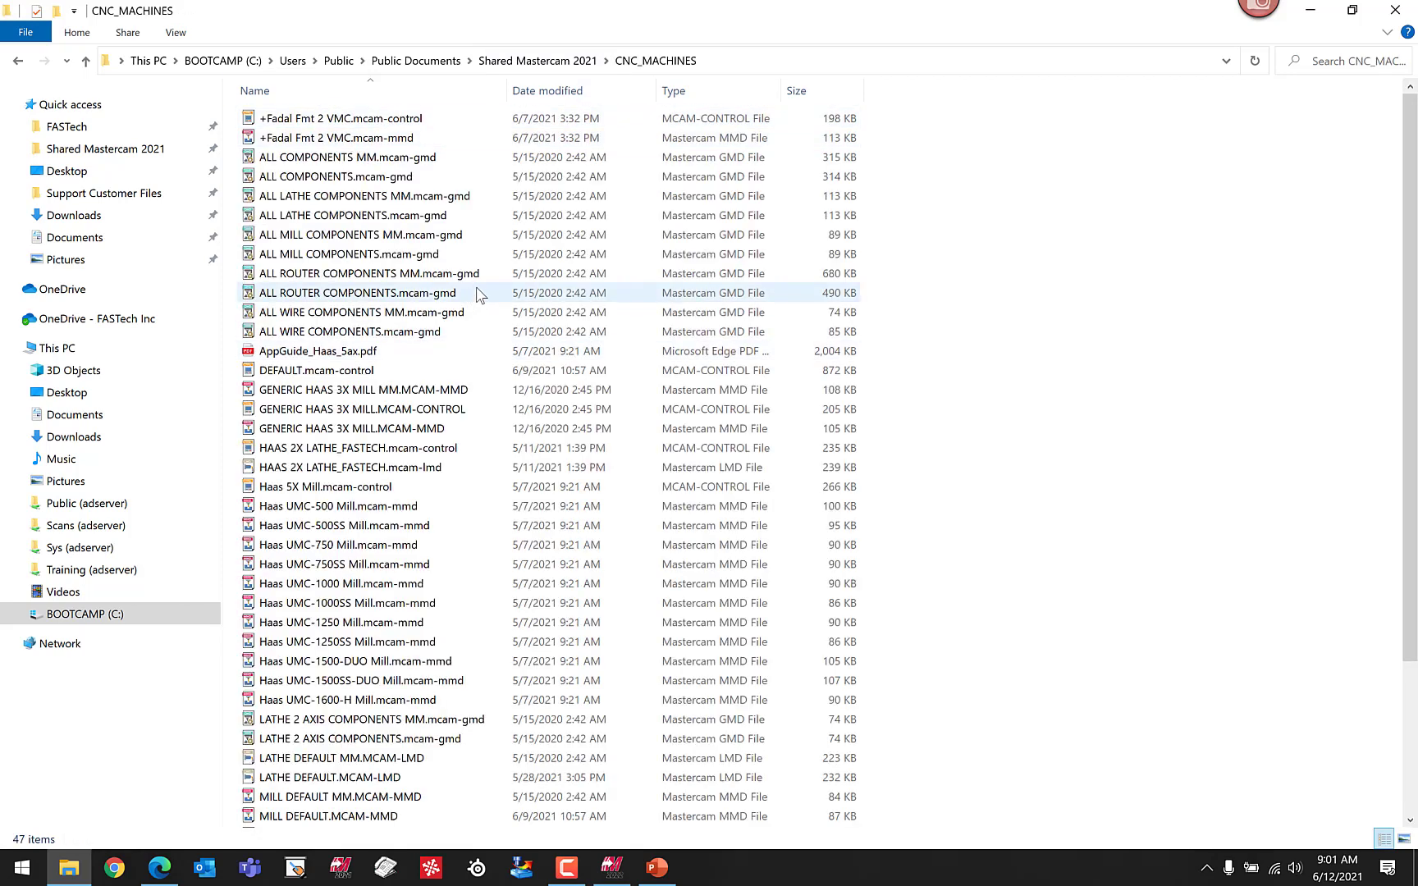
{"action": "scroll", "scroll_direction": "down", "scroll_amount": 3}
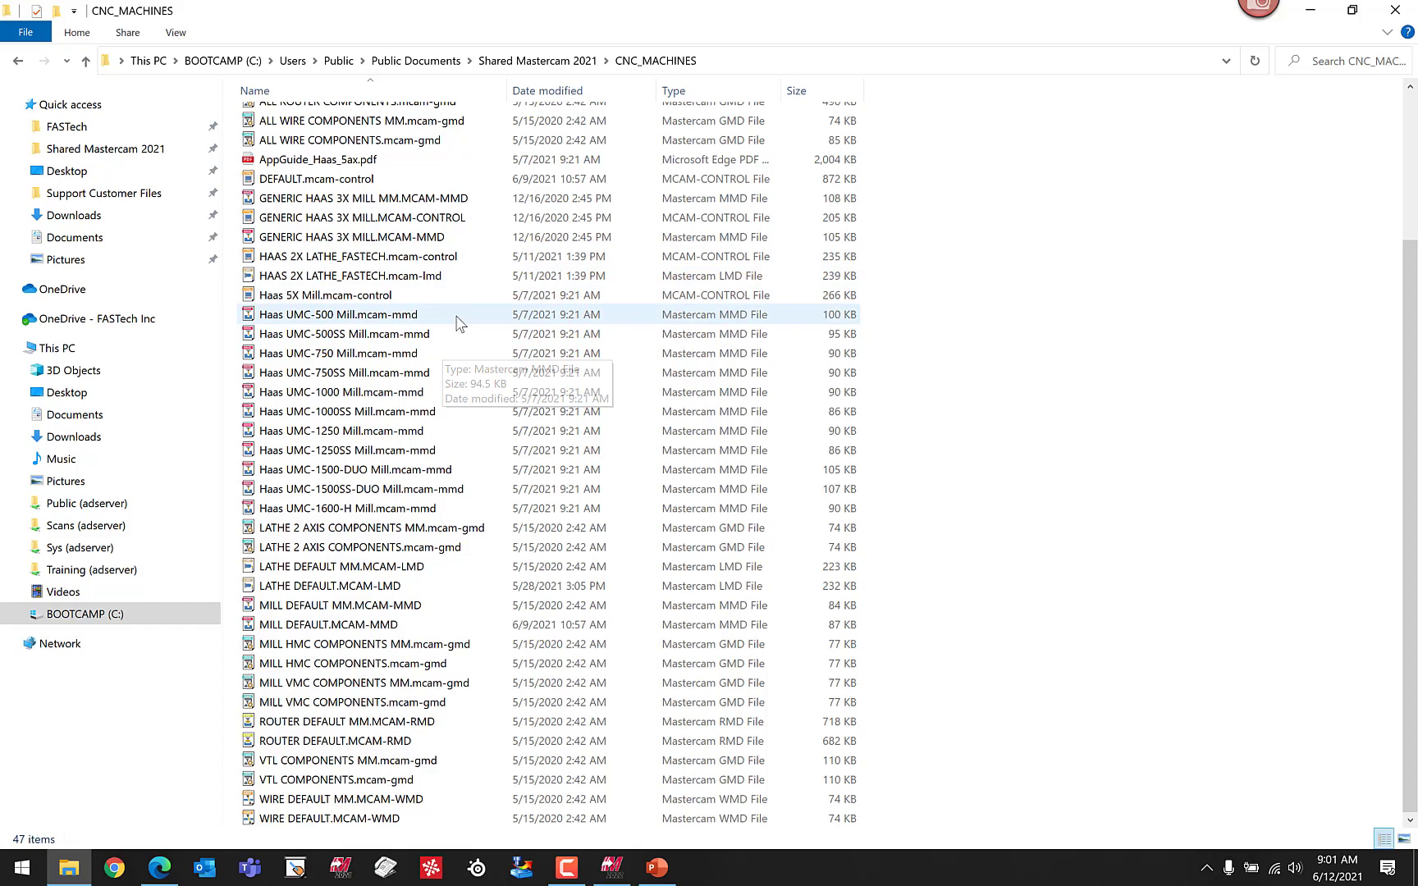
{"action": "mouse_move", "coordinate": [433, 412]}
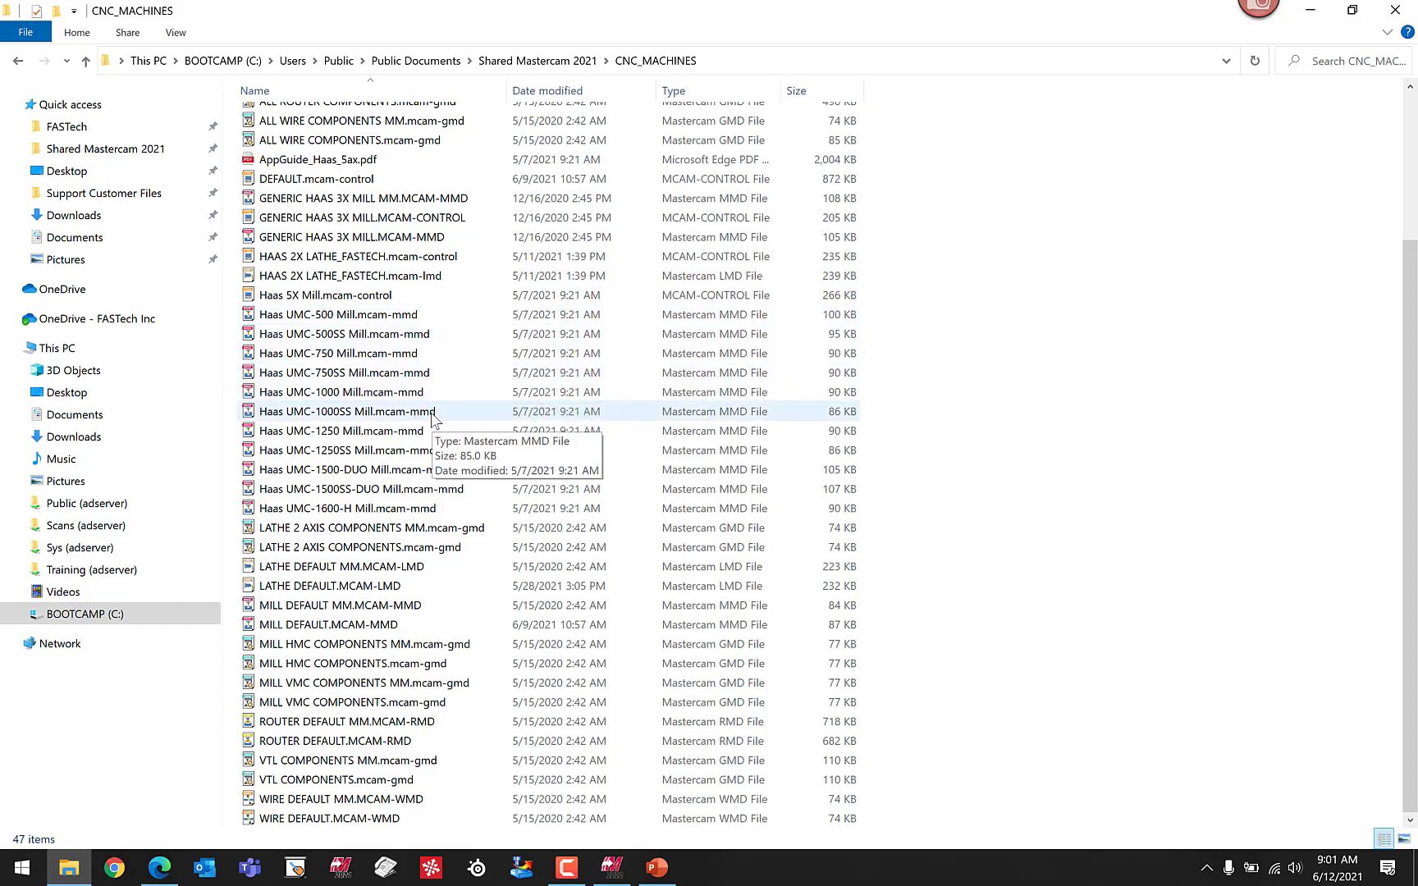
{"action": "mouse_move", "coordinate": [453, 740]}
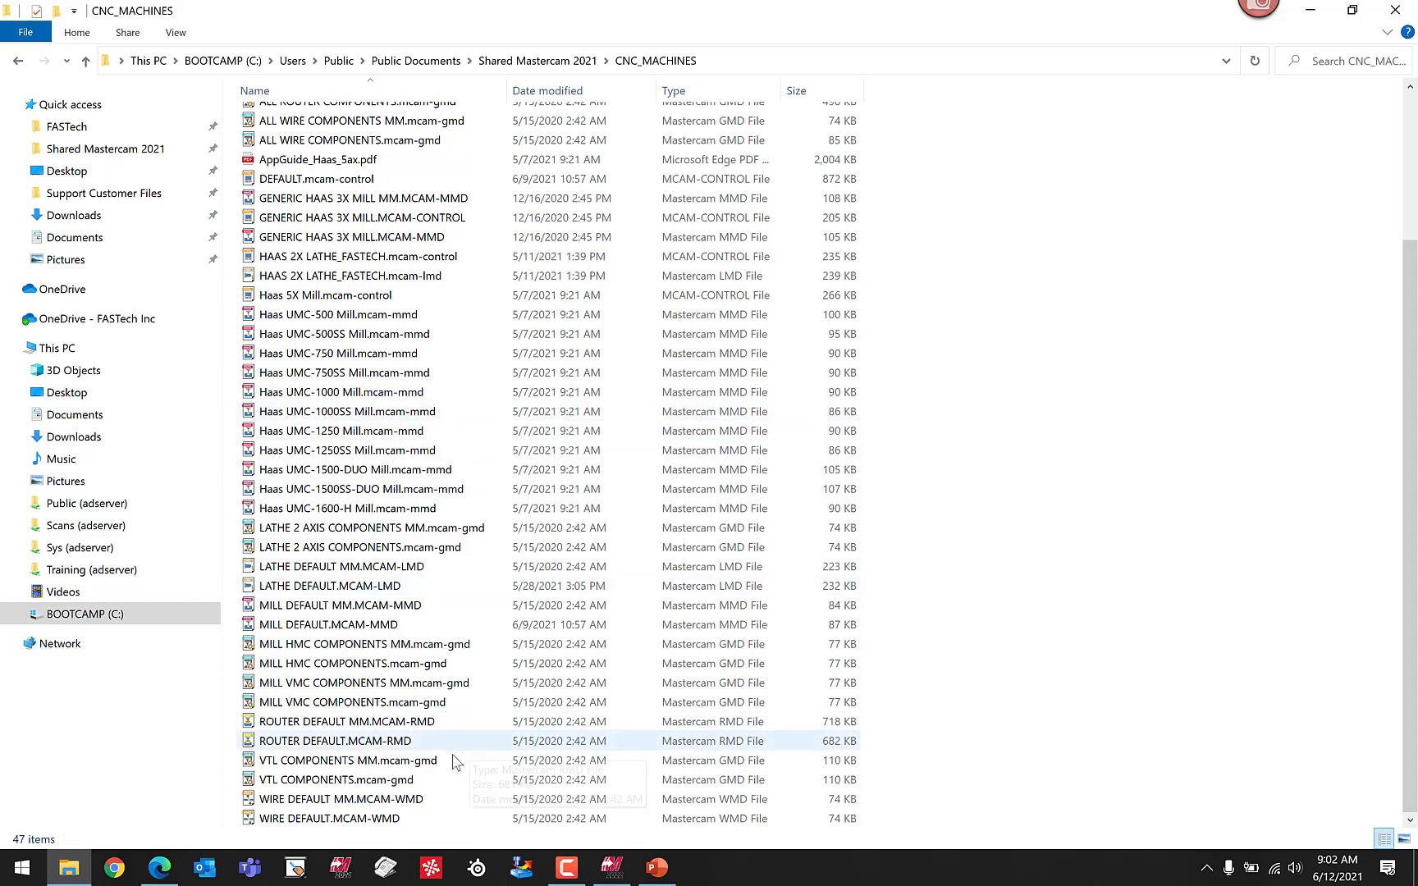
{"action": "mouse_move", "coordinate": [425, 804]}
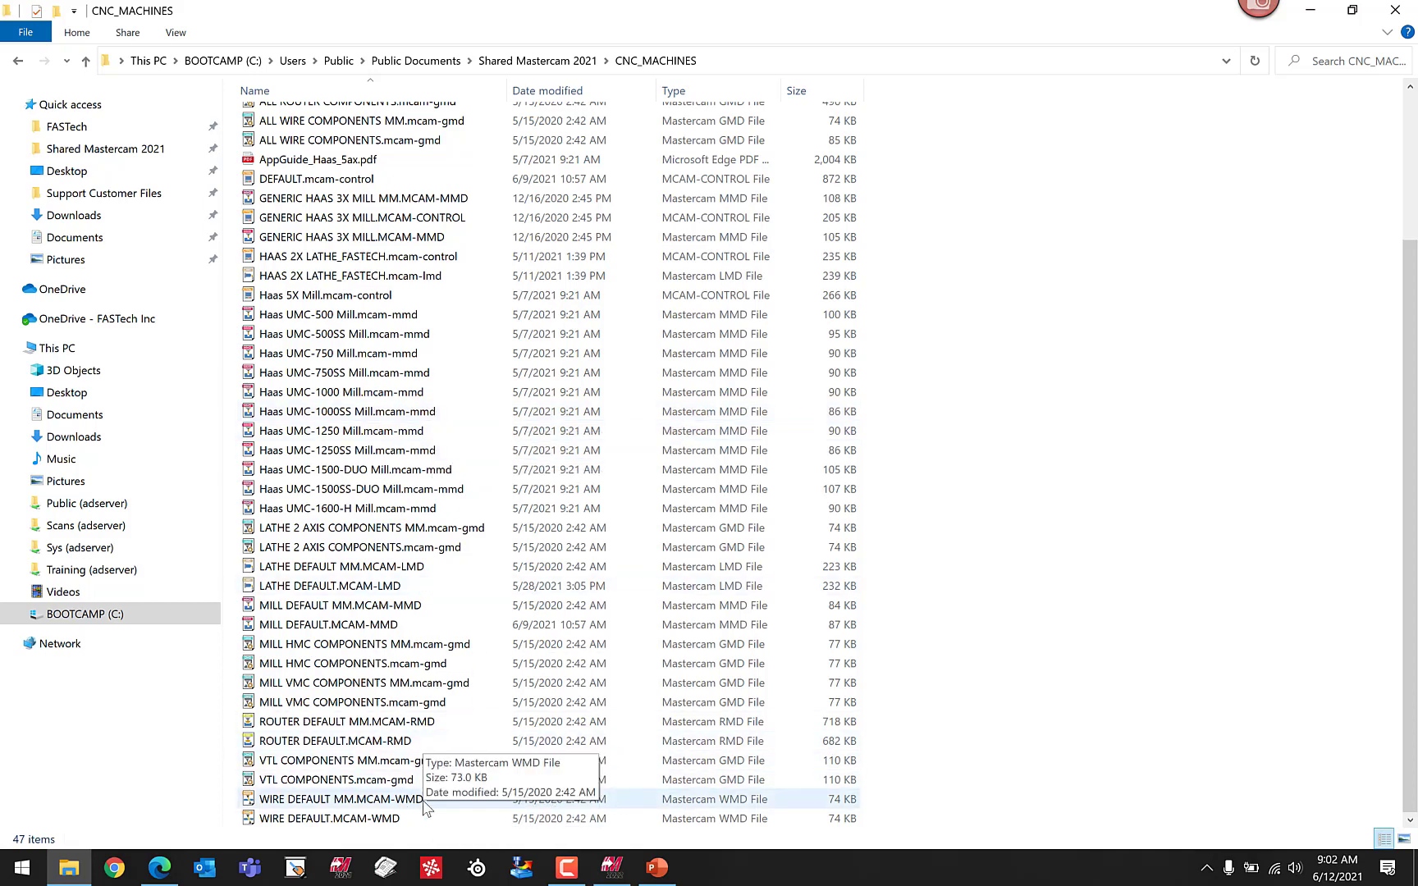
{"action": "mouse_move", "coordinate": [440, 725]}
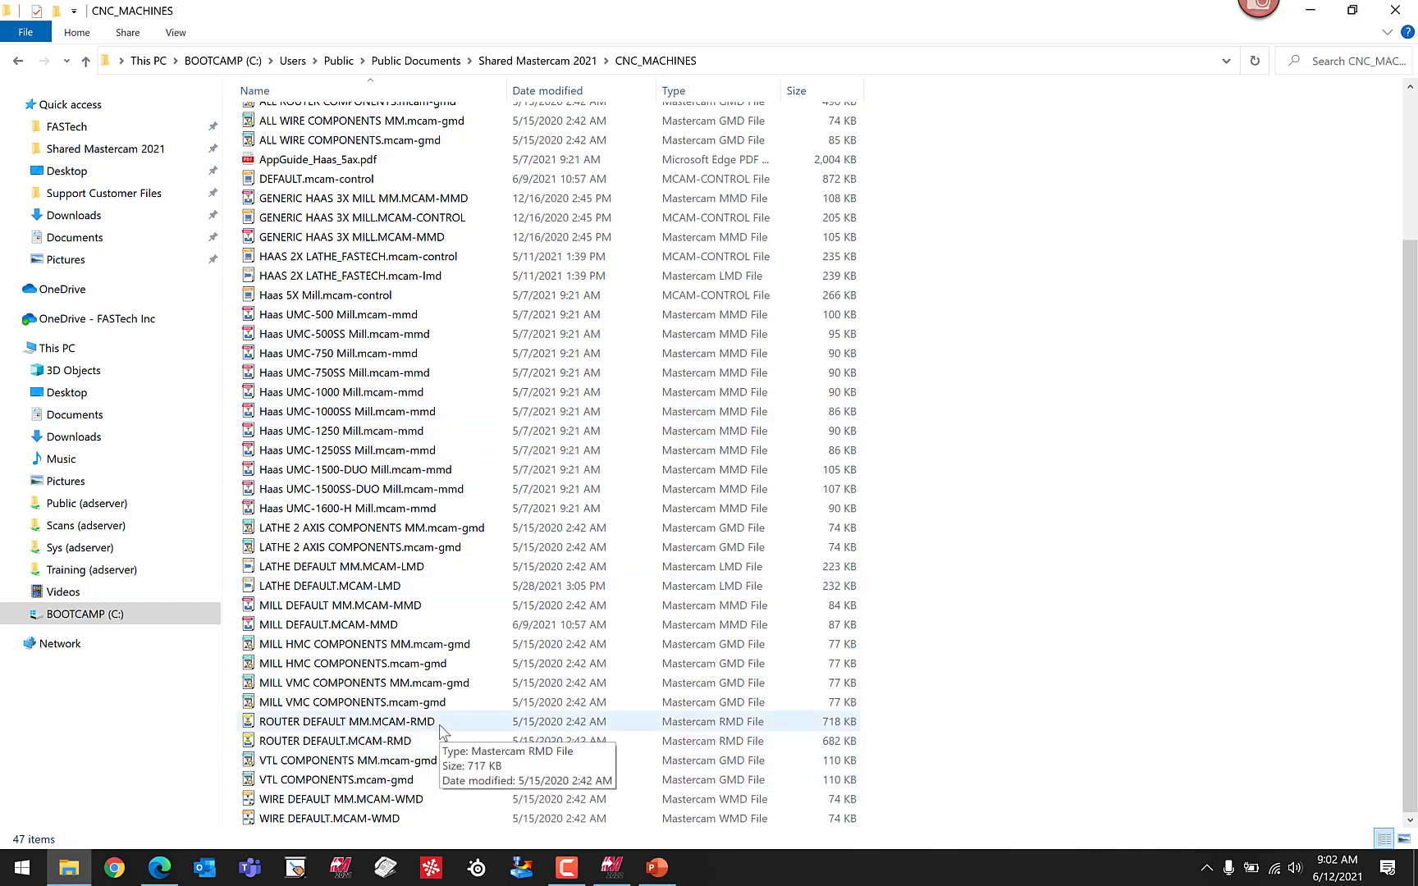
{"action": "scroll", "scroll_direction": "up", "scroll_amount": 3}
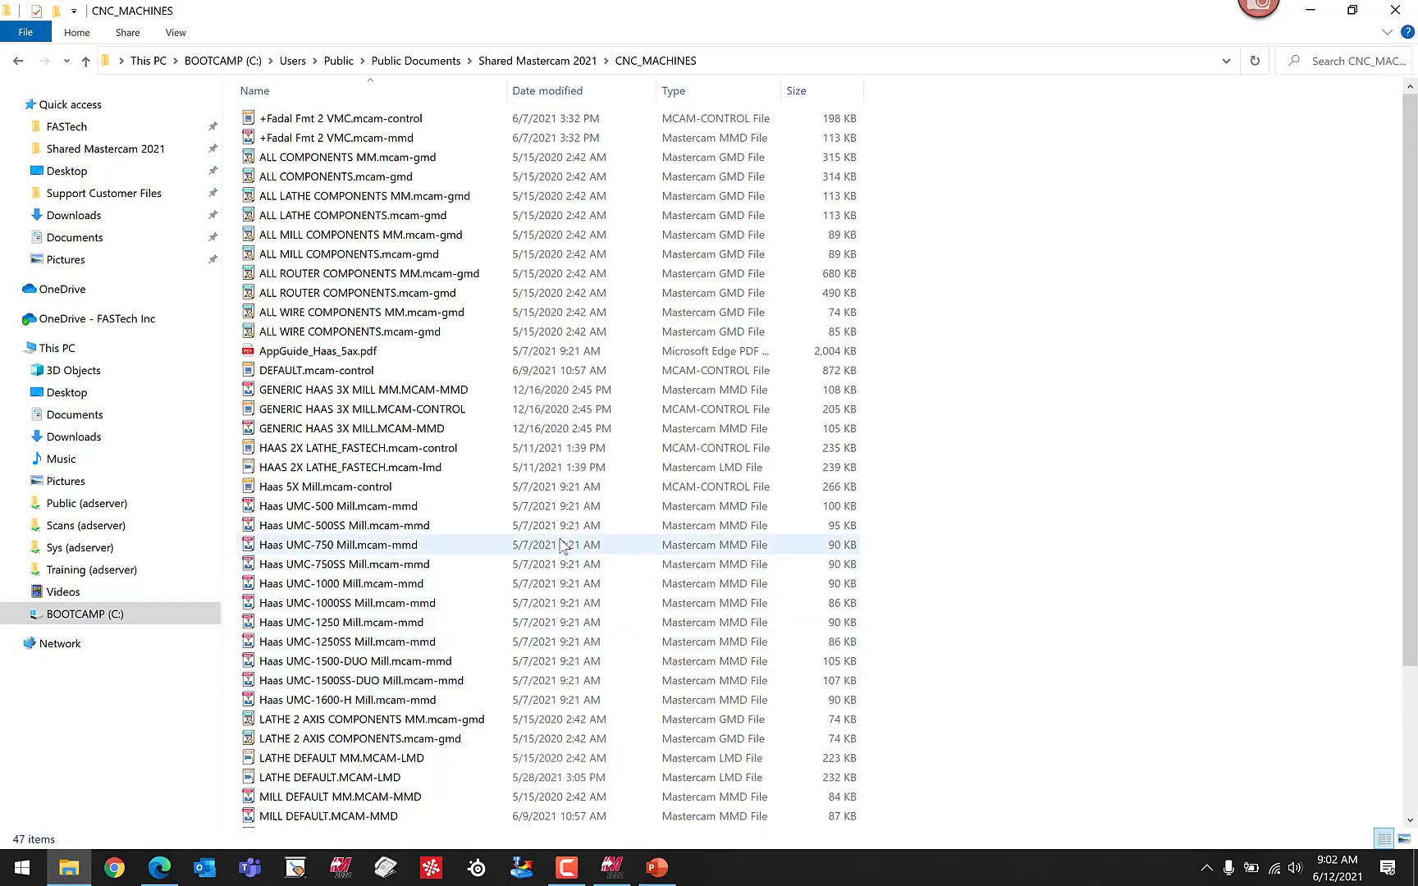
{"action": "mouse_move", "coordinate": [456, 464]}
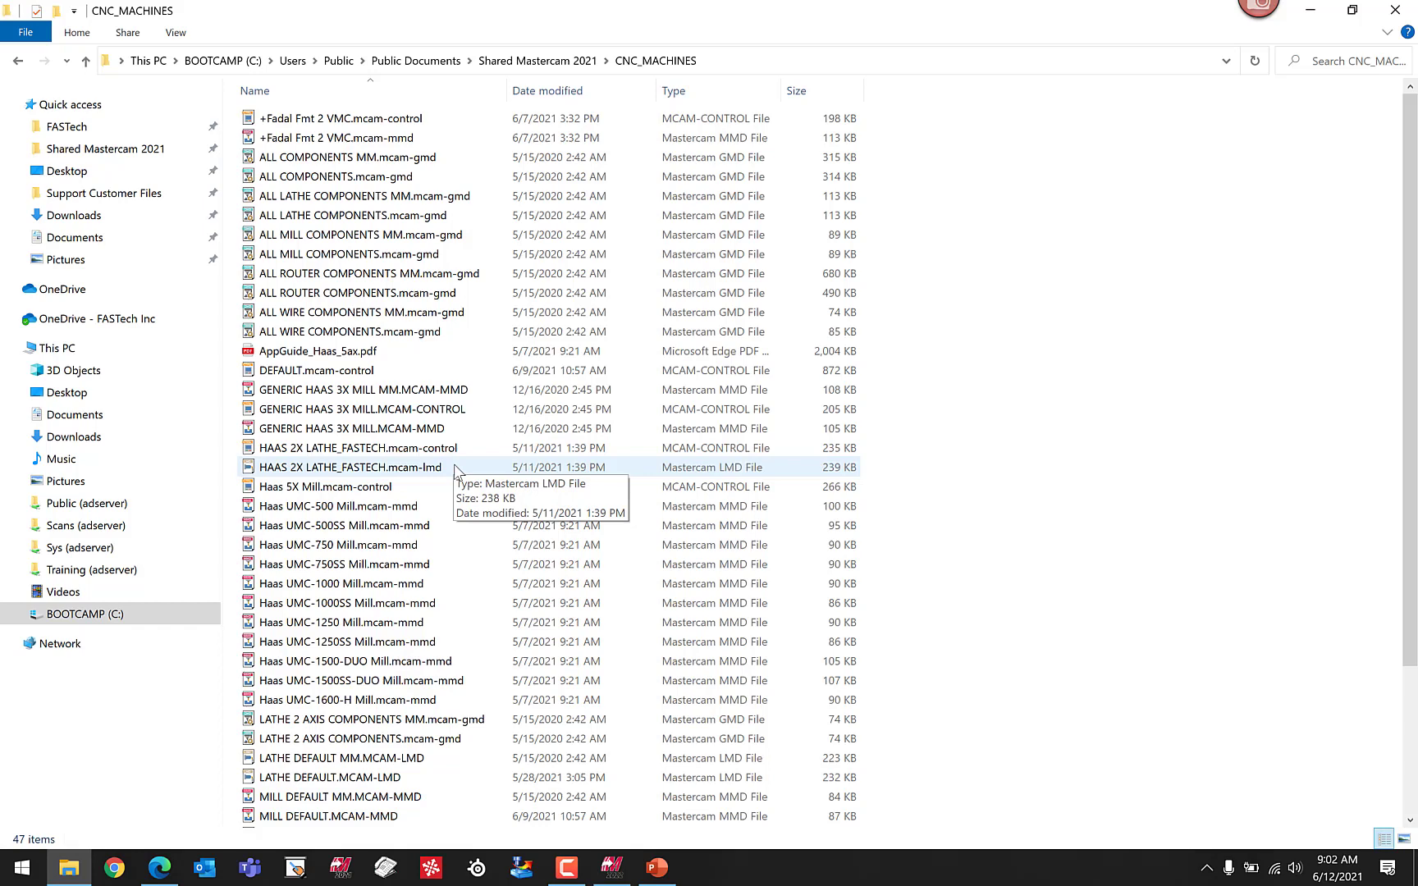
{"action": "mouse_move", "coordinate": [473, 475]}
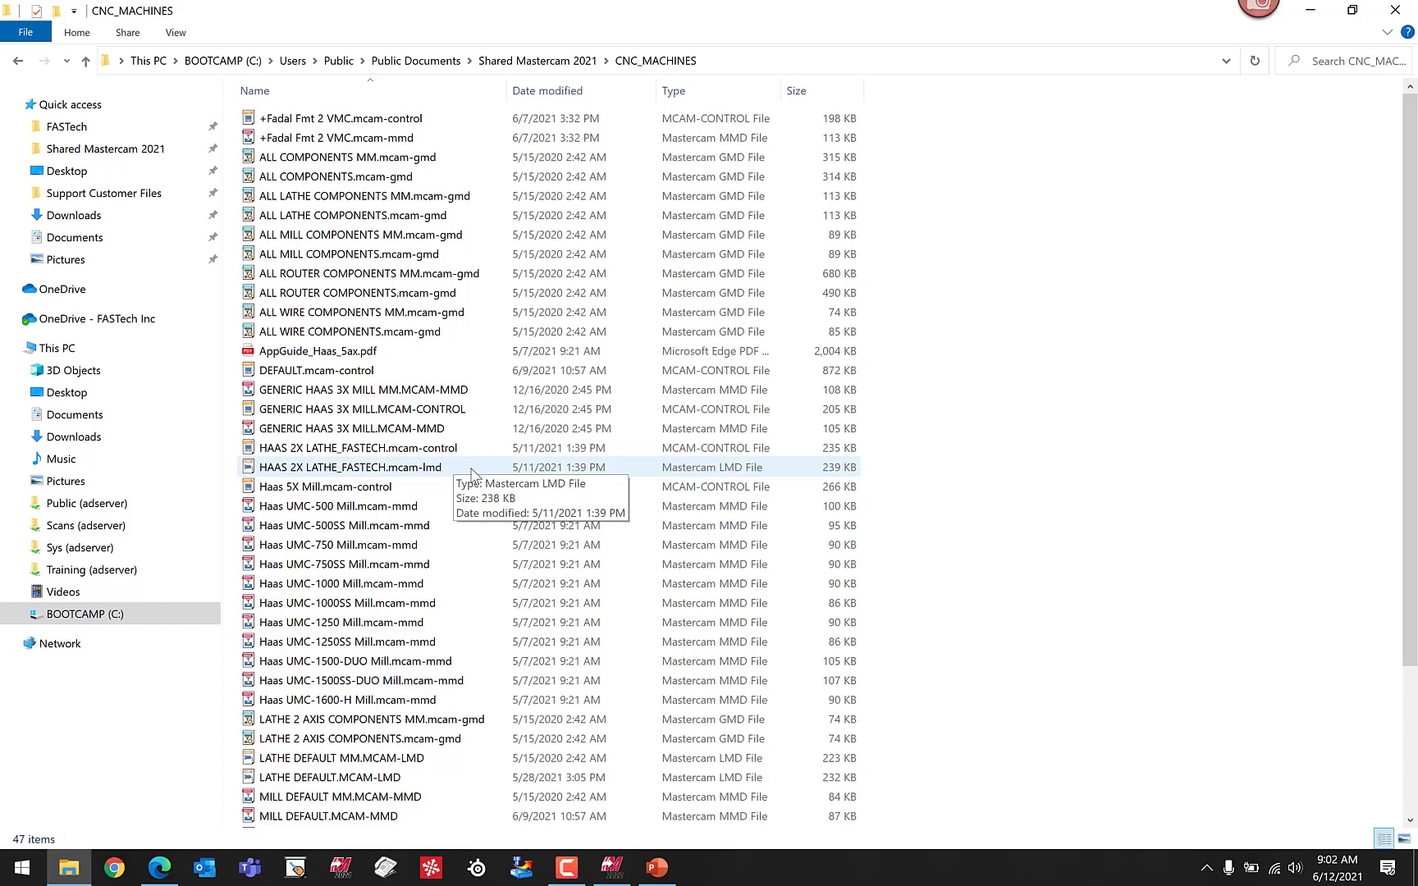
{"action": "mouse_move", "coordinate": [486, 448]}
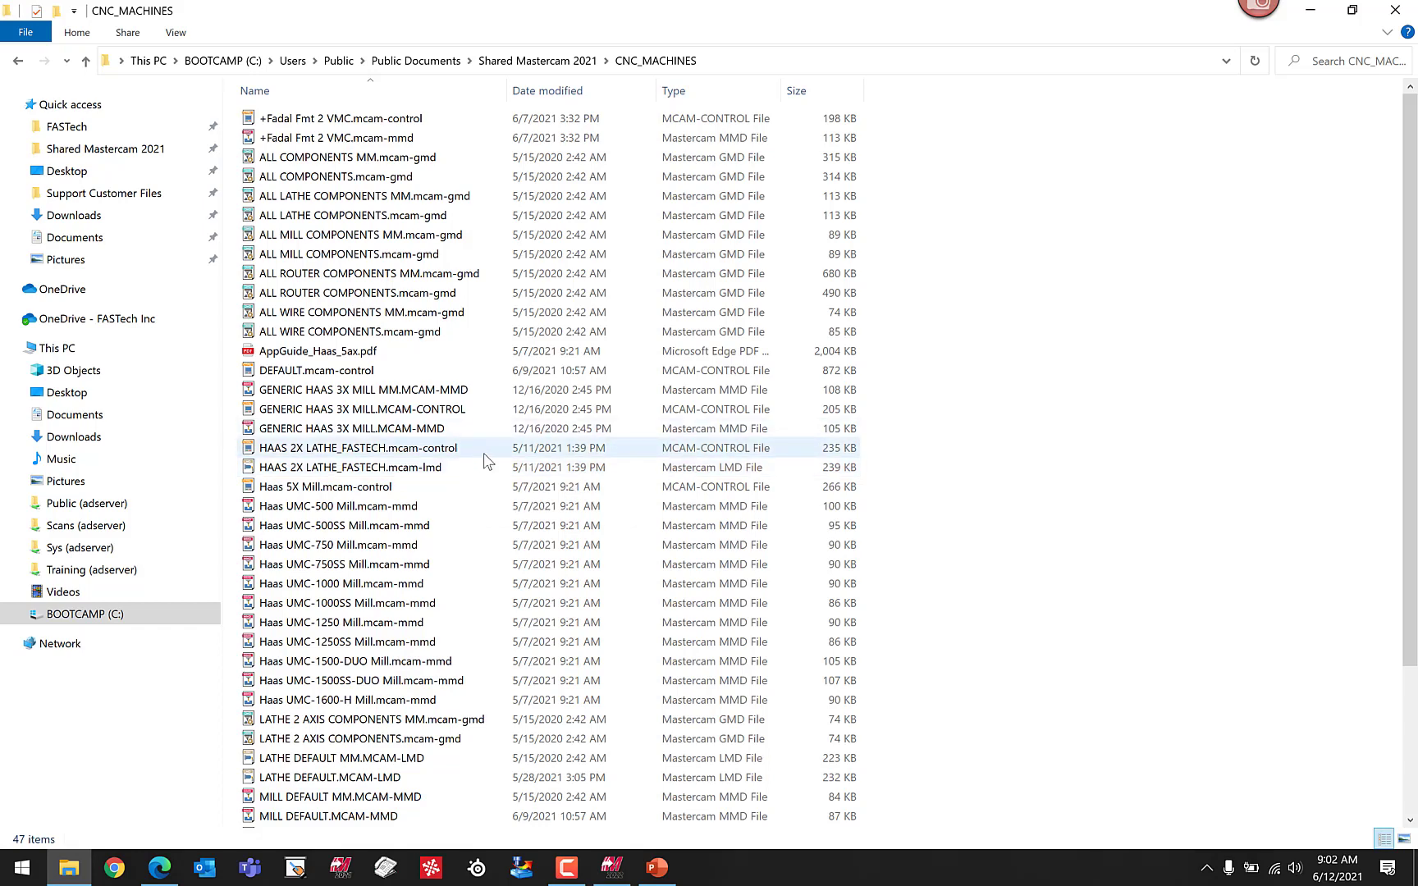
{"action": "mouse_move", "coordinate": [484, 461]}
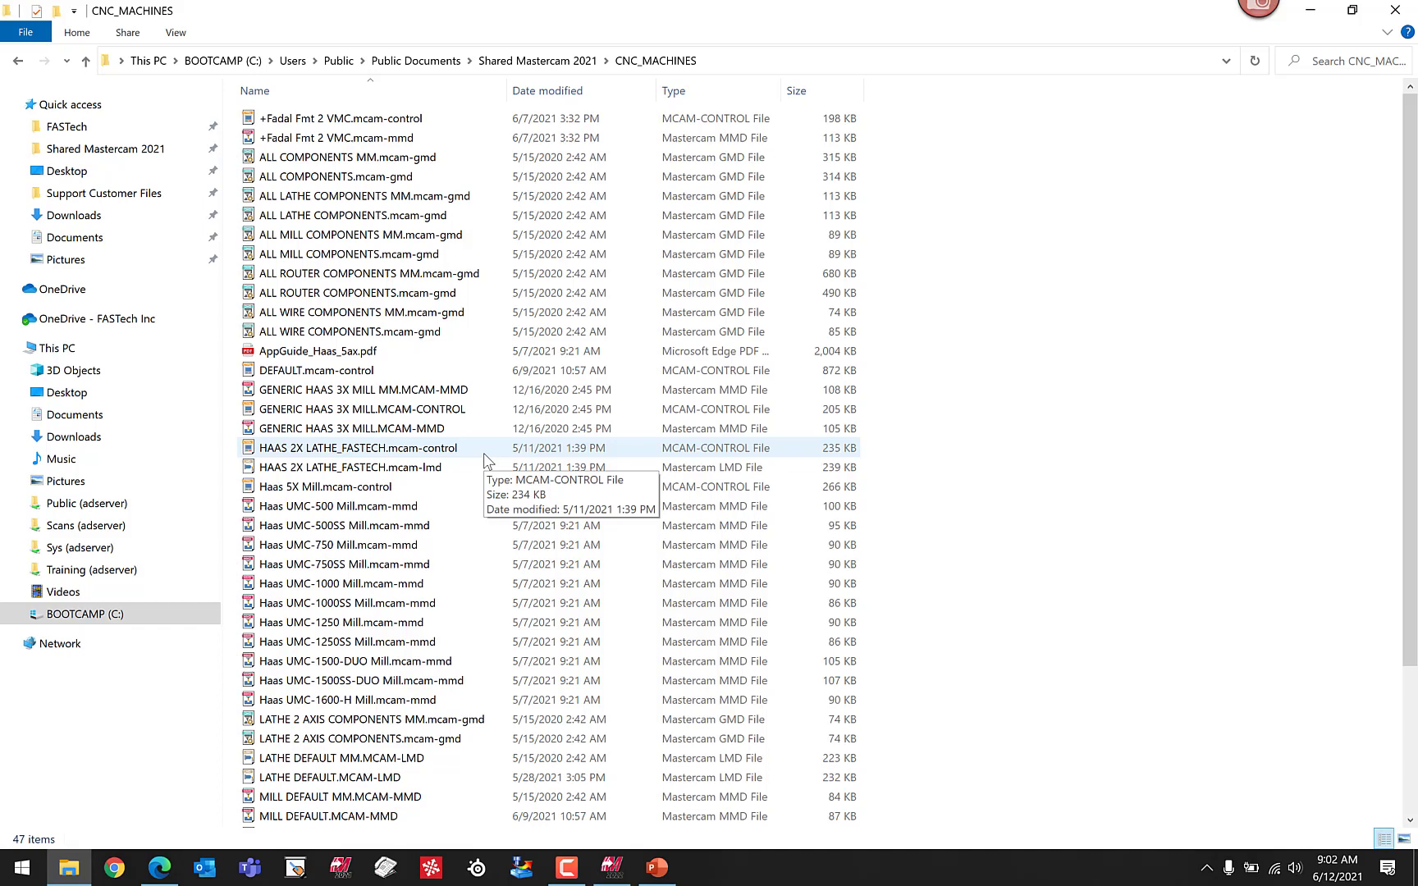
{"action": "left_click", "coordinate": [537, 60]}
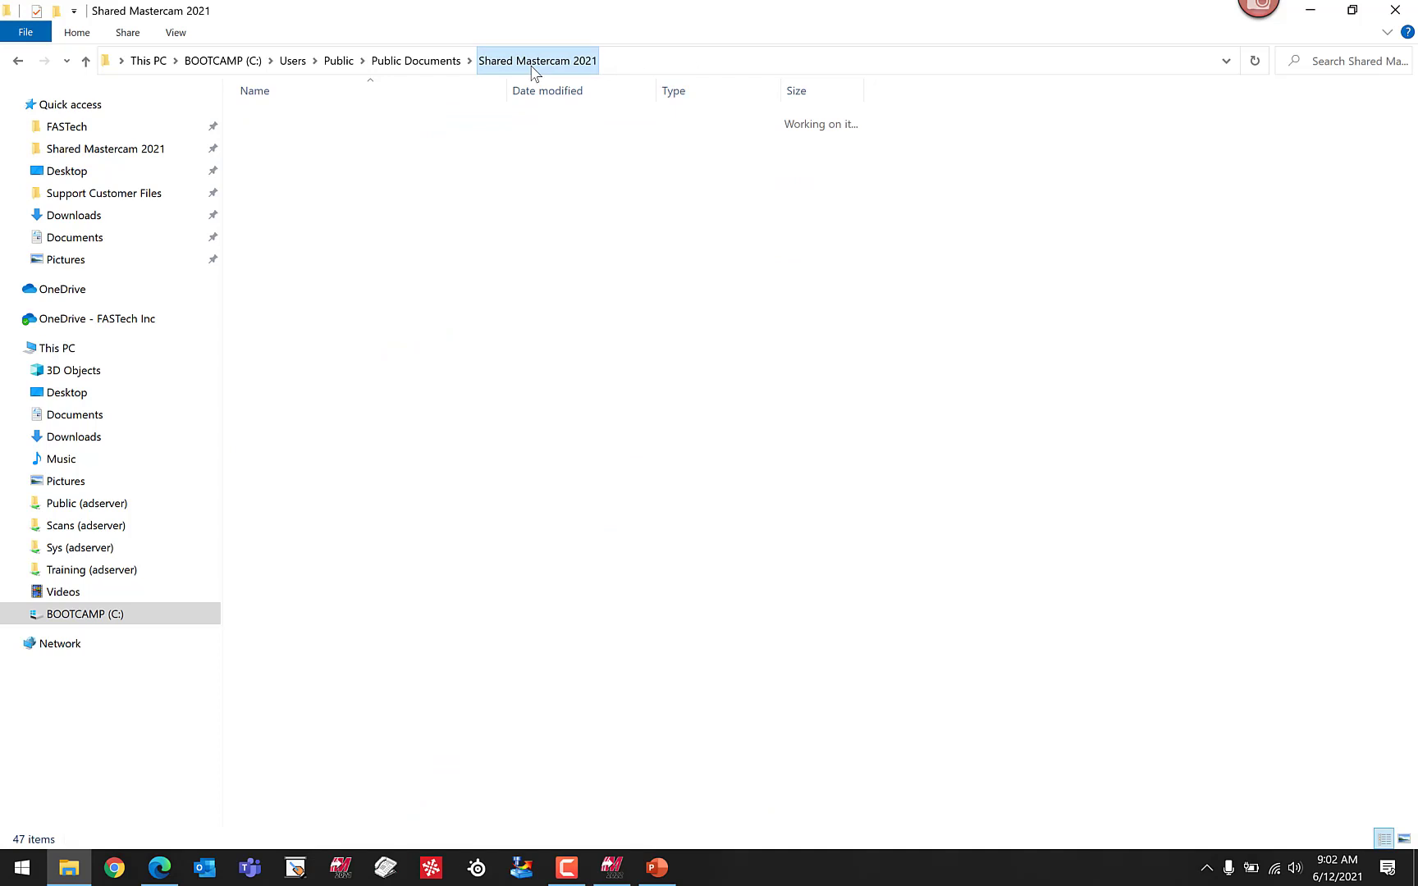
- Review the mill\Posts folder with its Haas and Fadal post files, then return to Shared Mastercam 2021
{"action": "left_click", "coordinate": [537, 61]}
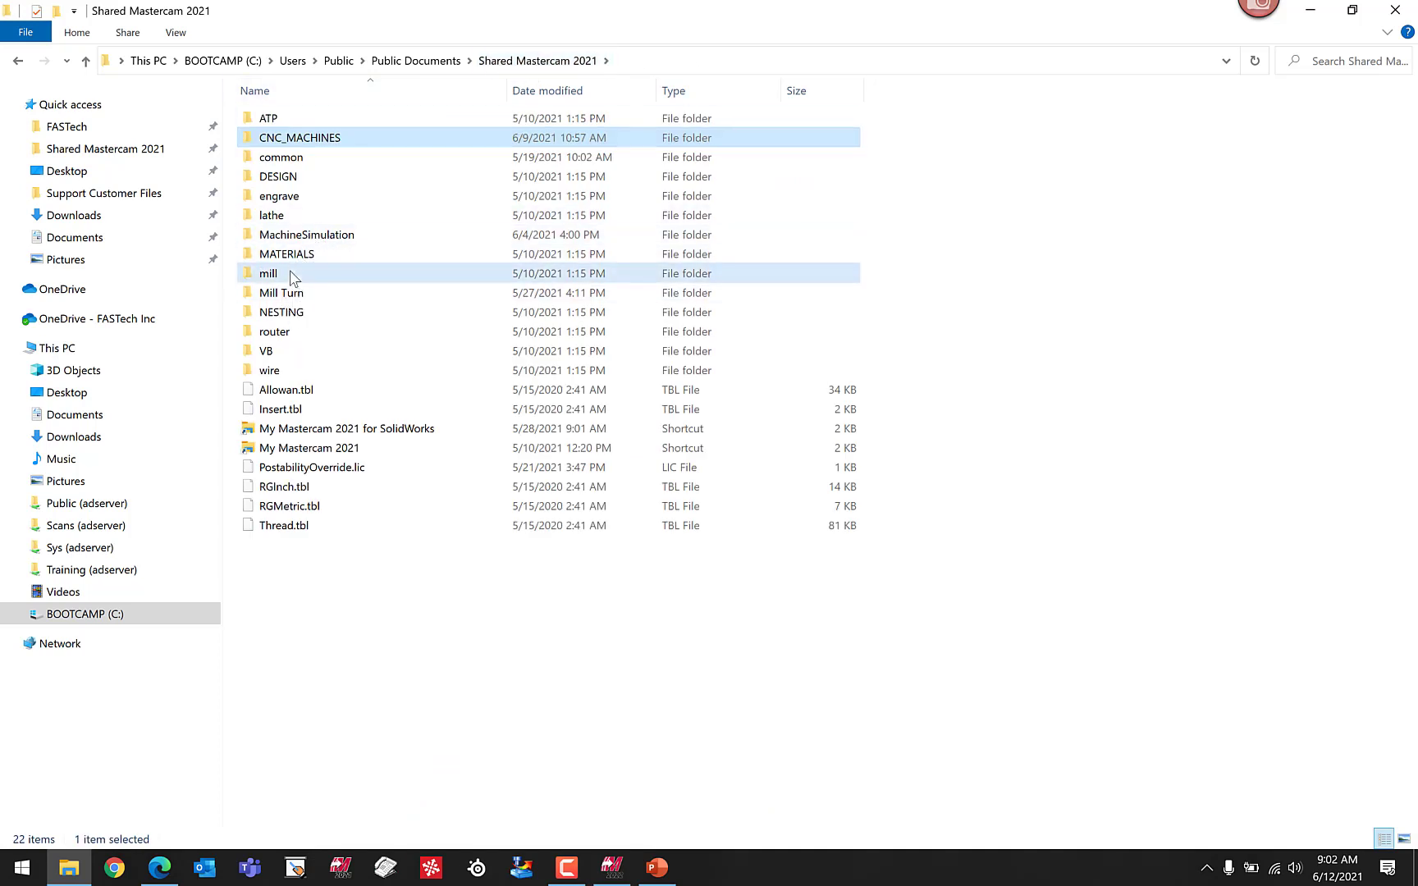
{"action": "double_click", "coordinate": [268, 272]}
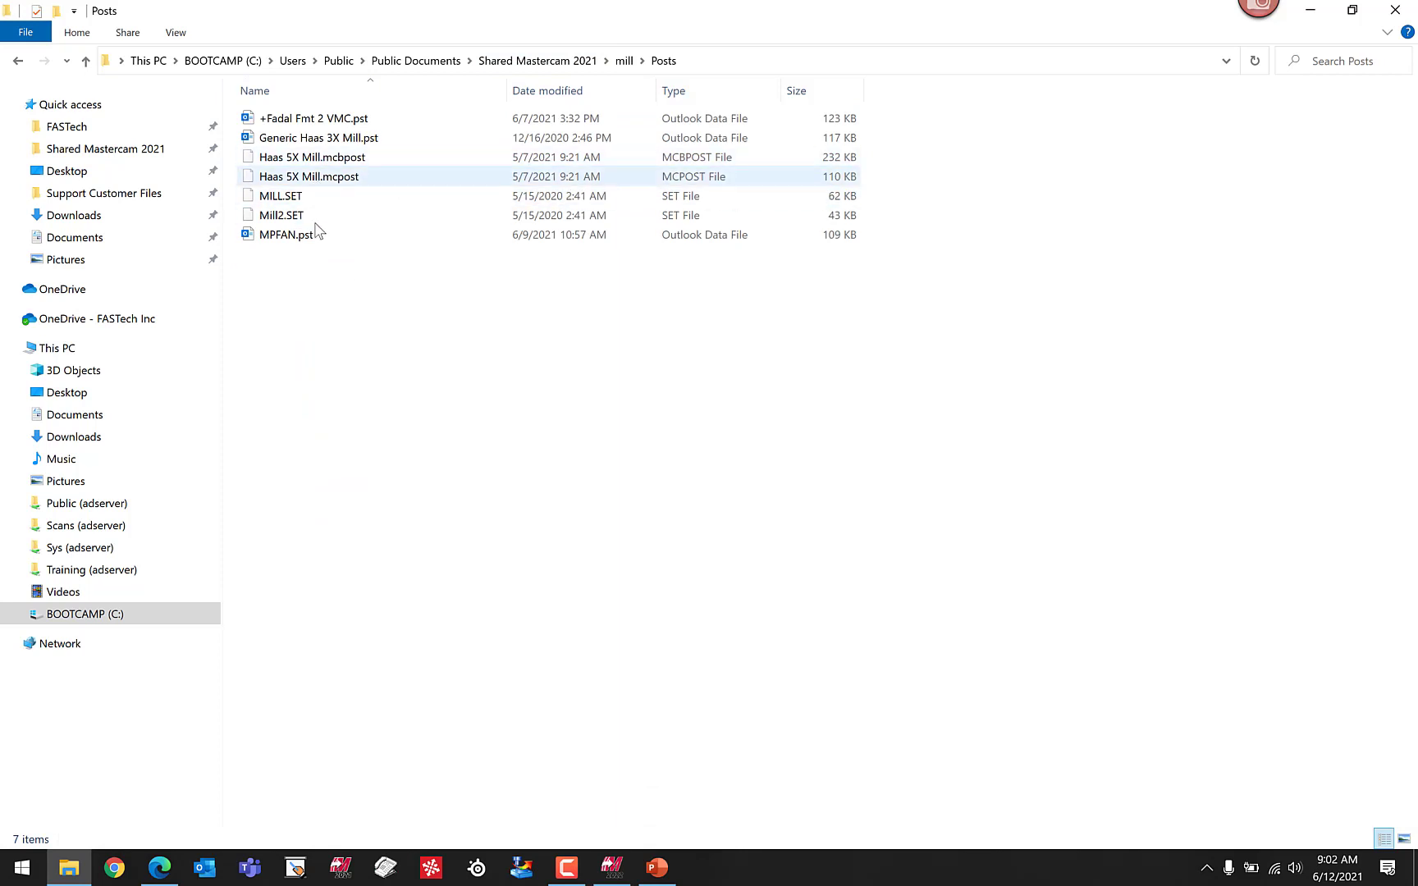
{"action": "left_click", "coordinate": [281, 195]}
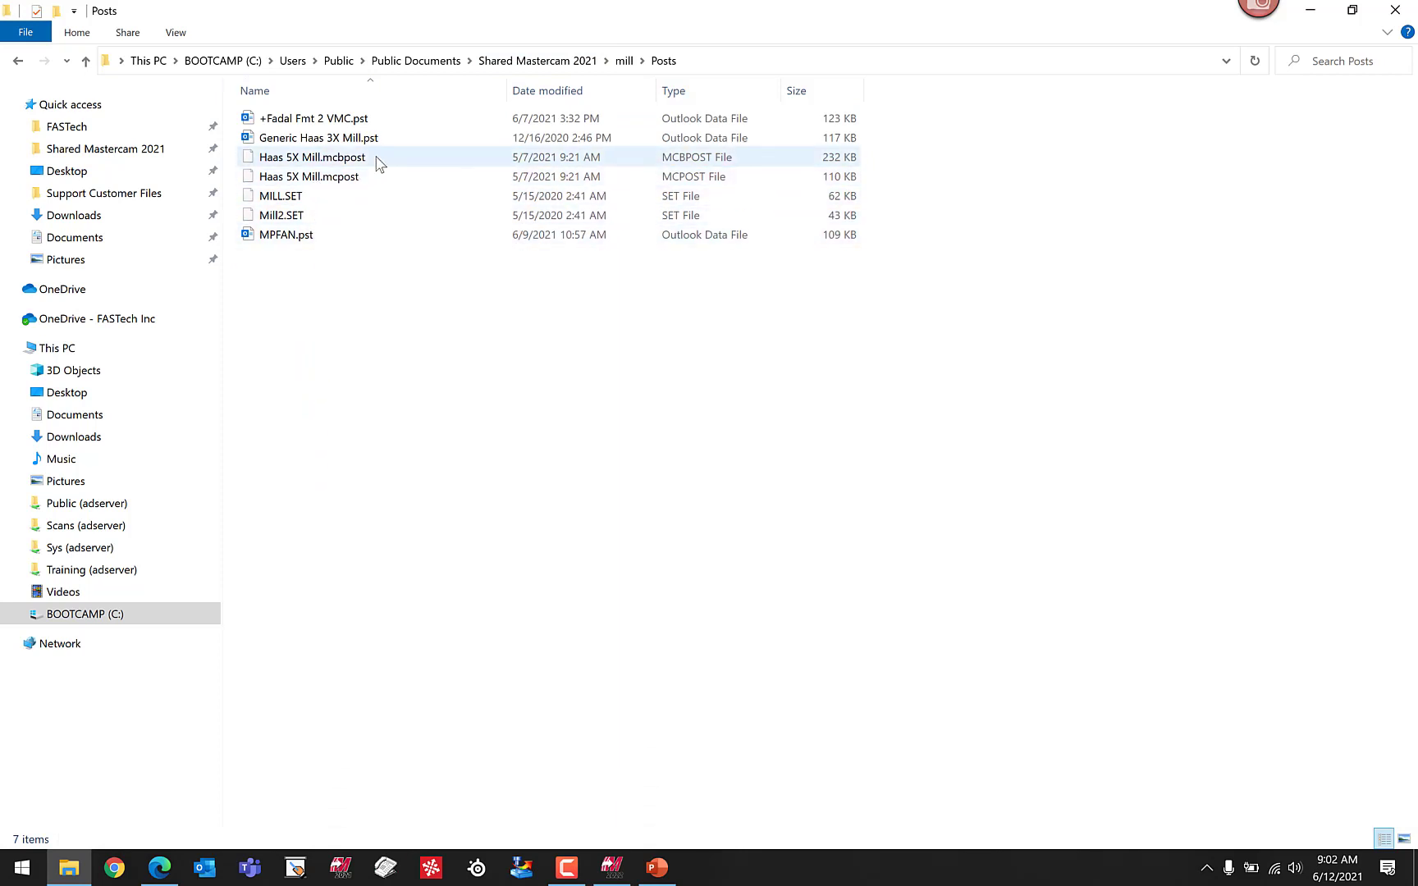
{"action": "mouse_move", "coordinate": [369, 176]}
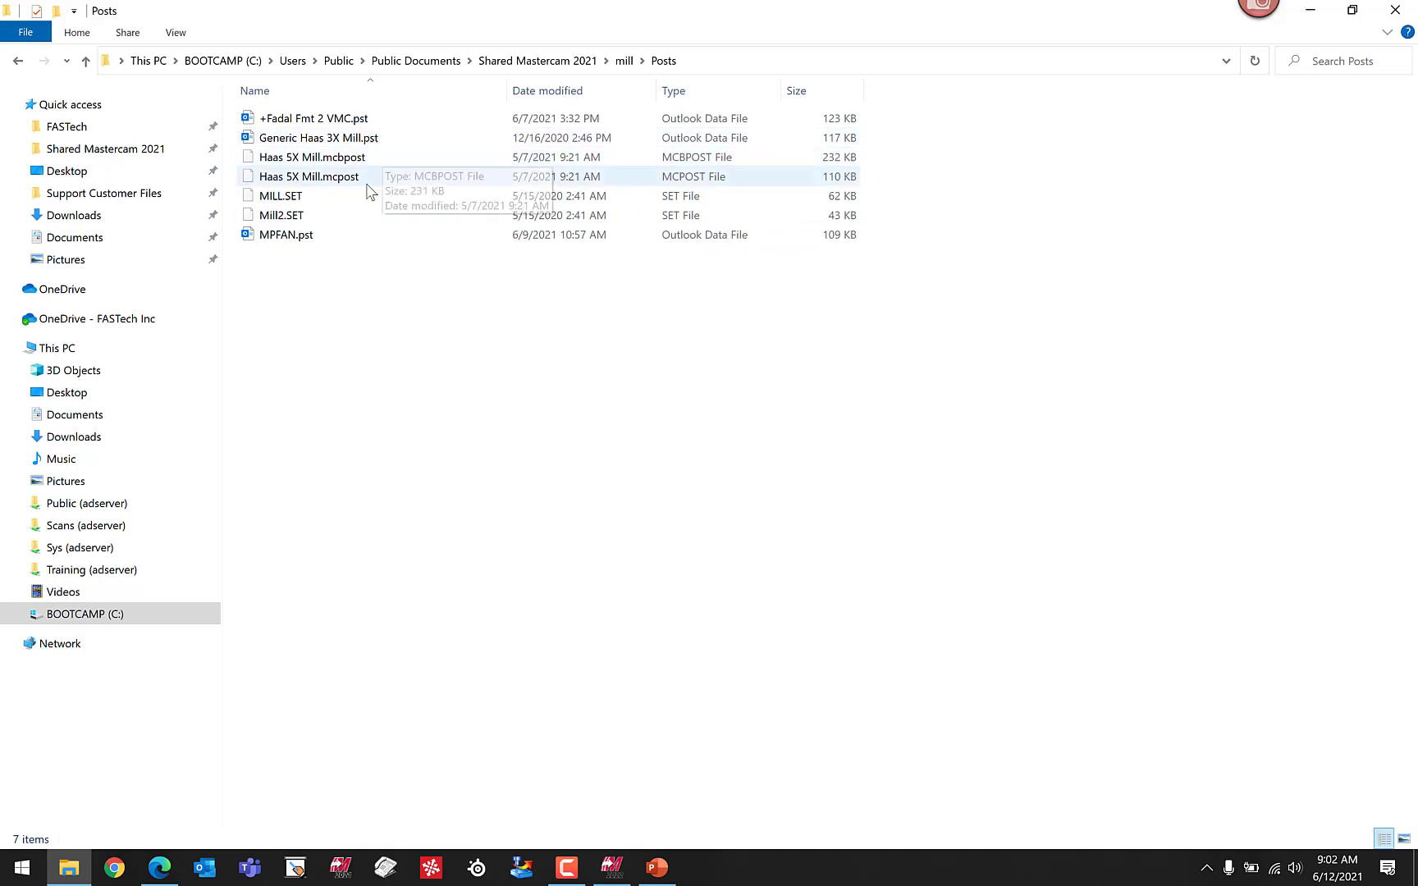
{"action": "mouse_move", "coordinate": [388, 138]}
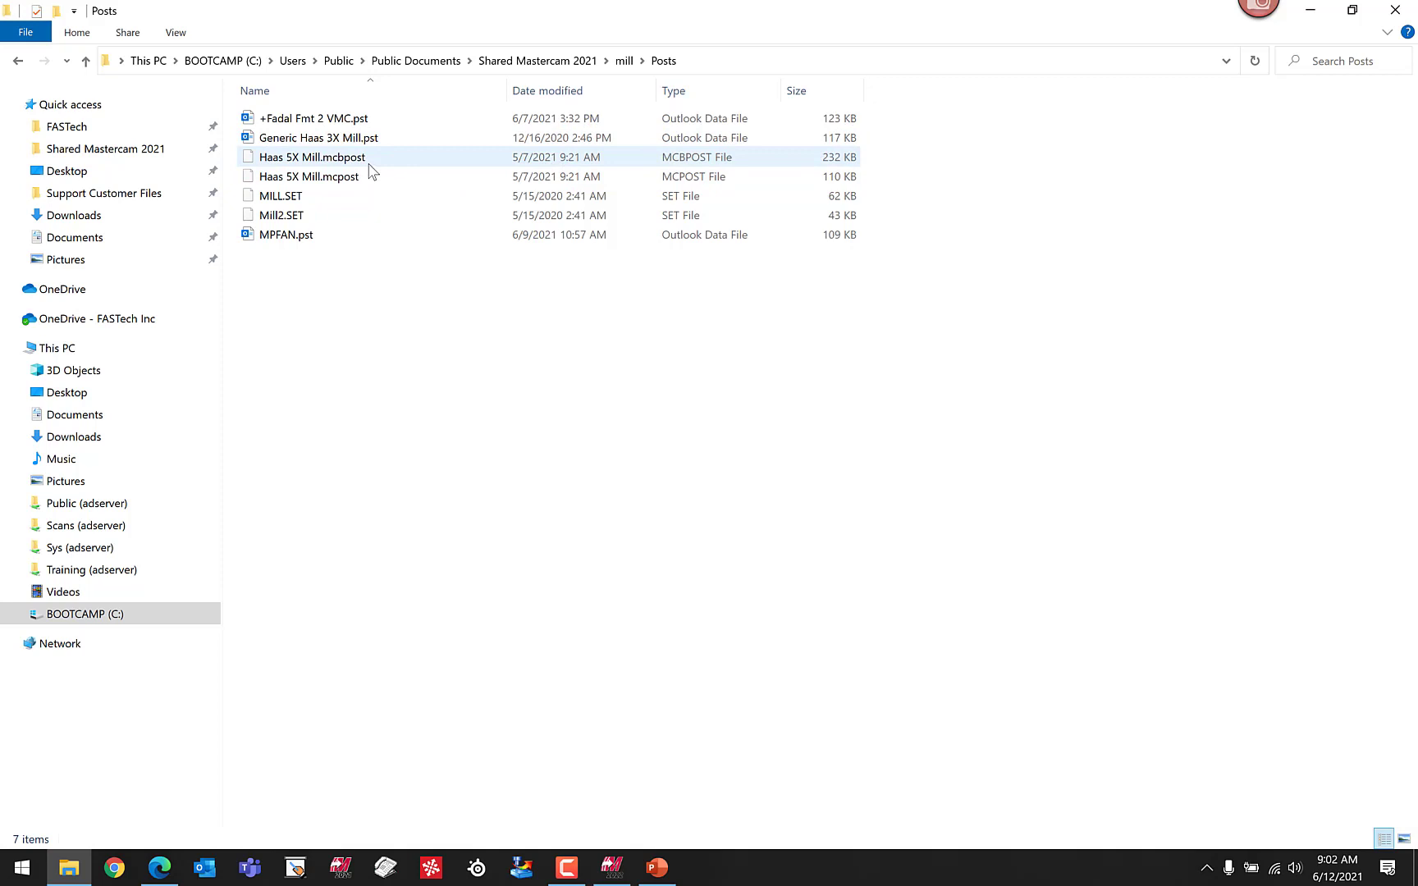
{"action": "mouse_move", "coordinate": [358, 176]}
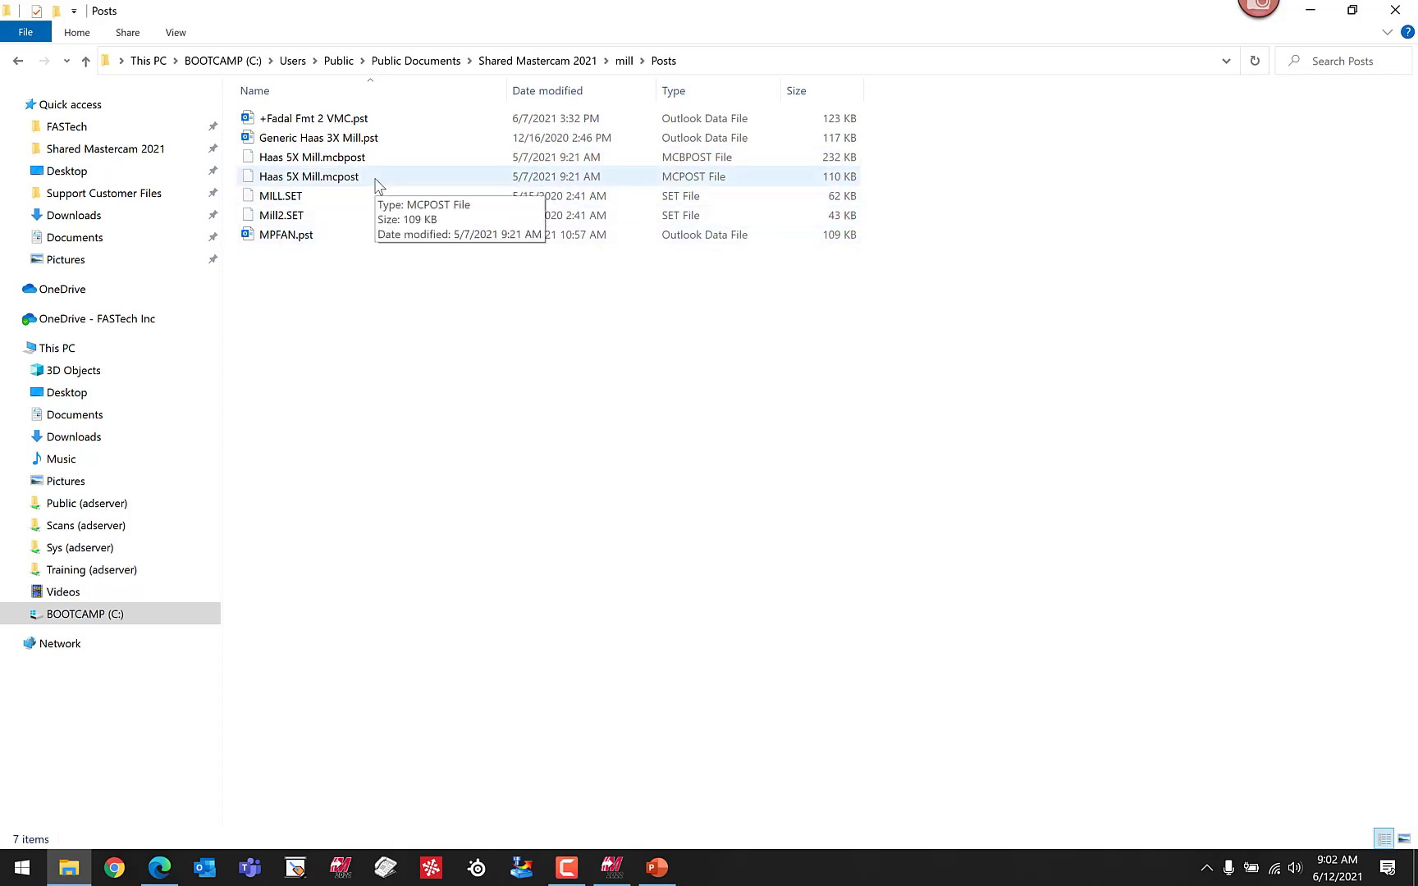
{"action": "mouse_move", "coordinate": [509, 10]}
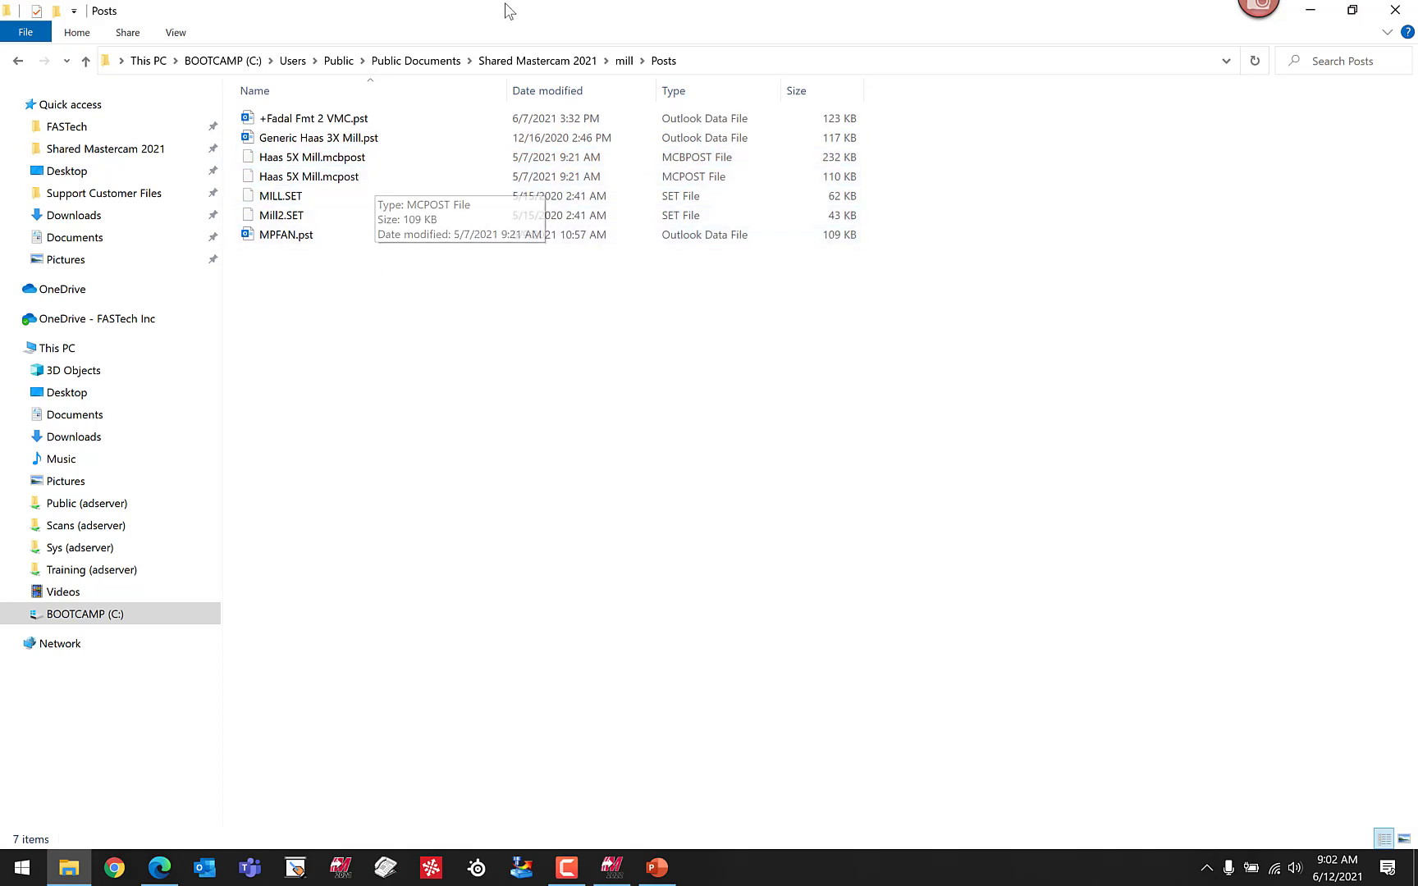
{"action": "left_click", "coordinate": [537, 61]}
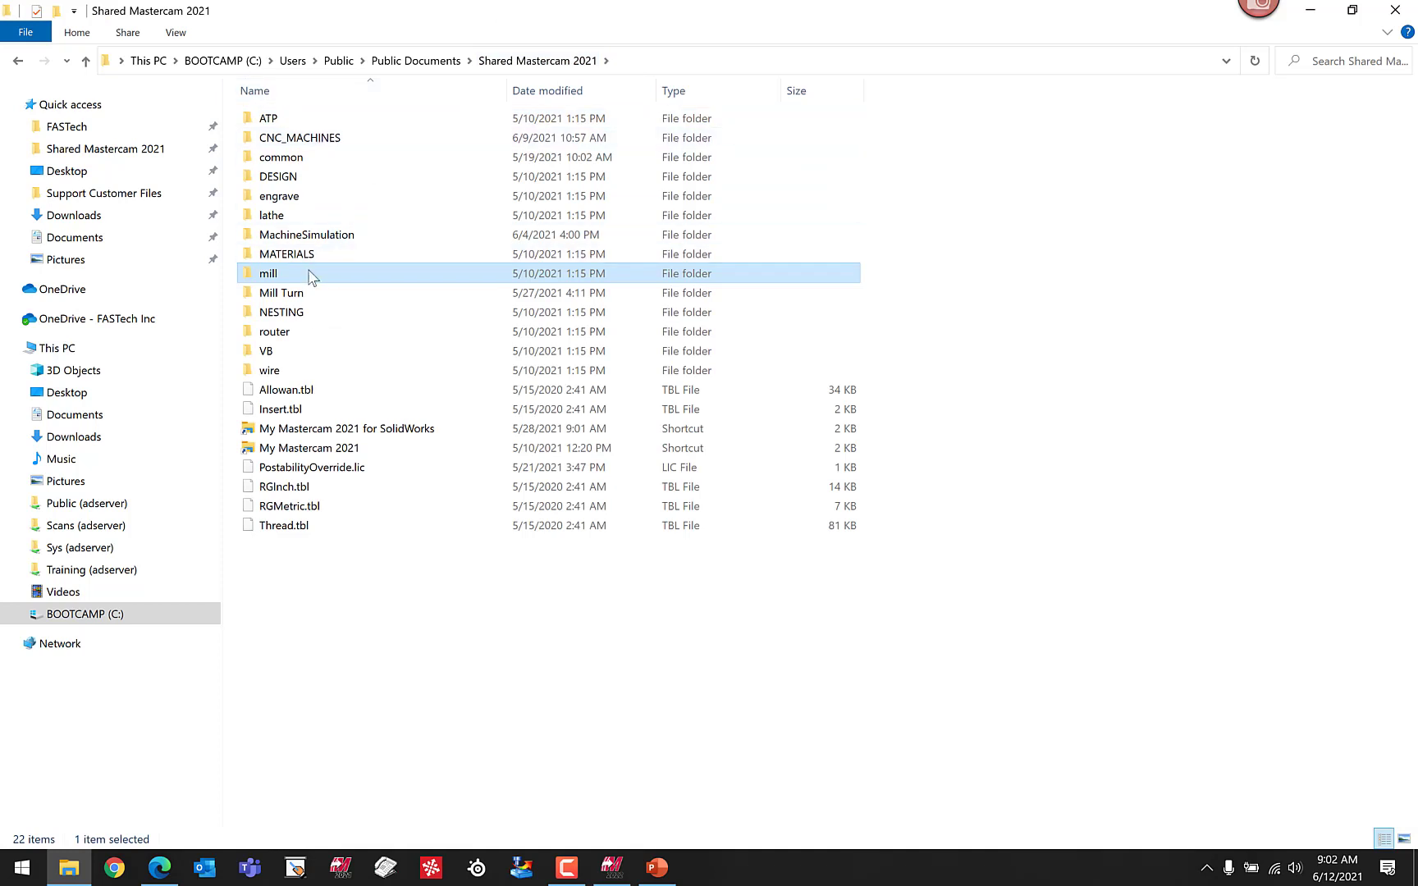
{"action": "double_click", "coordinate": [268, 273]}
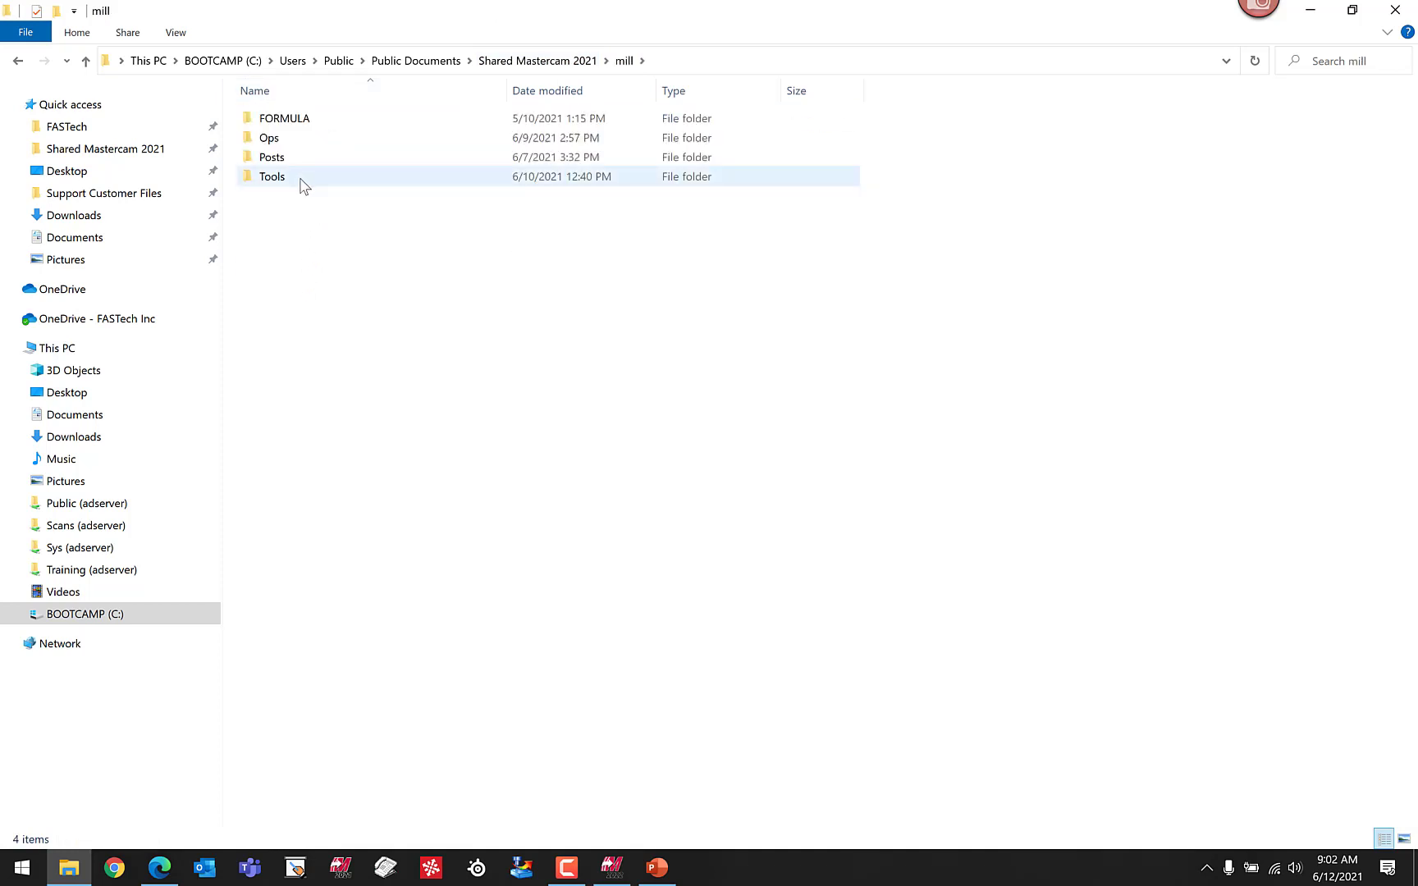
{"action": "double_click", "coordinate": [271, 175]}
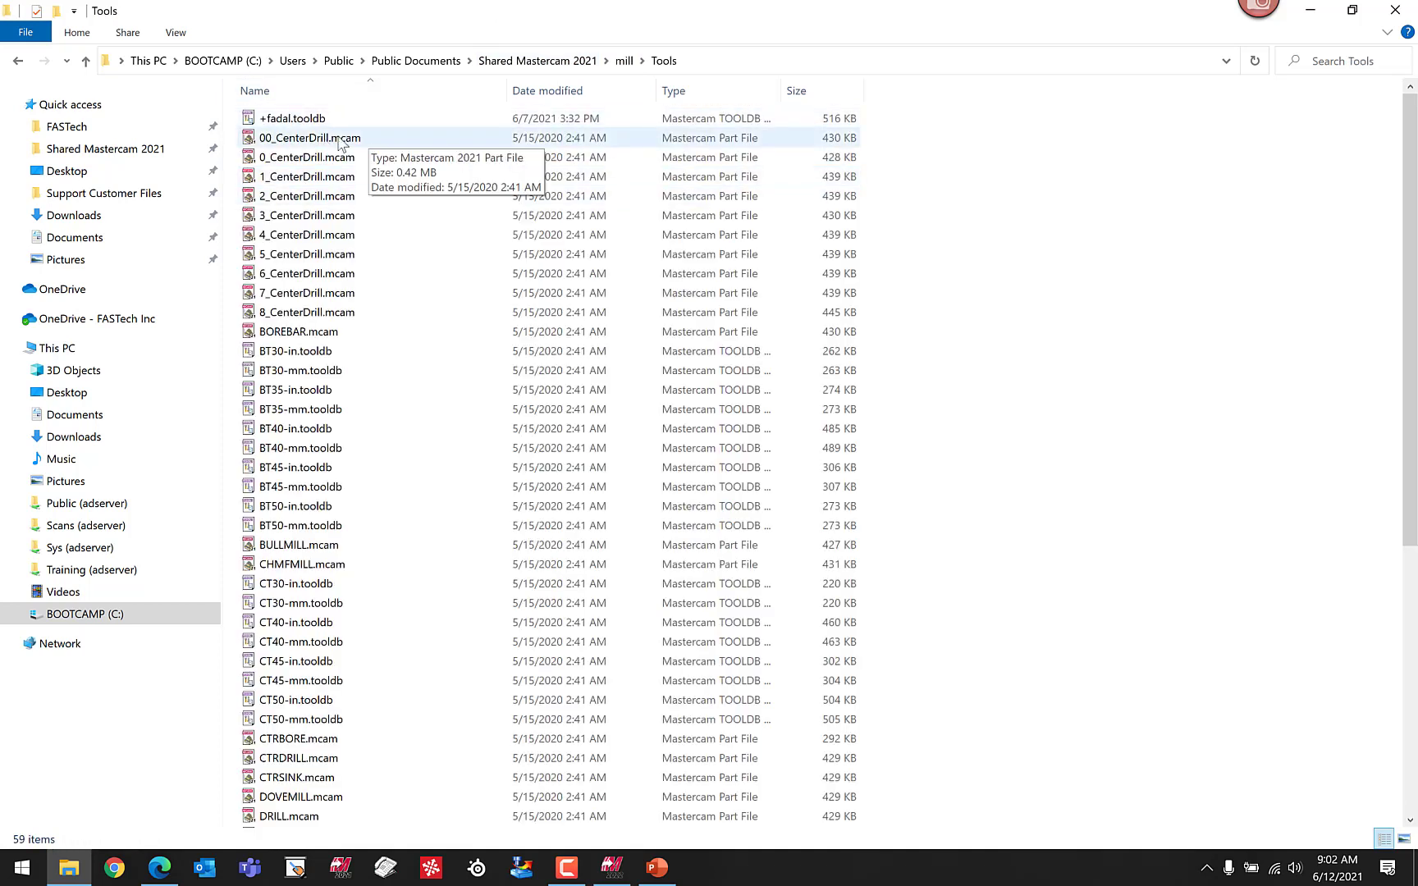
{"action": "mouse_move", "coordinate": [537, 61]}
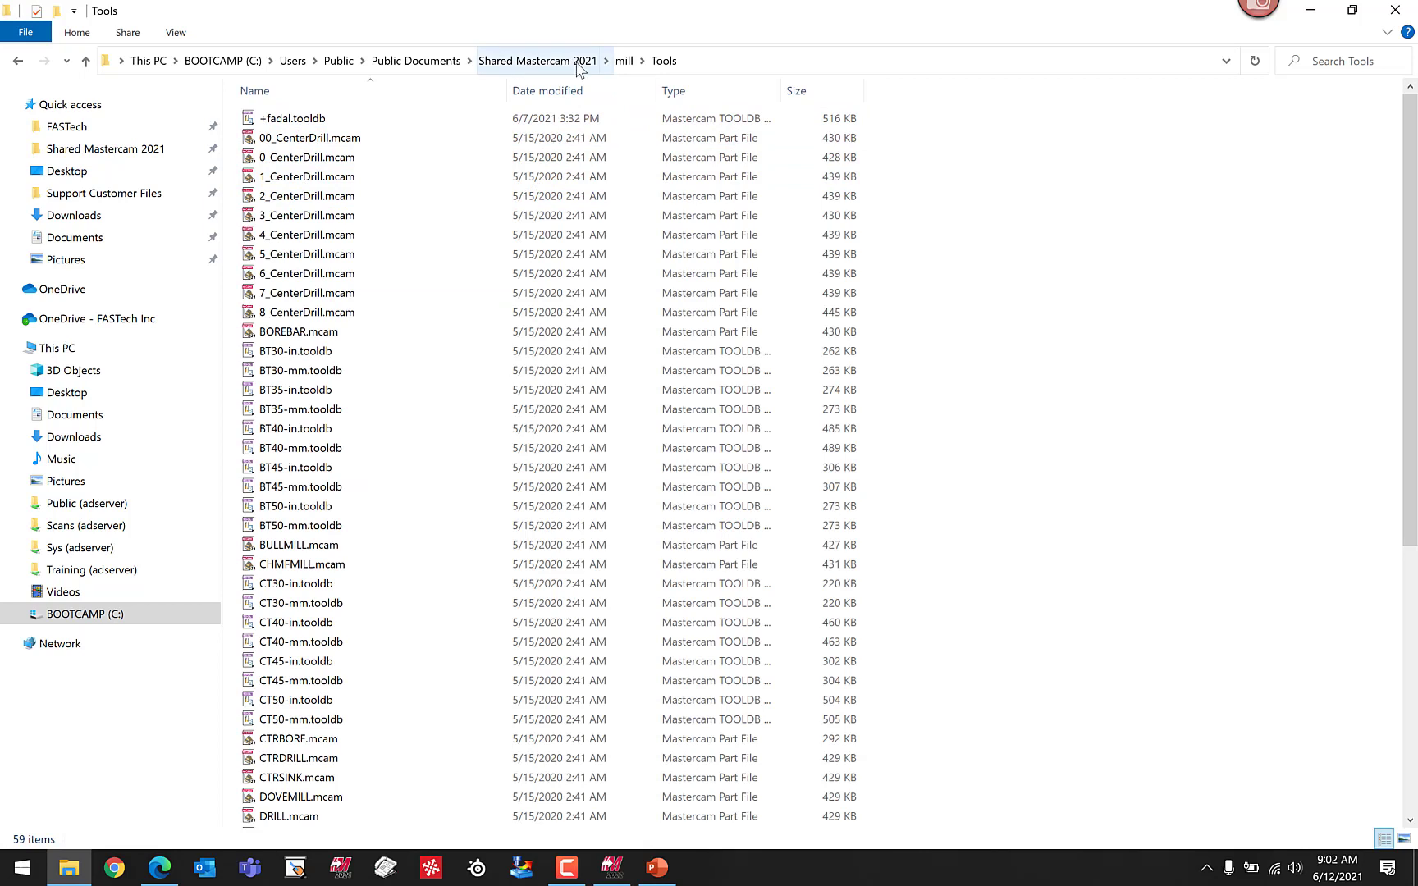
{"action": "mouse_move", "coordinate": [653, 60]}
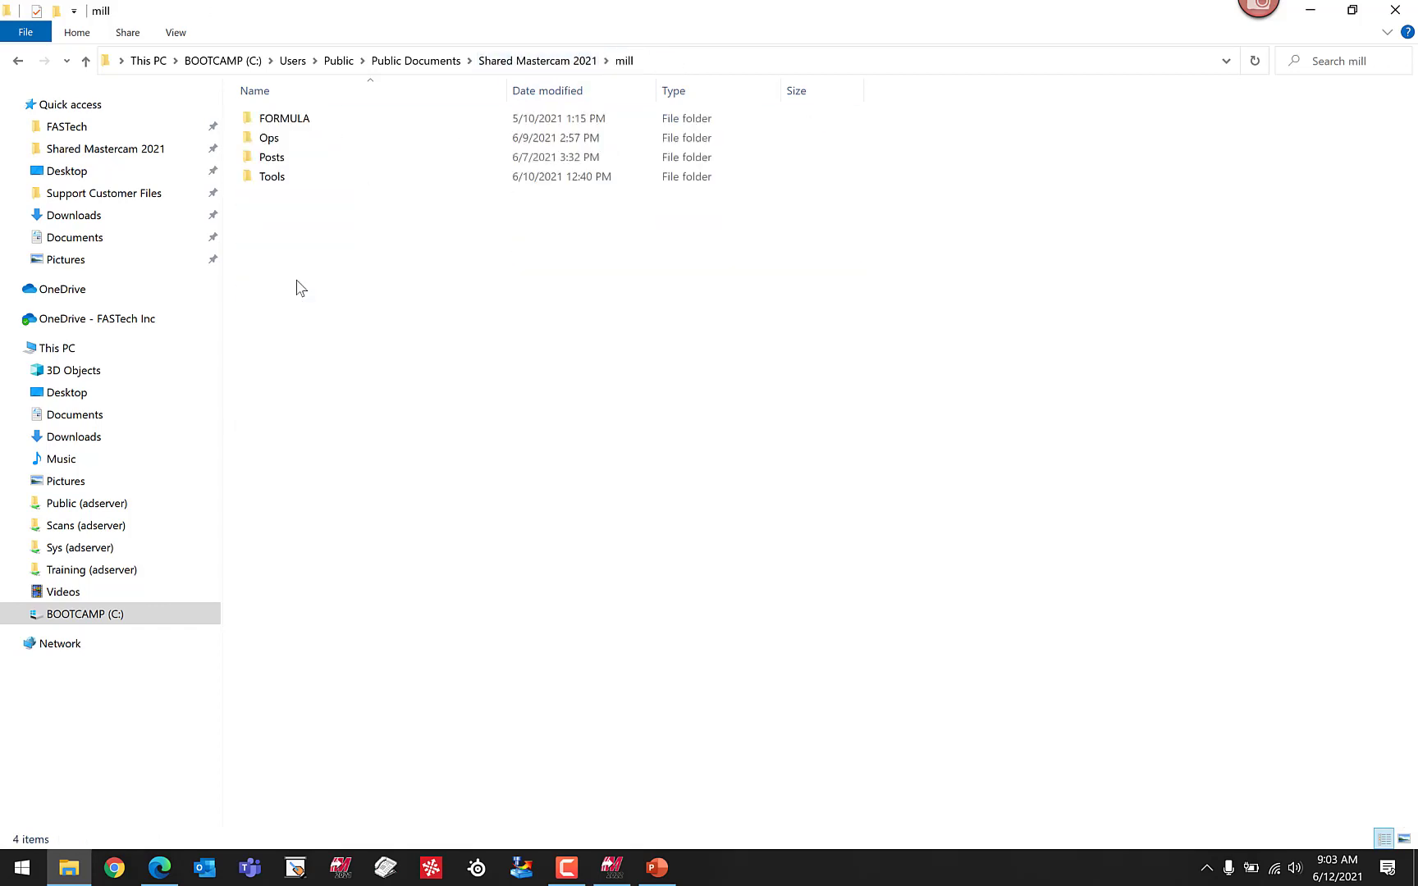
{"action": "double_click", "coordinate": [270, 138]}
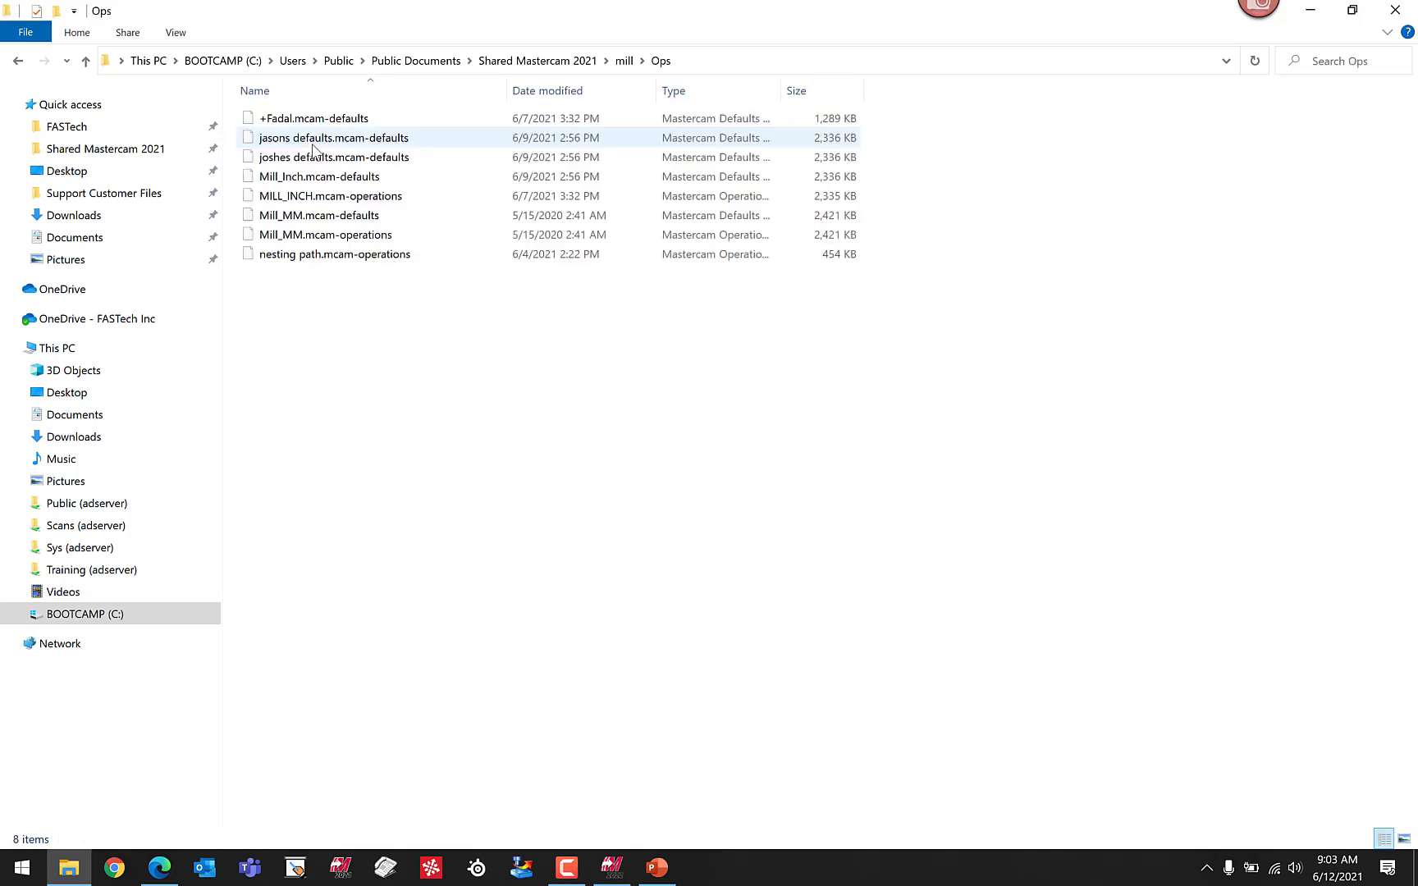
{"action": "left_click", "coordinate": [269, 290]}
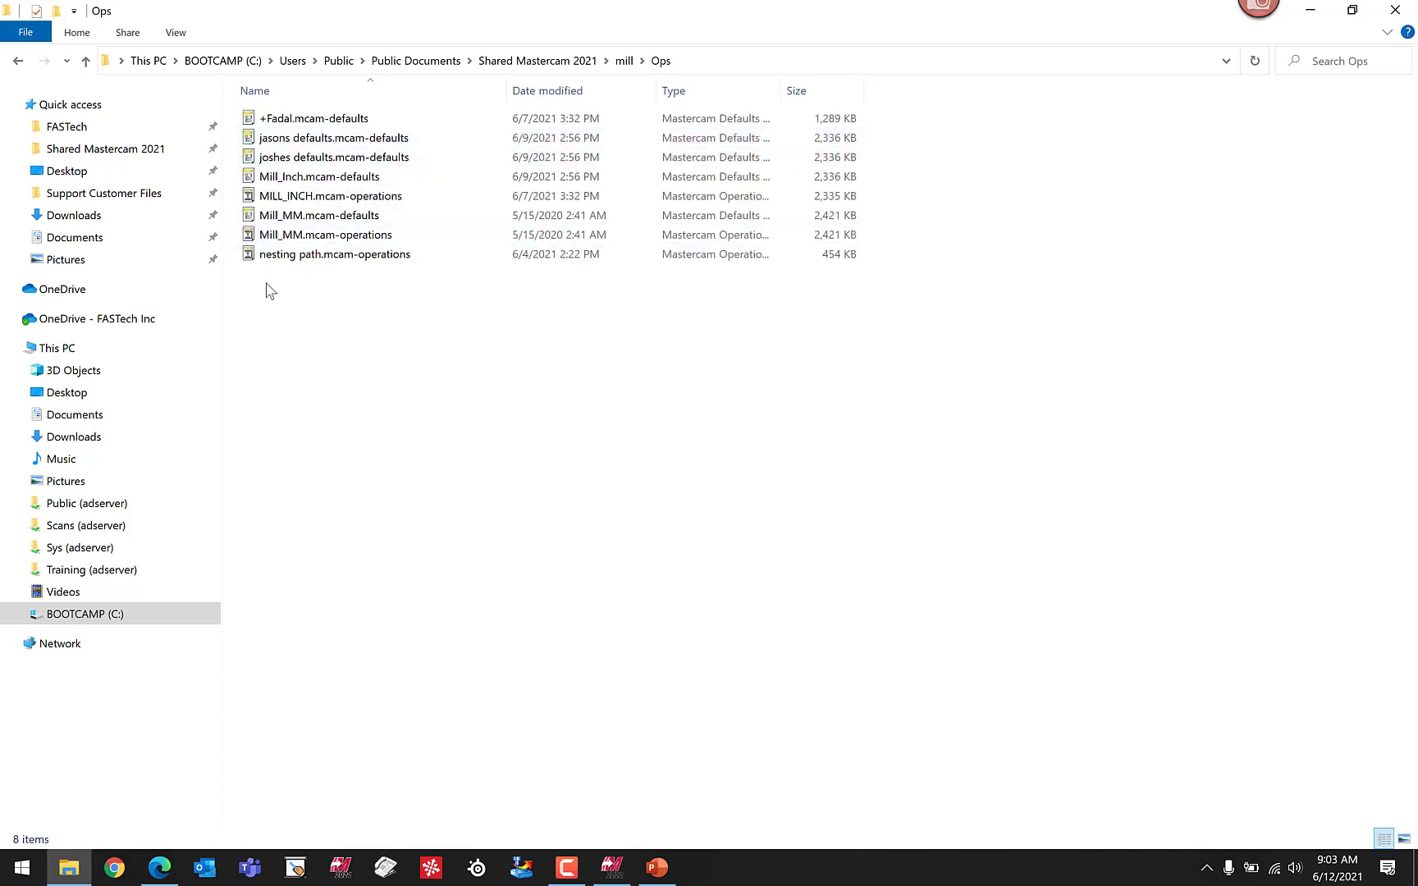
{"action": "mouse_move", "coordinate": [275, 280]}
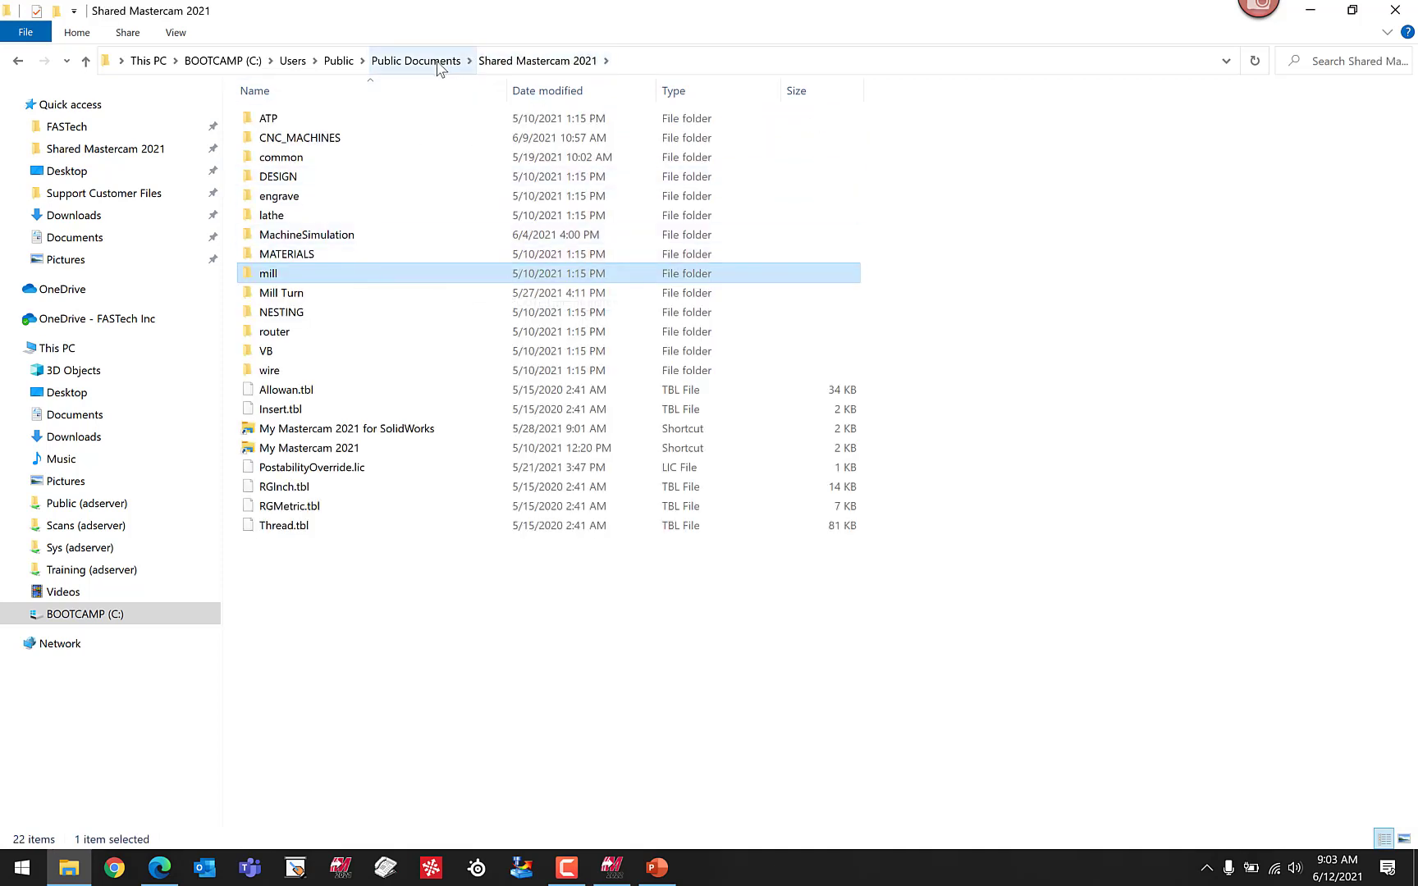
- Zip Shared Mastercam 2021 as Shared Mastercam 2021_06_12_2021.zip in Public Documents, then go to Documents
{"action": "right_click", "coordinate": [319, 176]}
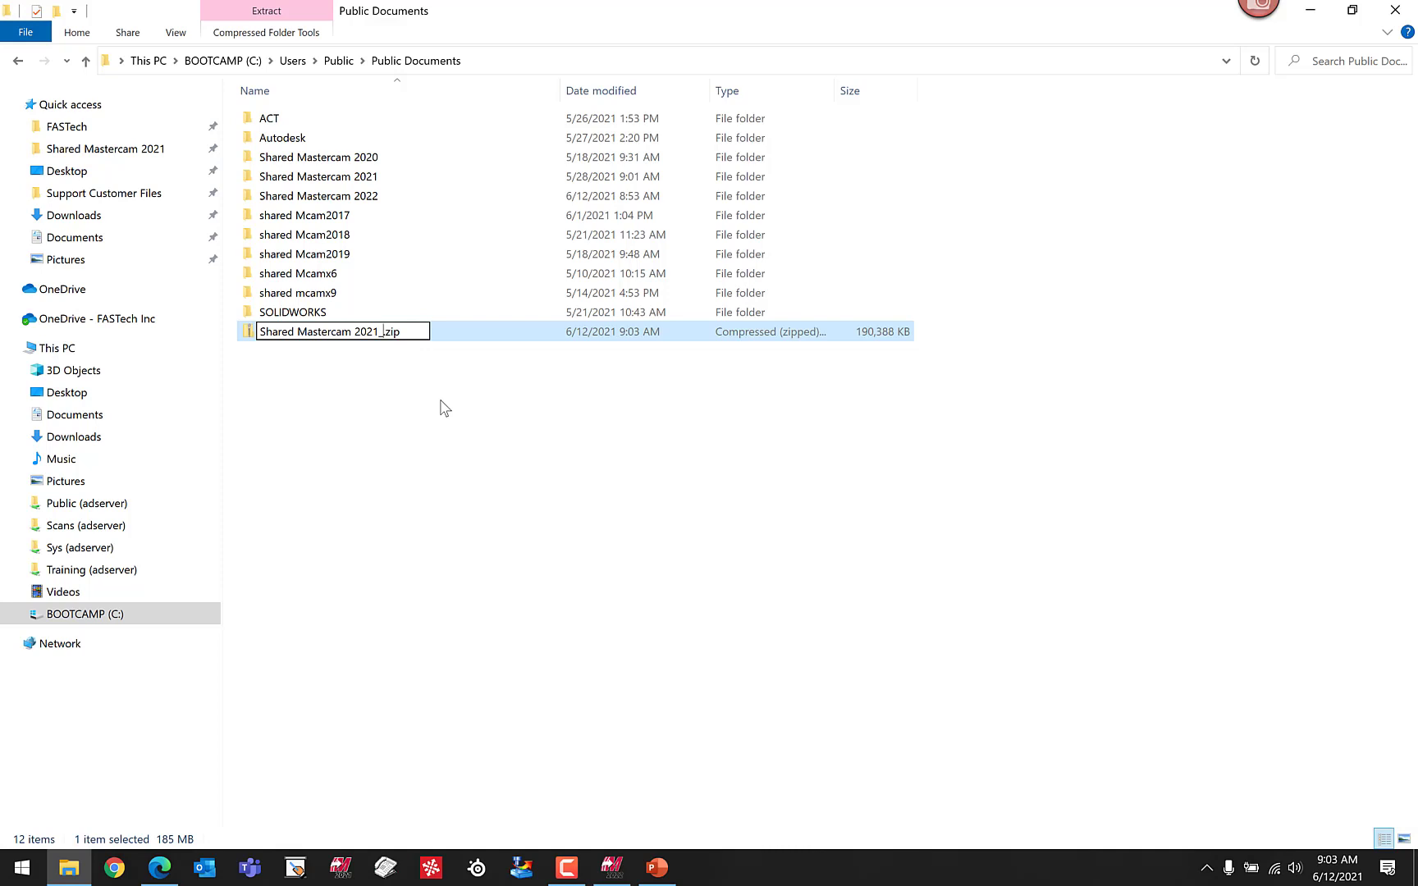
{"action": "type", "text": "06_"}
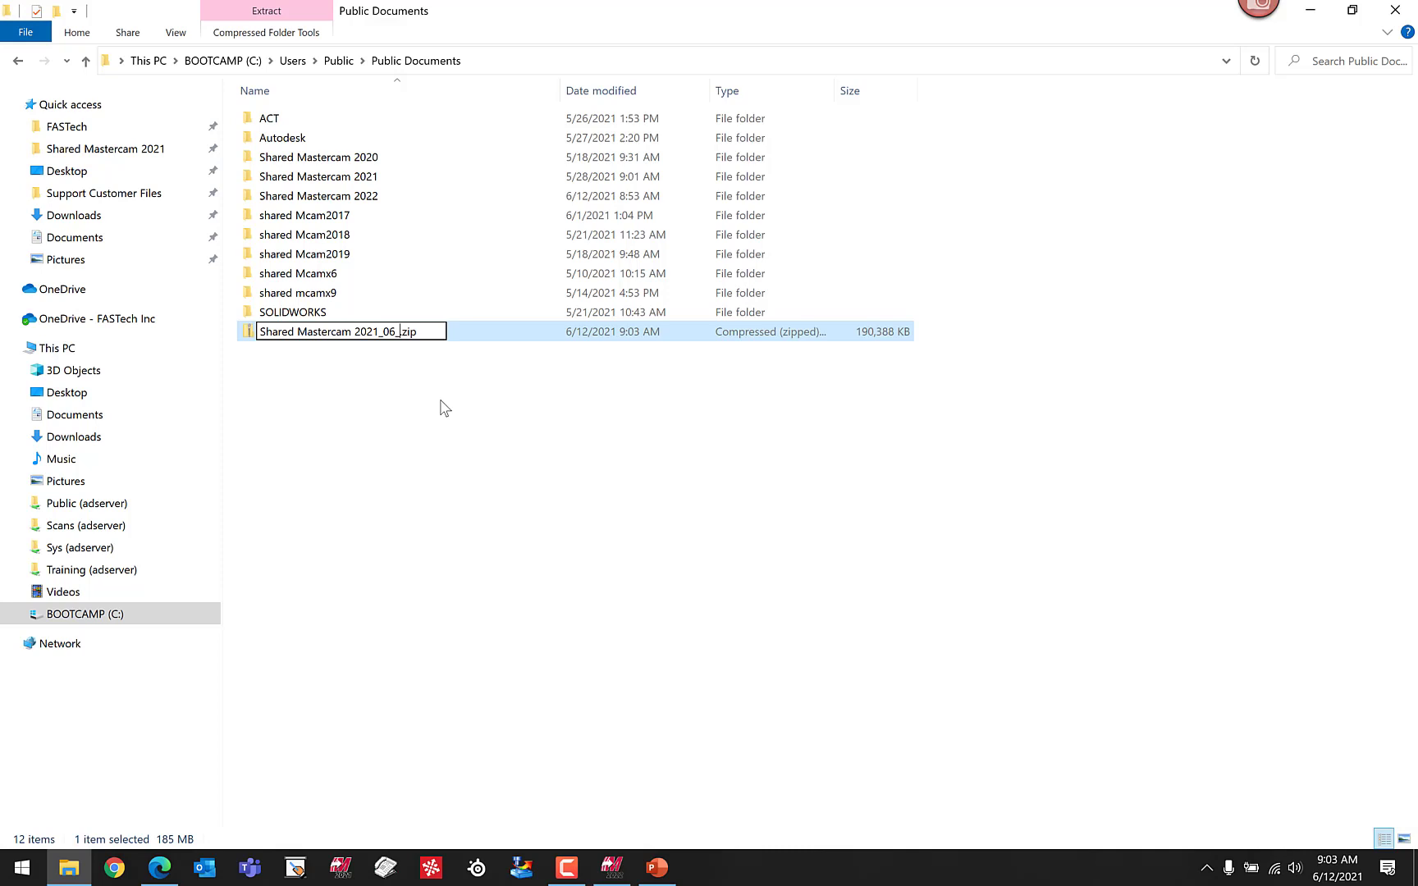
{"action": "type", "text": "12_2021"}
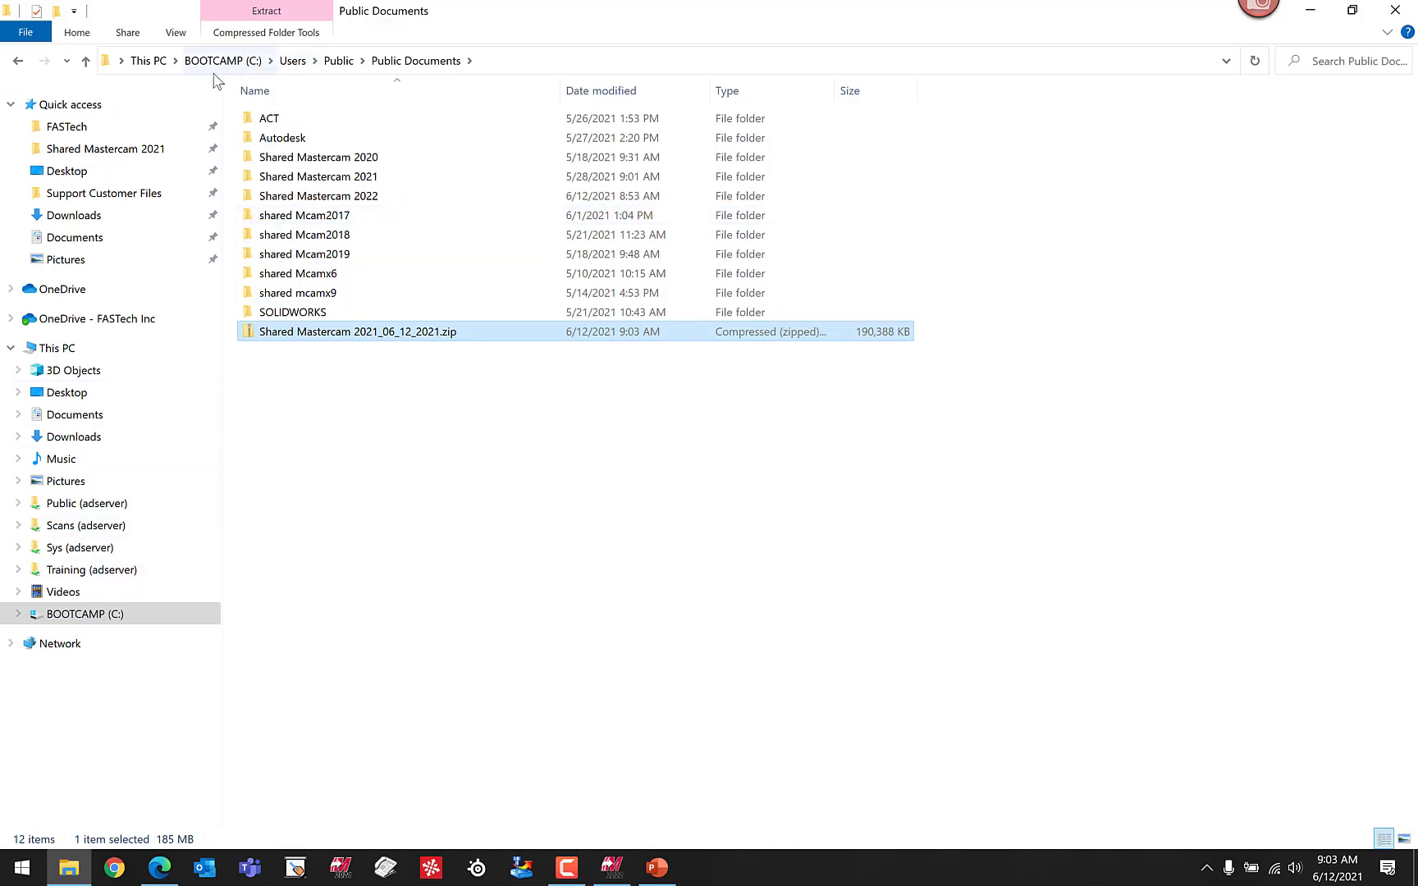
{"action": "left_click", "coordinate": [74, 414]}
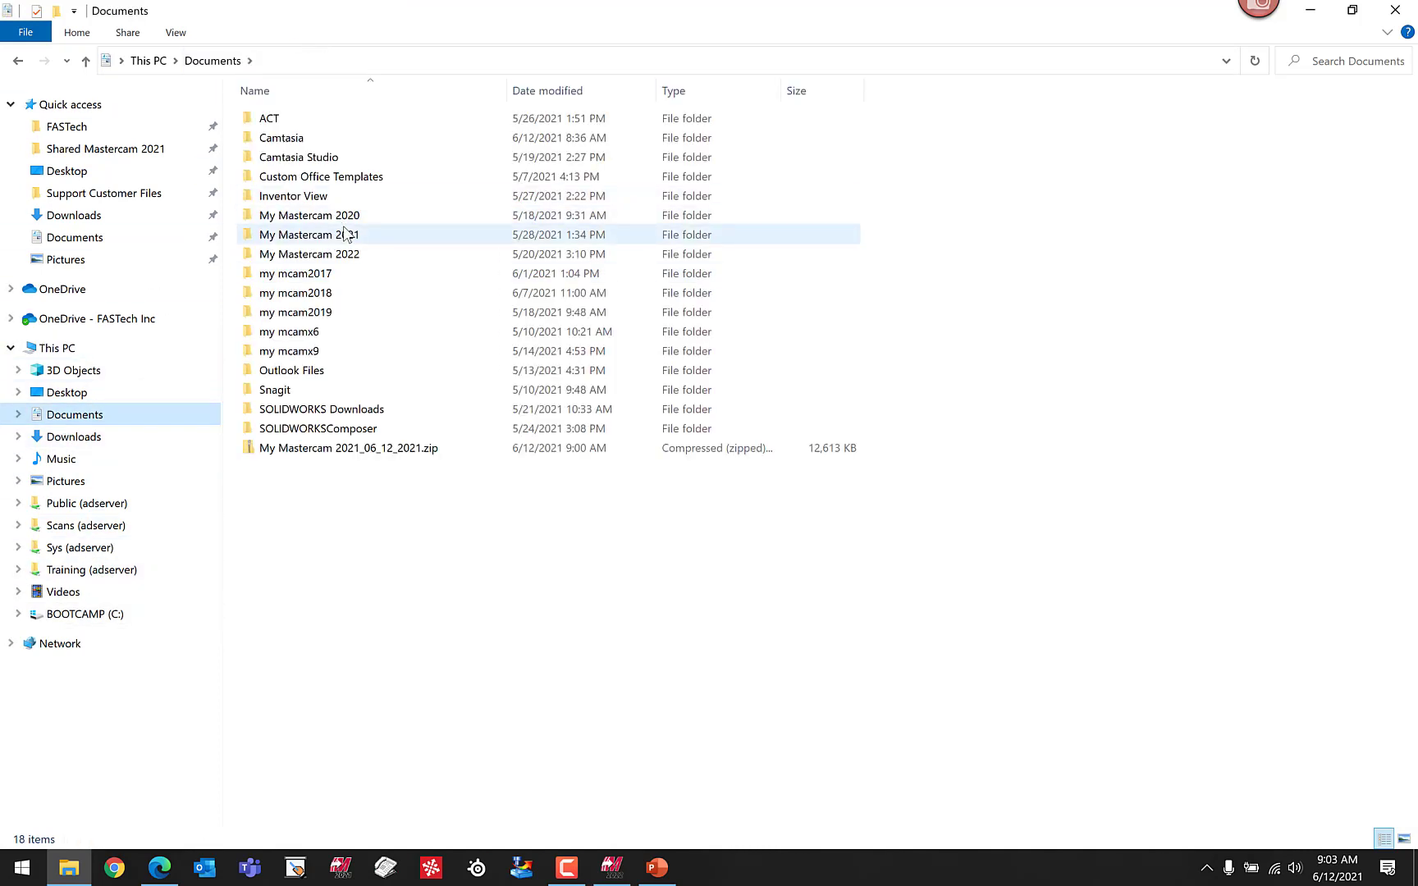
- Browse My Mastercam 2021\Mastercam\Parts, then close File Explorer to return to Mastercam Design 2022
{"action": "double_click", "coordinate": [309, 234]}
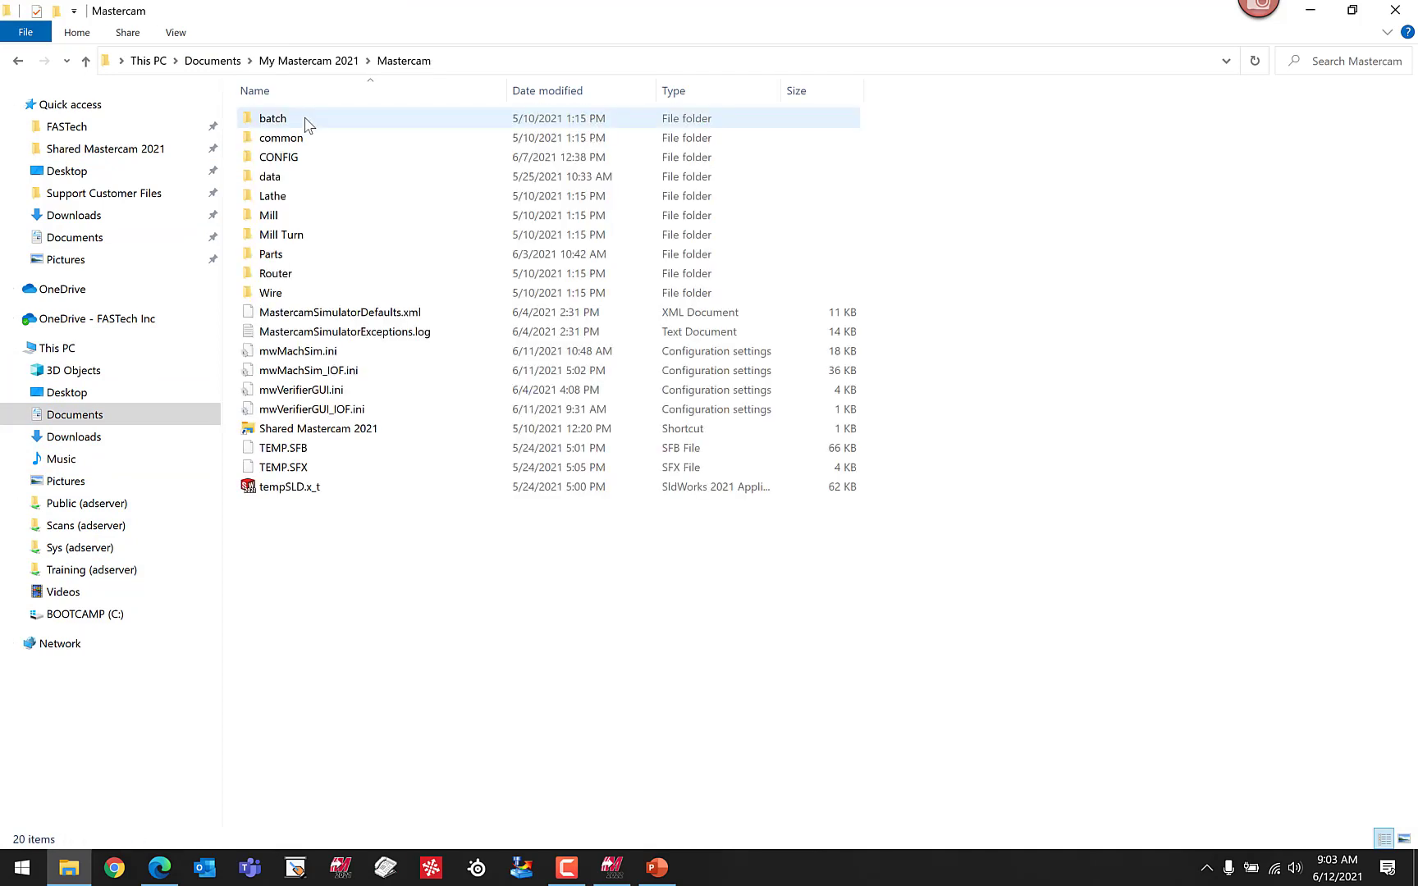
{"action": "left_click", "coordinate": [271, 255]}
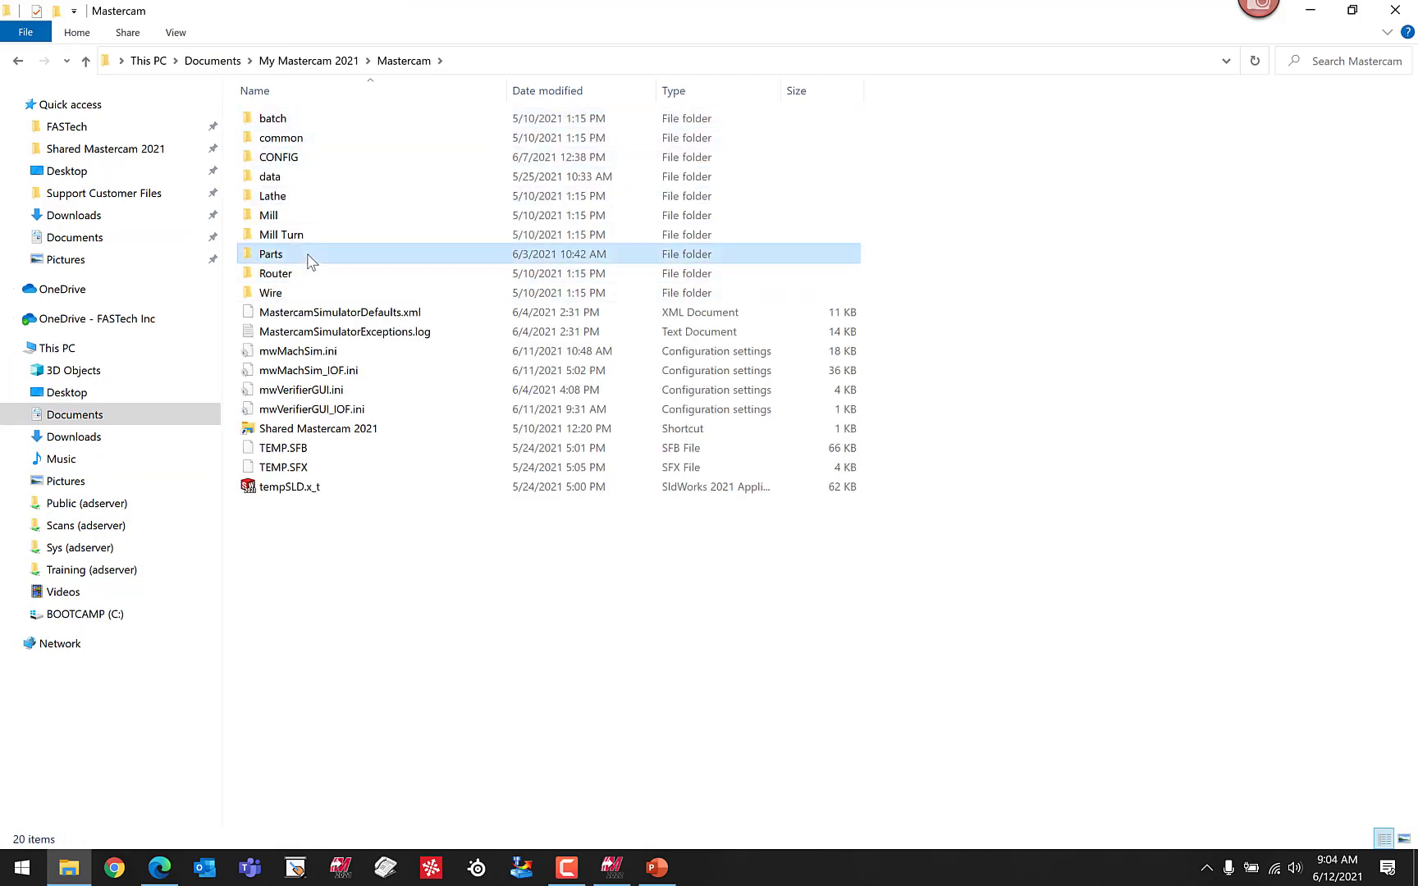
{"action": "double_click", "coordinate": [271, 254]}
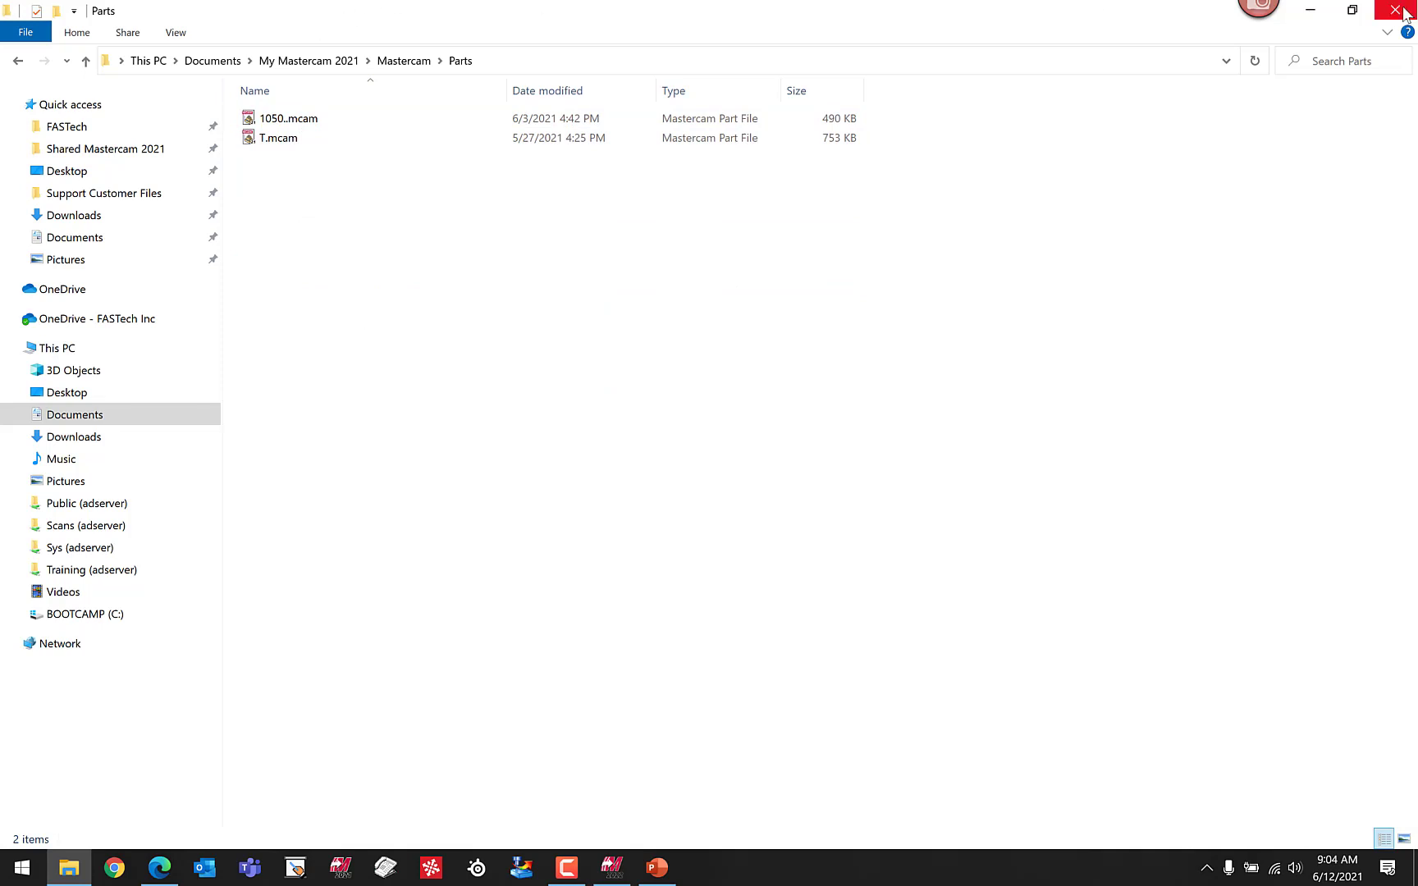
{"action": "left_click", "coordinate": [1402, 10]}
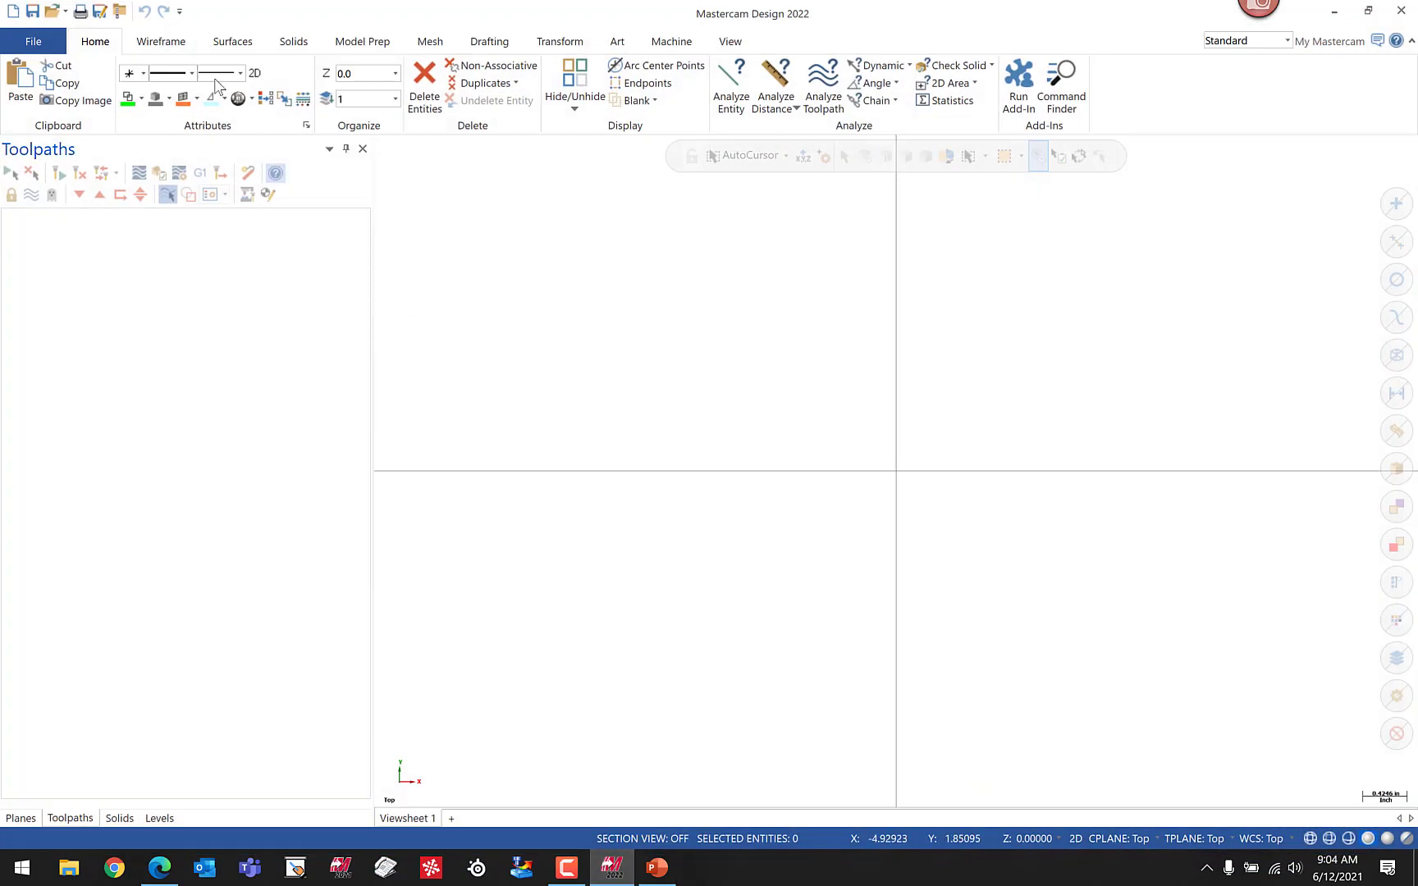
{"action": "mouse_move", "coordinate": [807, 330]}
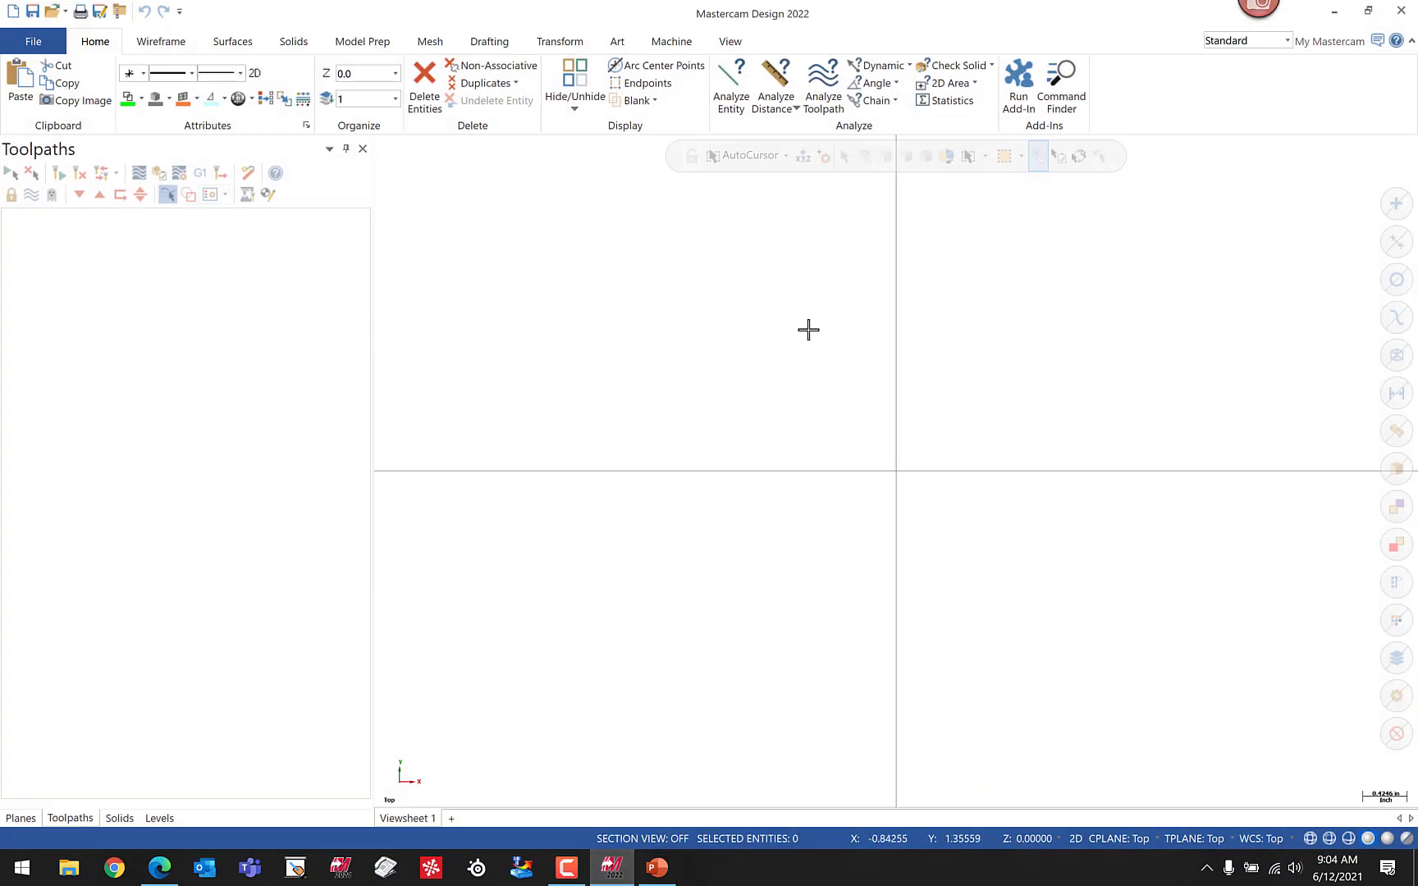
{"action": "mouse_move", "coordinate": [360, 6]}
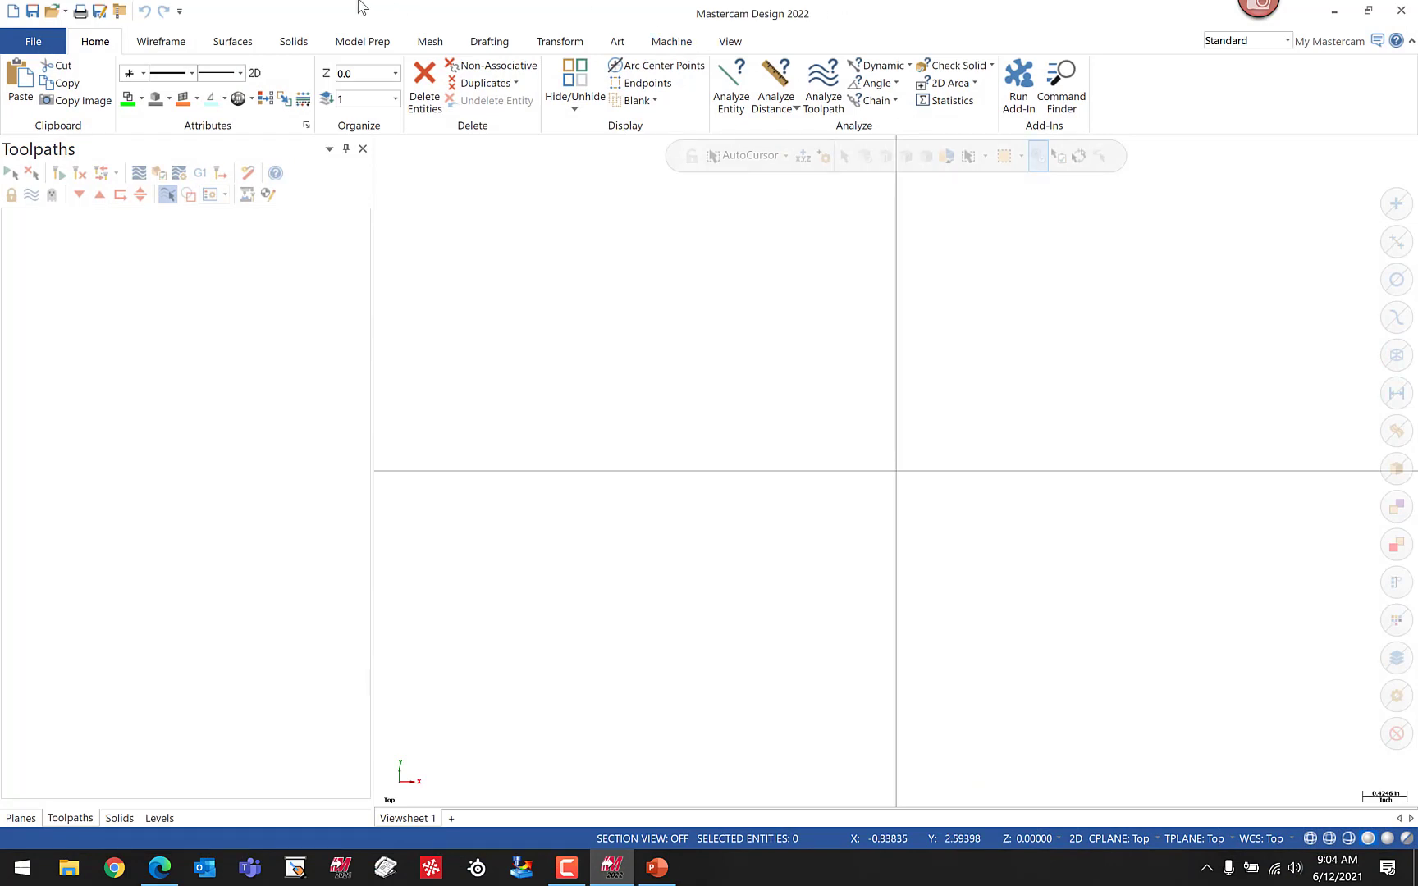
- Go to the Convert page of the File backstage
{"action": "left_click", "coordinate": [33, 41]}
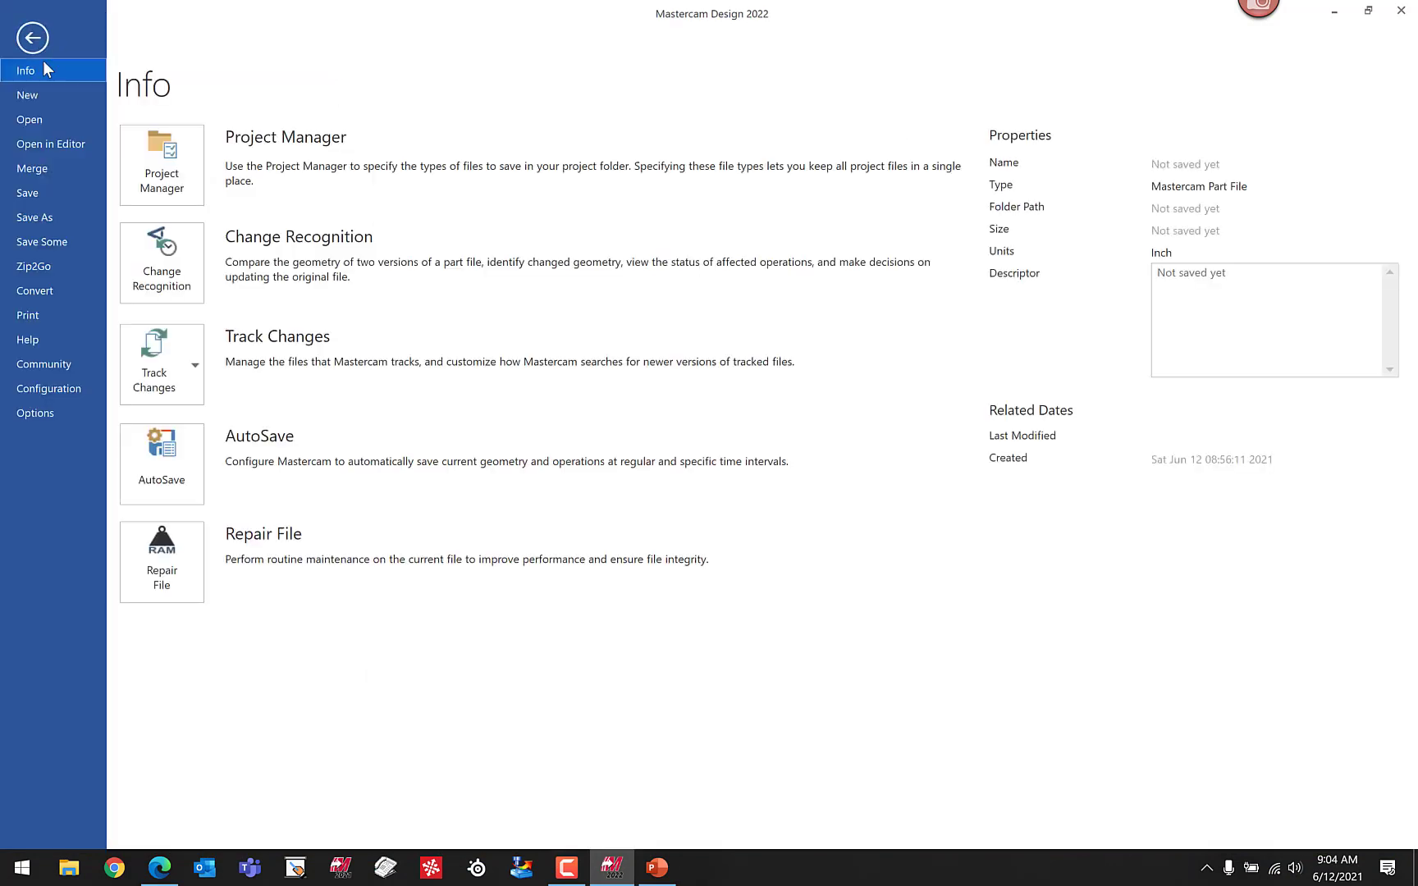
{"action": "left_click", "coordinate": [34, 291]}
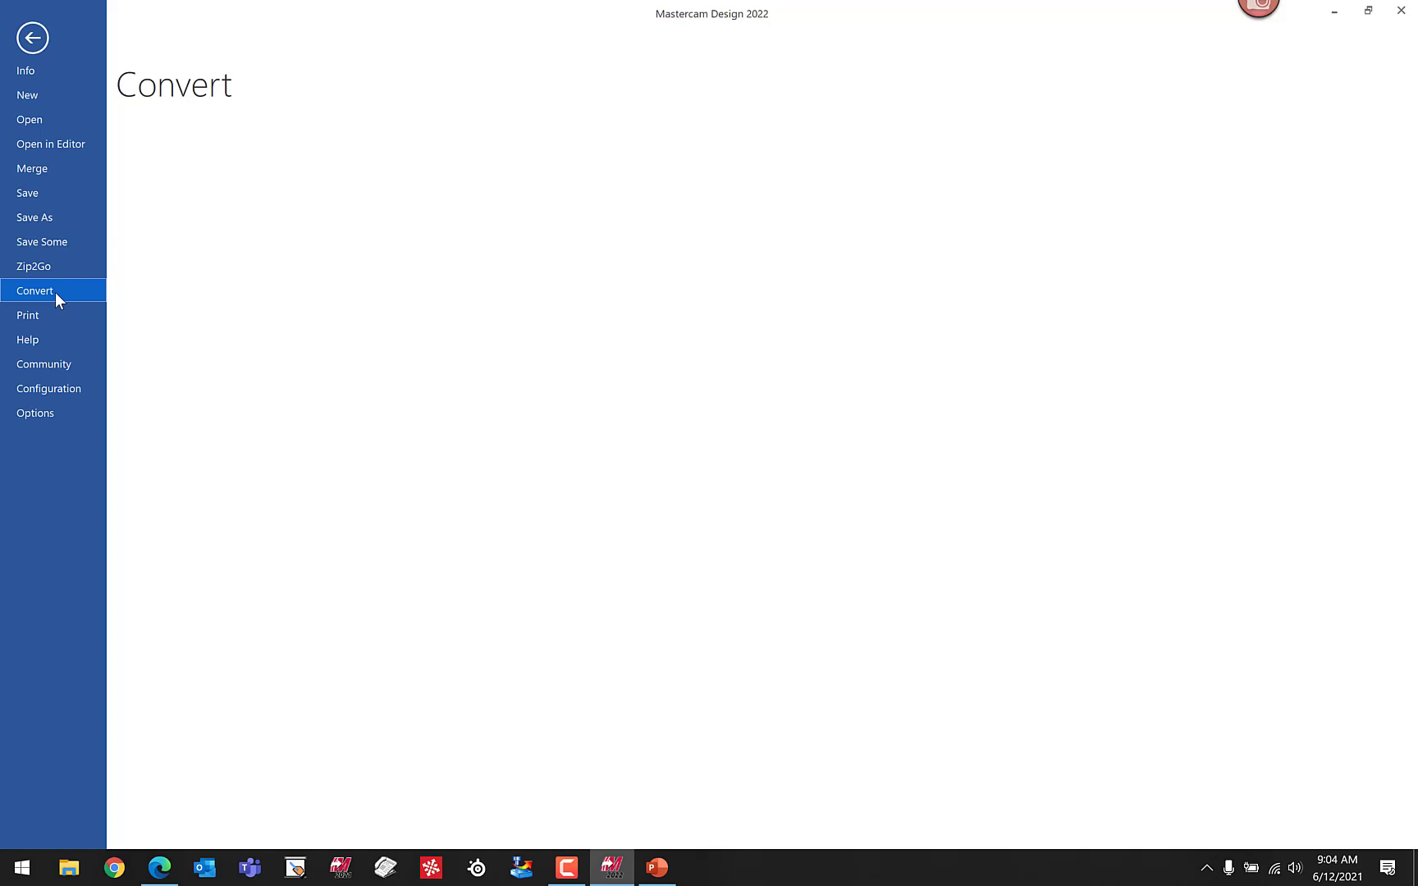
- Launch the Migration Wizard from the Convert page
{"action": "left_click", "coordinate": [35, 291]}
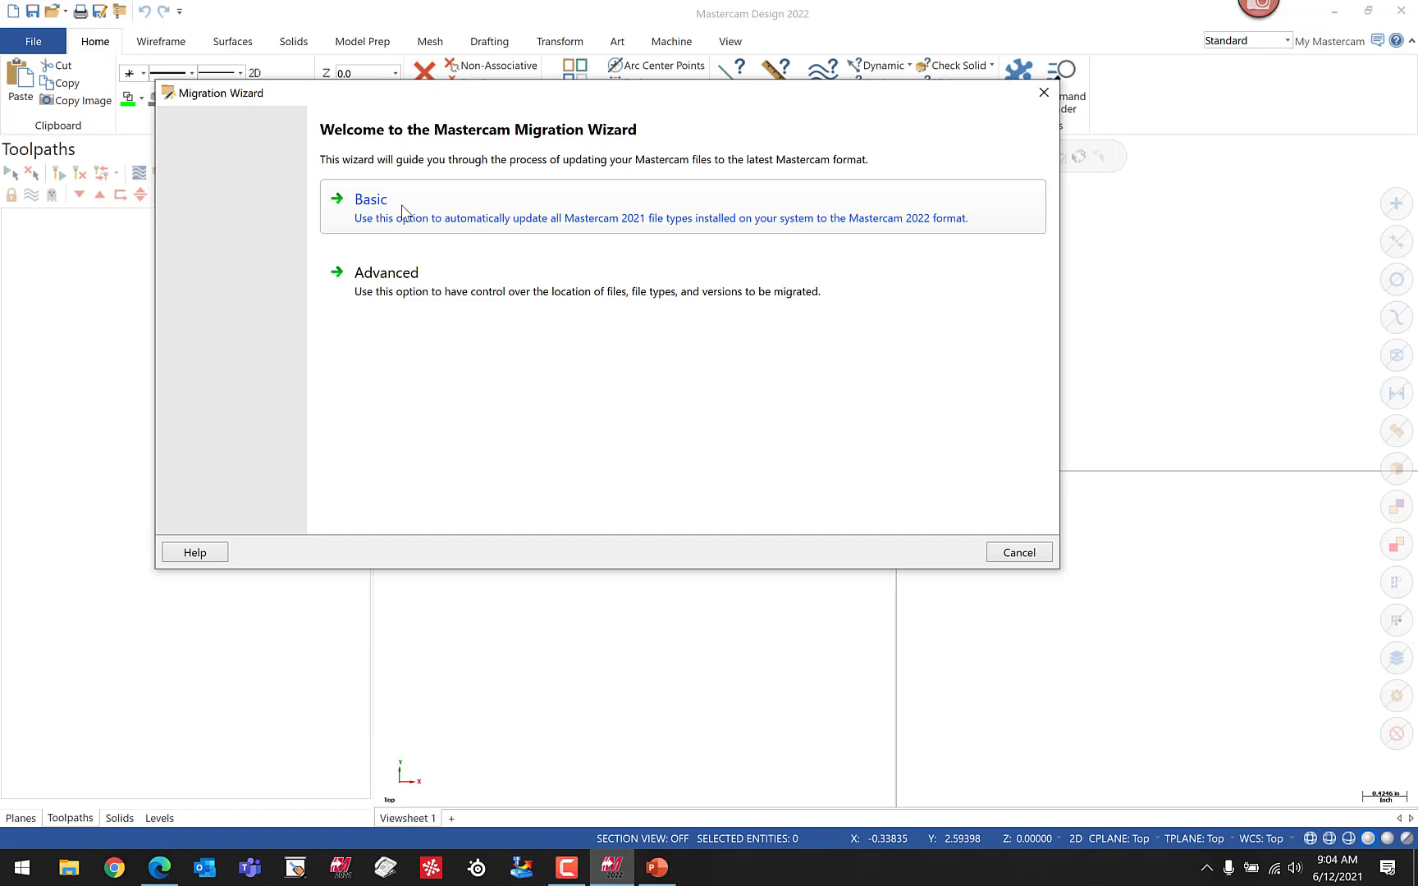
{"action": "mouse_move", "coordinate": [418, 207]}
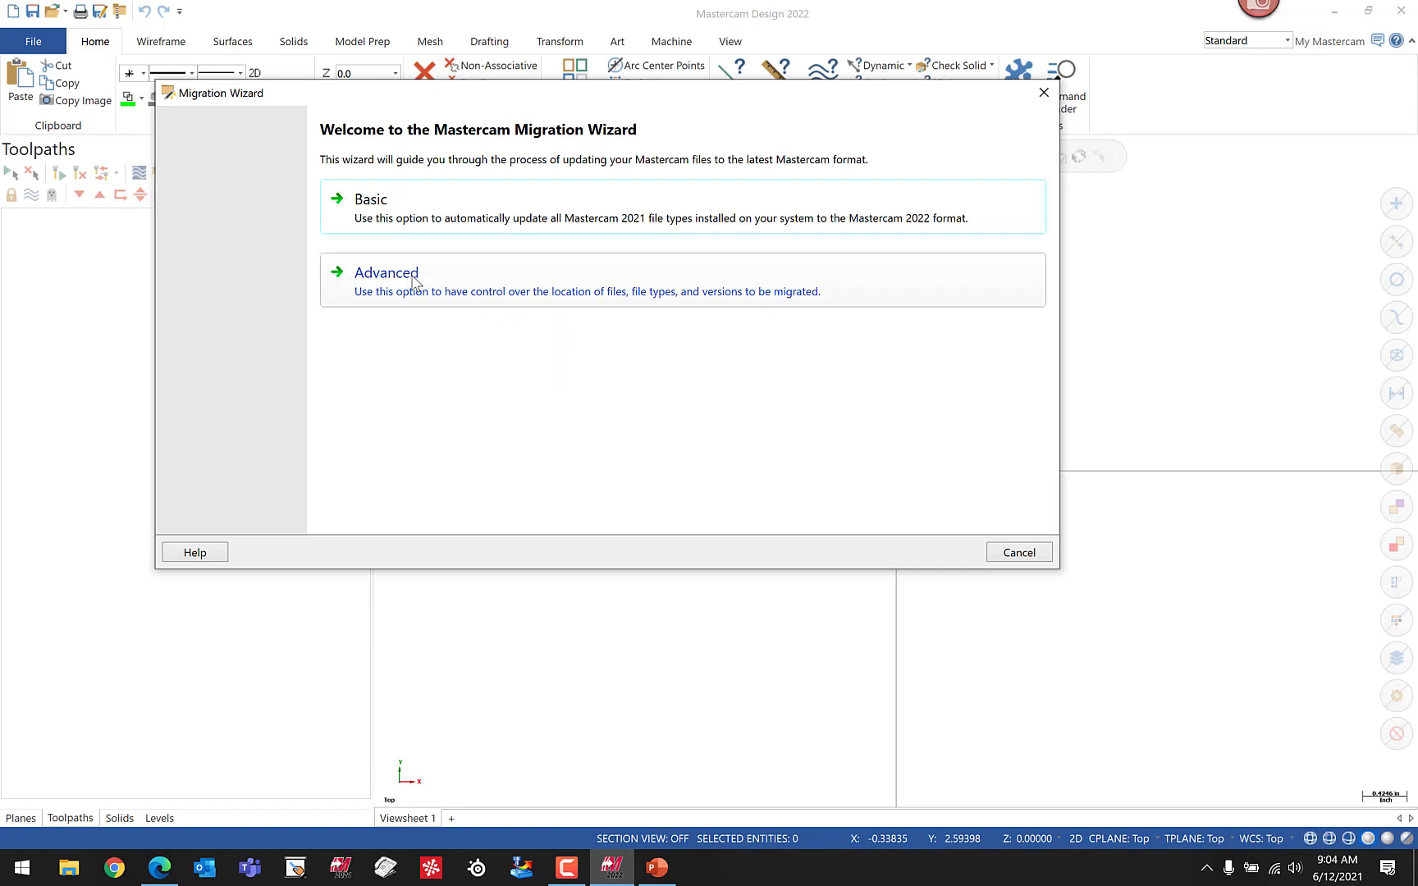
{"action": "mouse_move", "coordinate": [377, 294]}
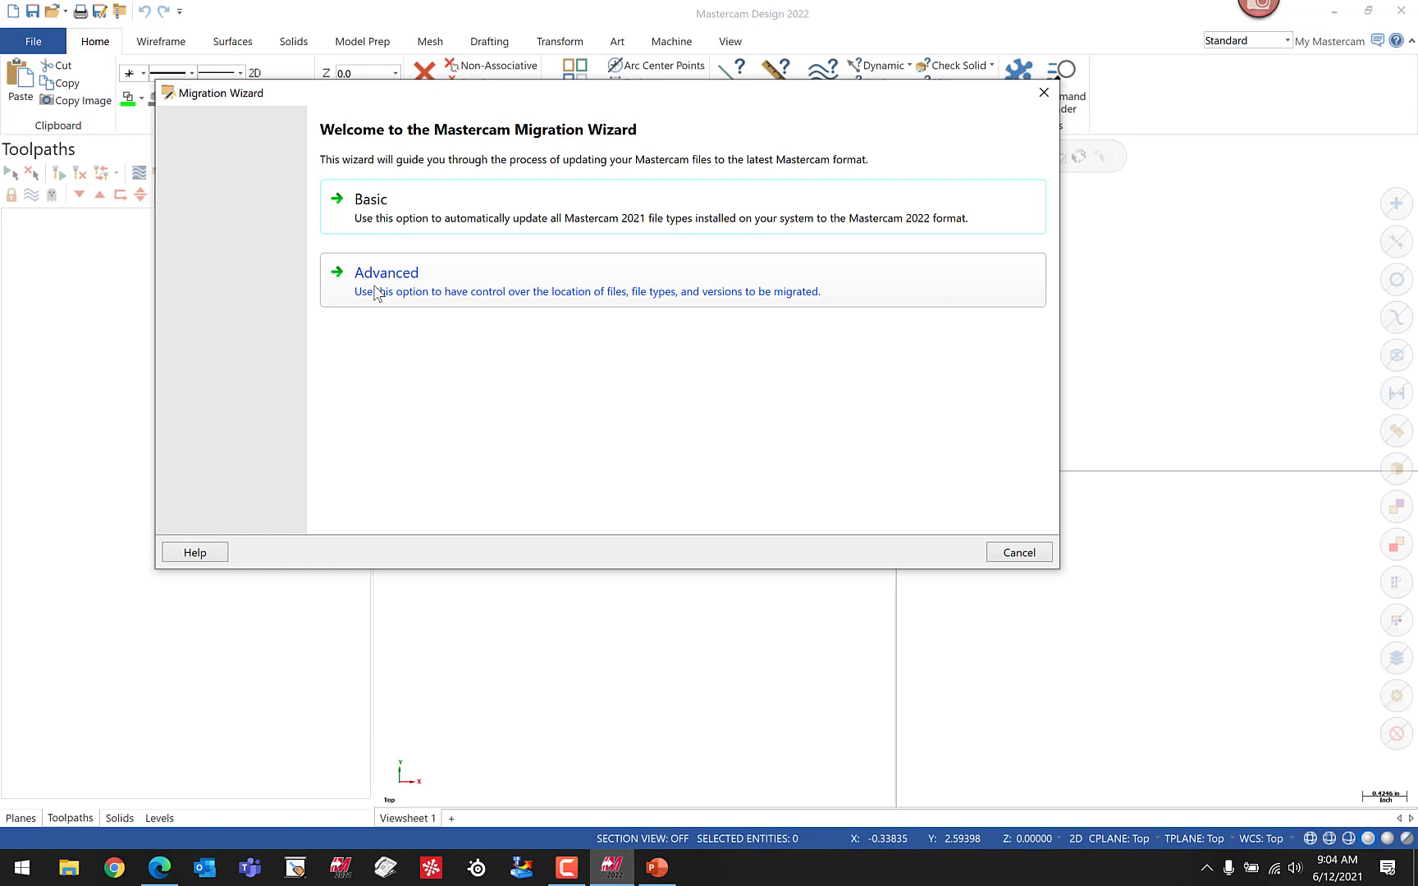
{"action": "mouse_move", "coordinate": [379, 203]}
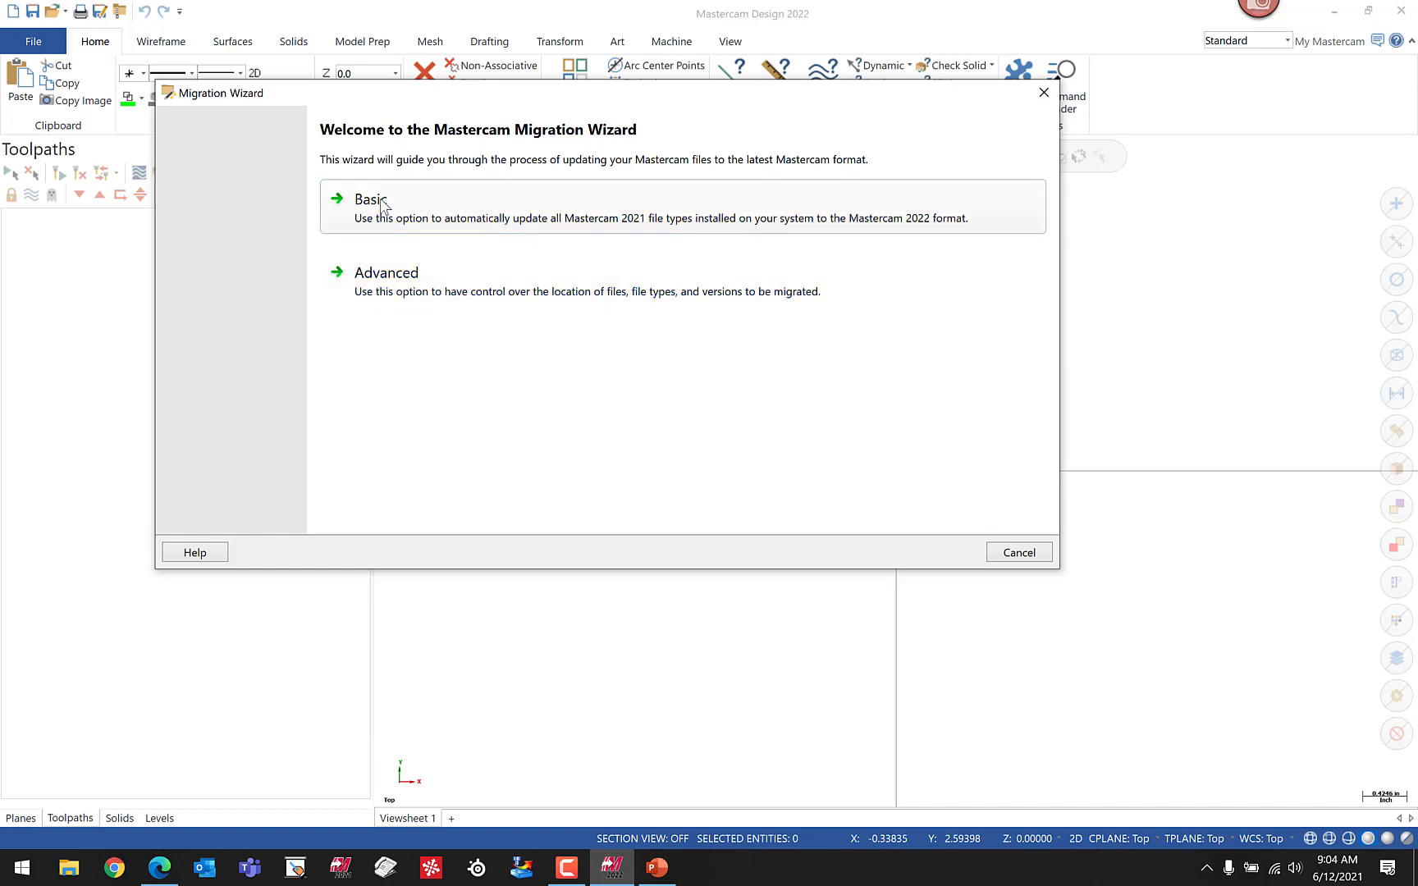
- Choose Basic migration and advance to the summary of 2021 source and 2022 destination folders
{"action": "left_click", "coordinate": [368, 199]}
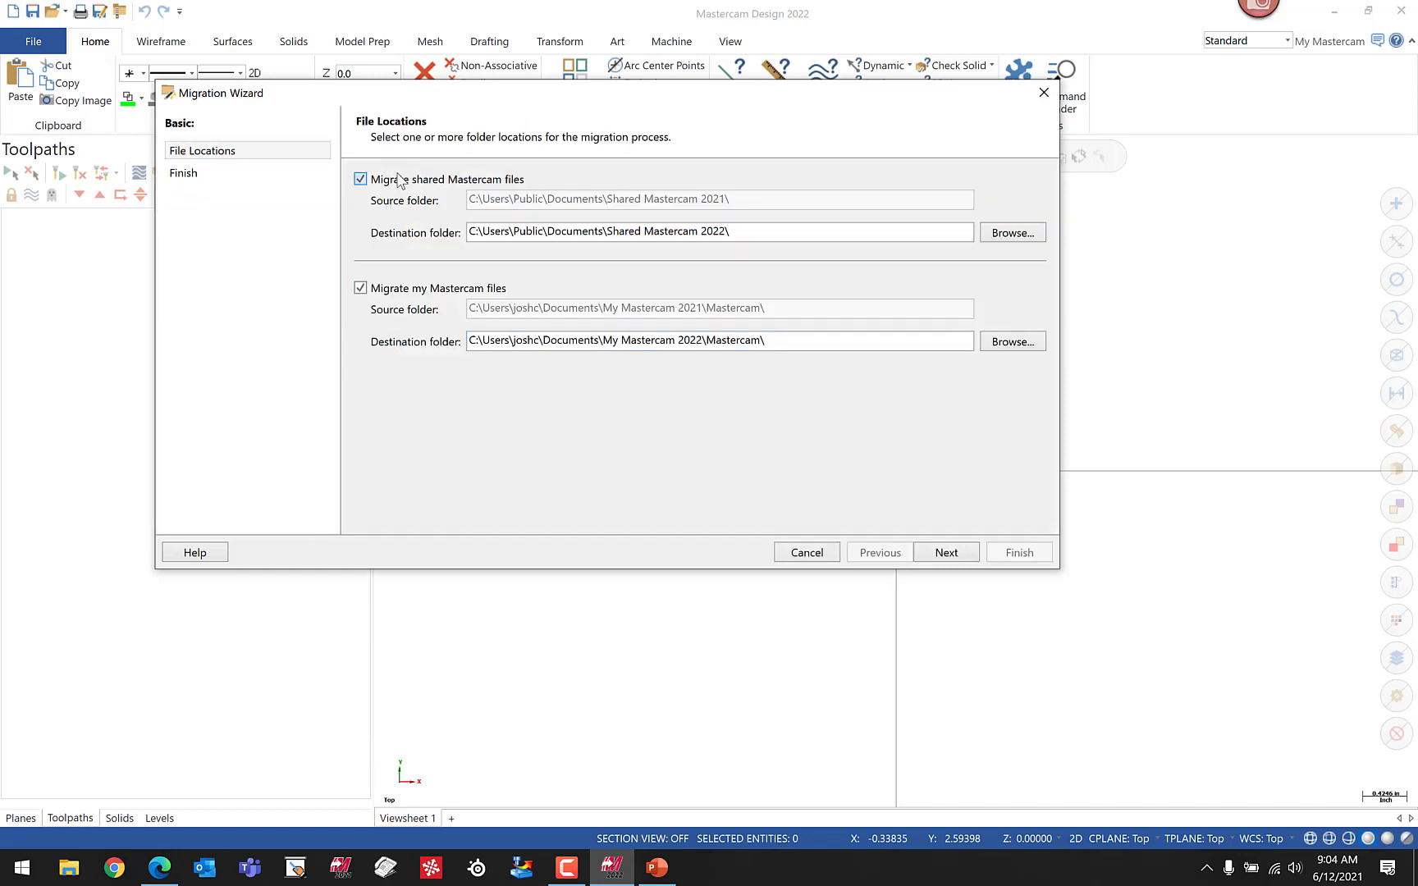
{"action": "mouse_move", "coordinate": [674, 211]}
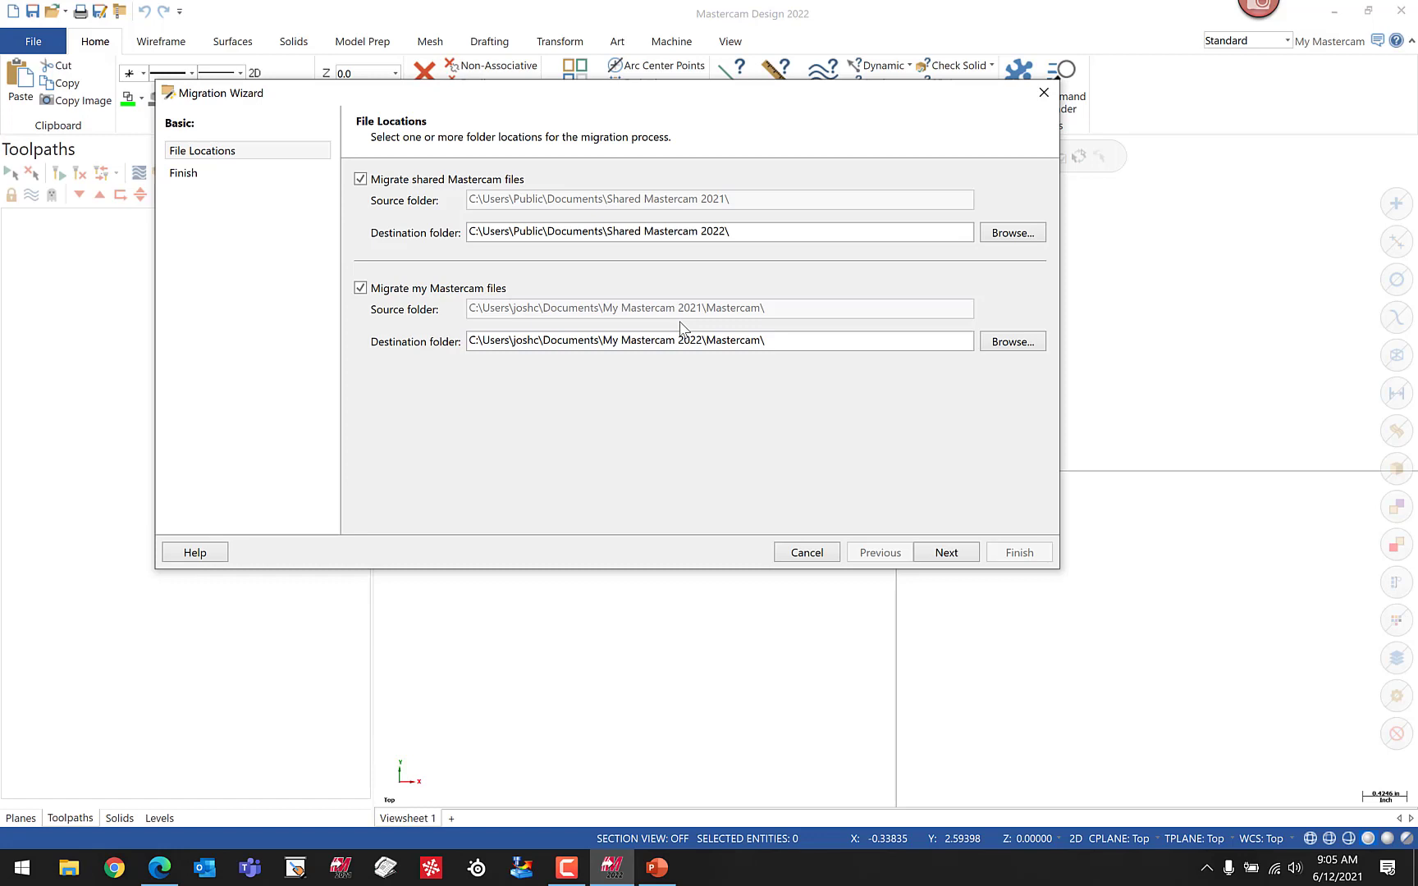
{"action": "left_click", "coordinate": [946, 553]}
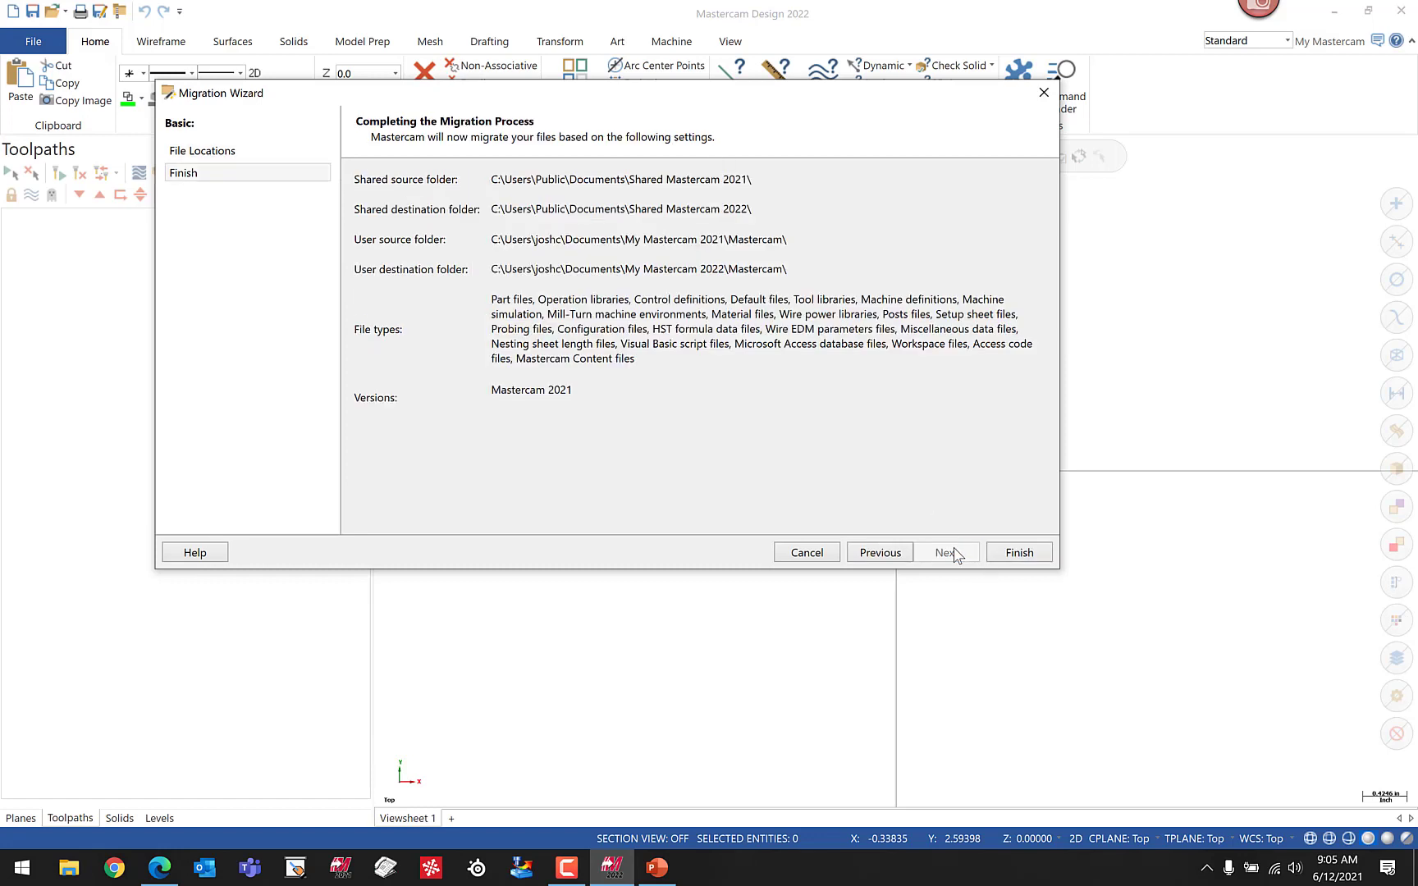
{"action": "mouse_move", "coordinate": [1018, 553]}
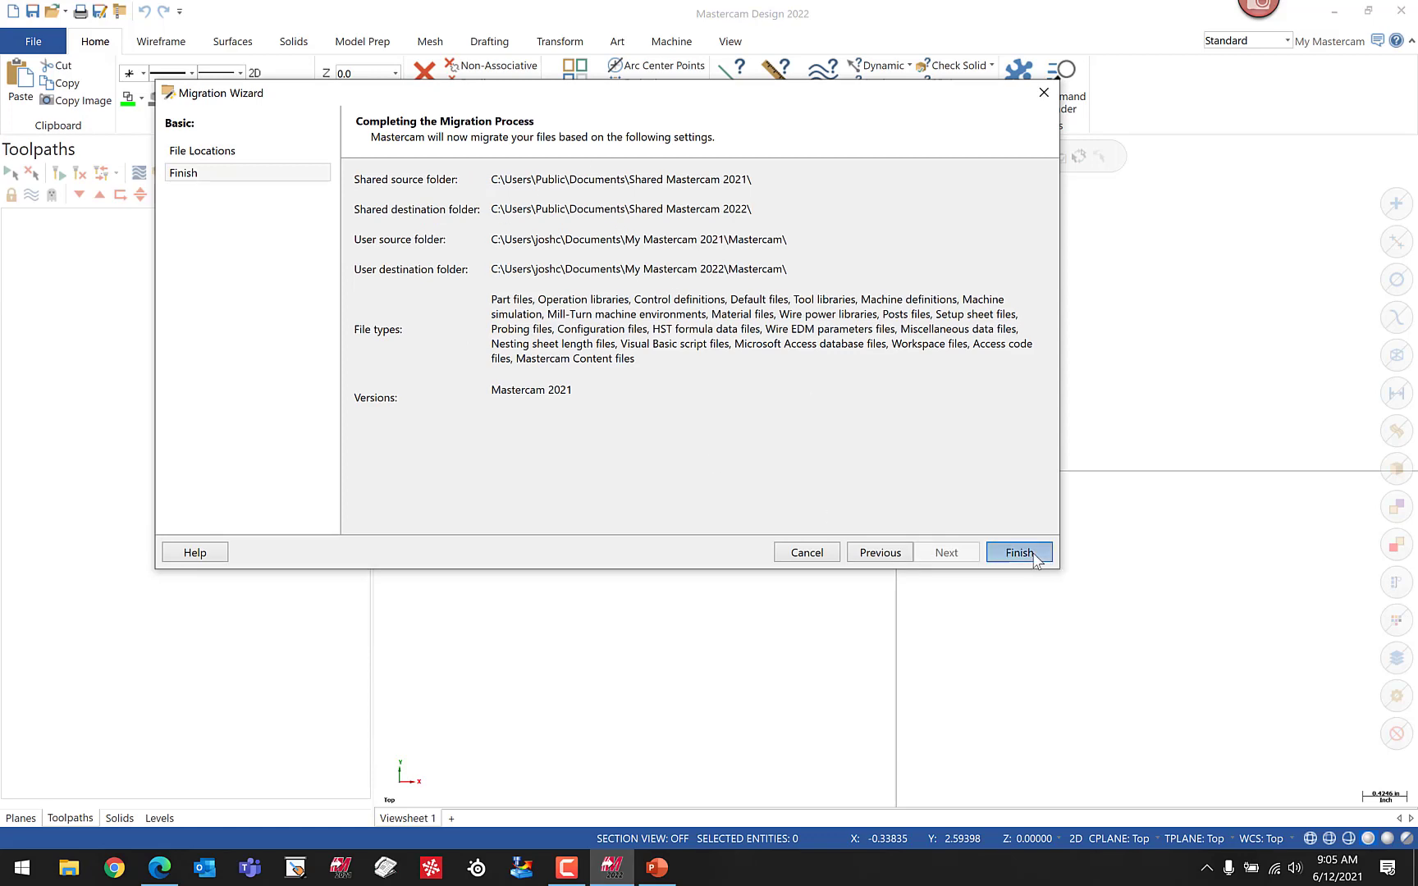
- Run the migration, replacing existing destination files for all subsequent conflicts
{"action": "left_click", "coordinate": [1017, 553]}
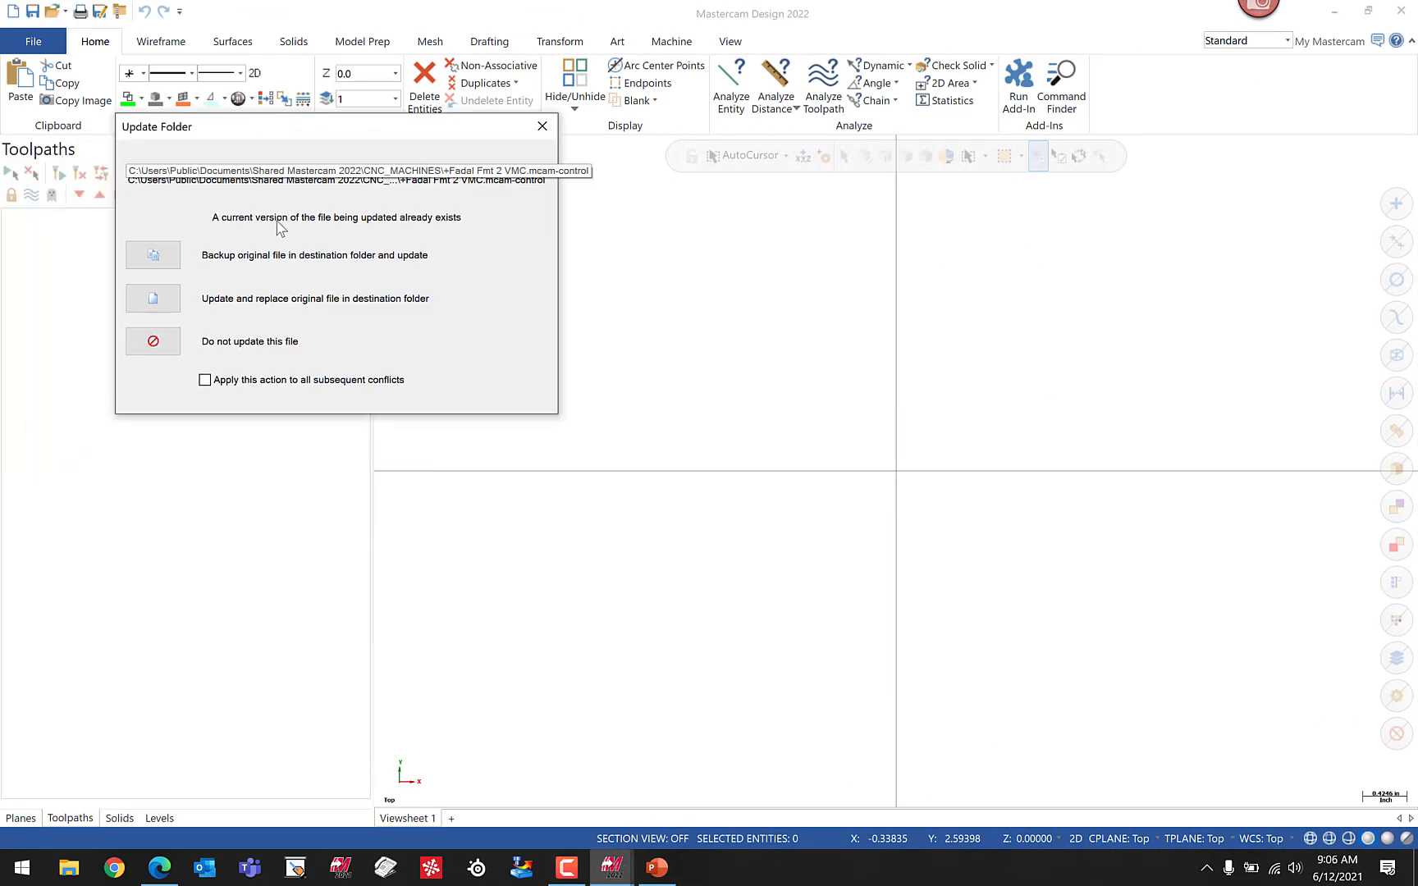
{"action": "mouse_move", "coordinate": [348, 153]}
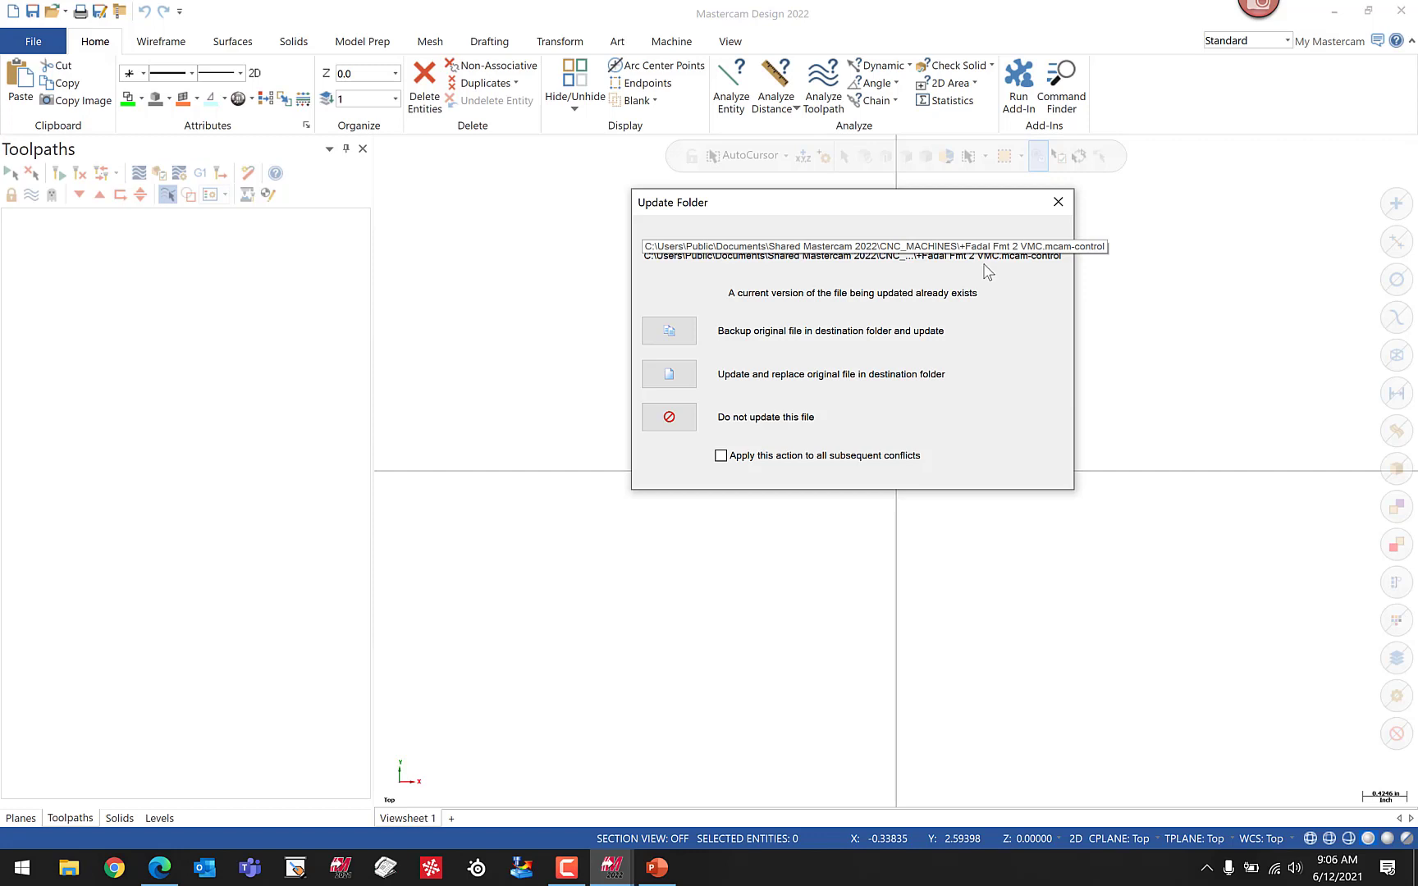
{"action": "mouse_move", "coordinate": [970, 252]}
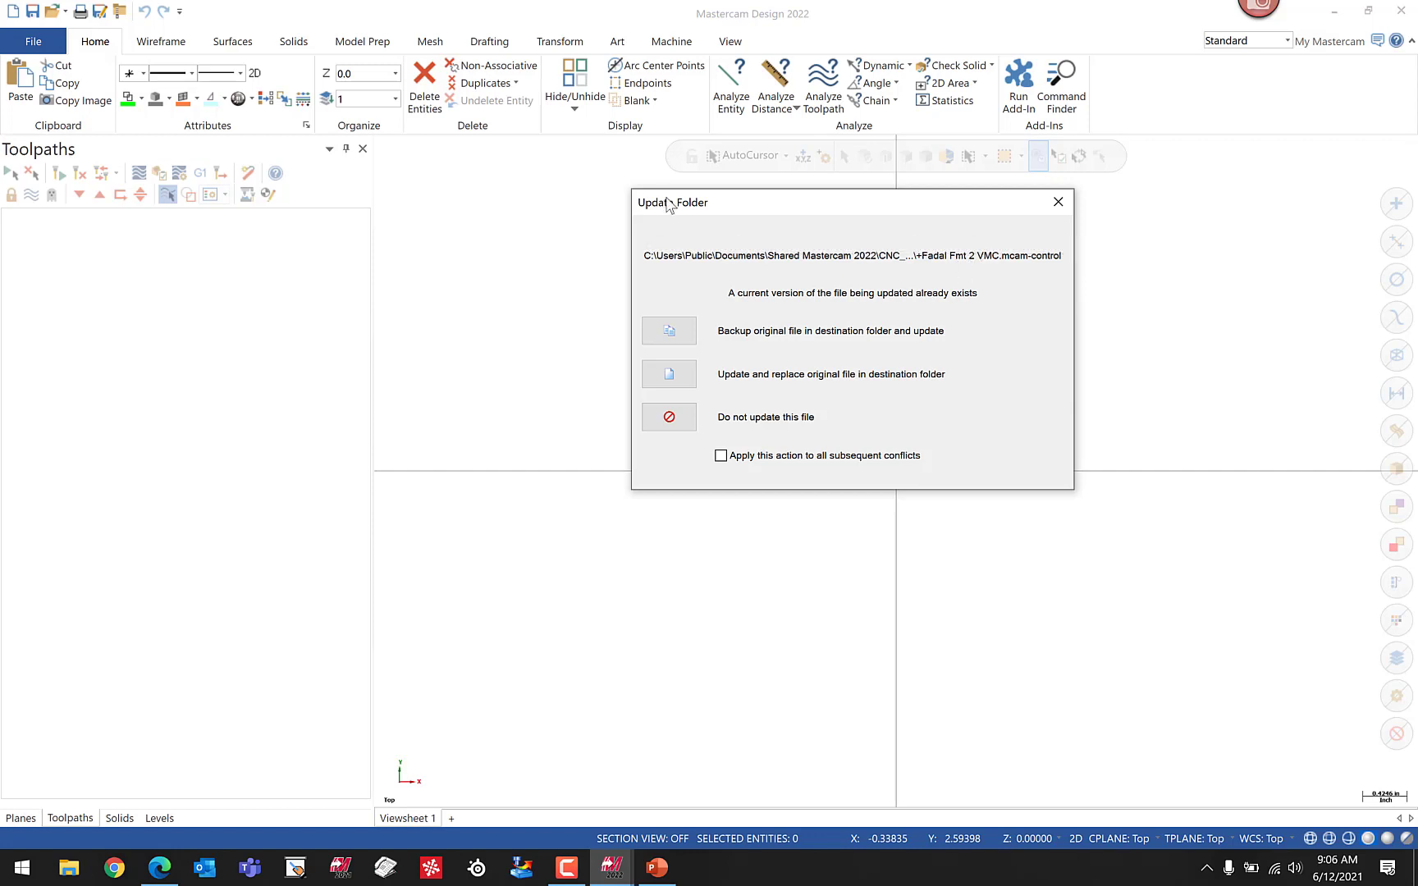
{"action": "mouse_move", "coordinate": [933, 527]}
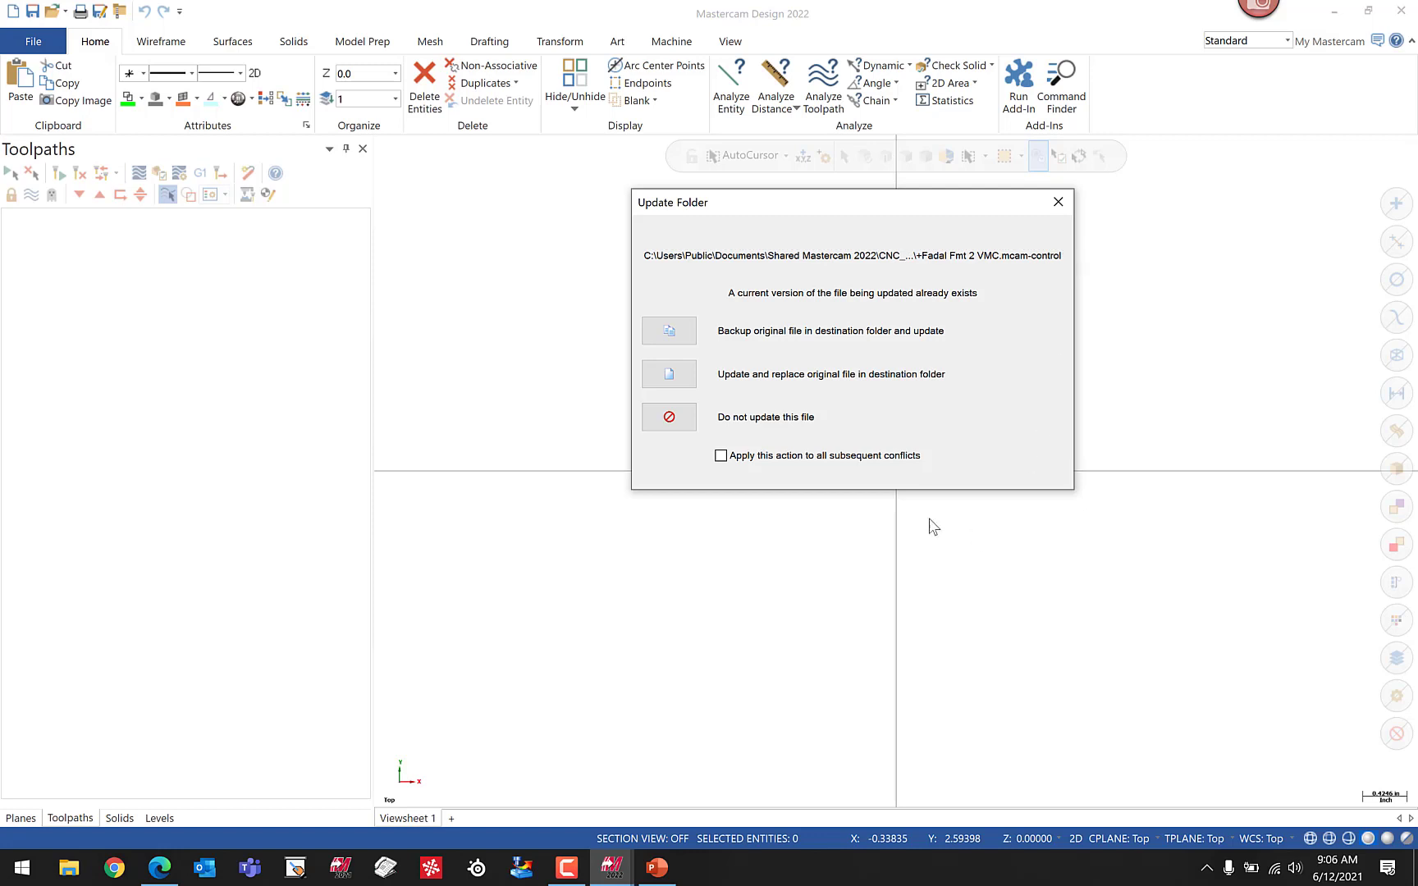
{"action": "left_click", "coordinate": [721, 454]}
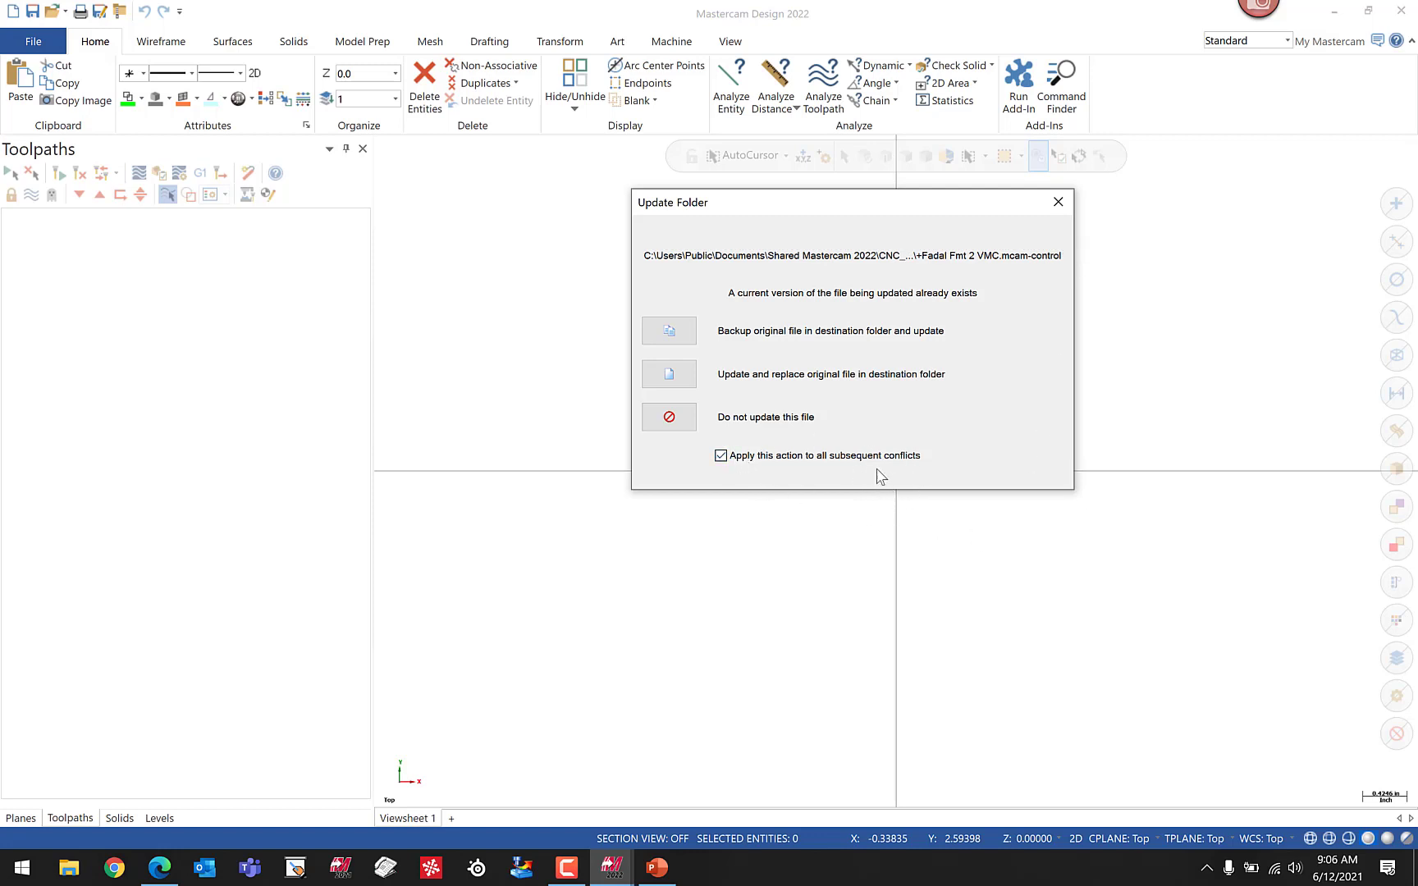
{"action": "mouse_move", "coordinate": [914, 450]}
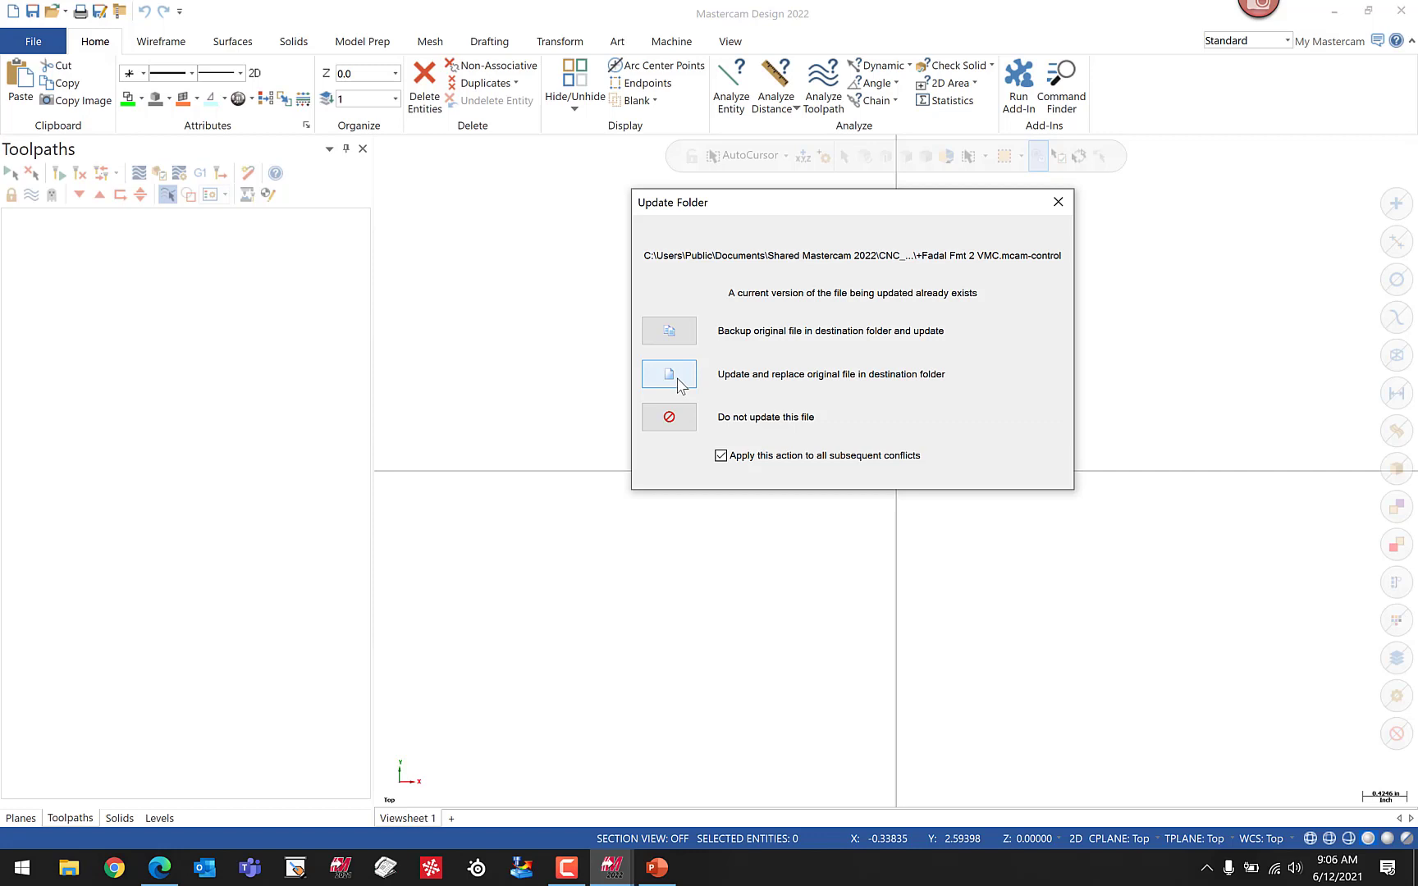
{"action": "left_click", "coordinate": [670, 374]}
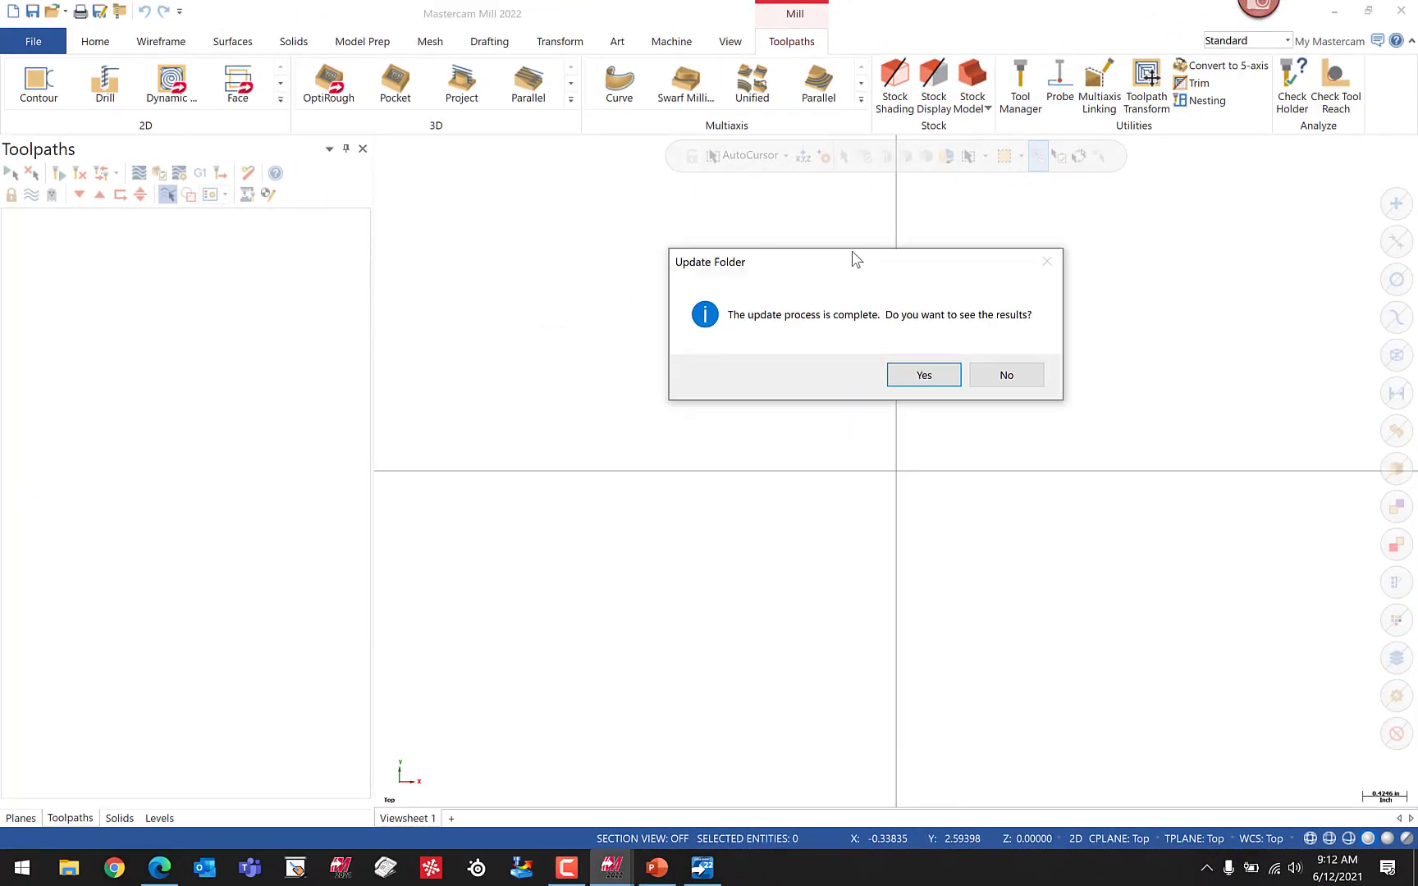
{"action": "mouse_move", "coordinate": [1000, 343]}
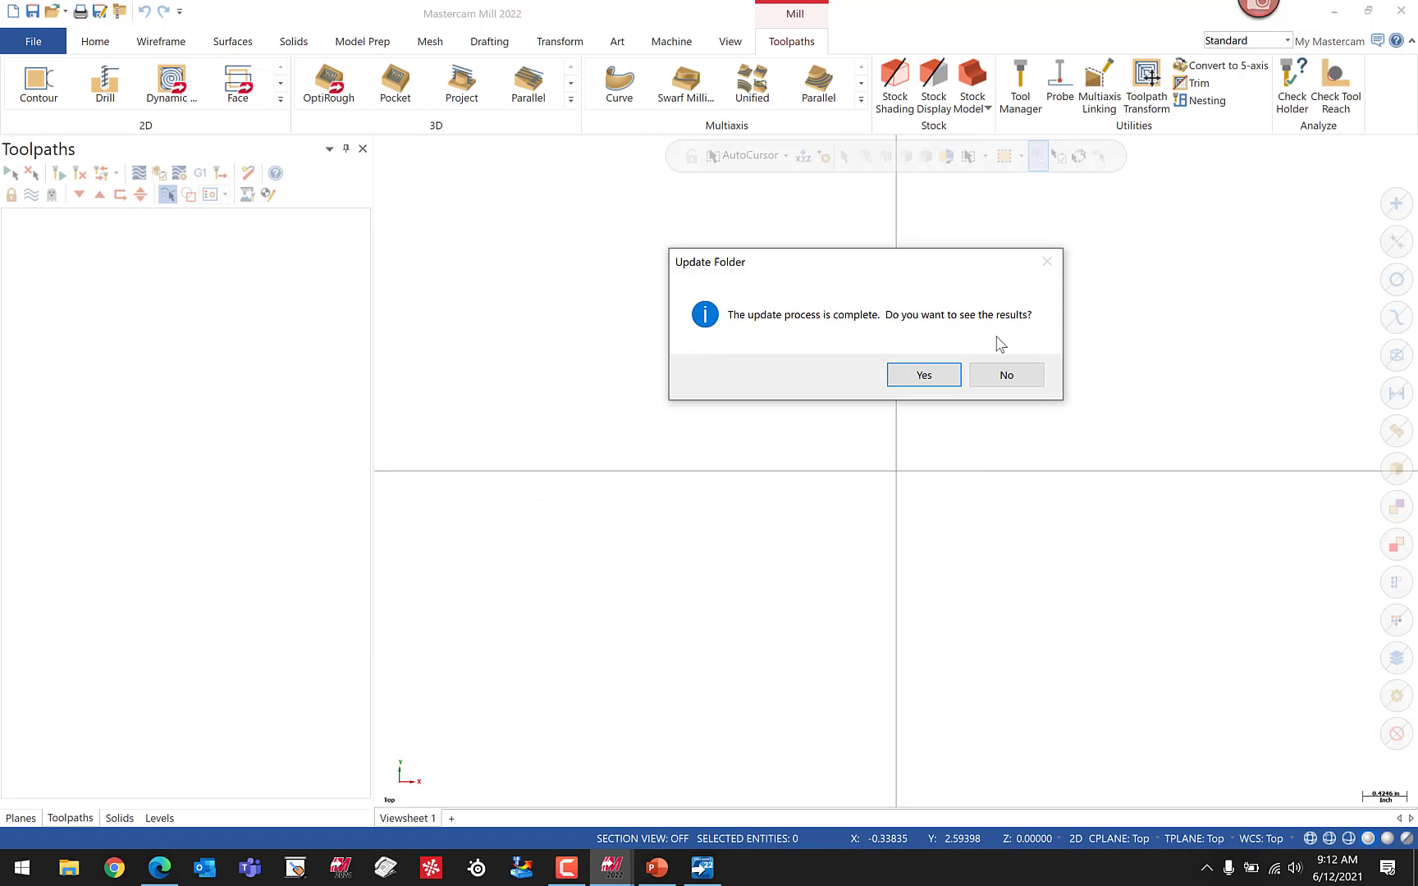
{"action": "mouse_move", "coordinate": [832, 322]}
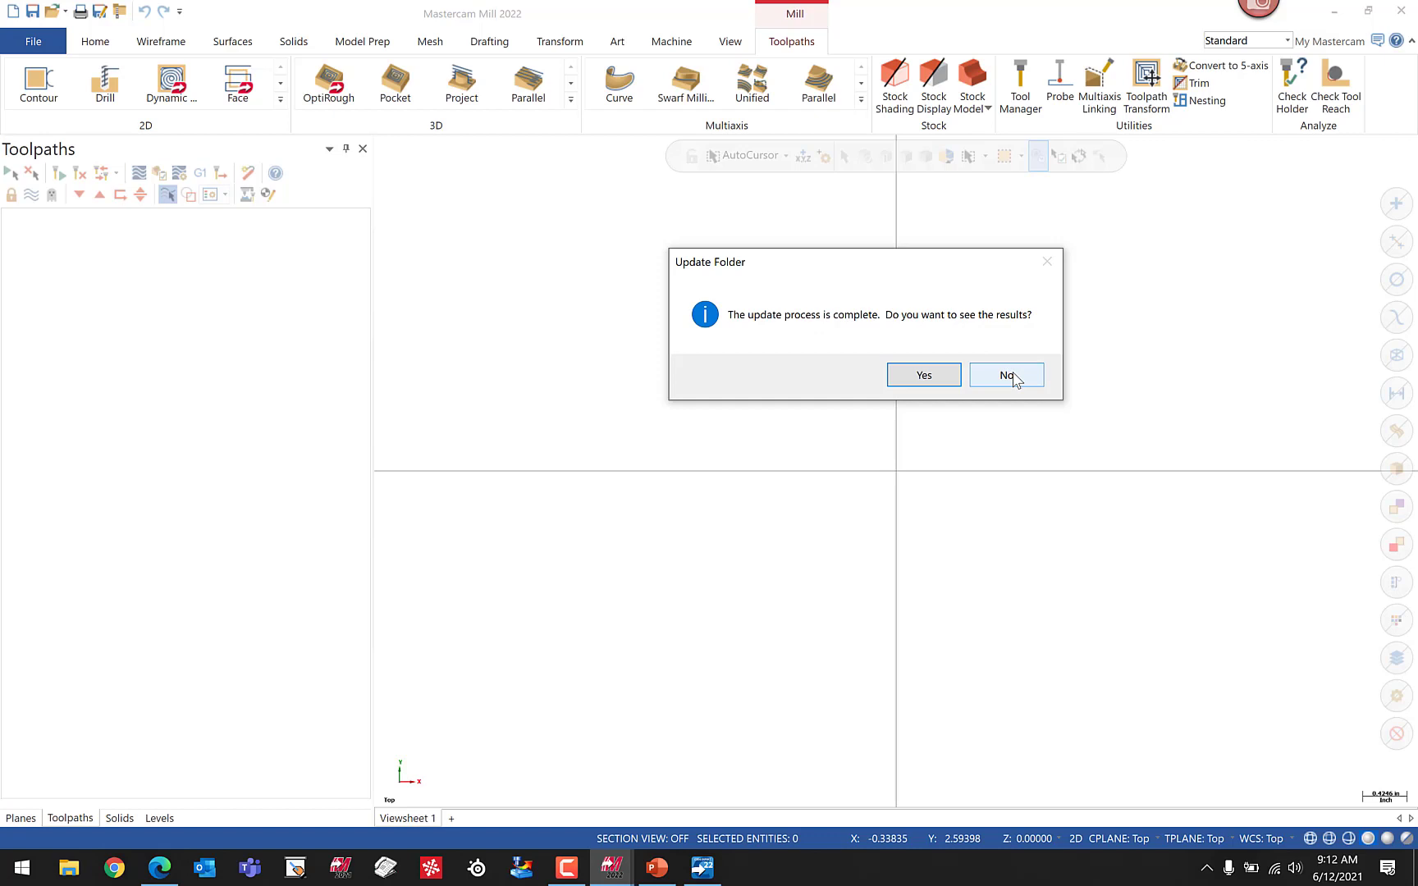
- Dismiss the update-complete message without viewing the results
{"action": "left_click", "coordinate": [1006, 376]}
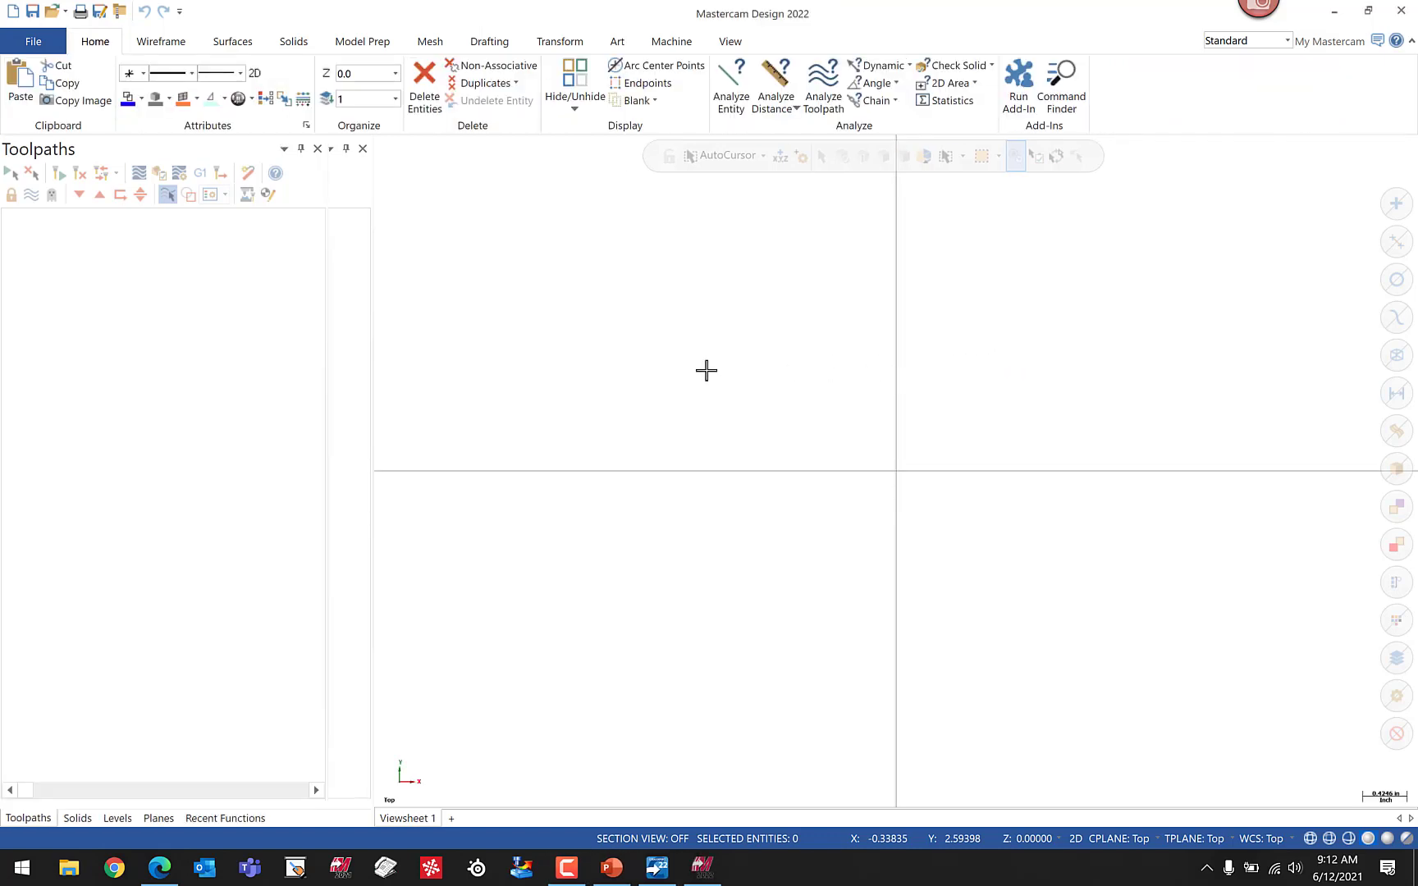
- Add the Haas machine definitions from Shared Mastercam 2022 to the Mill menu via Manage List and confirm
{"action": "left_click", "coordinate": [671, 41]}
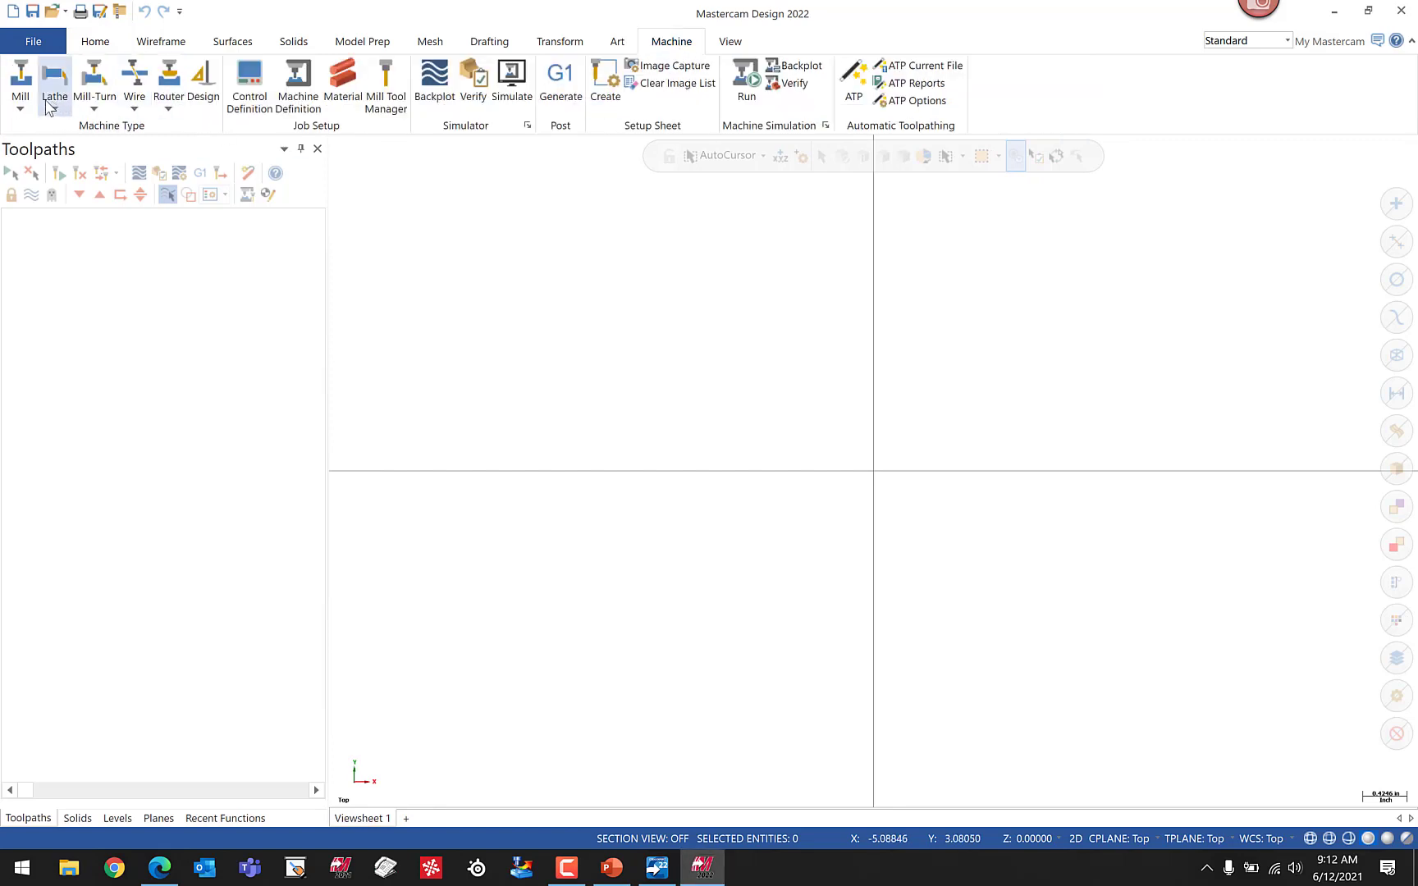
{"action": "left_click", "coordinate": [20, 85]}
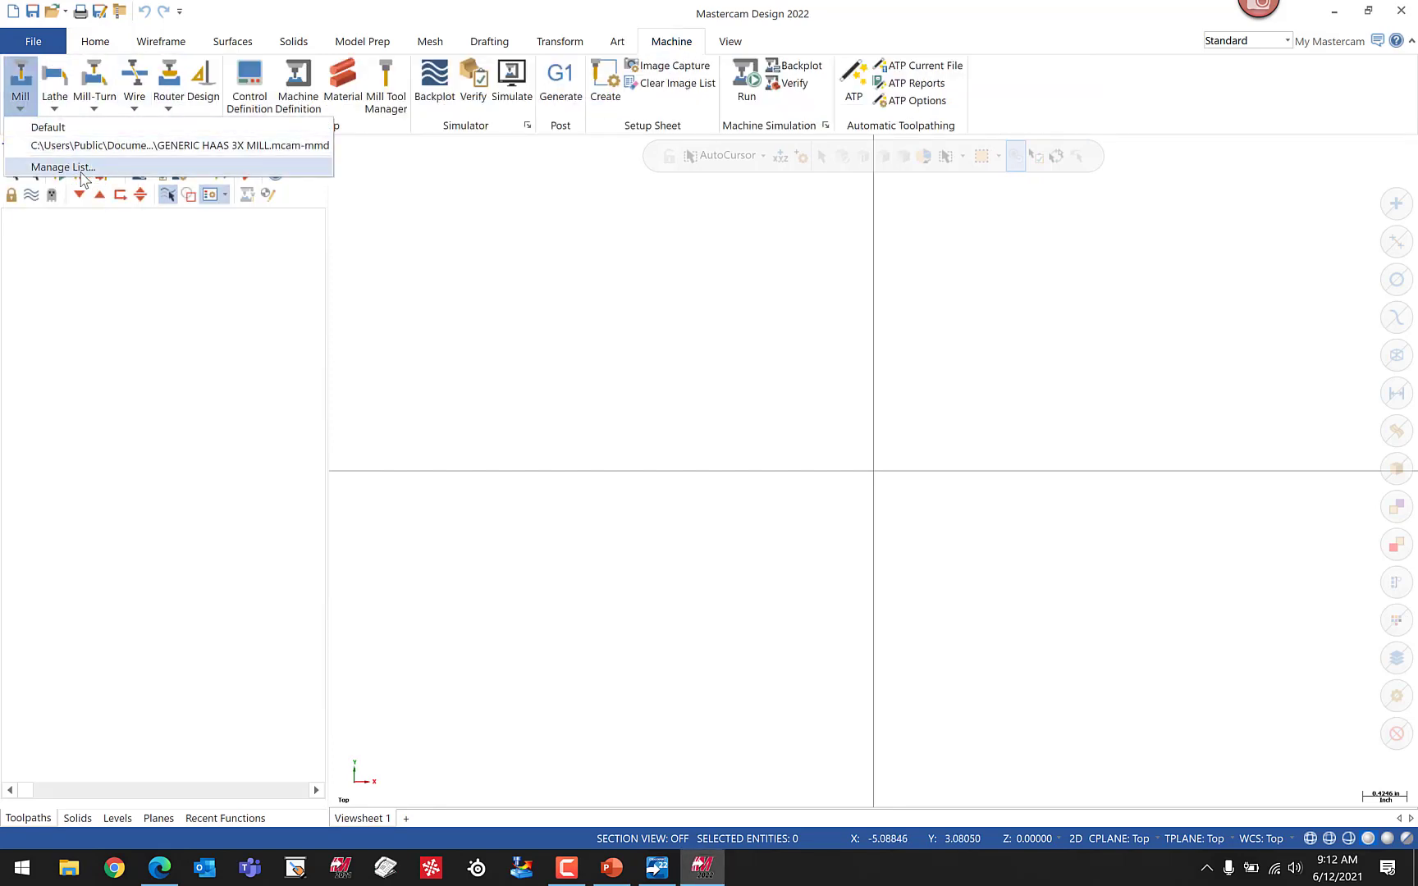
{"action": "left_click", "coordinate": [61, 165]}
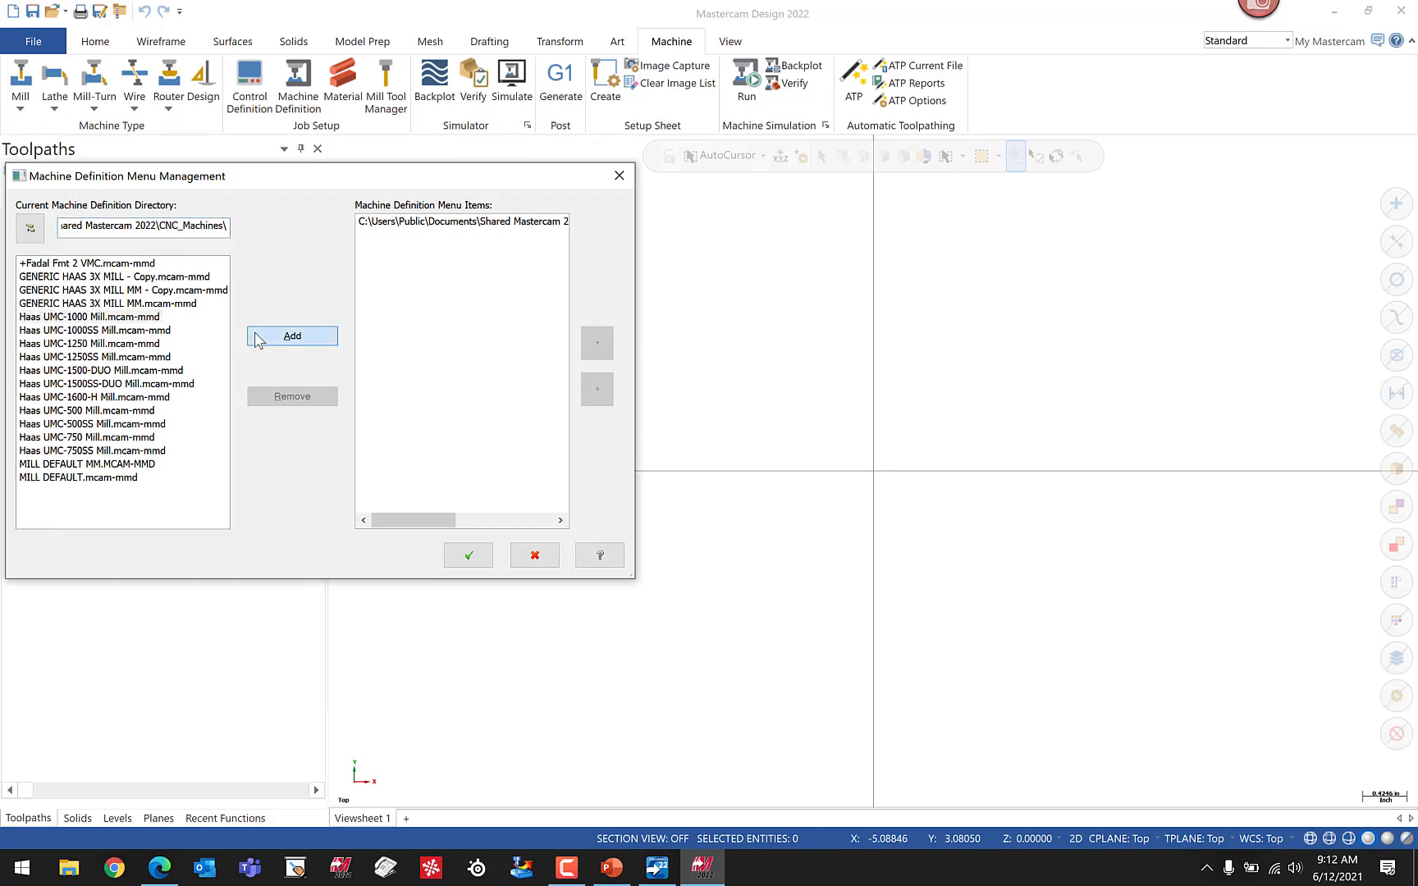
{"action": "left_click", "coordinate": [290, 335]}
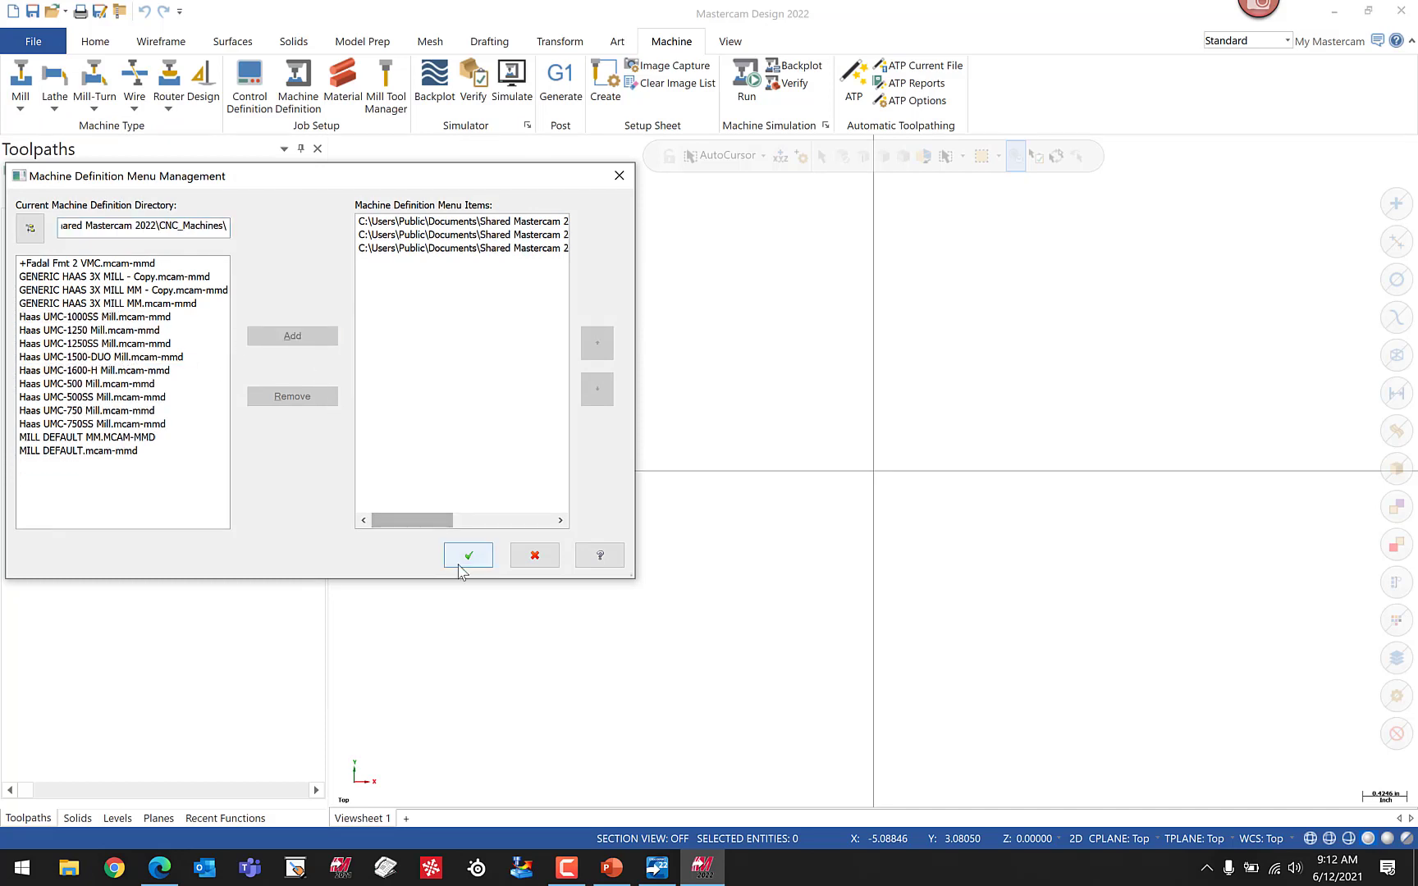
{"action": "left_click", "coordinate": [468, 555]}
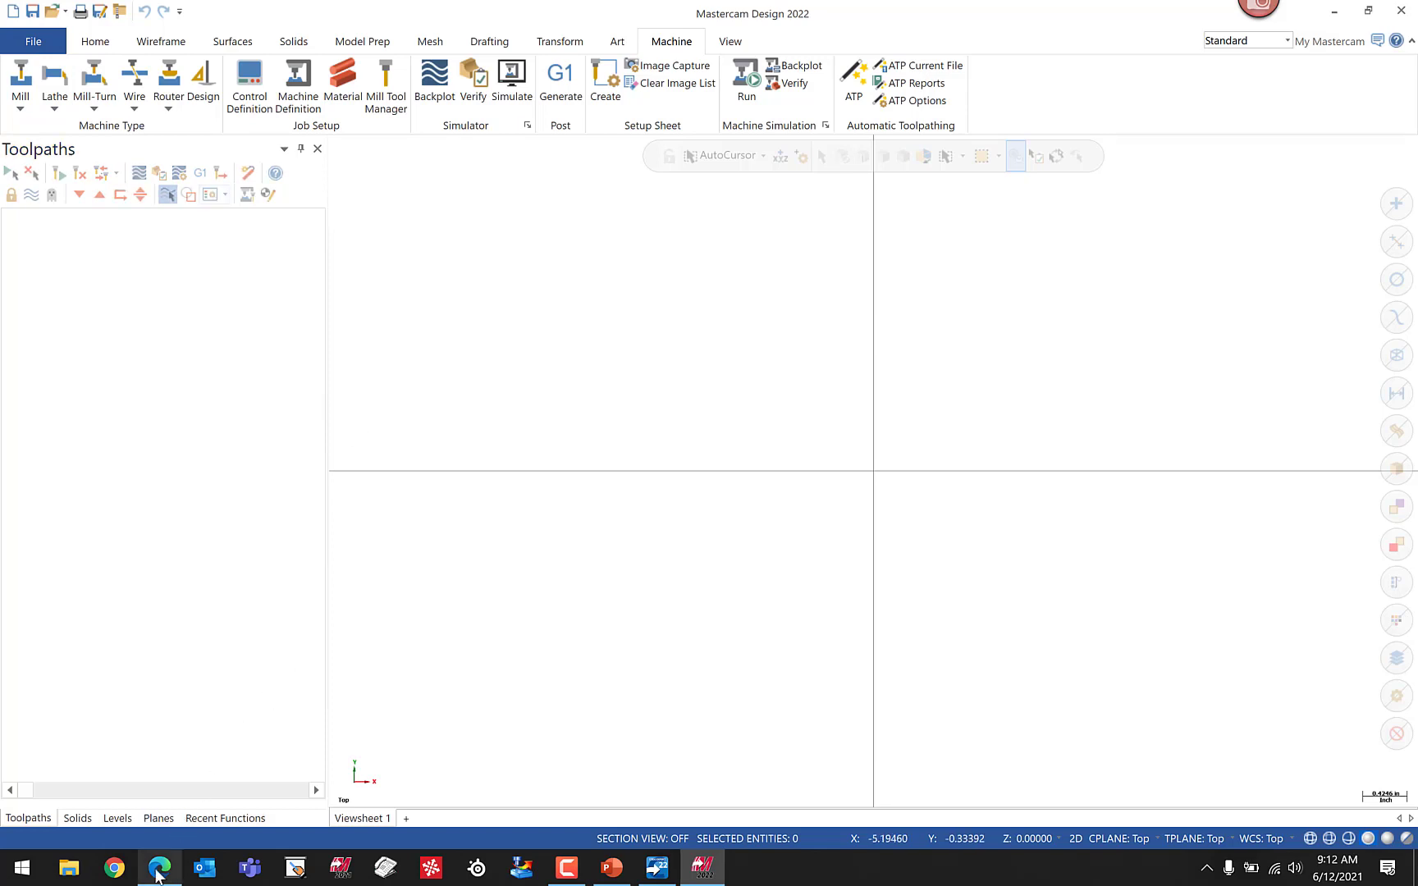
- Switch to Edge and reach the FASTech Contact Support inquiry form via Contact Us
{"action": "left_click", "coordinate": [158, 868]}
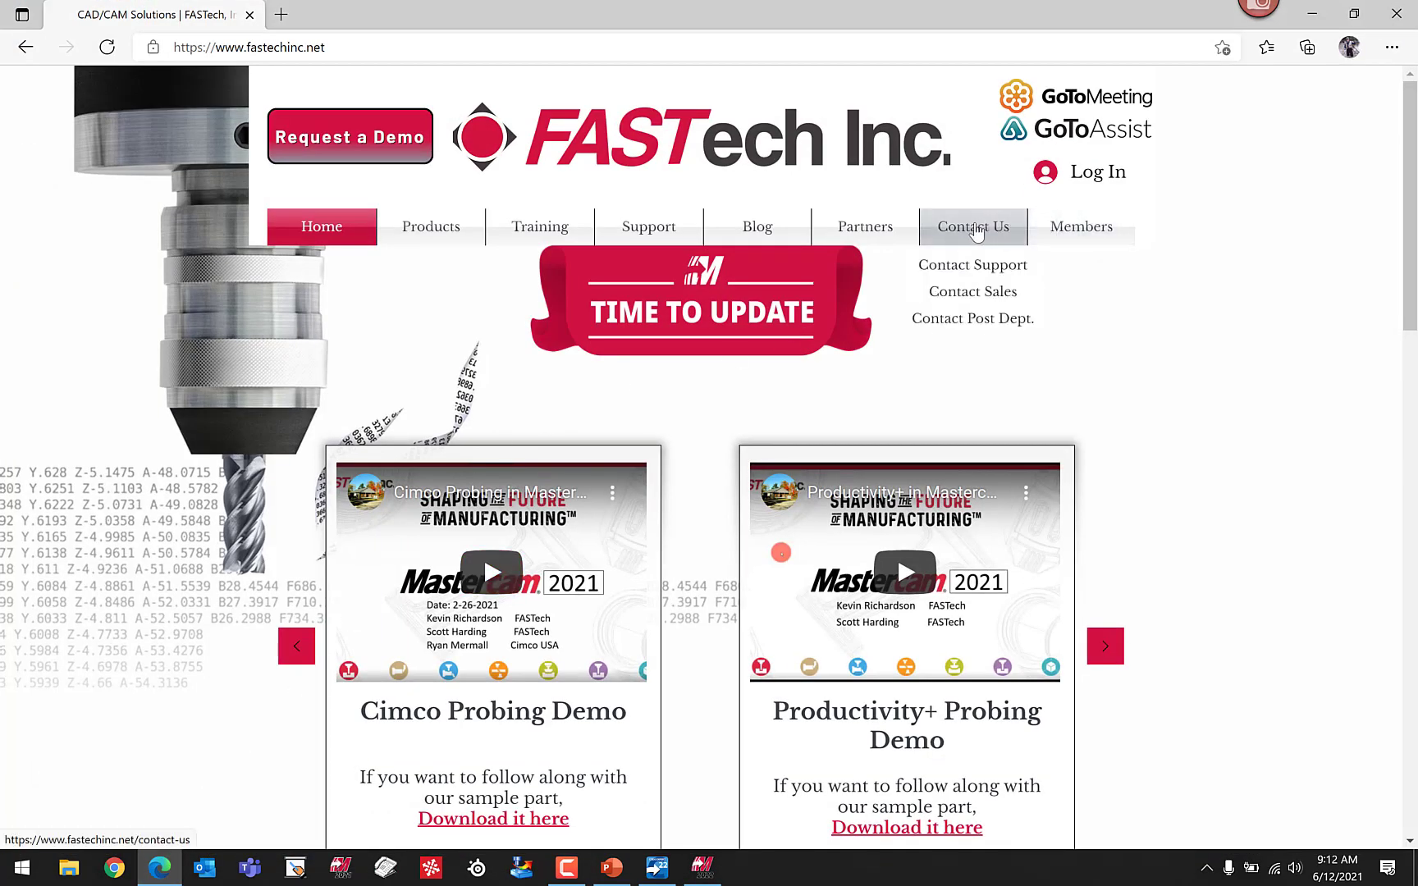
{"action": "left_click", "coordinate": [972, 227]}
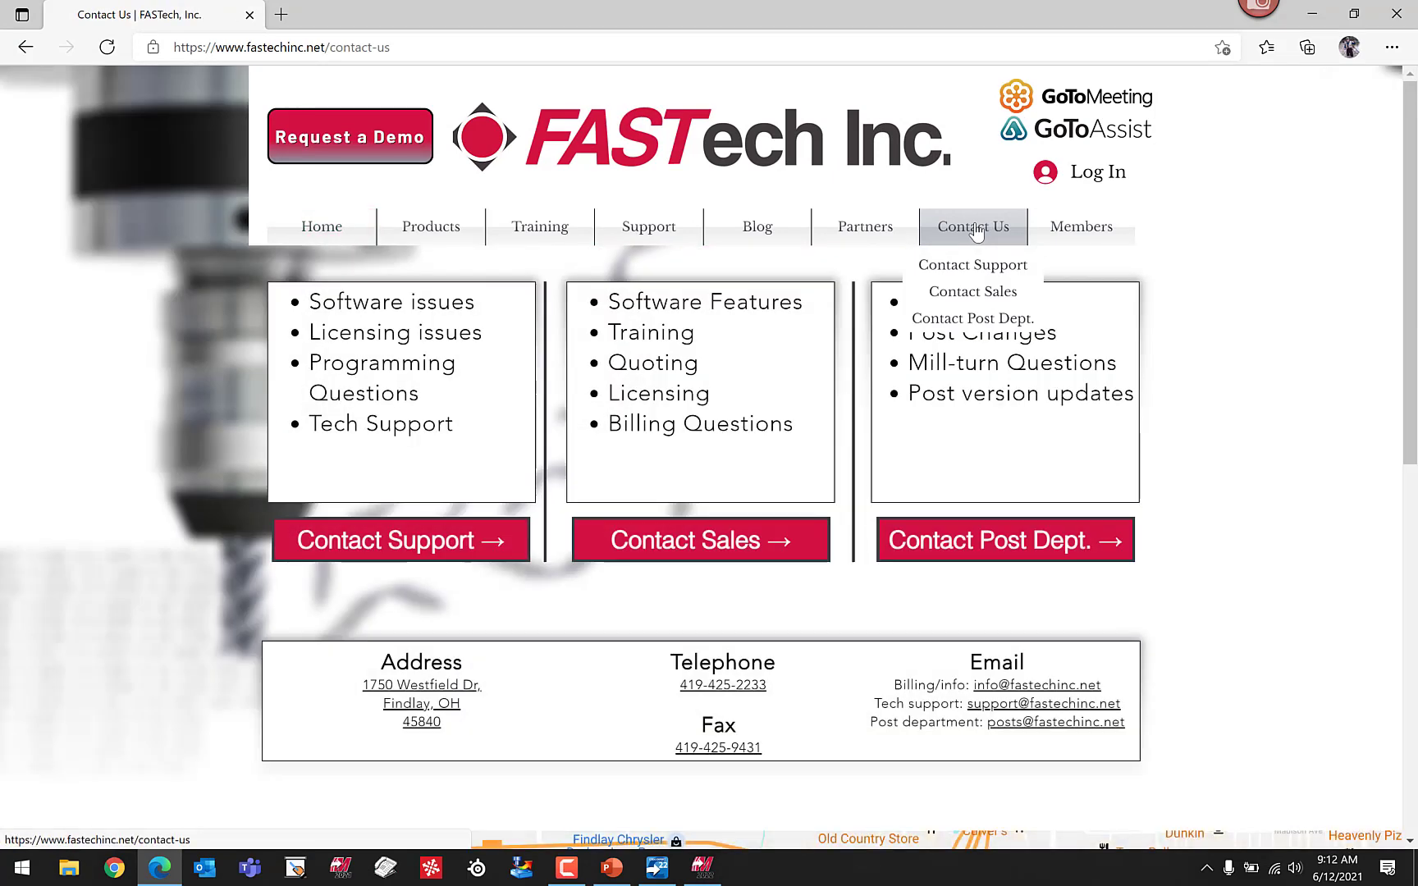
{"action": "left_click", "coordinate": [972, 264]}
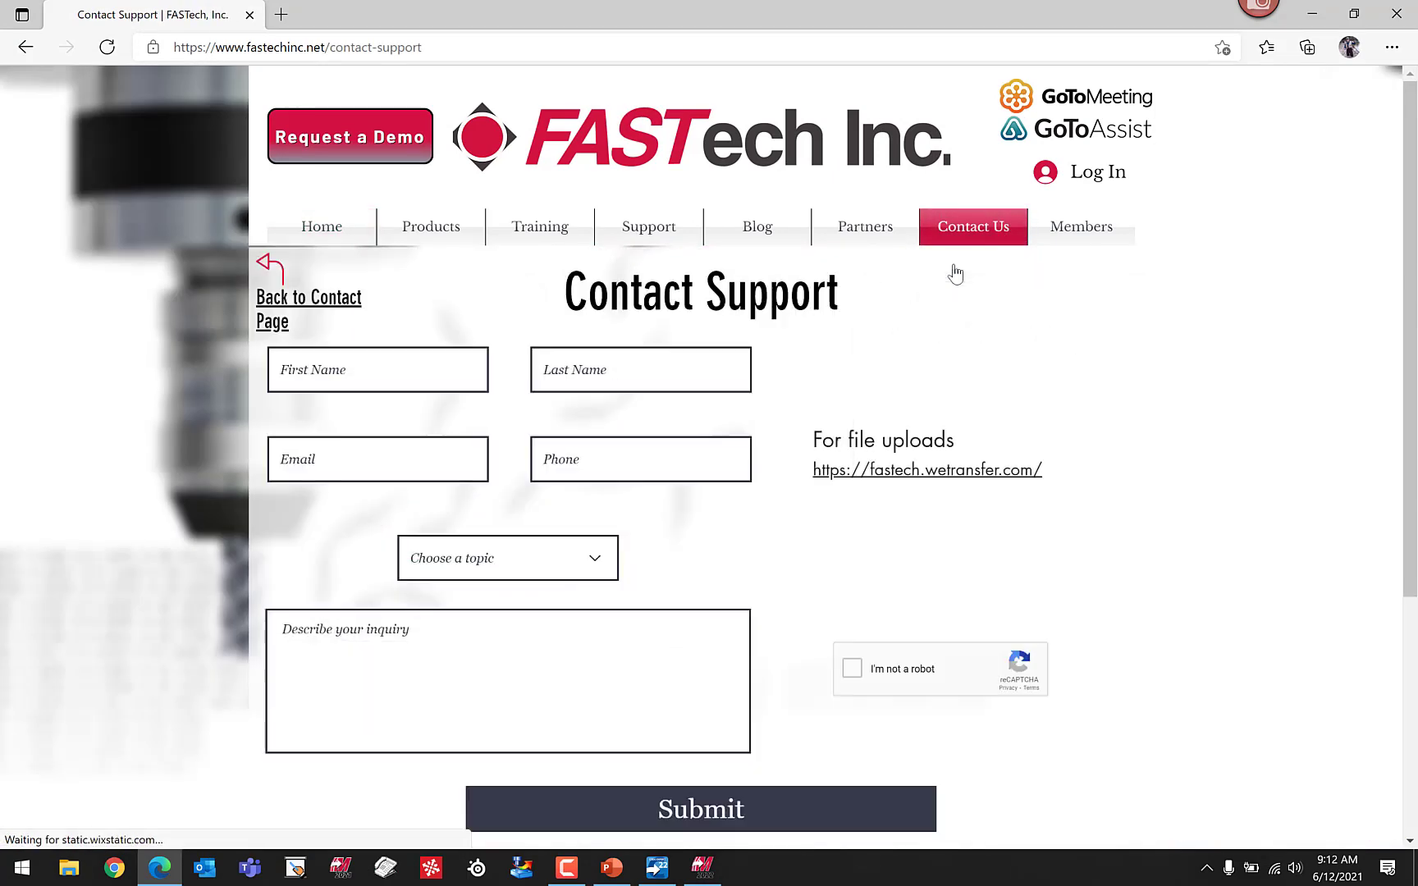
{"action": "scroll", "scroll_direction": "down", "scroll_amount": 3}
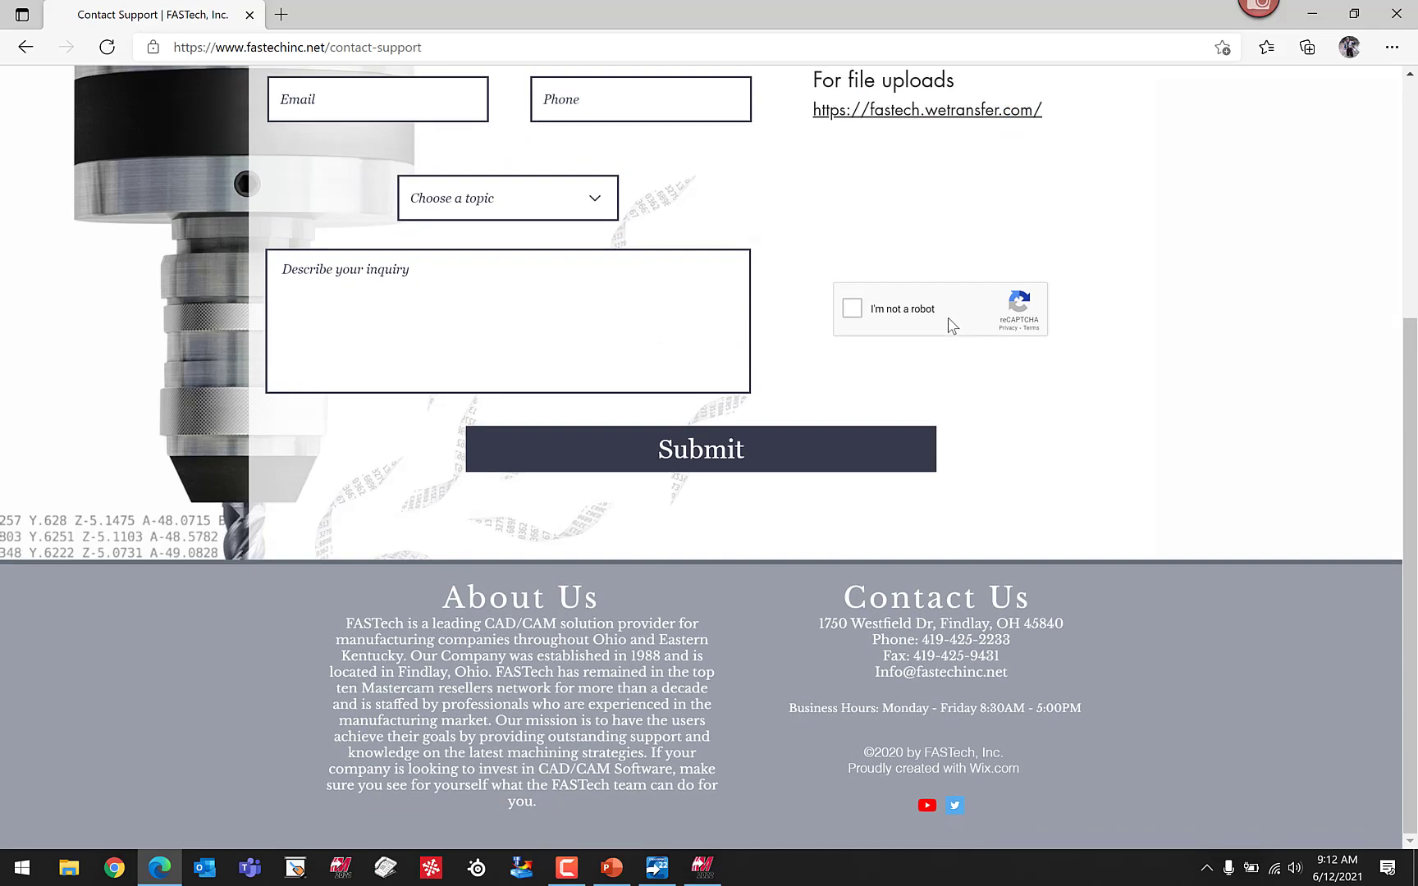
{"action": "scroll", "scroll_direction": "up", "scroll_amount": 3}
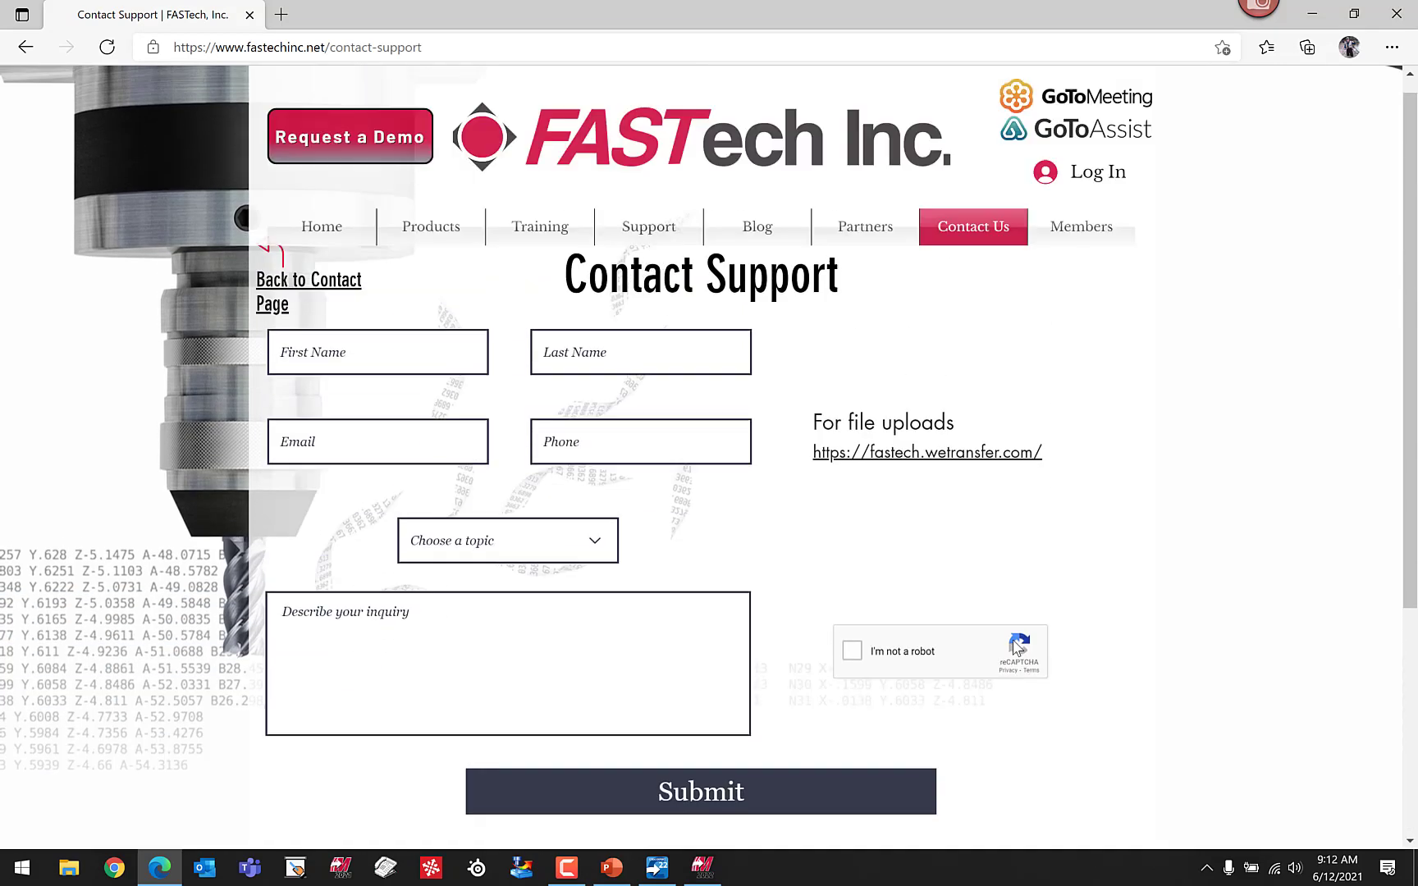
{"action": "scroll", "scroll_direction": "down", "scroll_amount": 3}
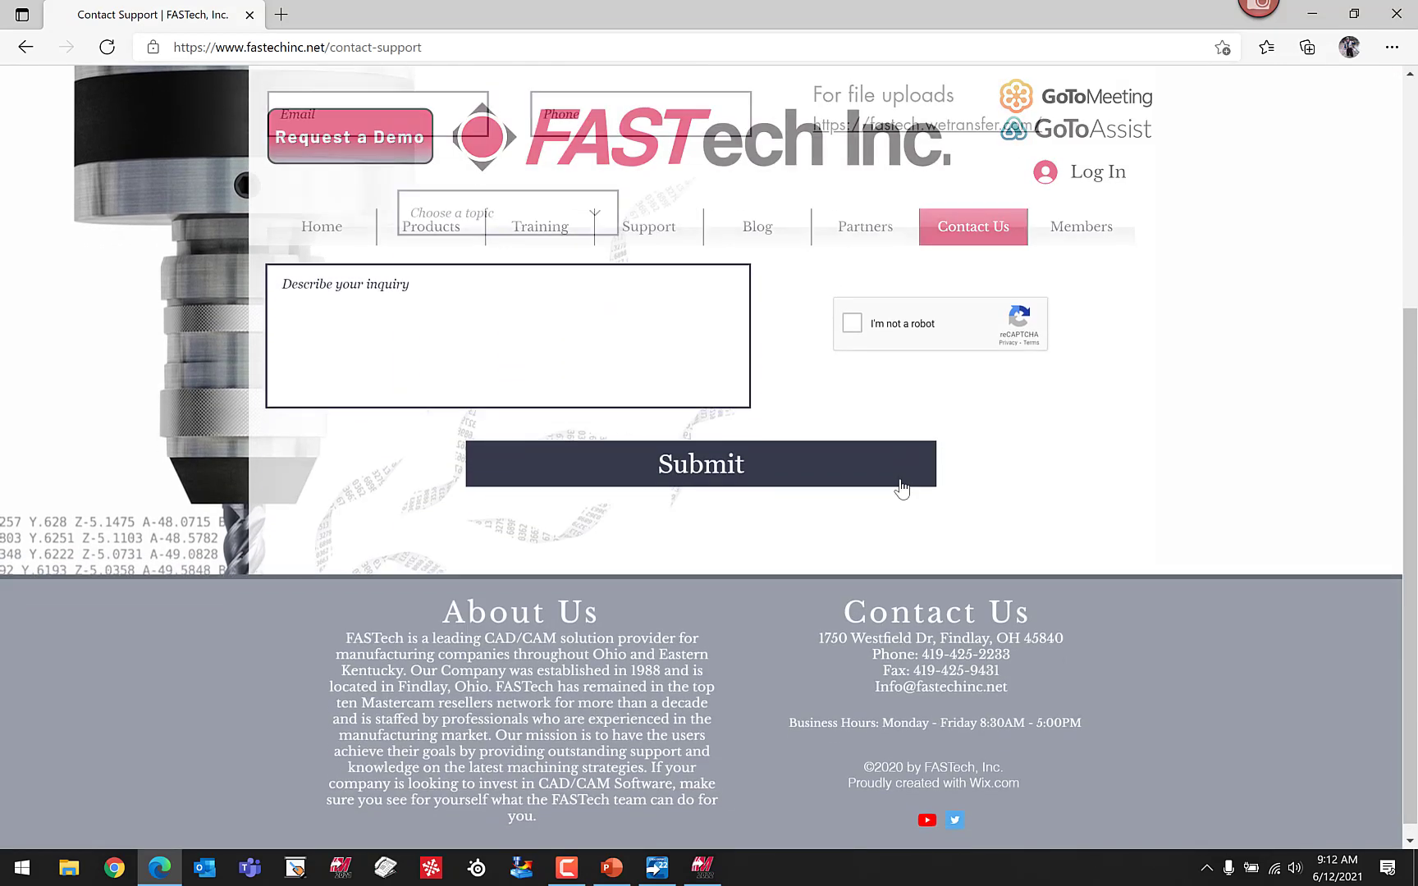
{"action": "scroll", "scroll_direction": "up", "scroll_amount": 3}
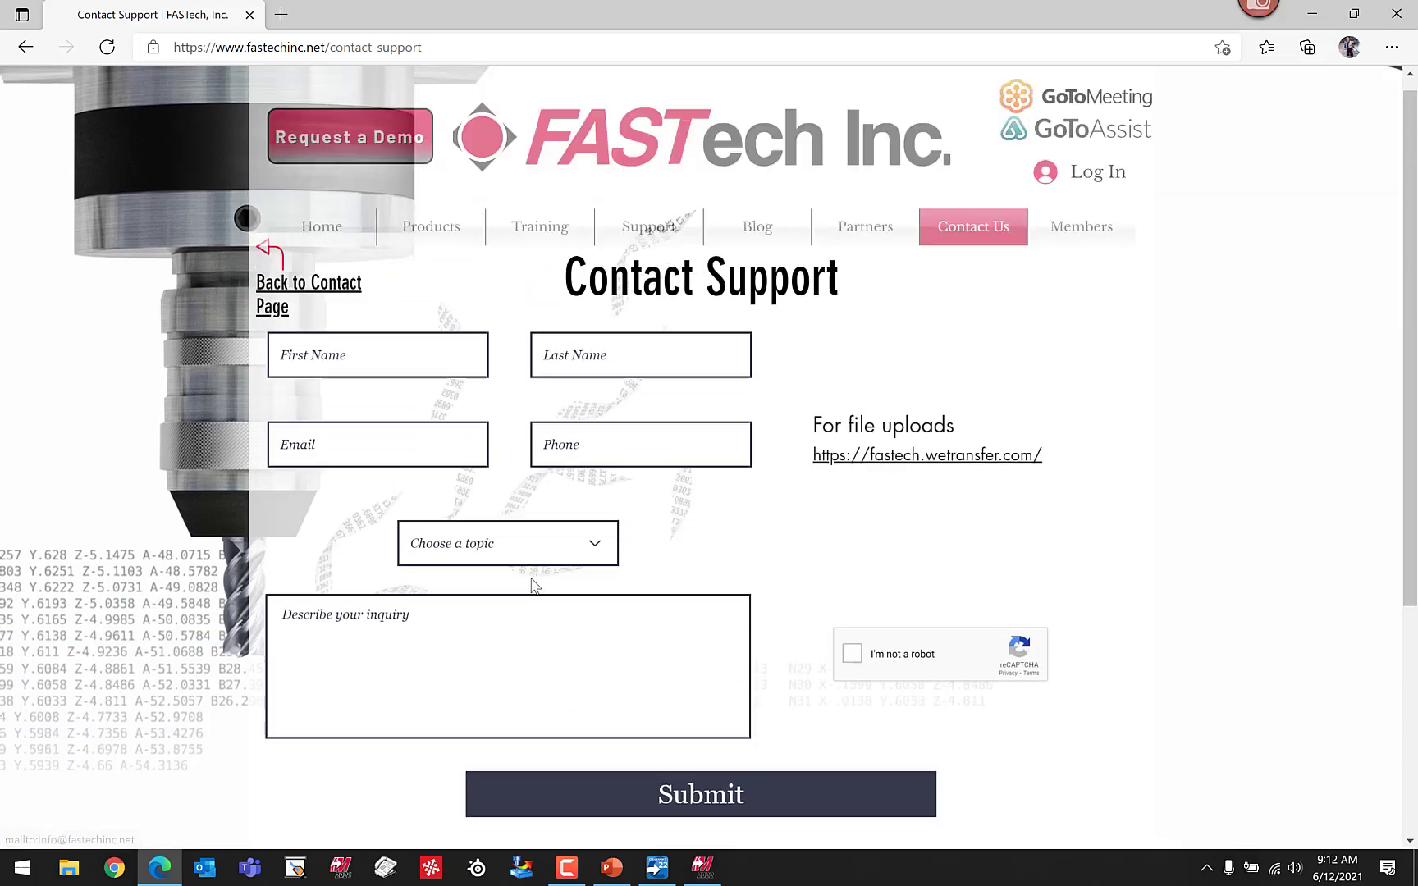
{"action": "left_click", "coordinate": [974, 227]}
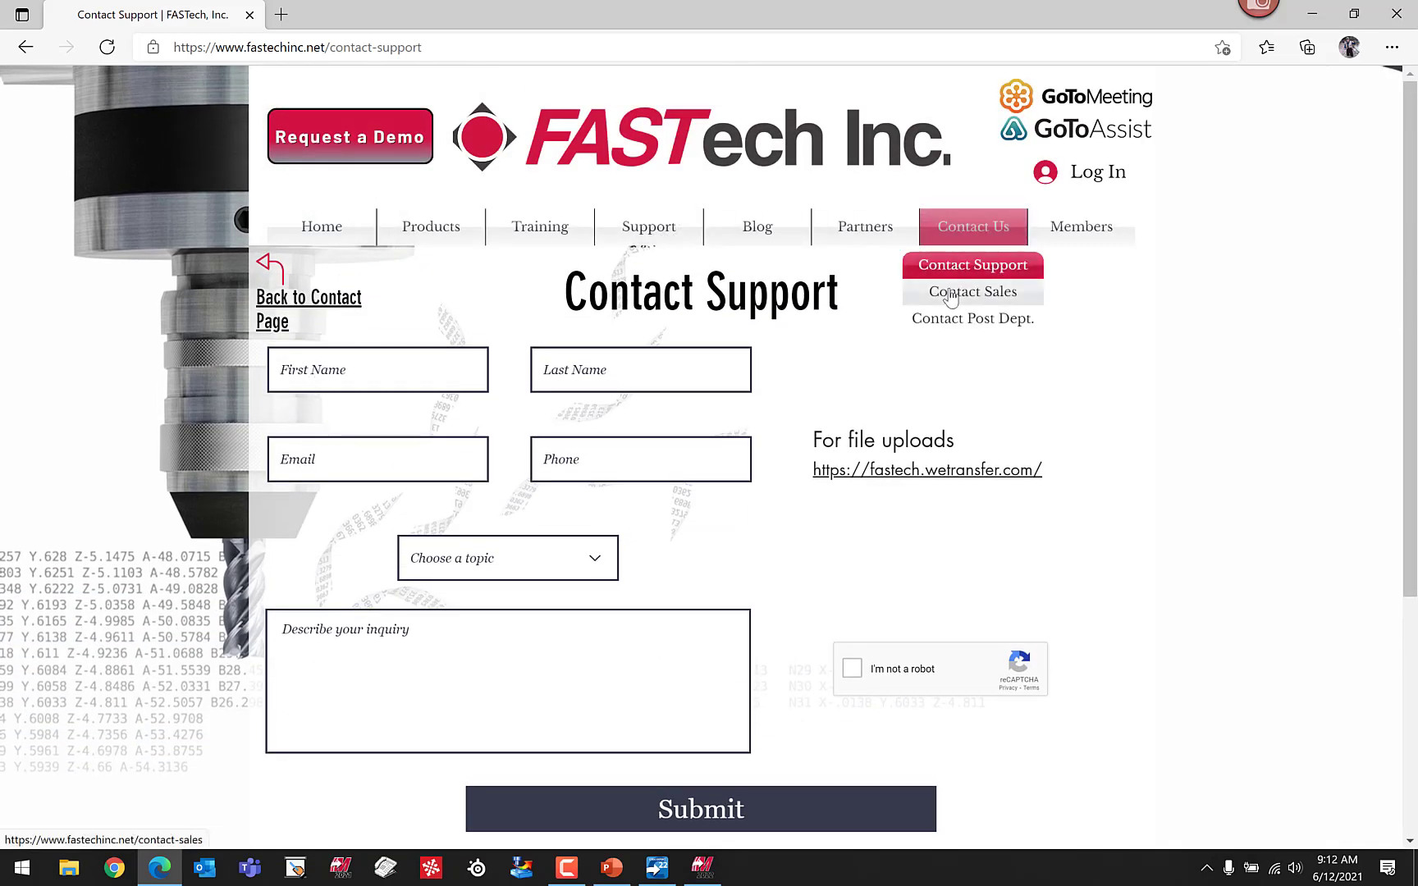
{"action": "mouse_move", "coordinate": [370, 664]}
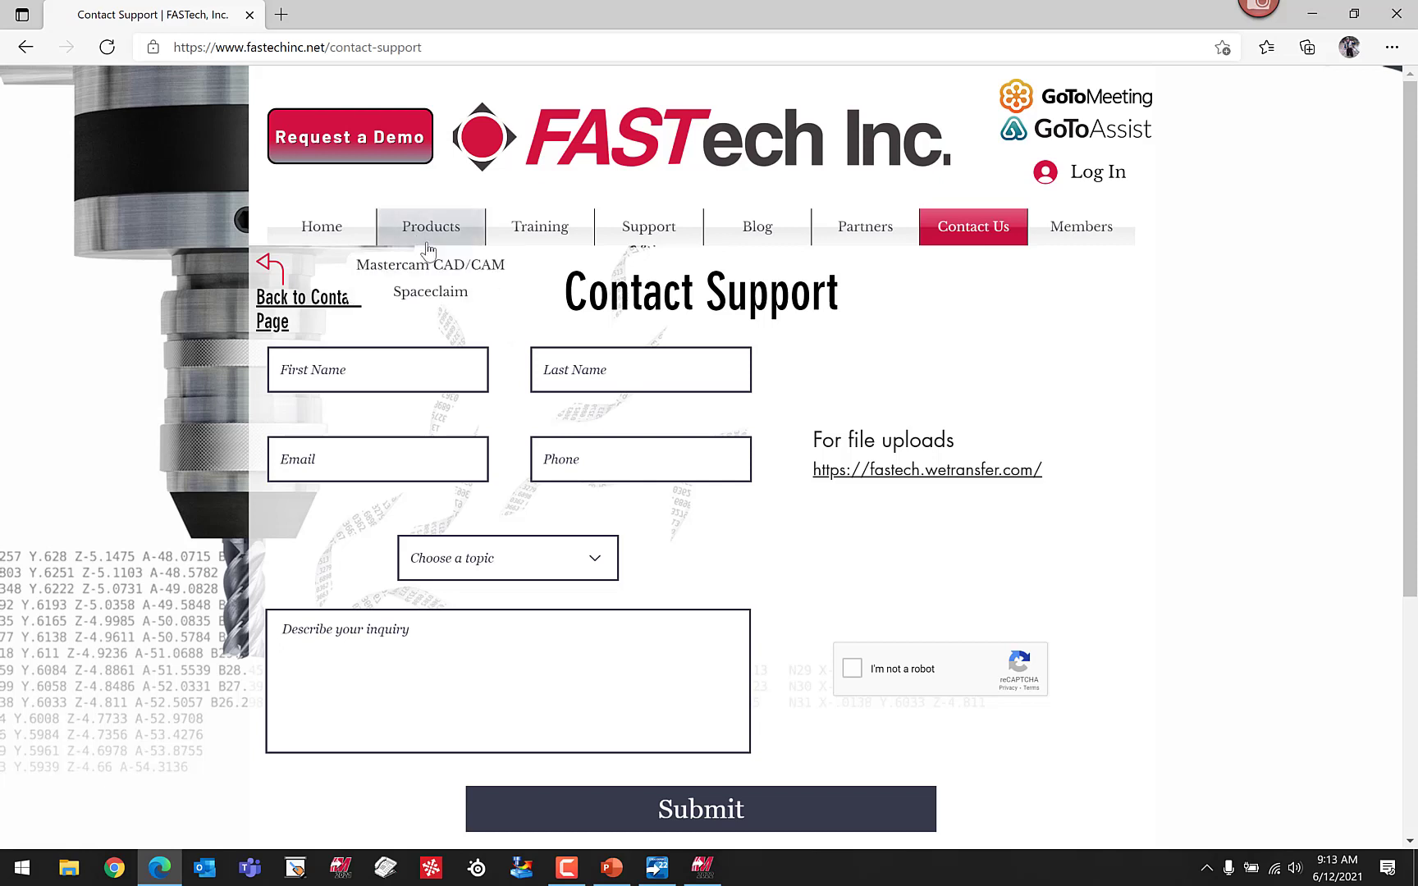
{"action": "mouse_move", "coordinate": [464, 171]}
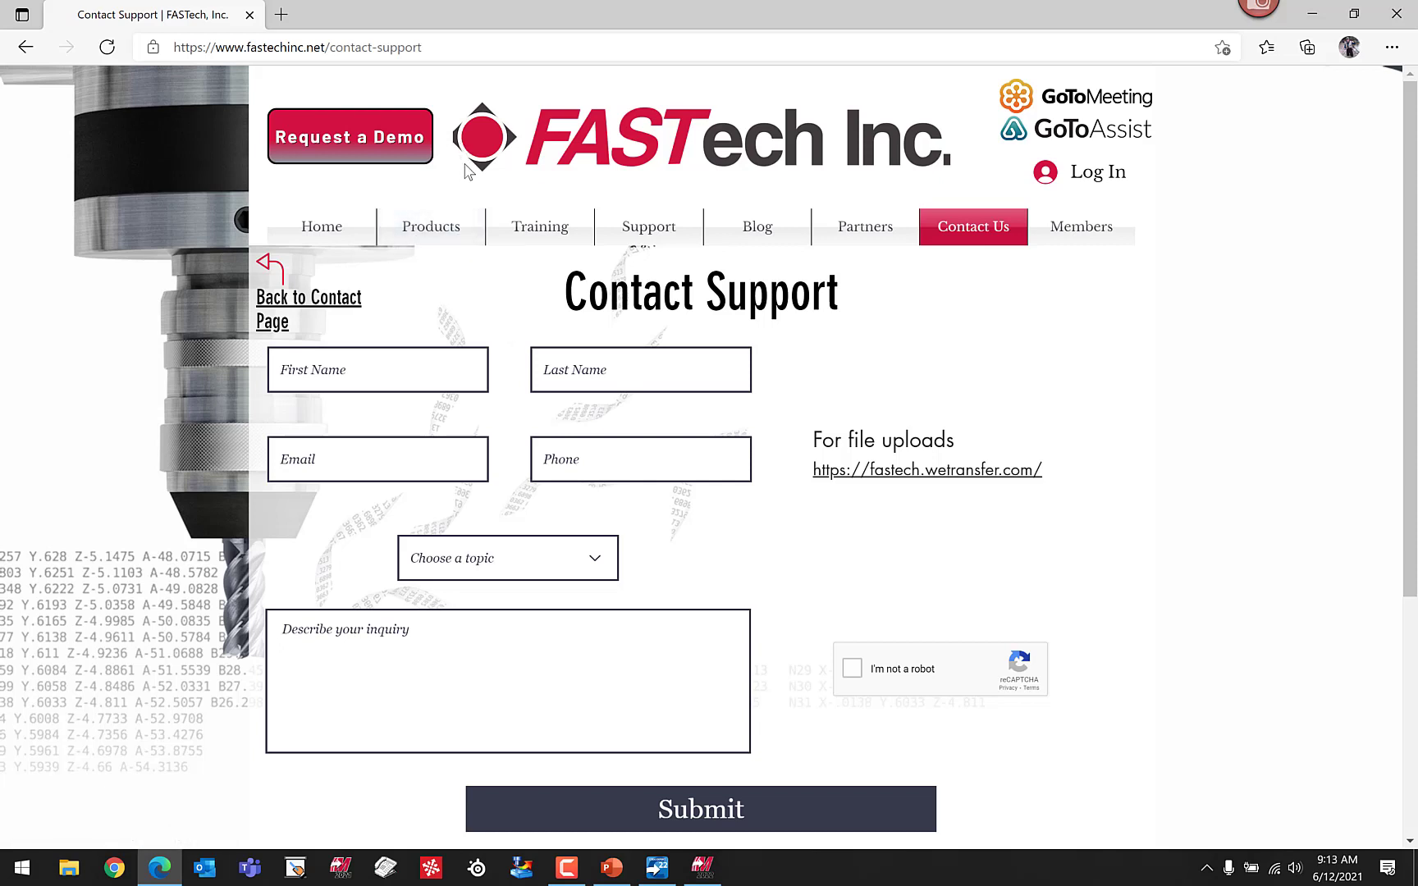
{"action": "mouse_move", "coordinate": [464, 163]}
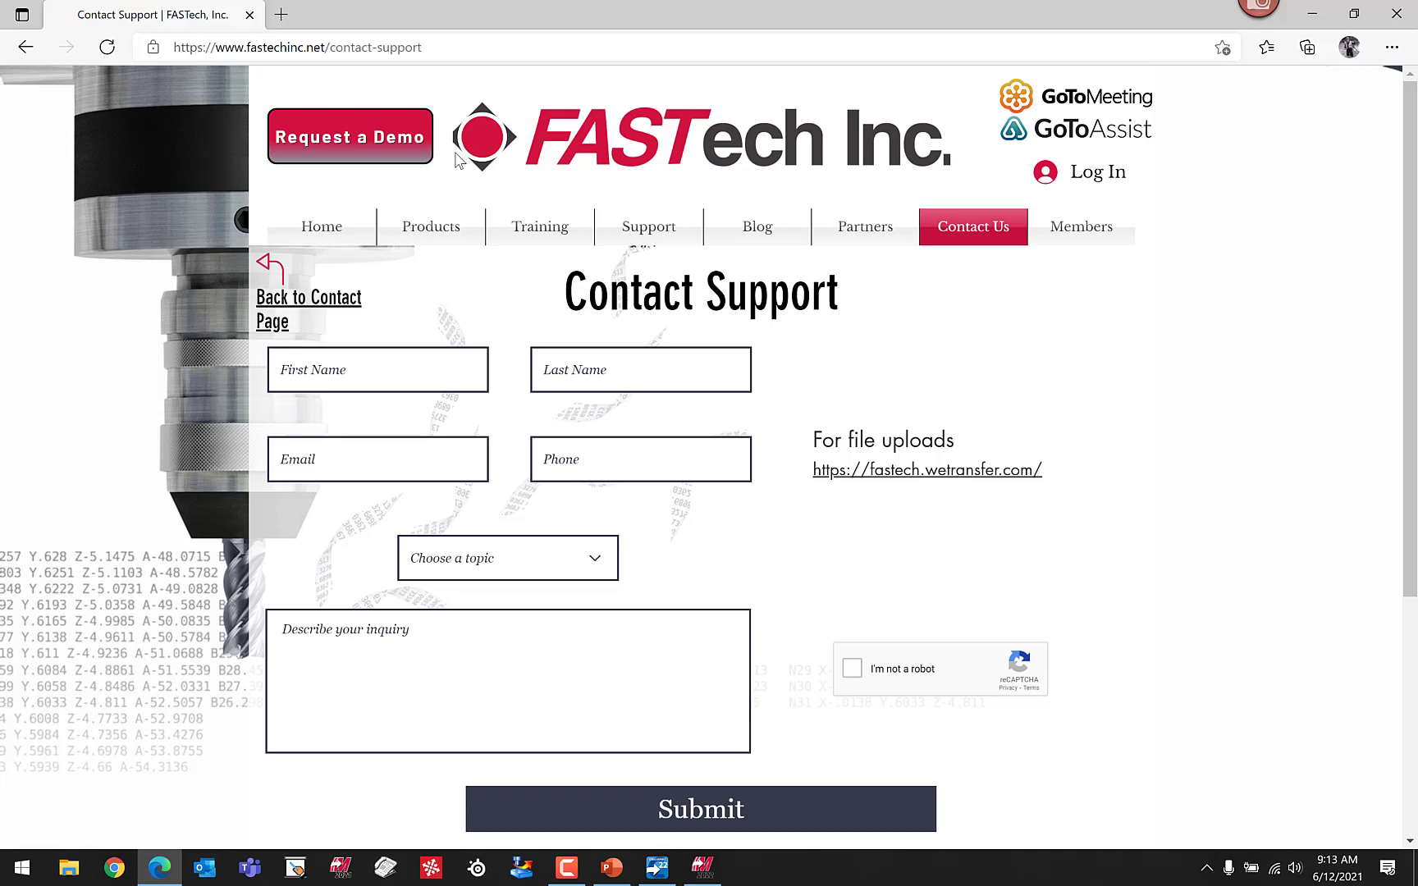
{"action": "mouse_move", "coordinate": [1149, 400]}
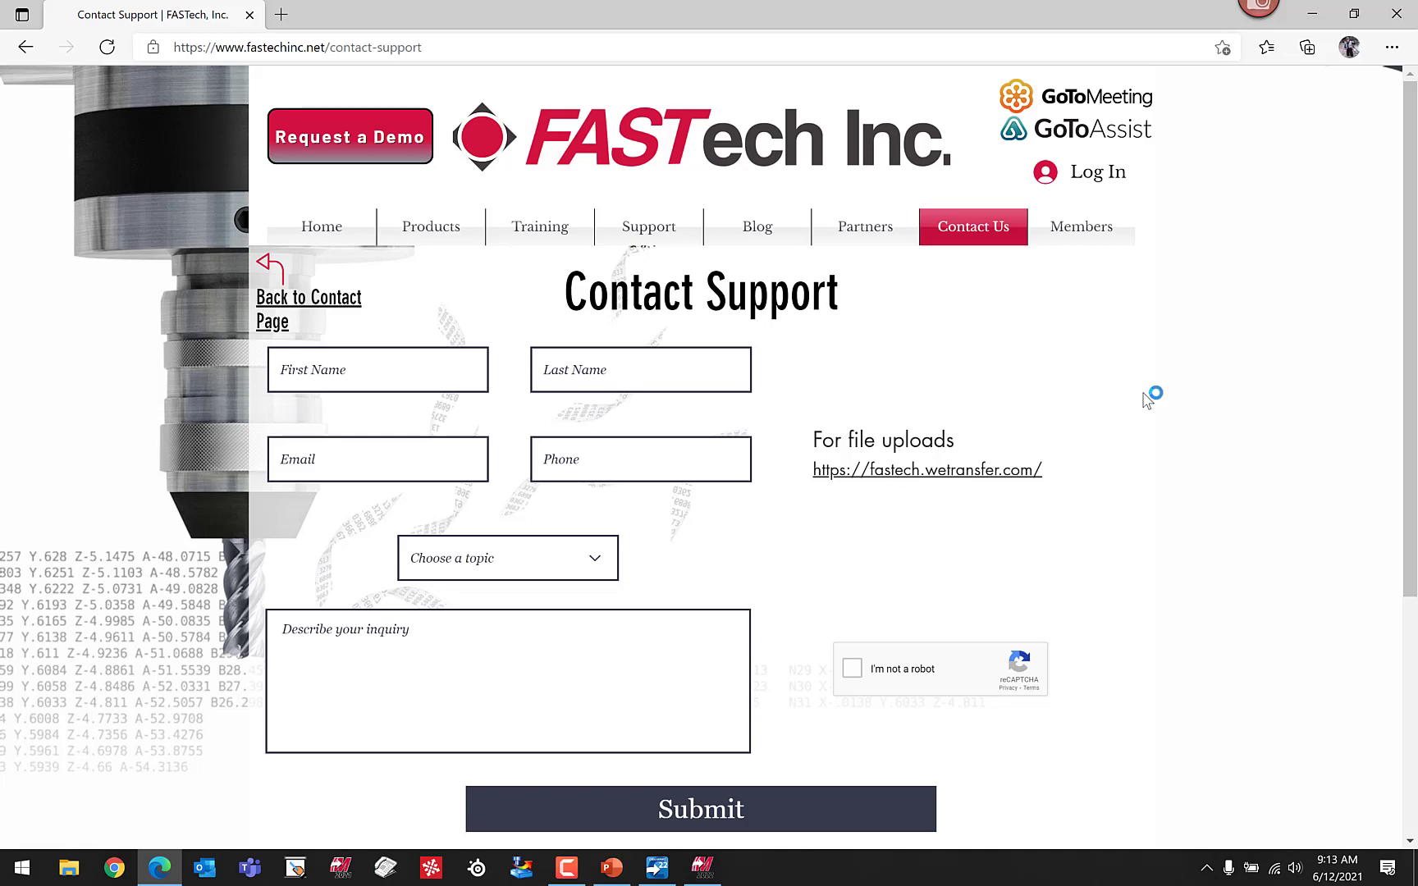